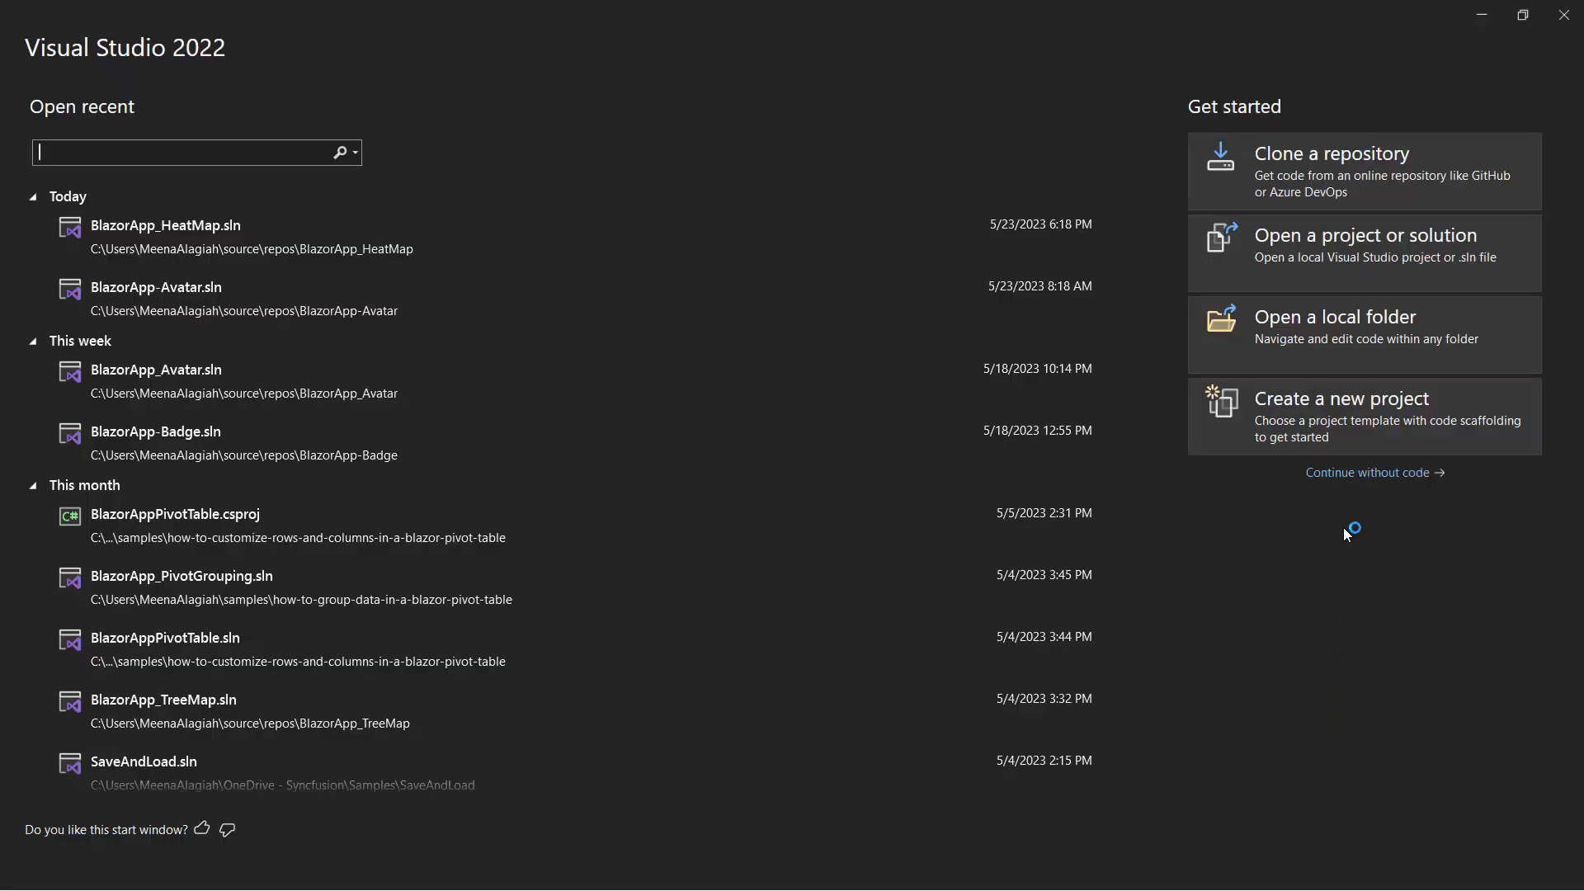
Create a Blazor WebAssembly App named BlazorApp_Badge targeting .NET 7.0.
left_click(1341, 398)
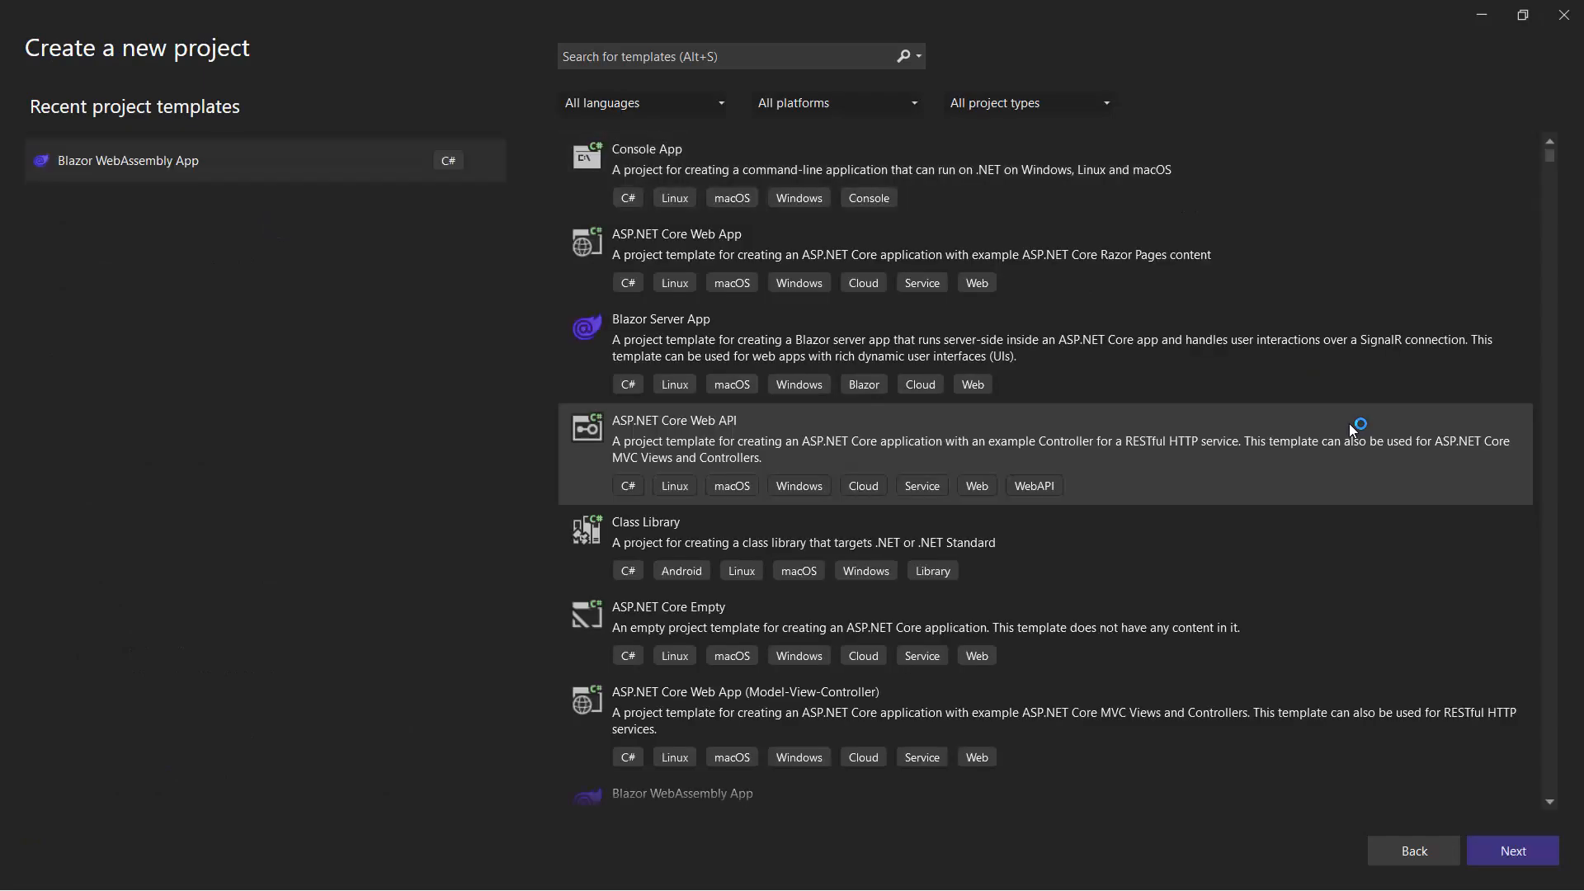
scroll("down", 3)
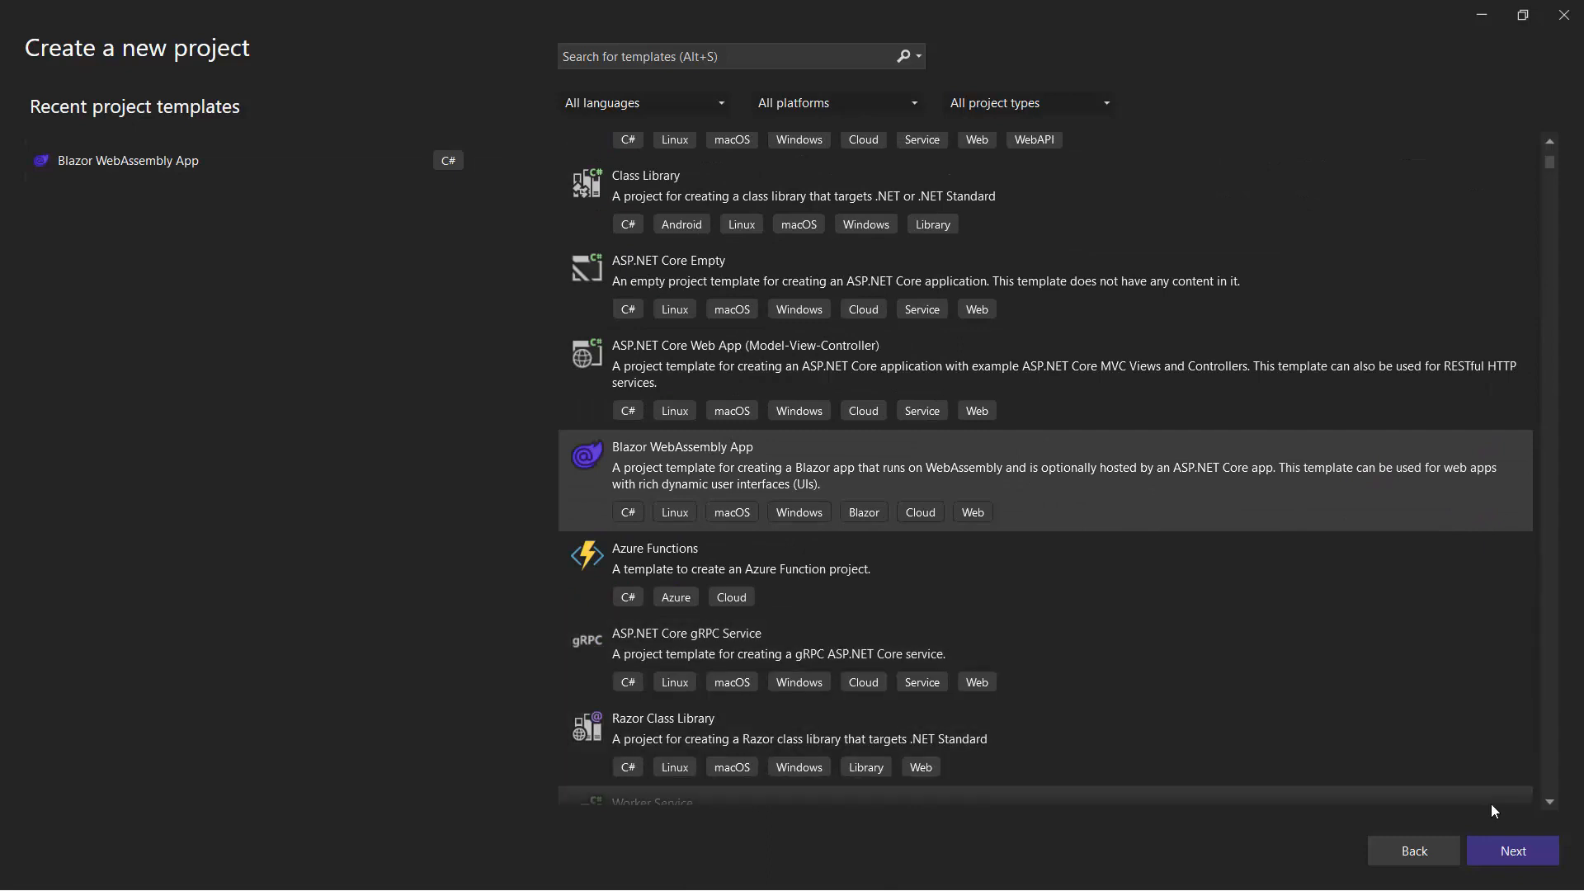
left_click(1513, 852)
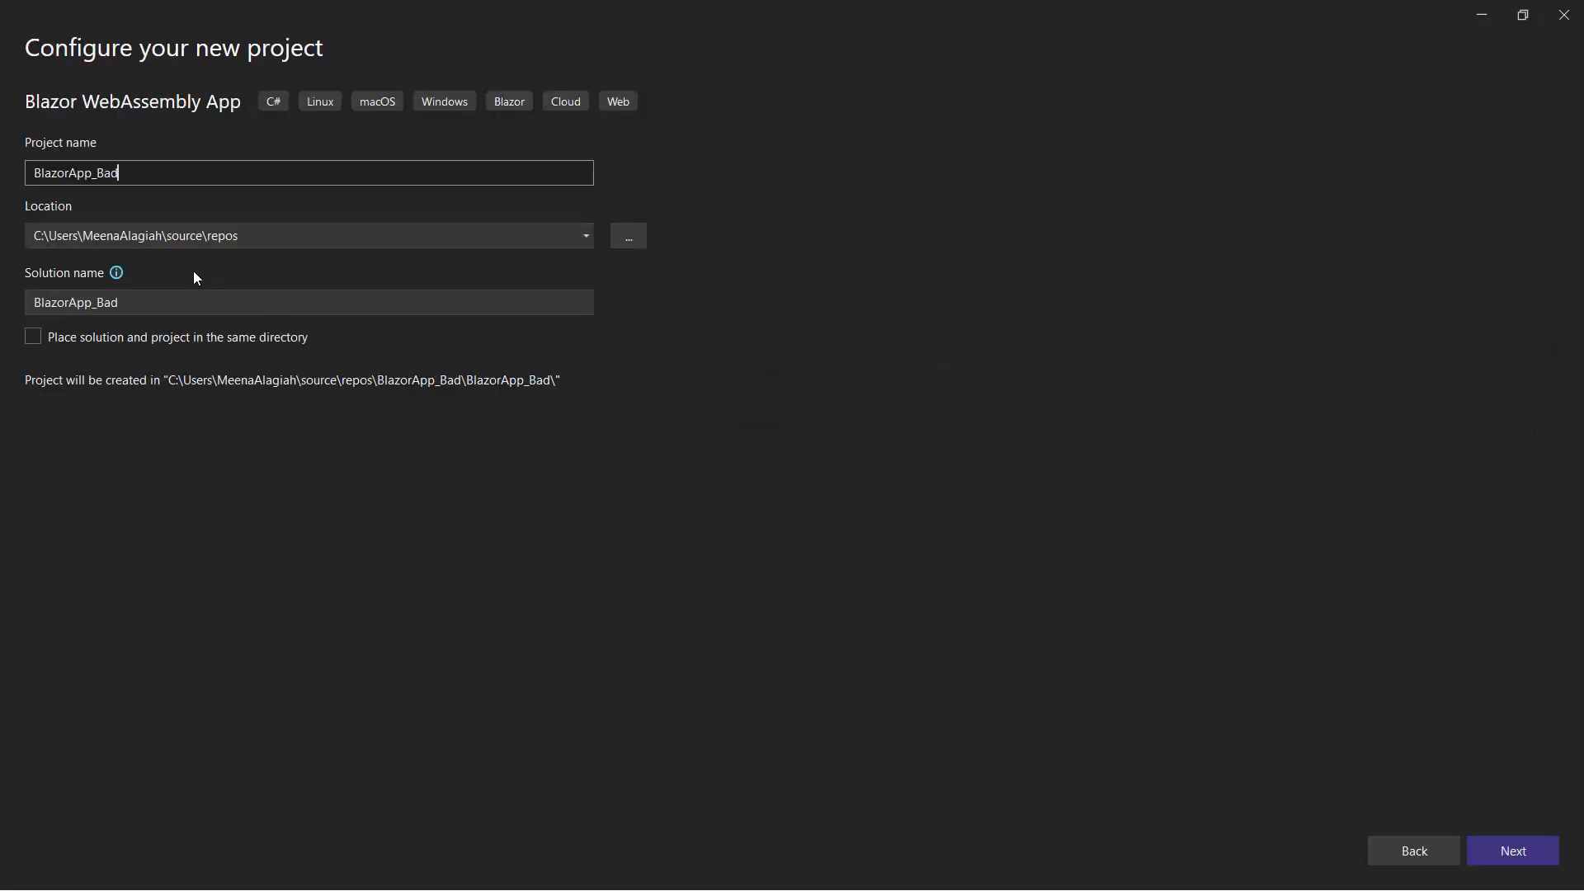
type("ge")
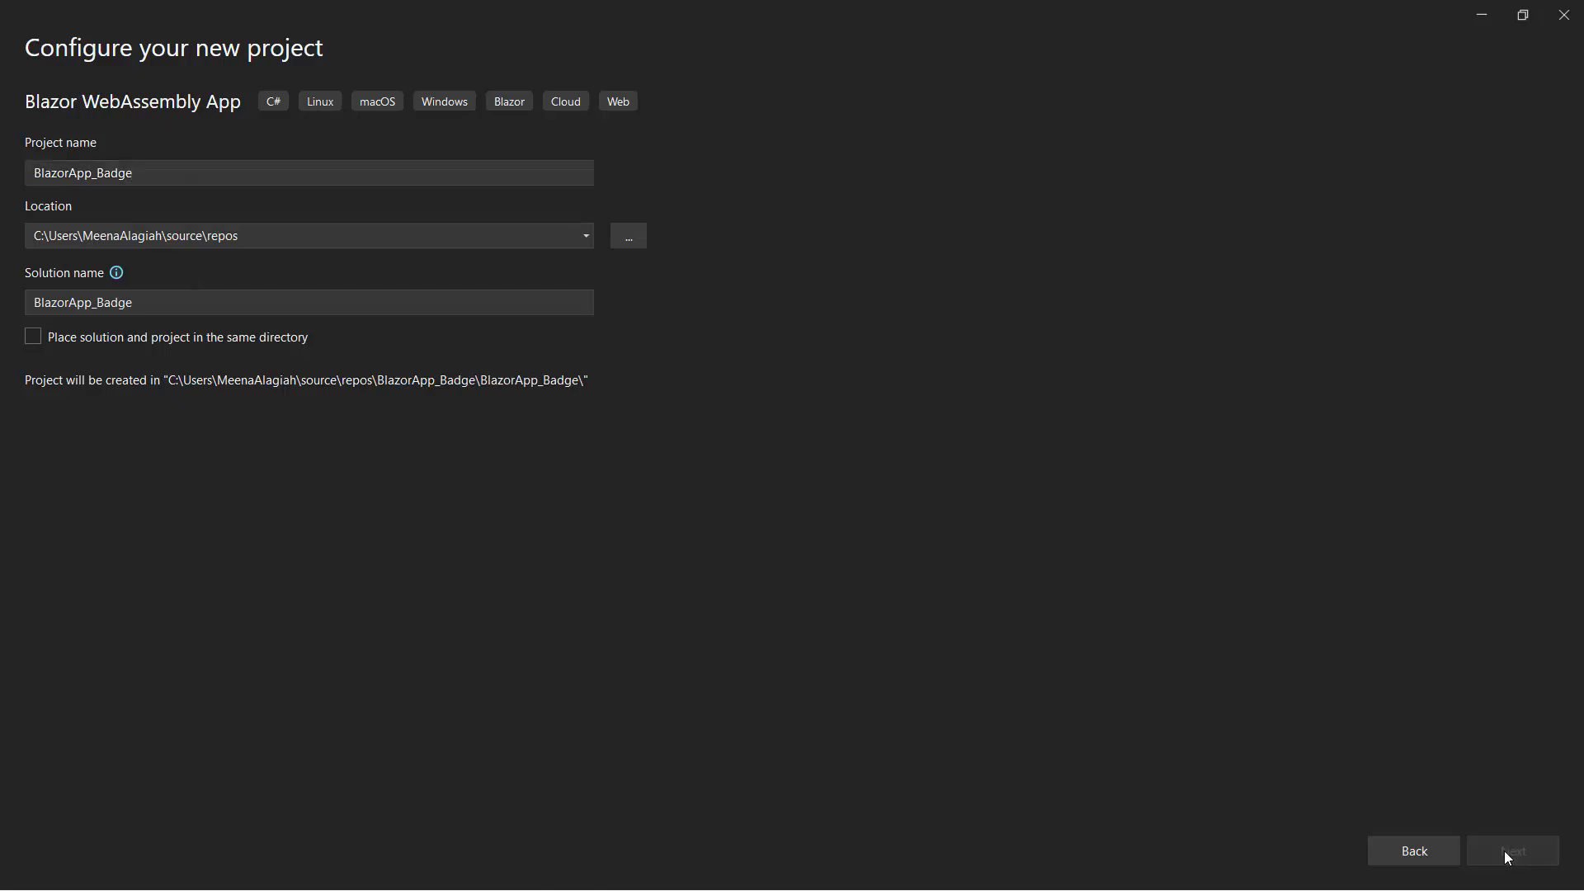
left_click(1513, 850)
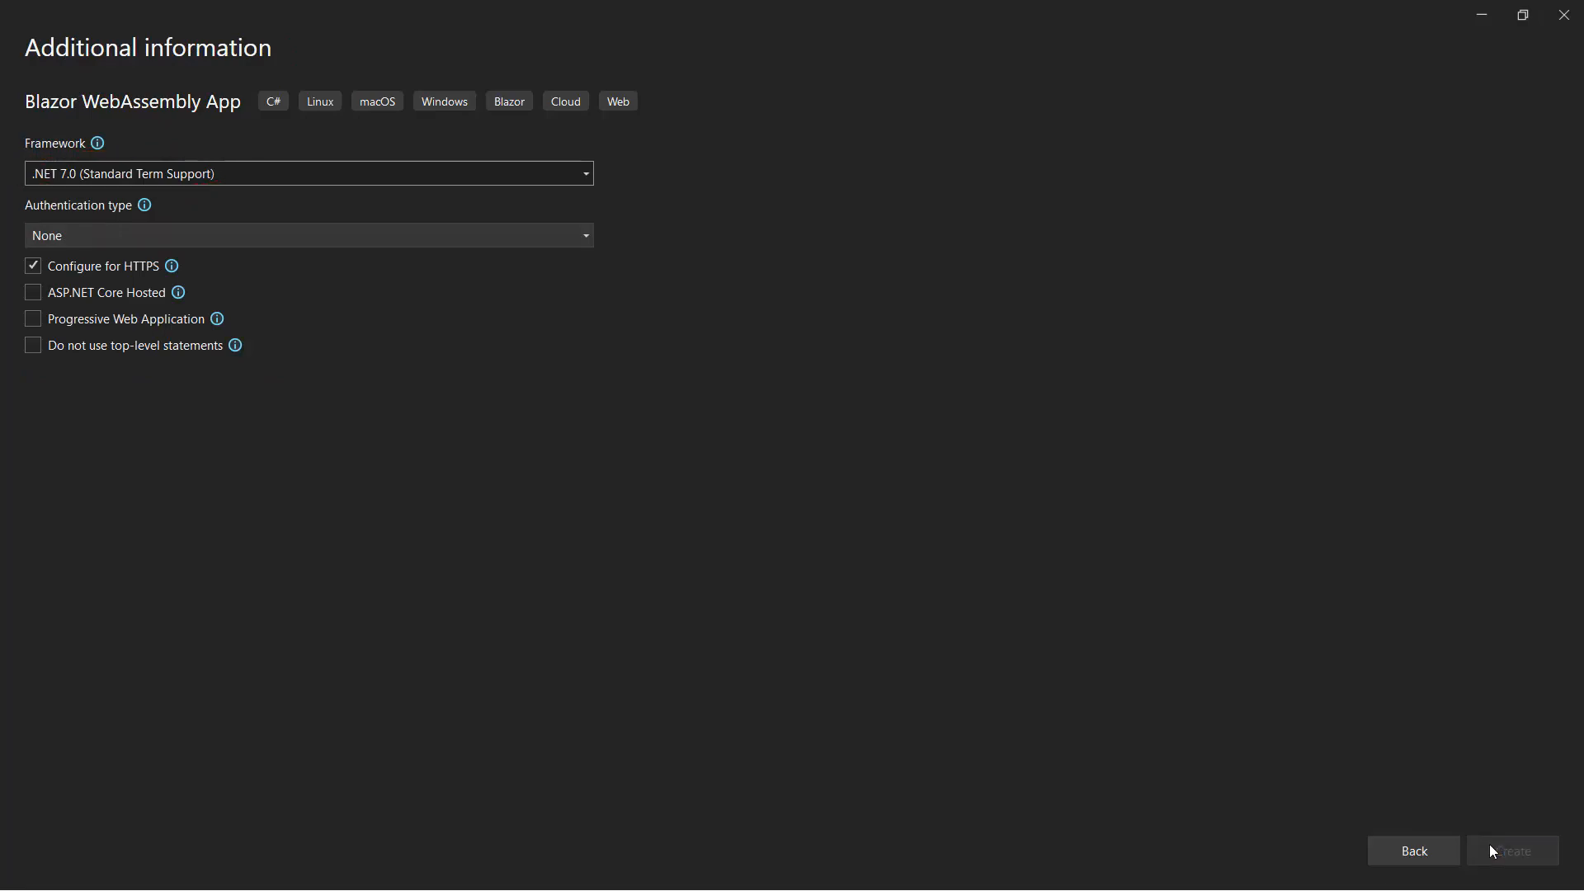
left_click(1513, 851)
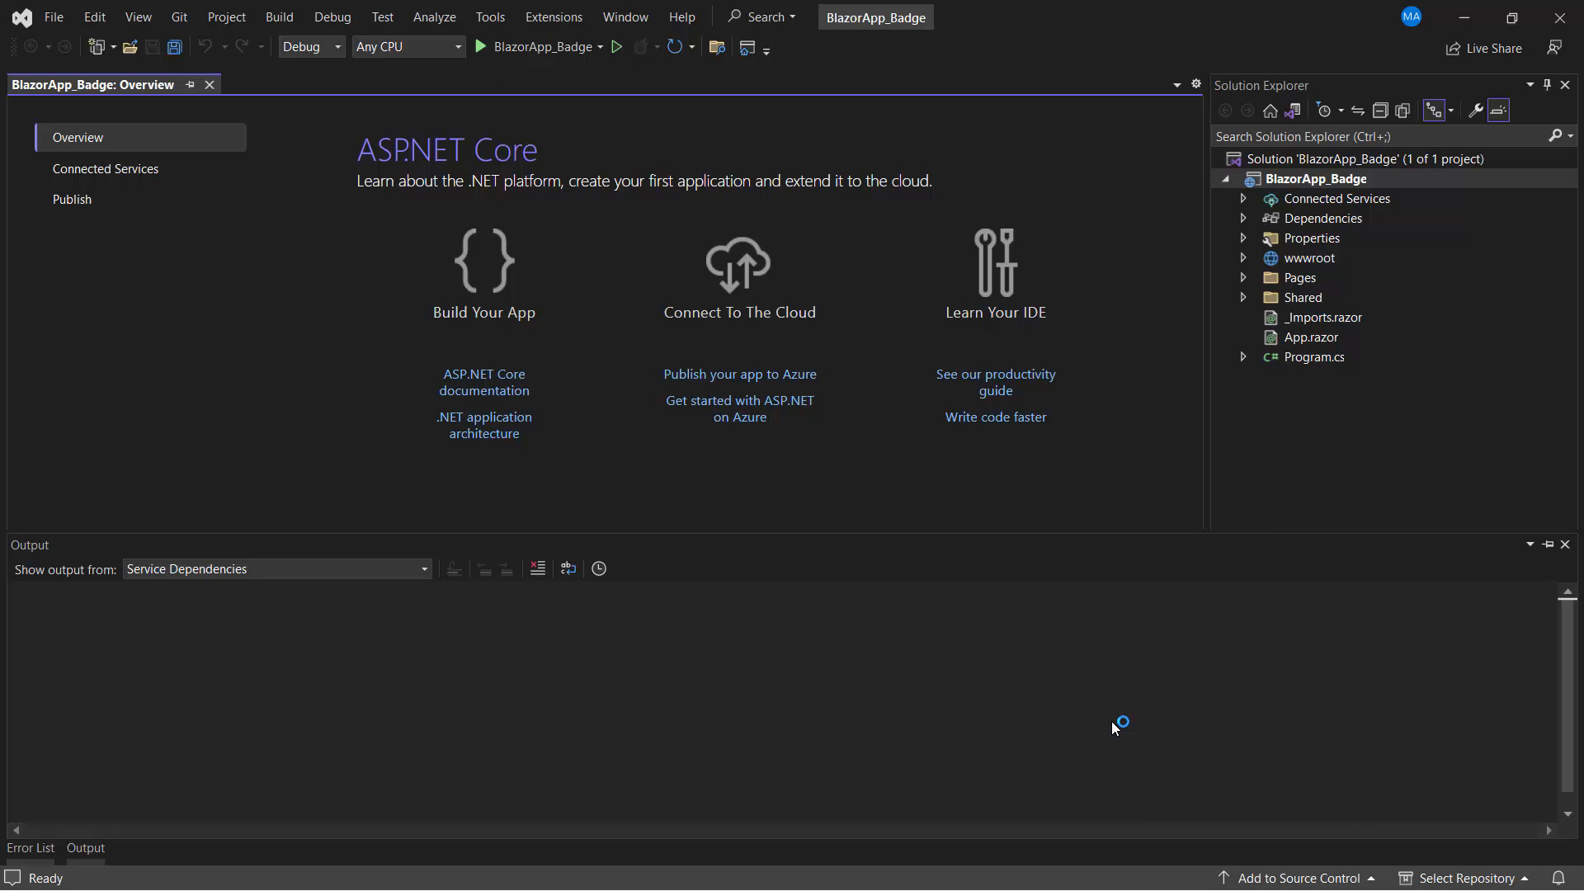
Install Syncfusion.Blazor.Notifications 21.2.6 via Manage NuGet Packages.
right_click(1316, 178)
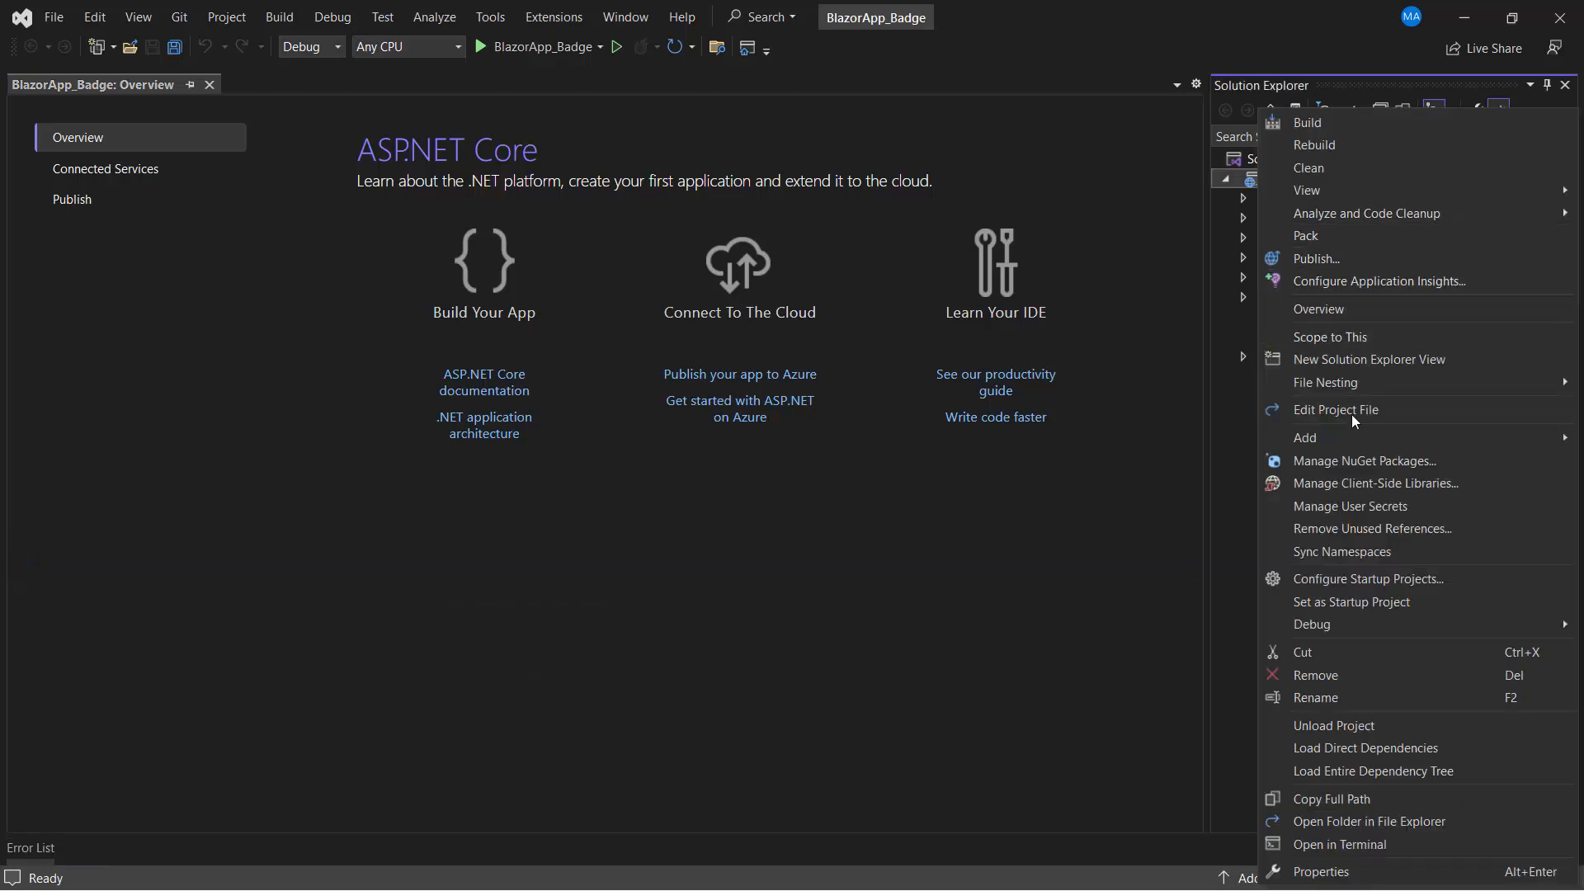
left_click(1363, 460)
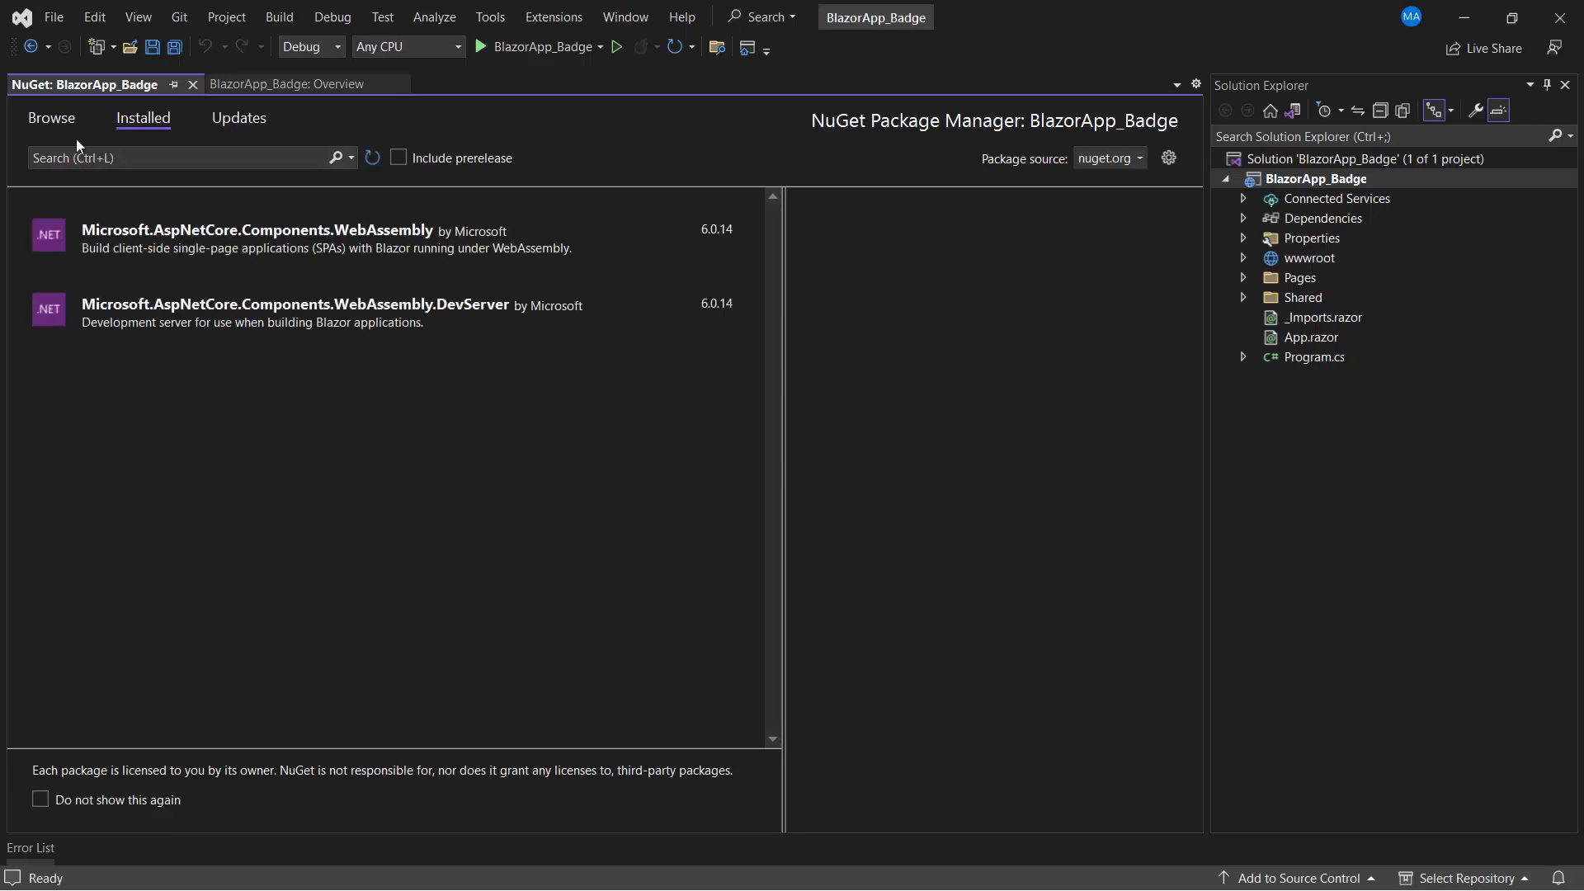
left_click(51, 118)
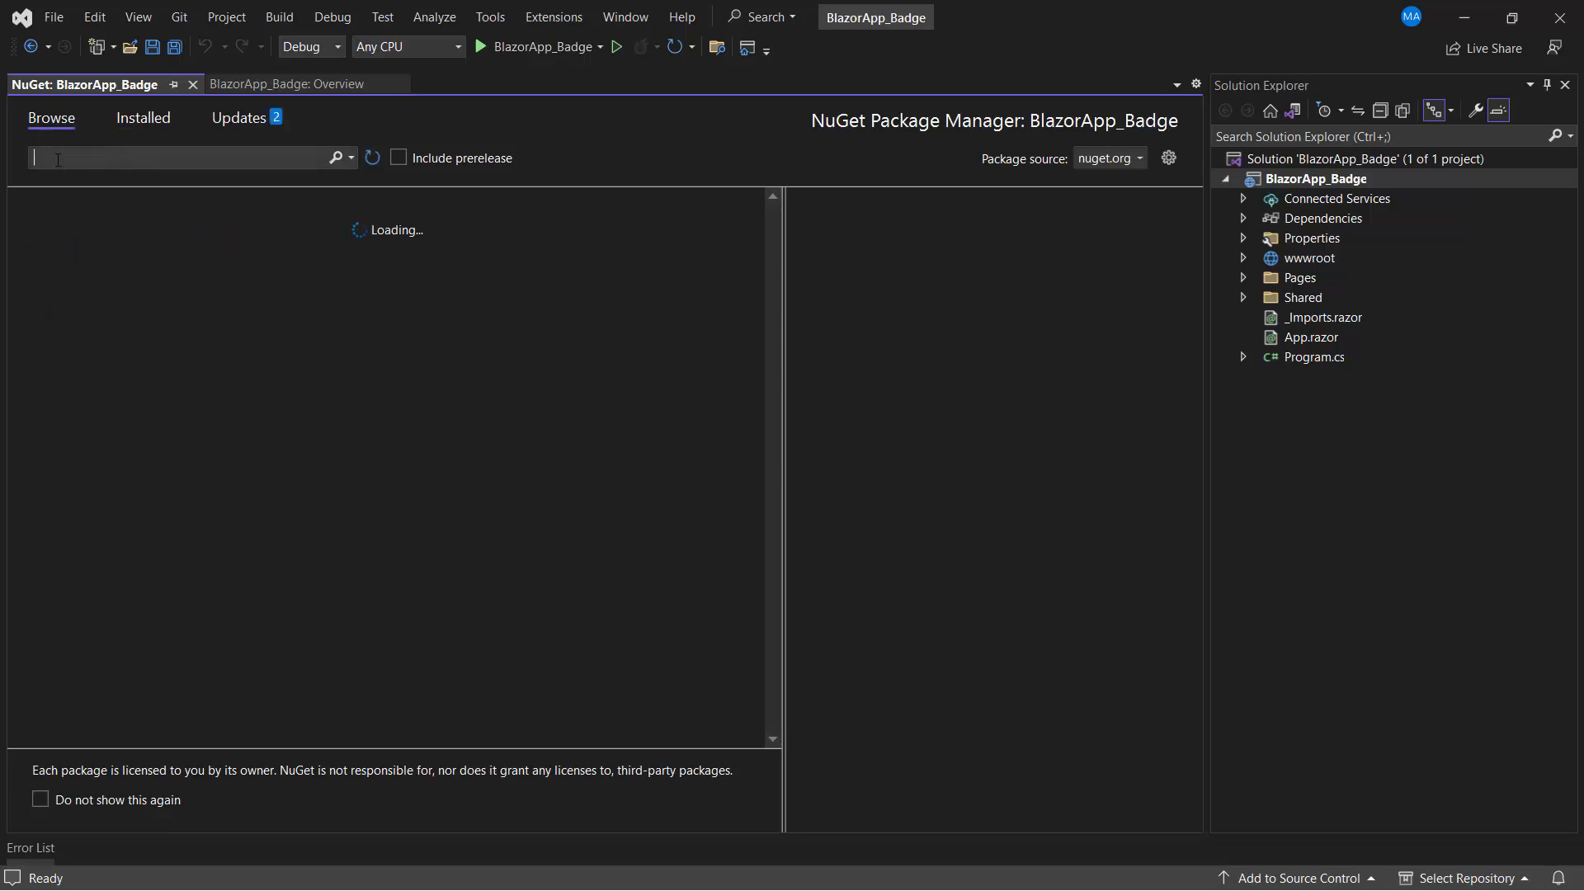
type("Syncfusion.Blazor.Notification")
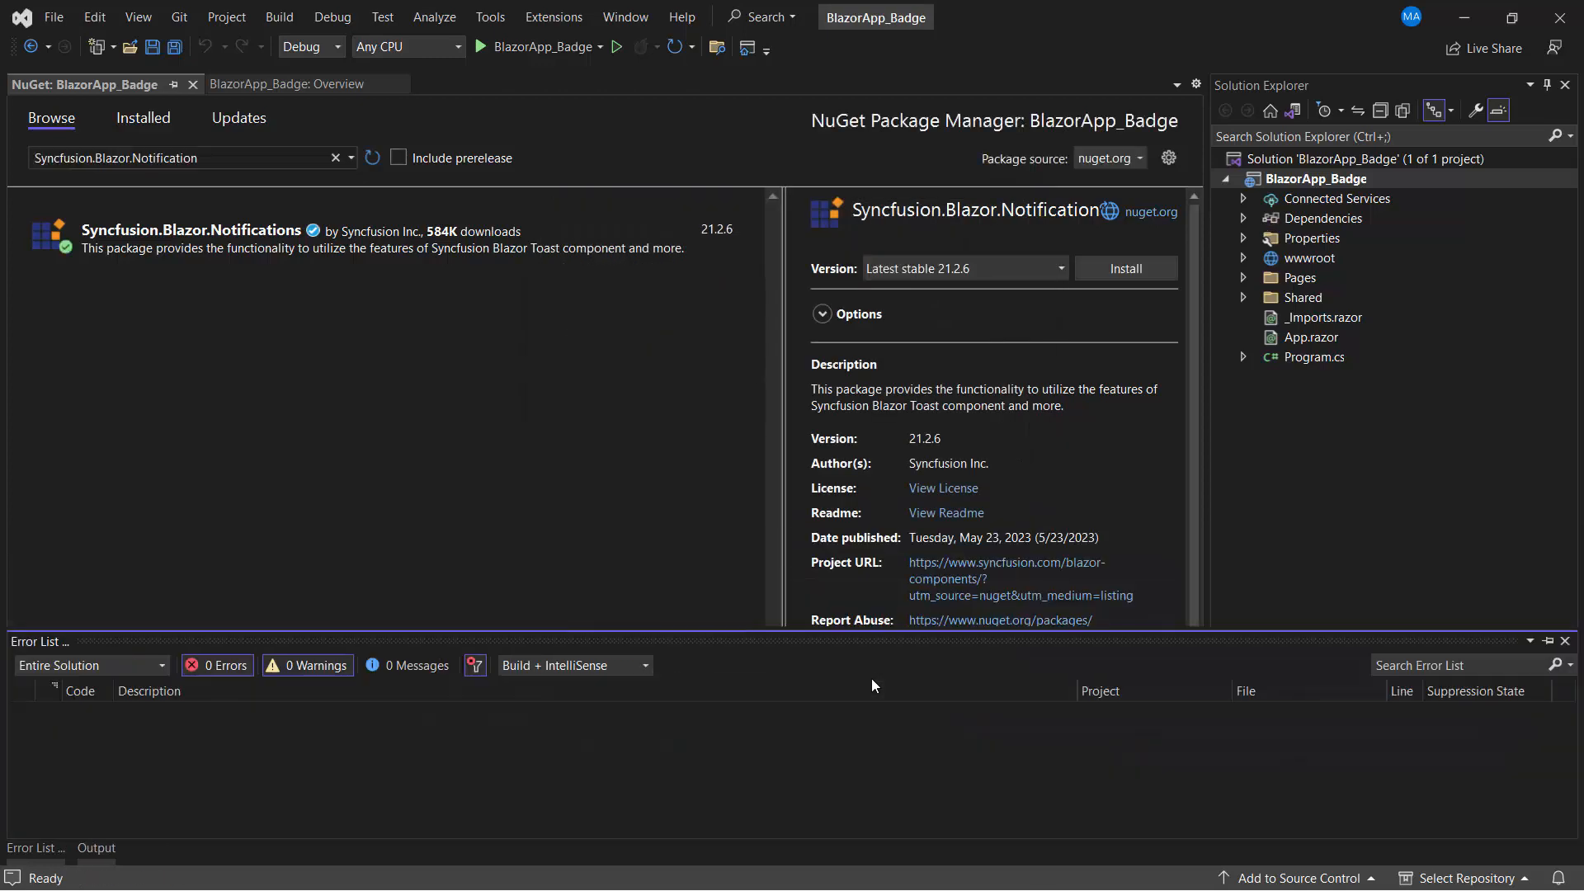
left_click(1124, 269)
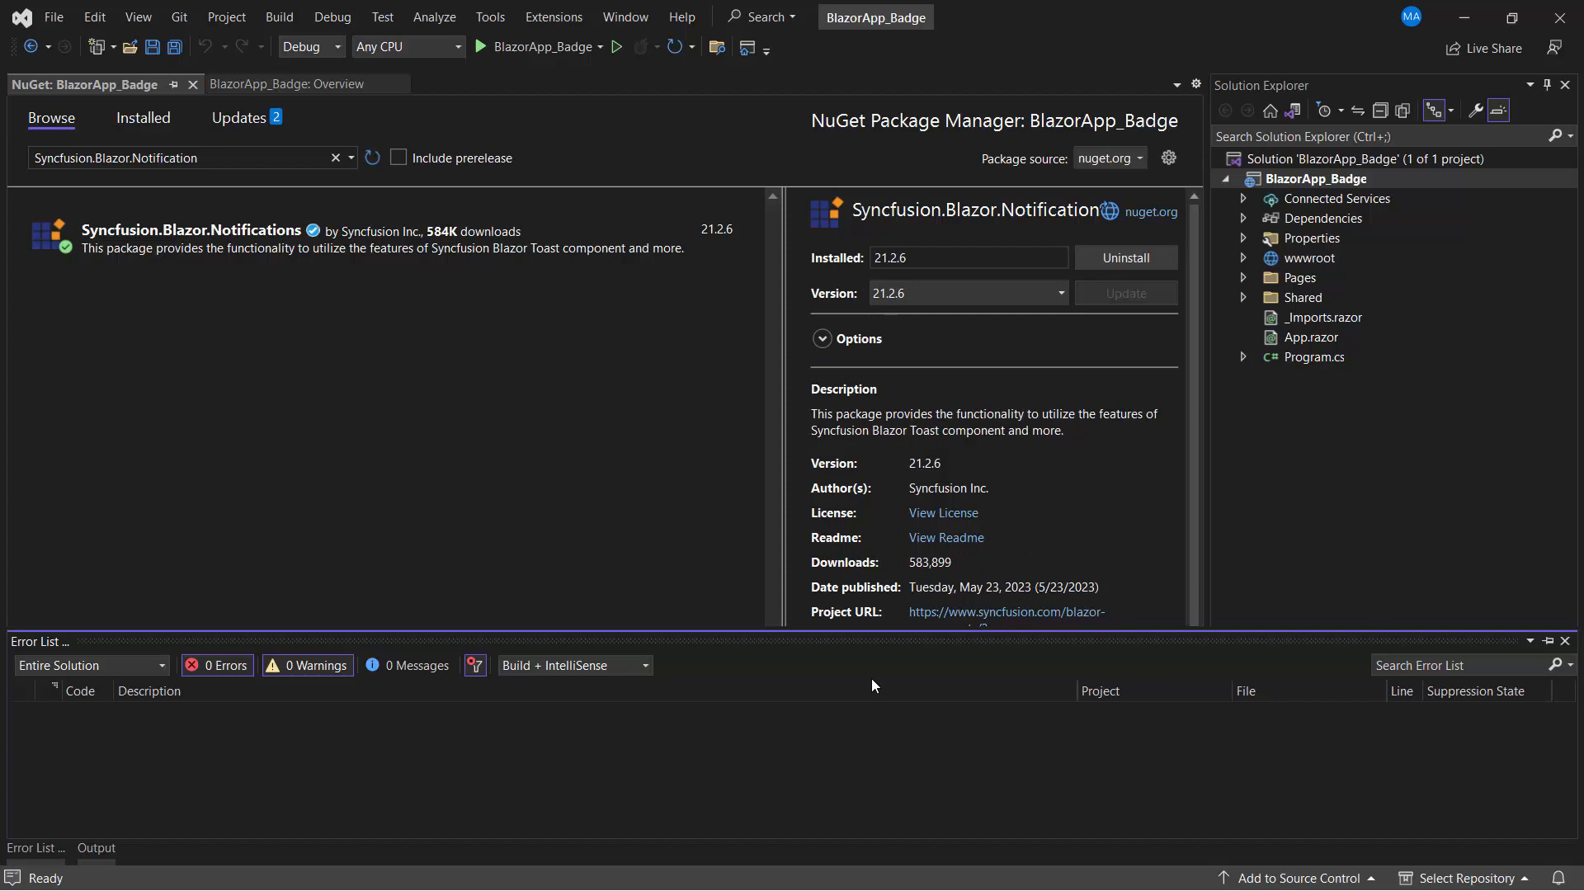
Verify the Notifications package appears under Dependencies > Packages.
left_click(1244, 218)
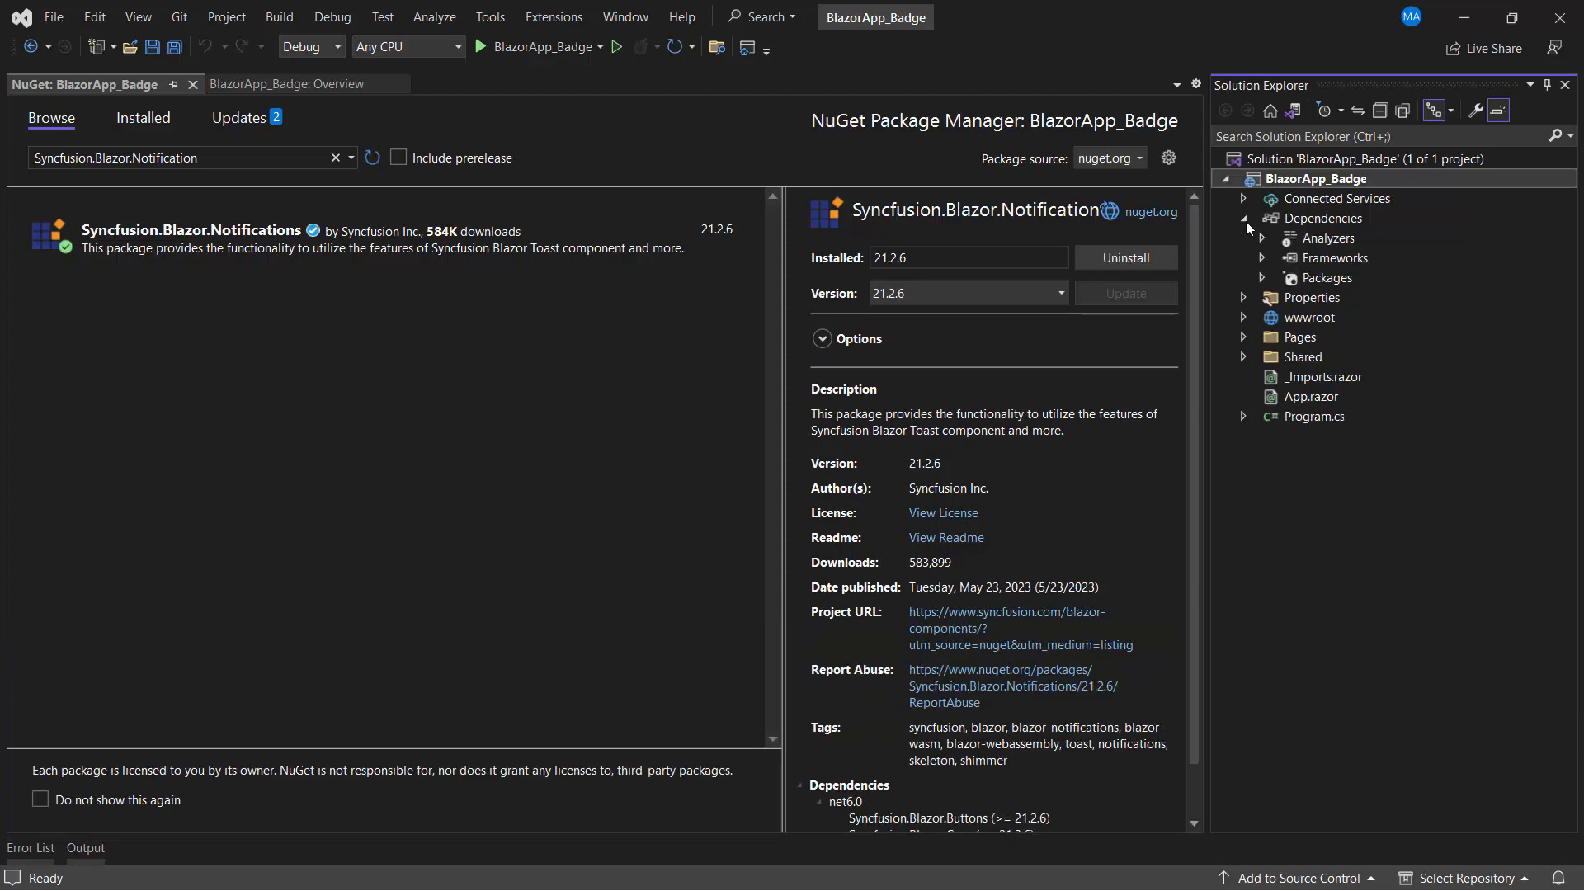
left_click(1280, 277)
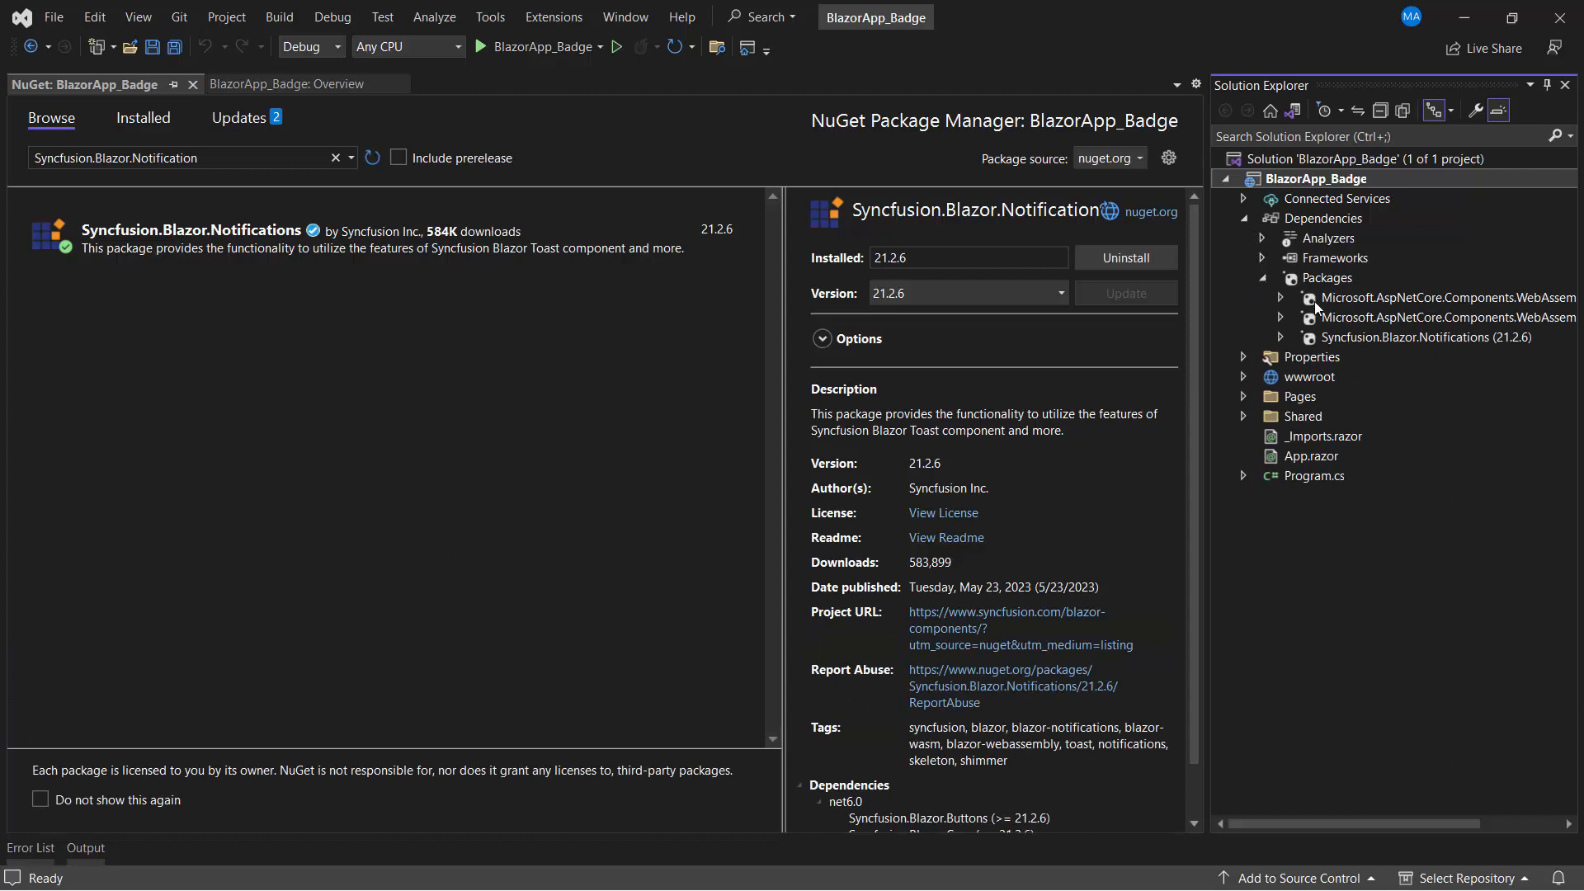
left_click(1424, 336)
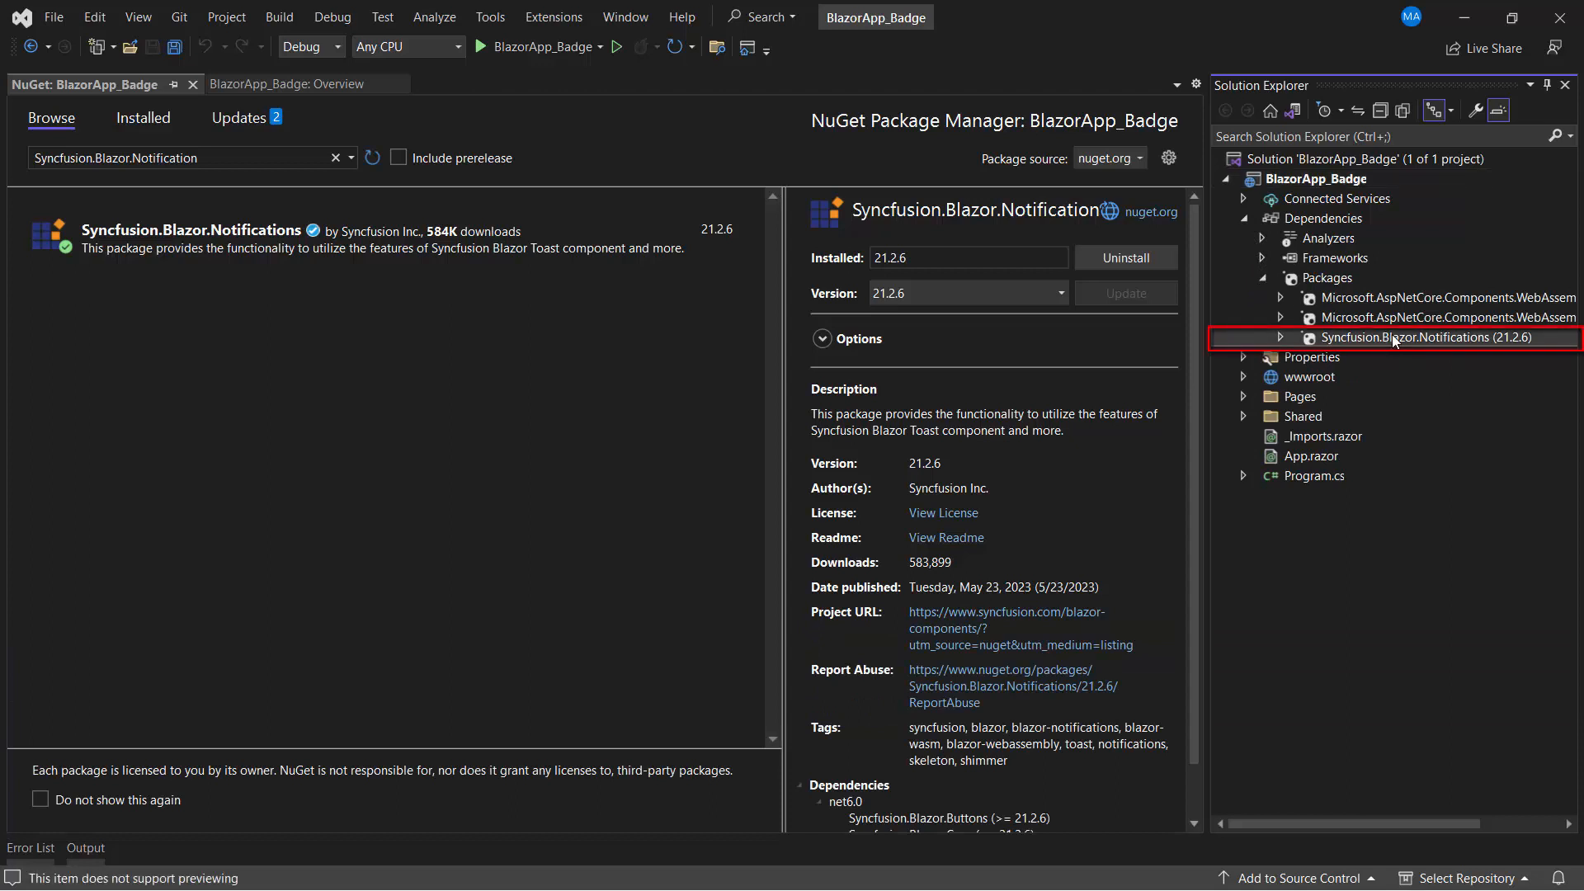
mouse_move(1384, 350)
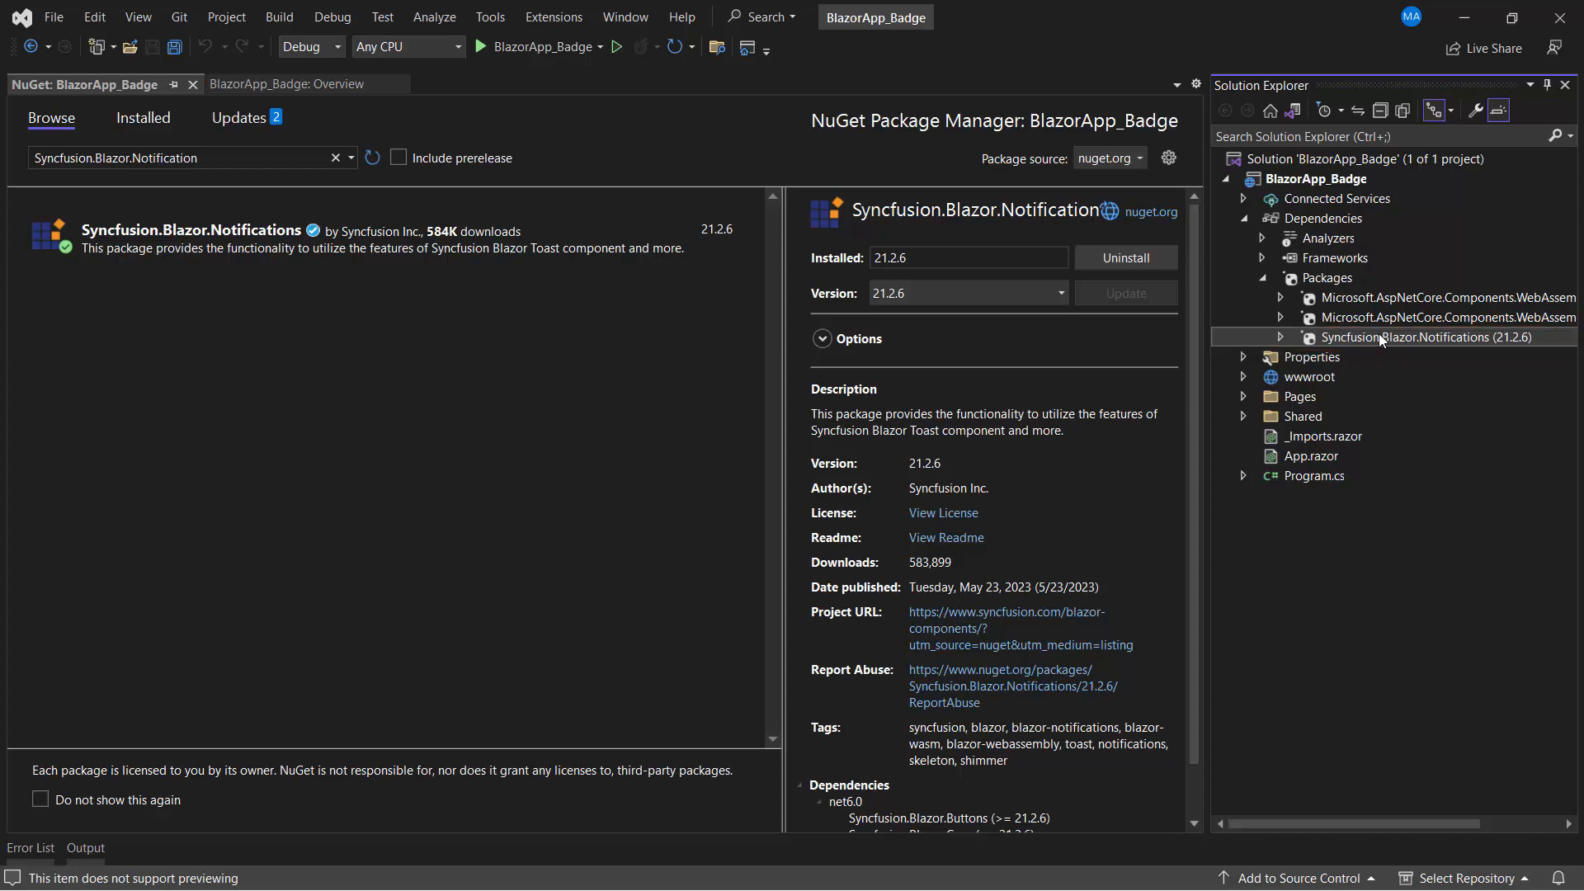
double_click(1323, 436)
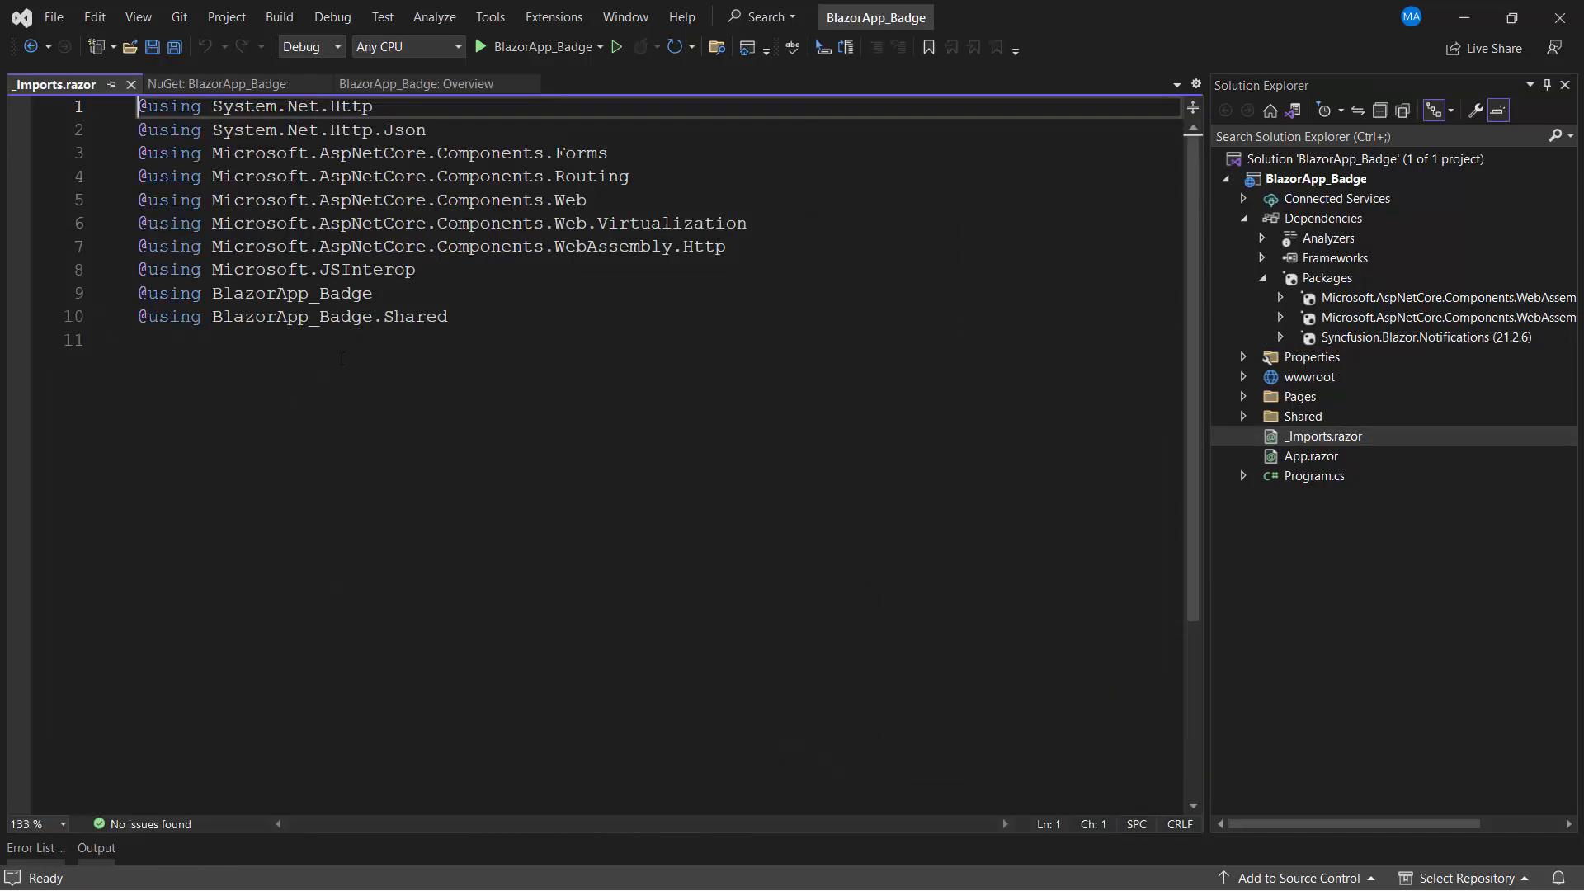
type("@using")
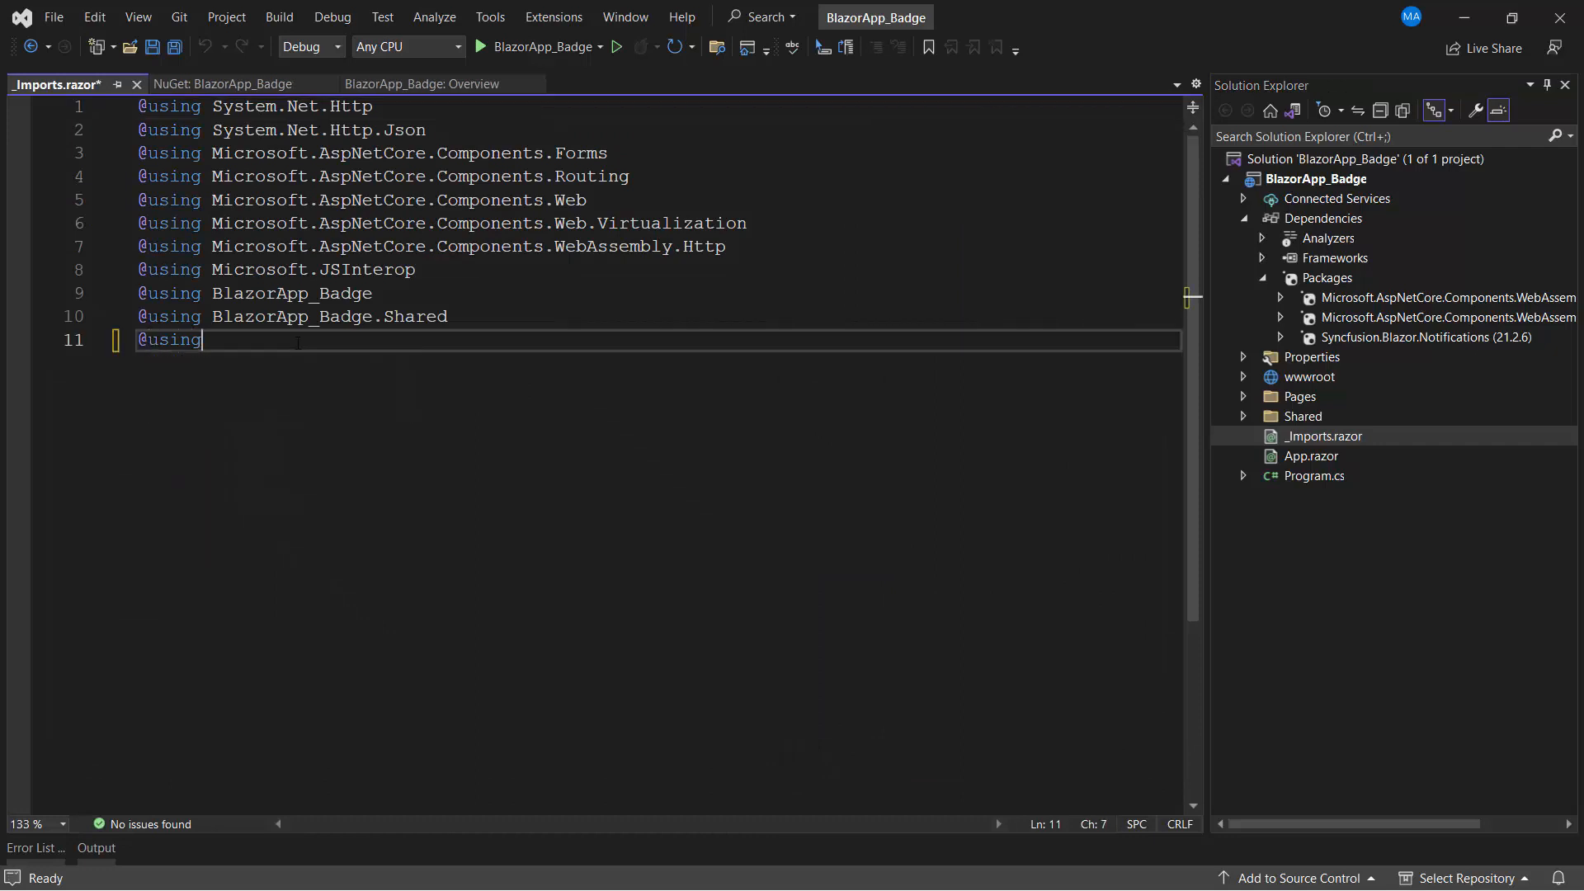
type("Syncfusion.Blazor.No")
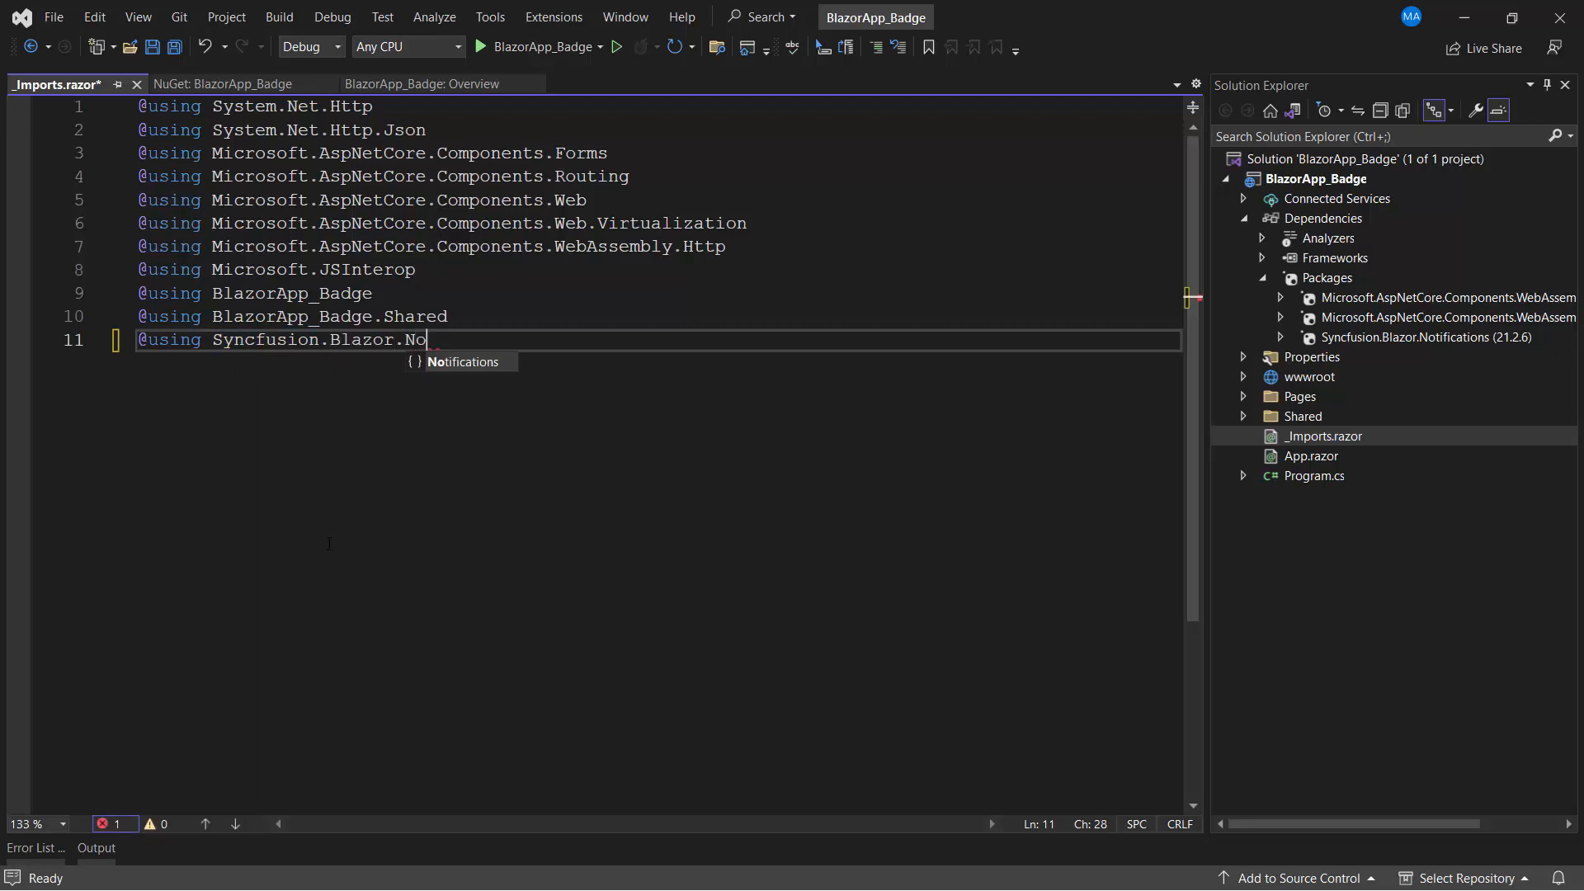
key("Tab")
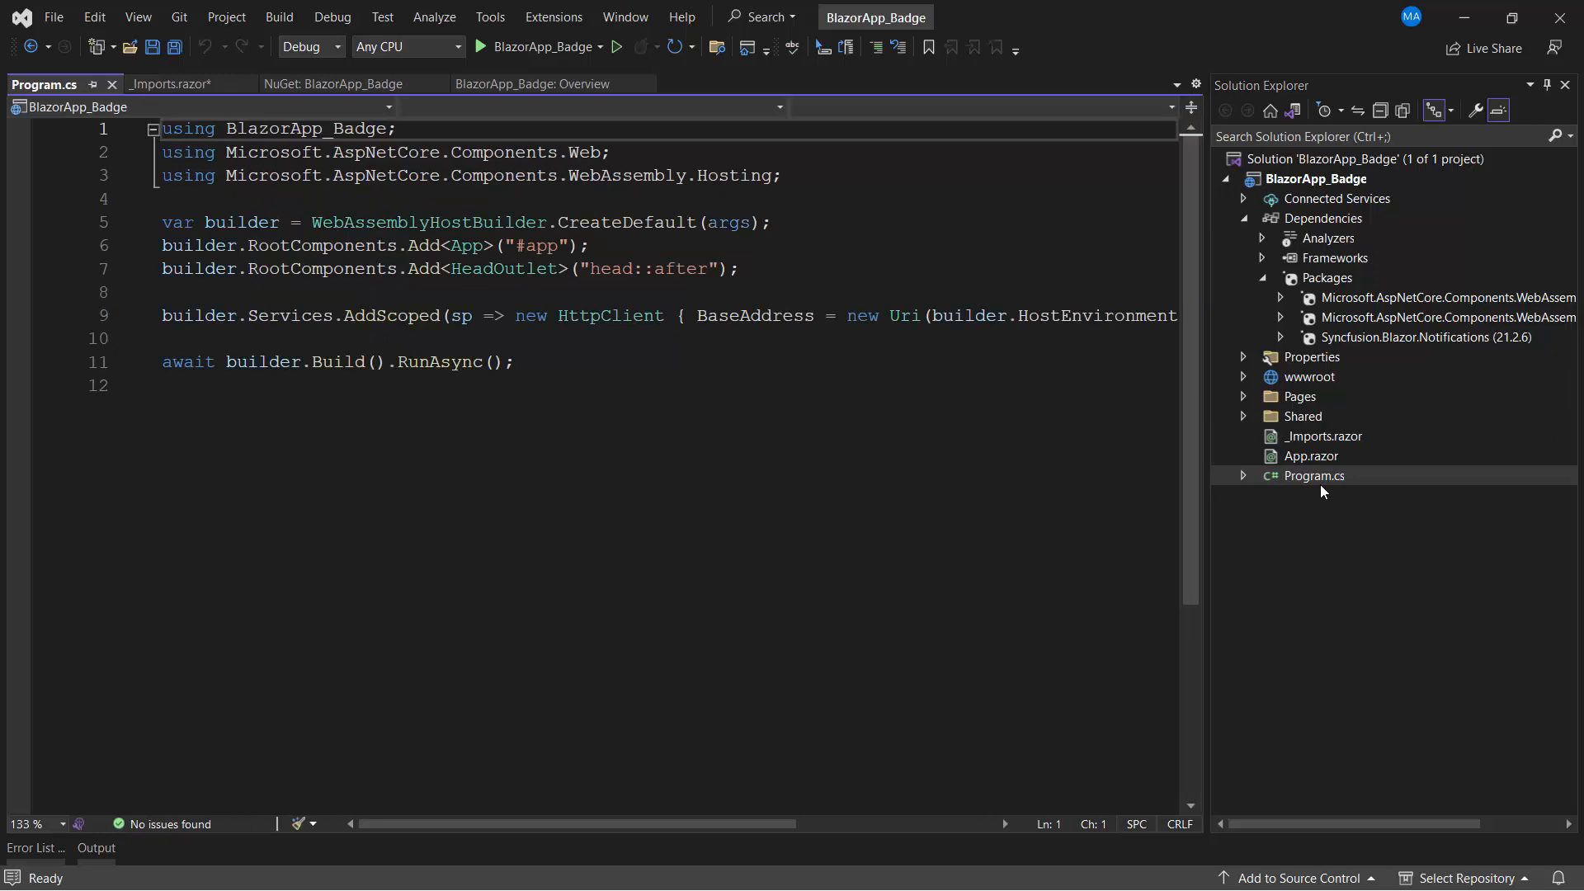
In Program.cs add 'using Syncfusion.Blazor;' and builder.Services.AddSyncfusionBlazor().
type("using")
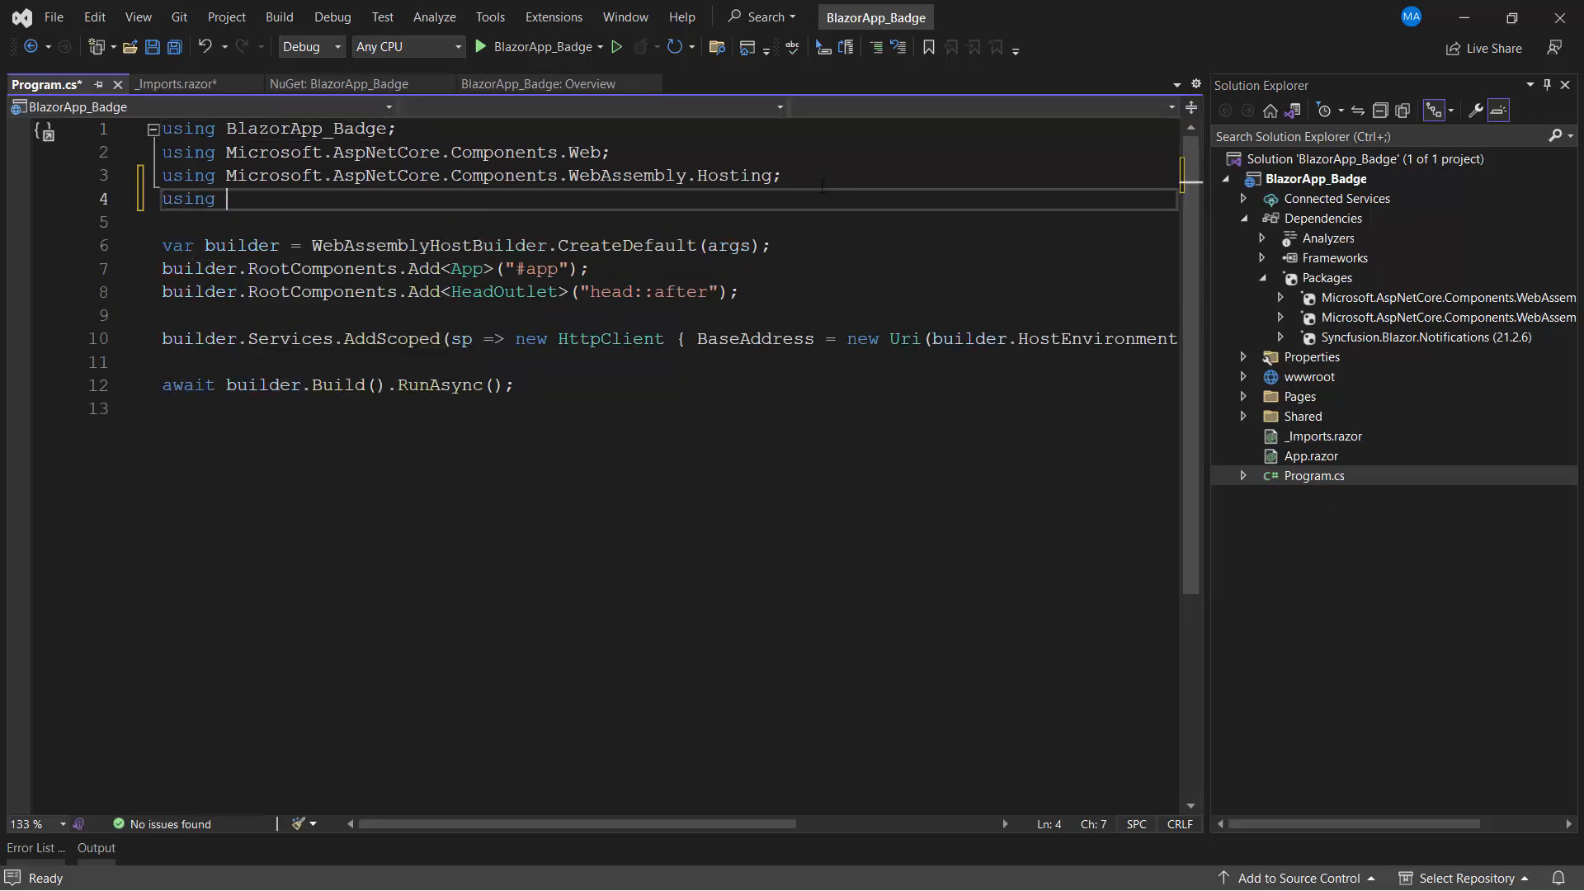
type("Syncfusion.")
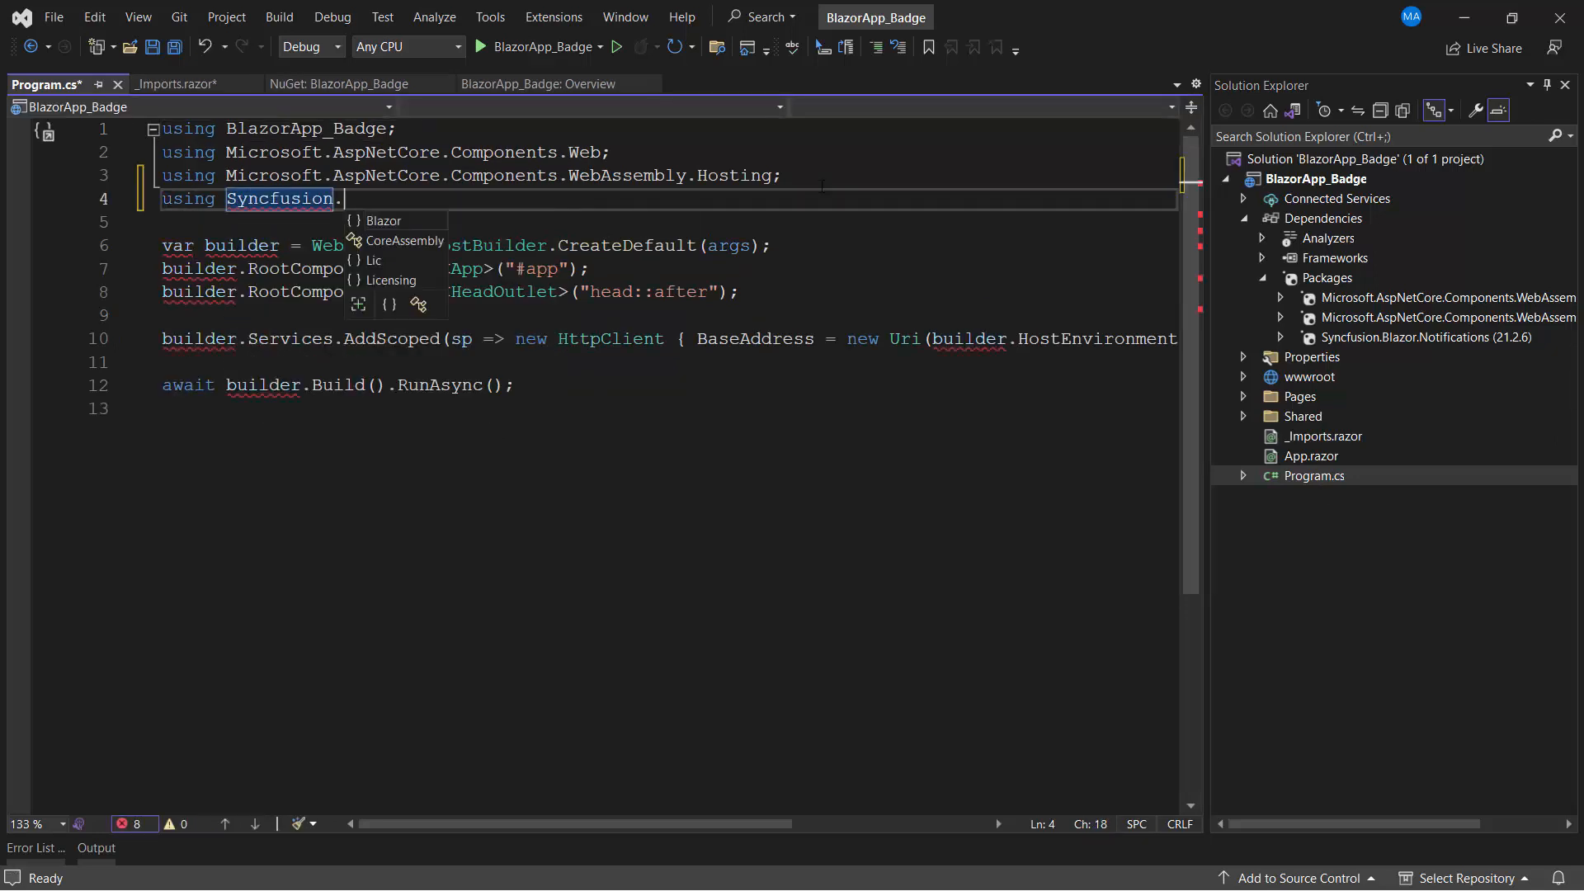
type("Blazor;")
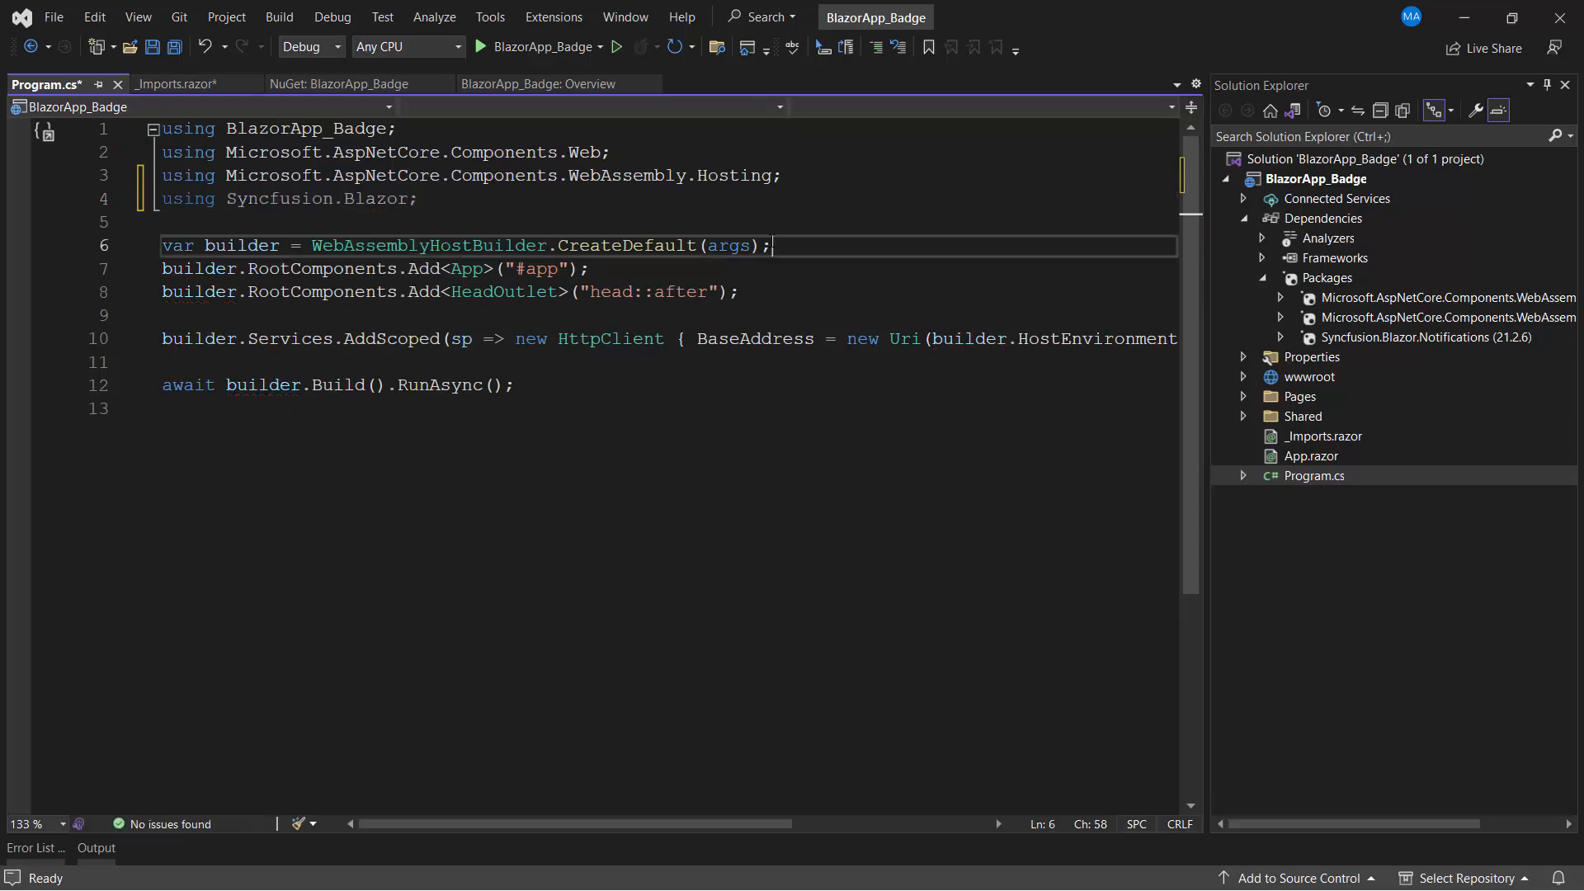
type("builder")
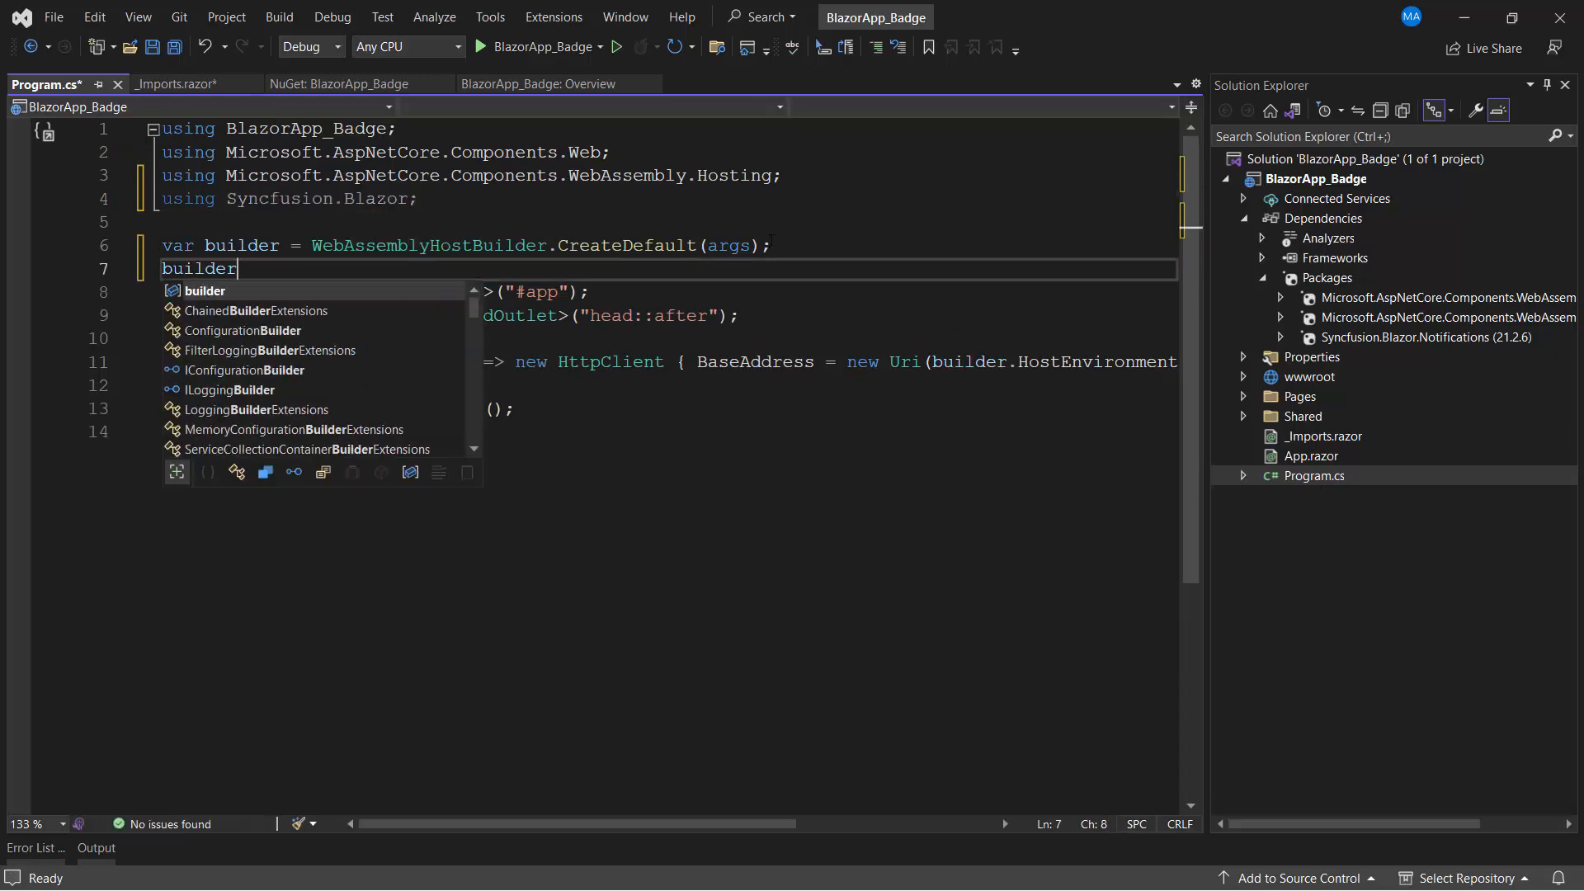
type(".Services")
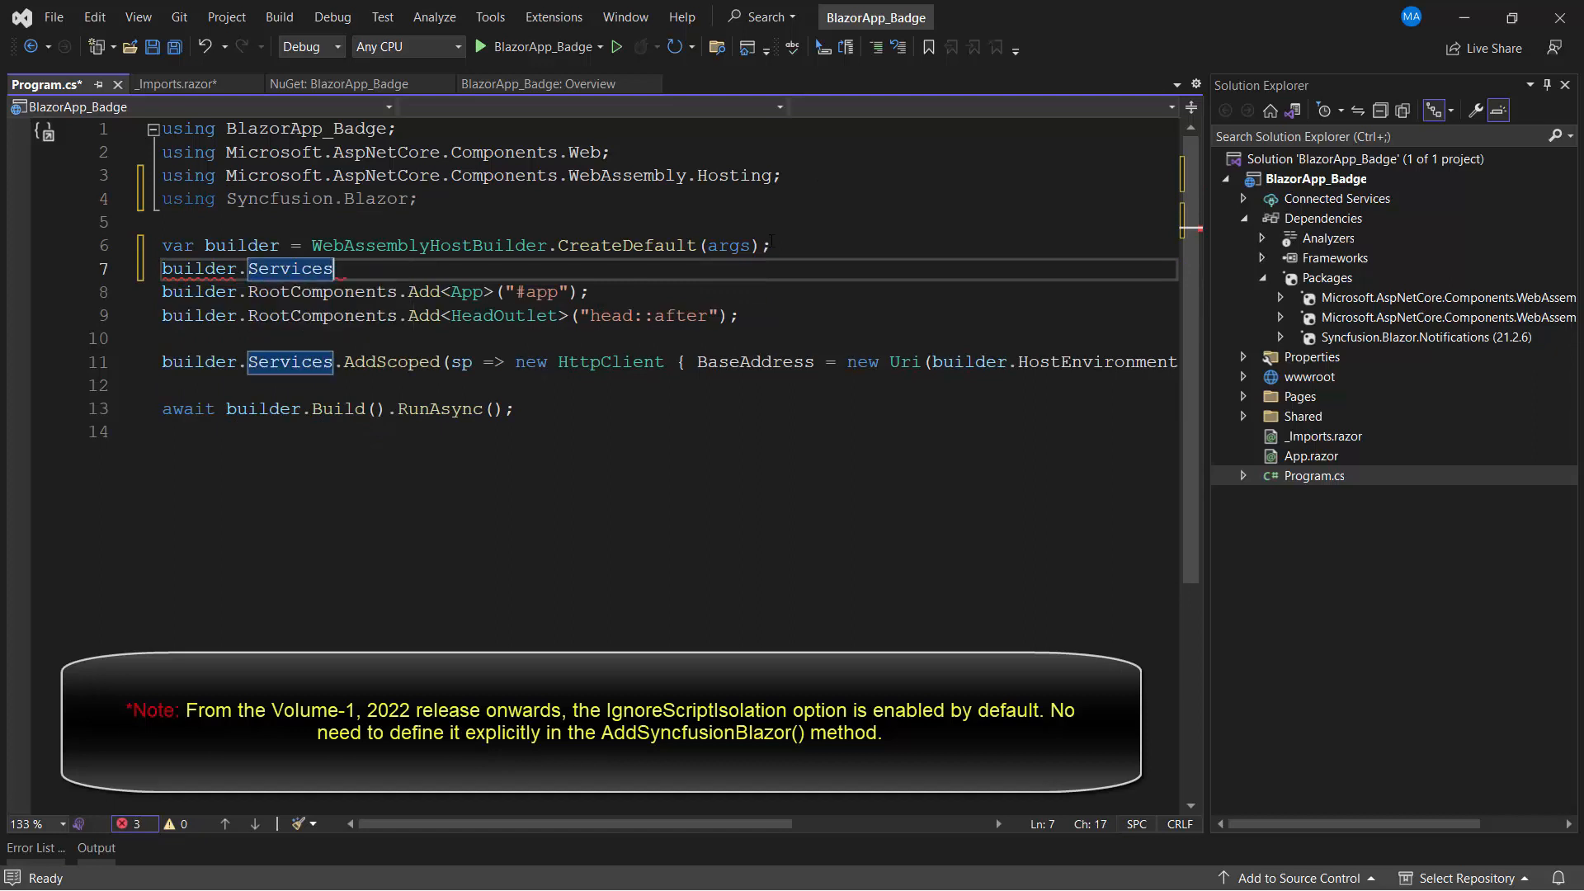
type(".AddSyncfusionBlazor();")
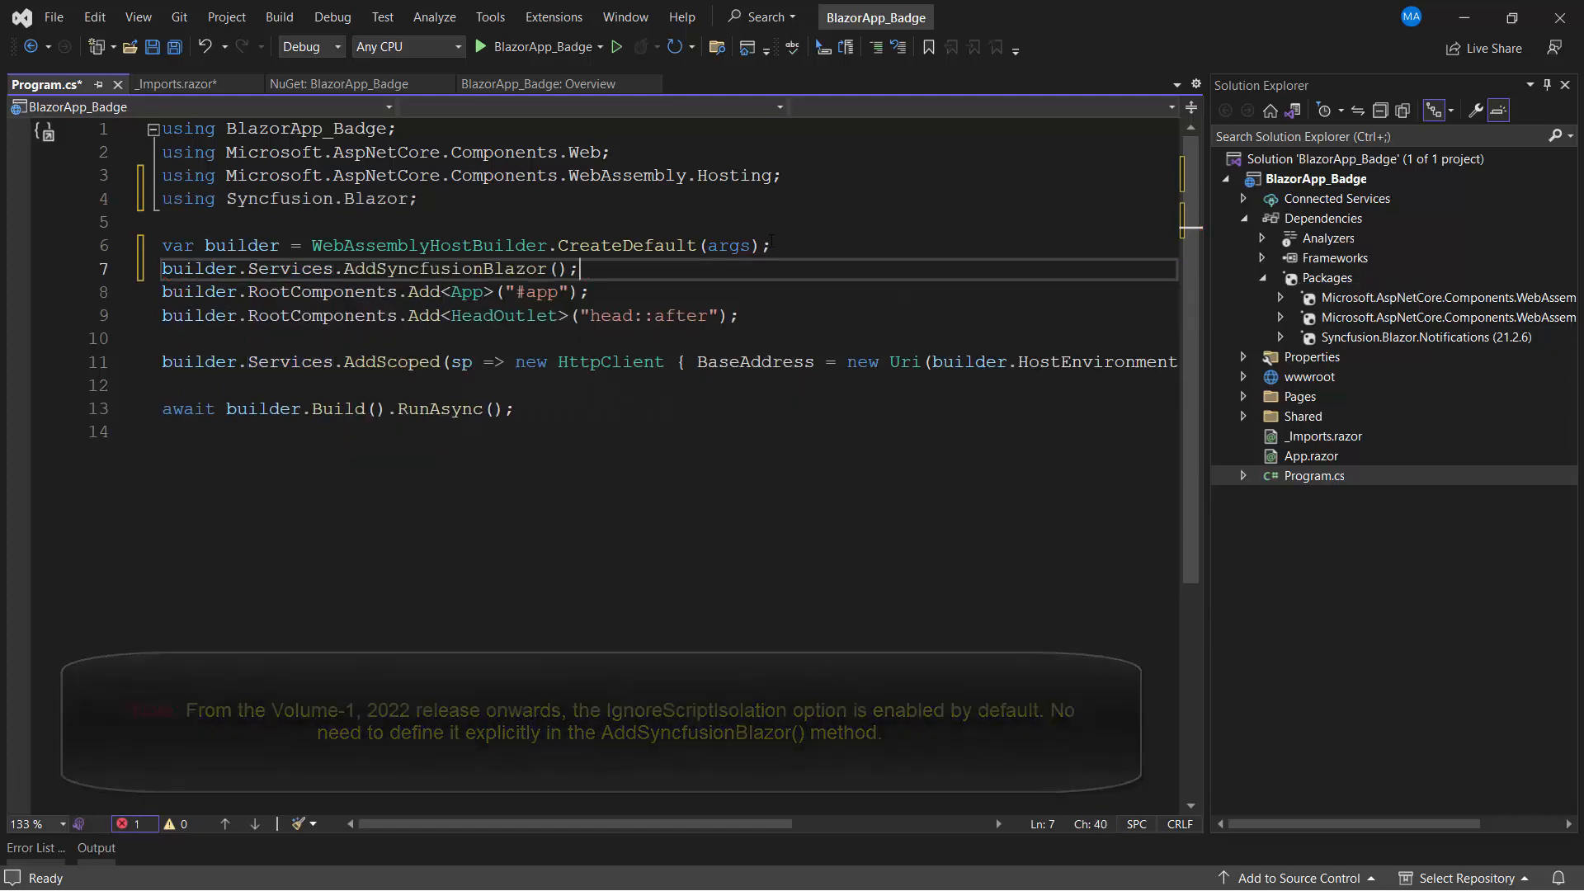
Register the license with Syncfusion.Licensing.SyncfusionLicenseProvider.RegisterLicense("<key>").
type("Syncfusion.")
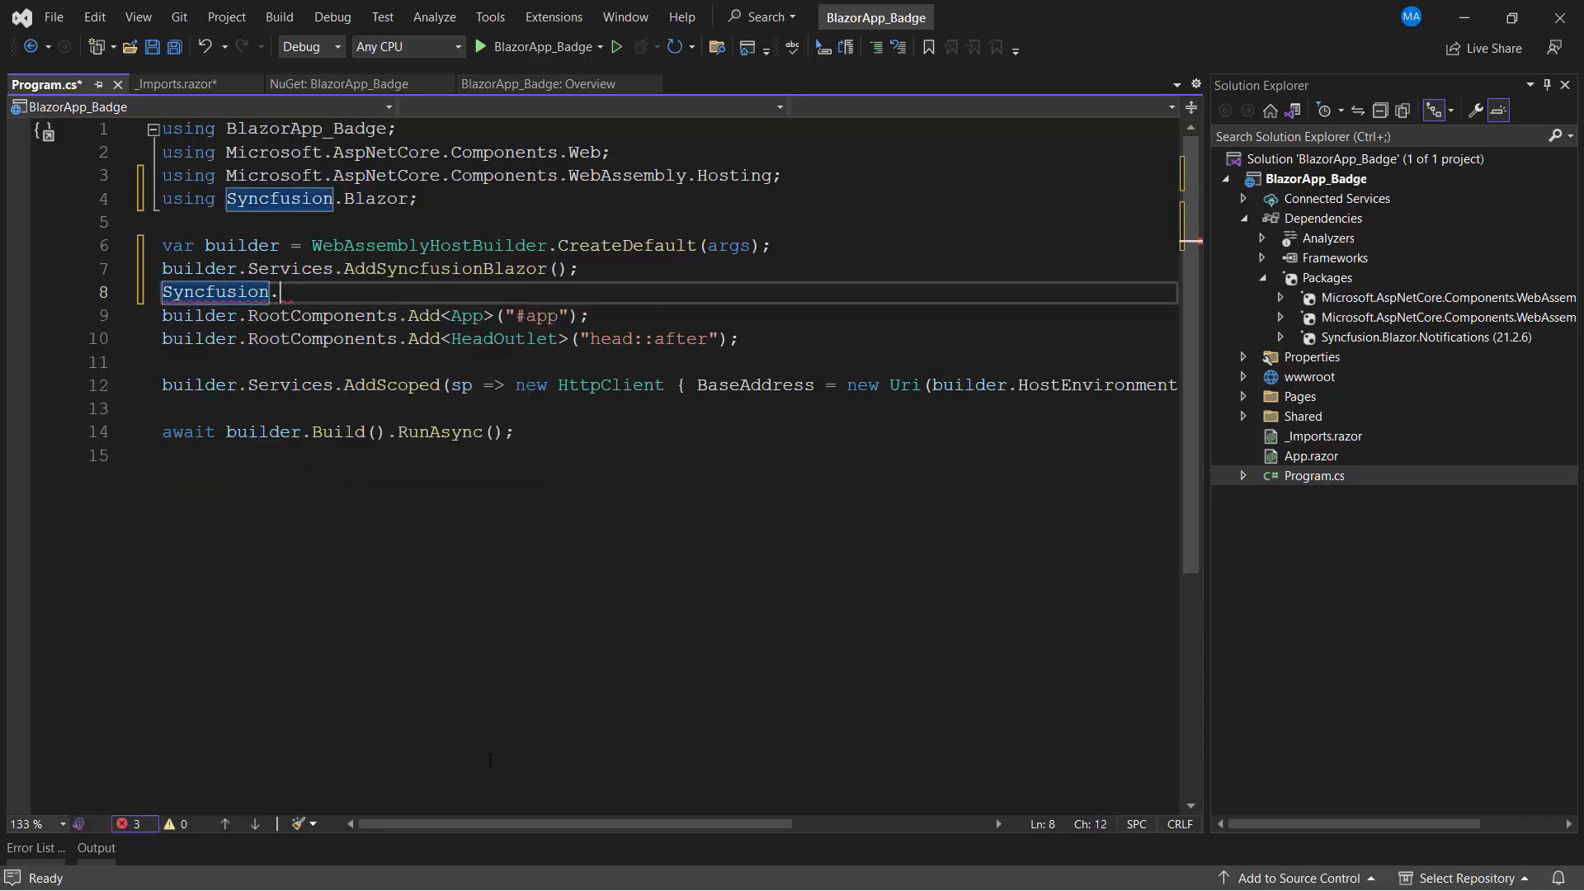
type("Licensing")
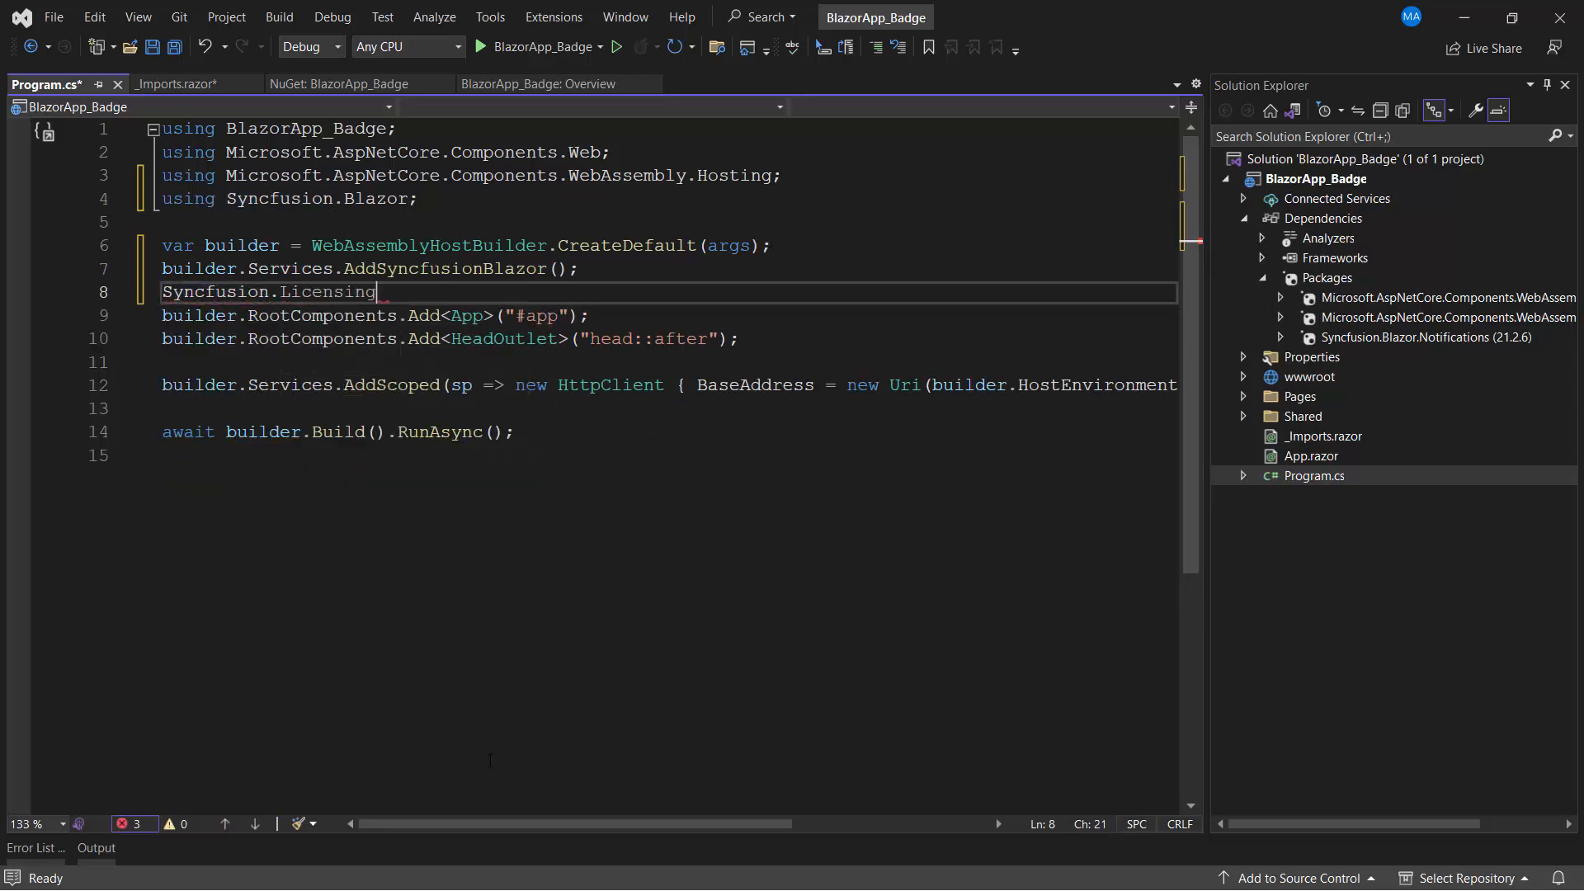
type(".SyncfusionLicenseProvider")
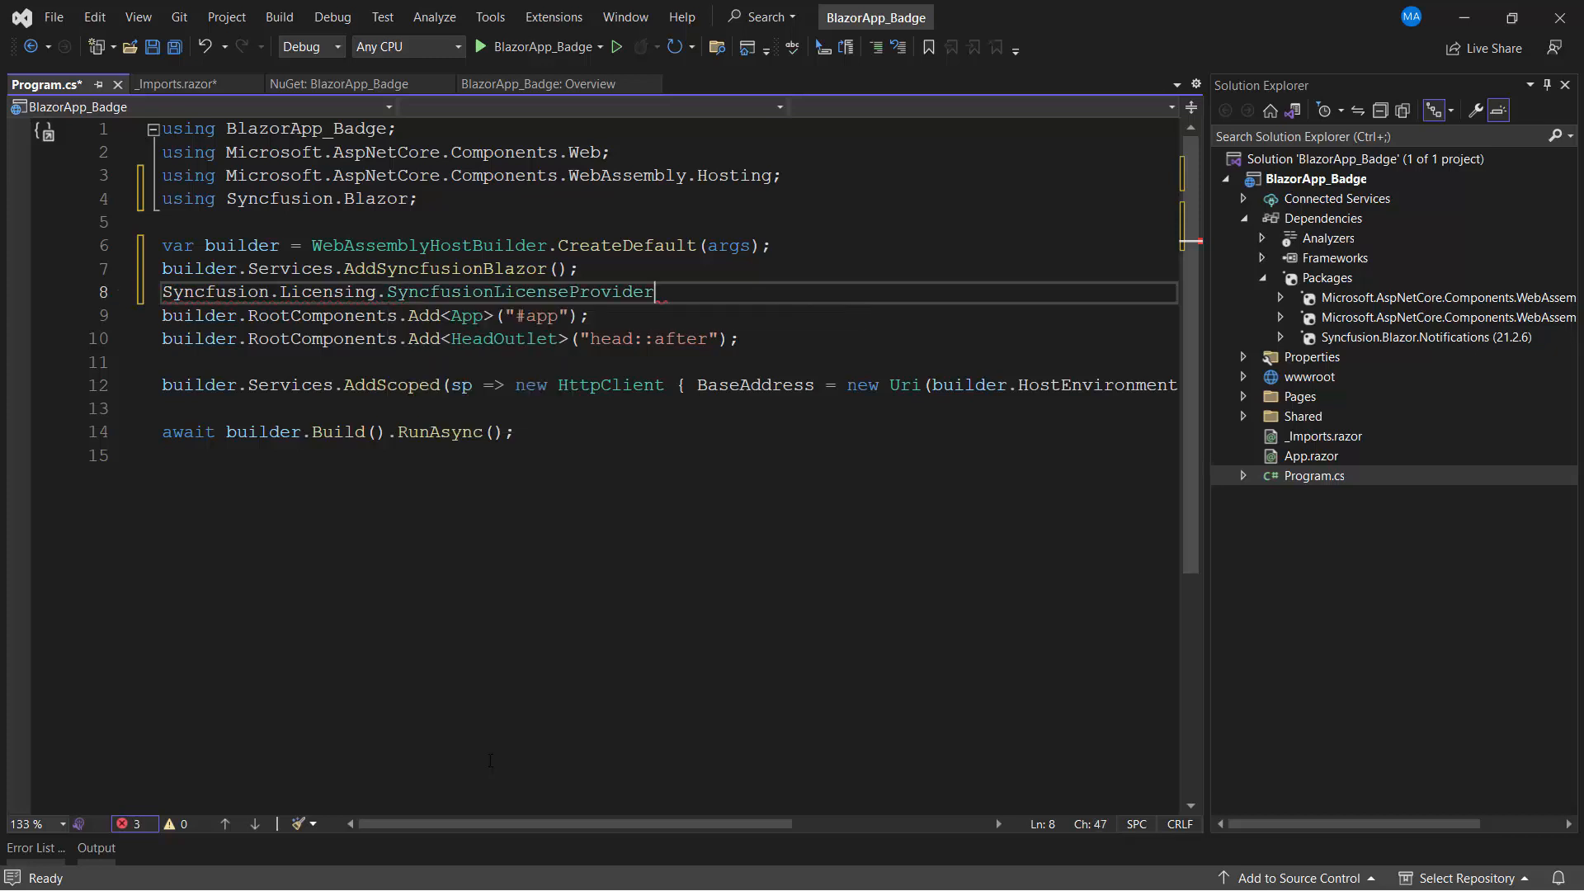
type(".Re")
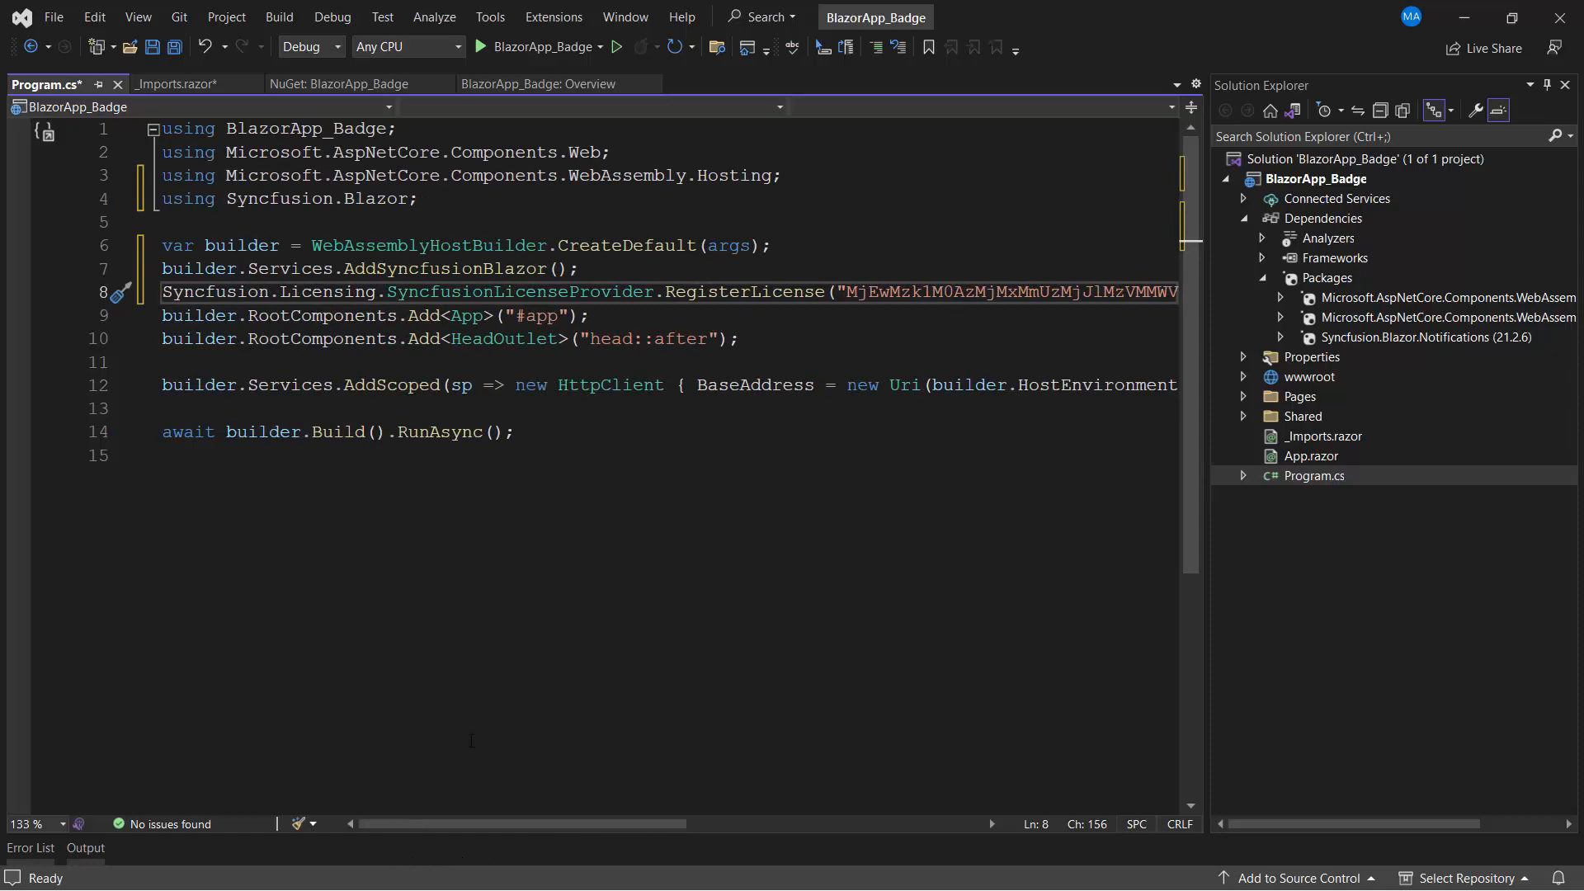
left_click(337, 84)
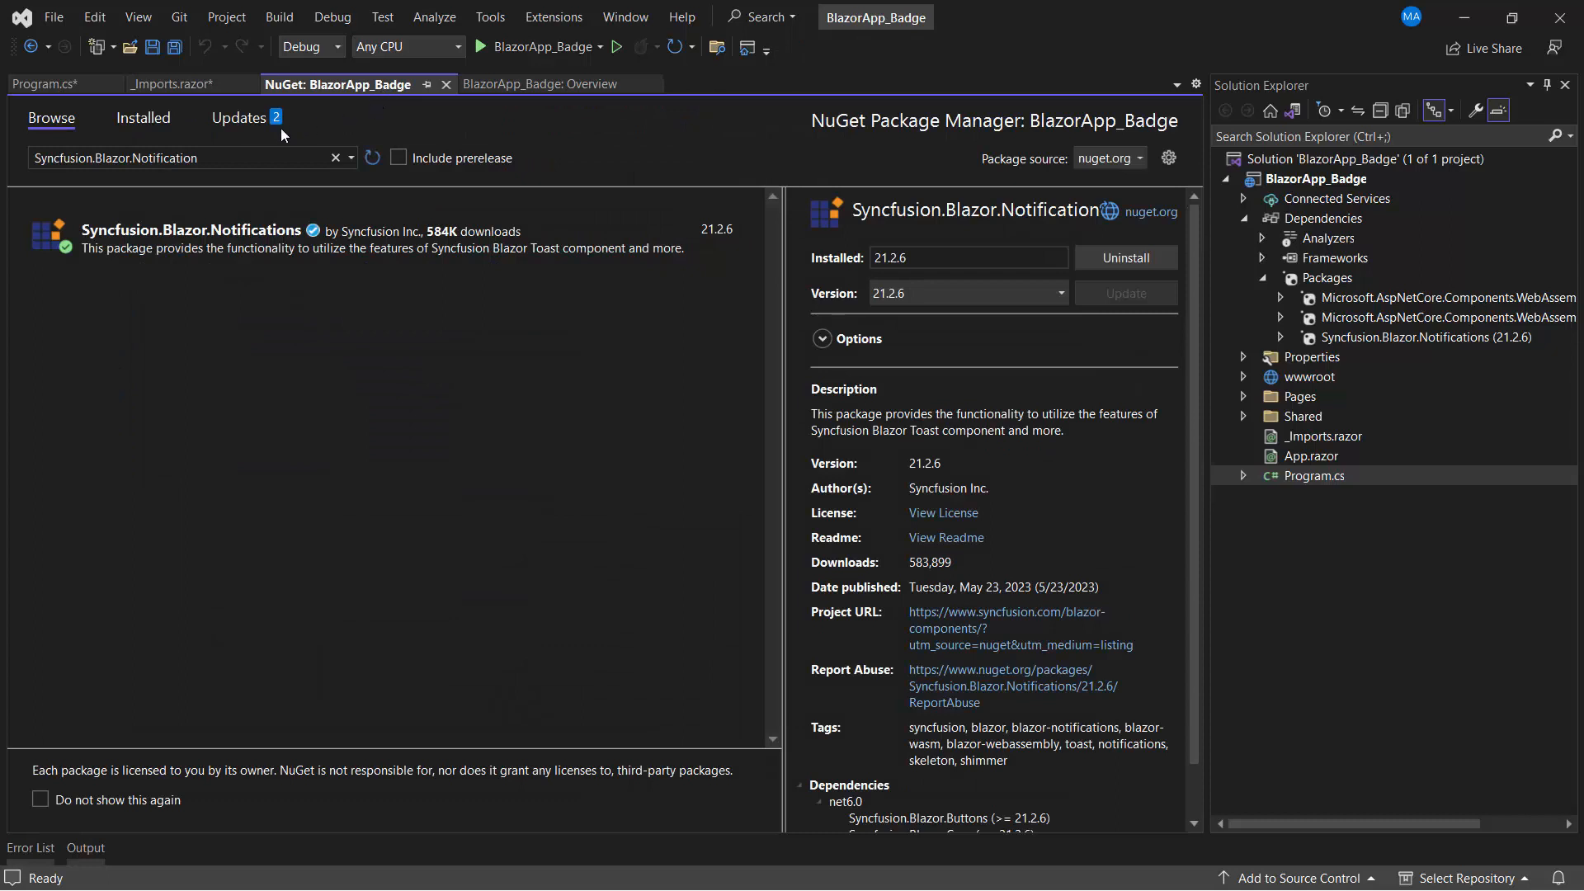
Install Syncfusion.Blazor.Themes 21.2.6 from NuGet and confirm Preview Changes.
type("Syncfusion.Blazor")
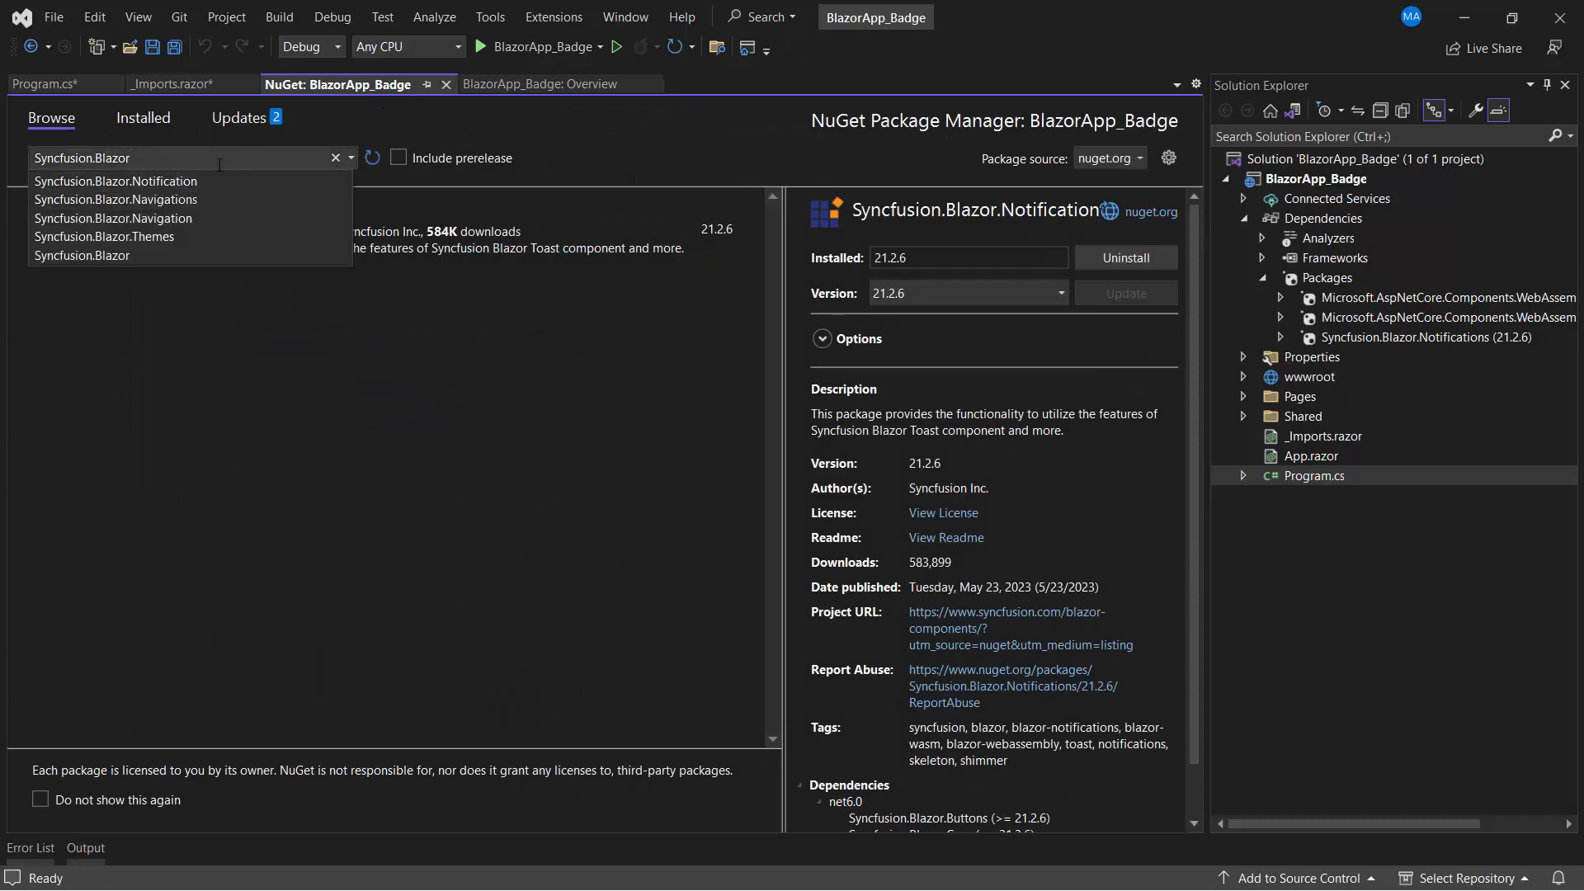
left_click(104, 236)
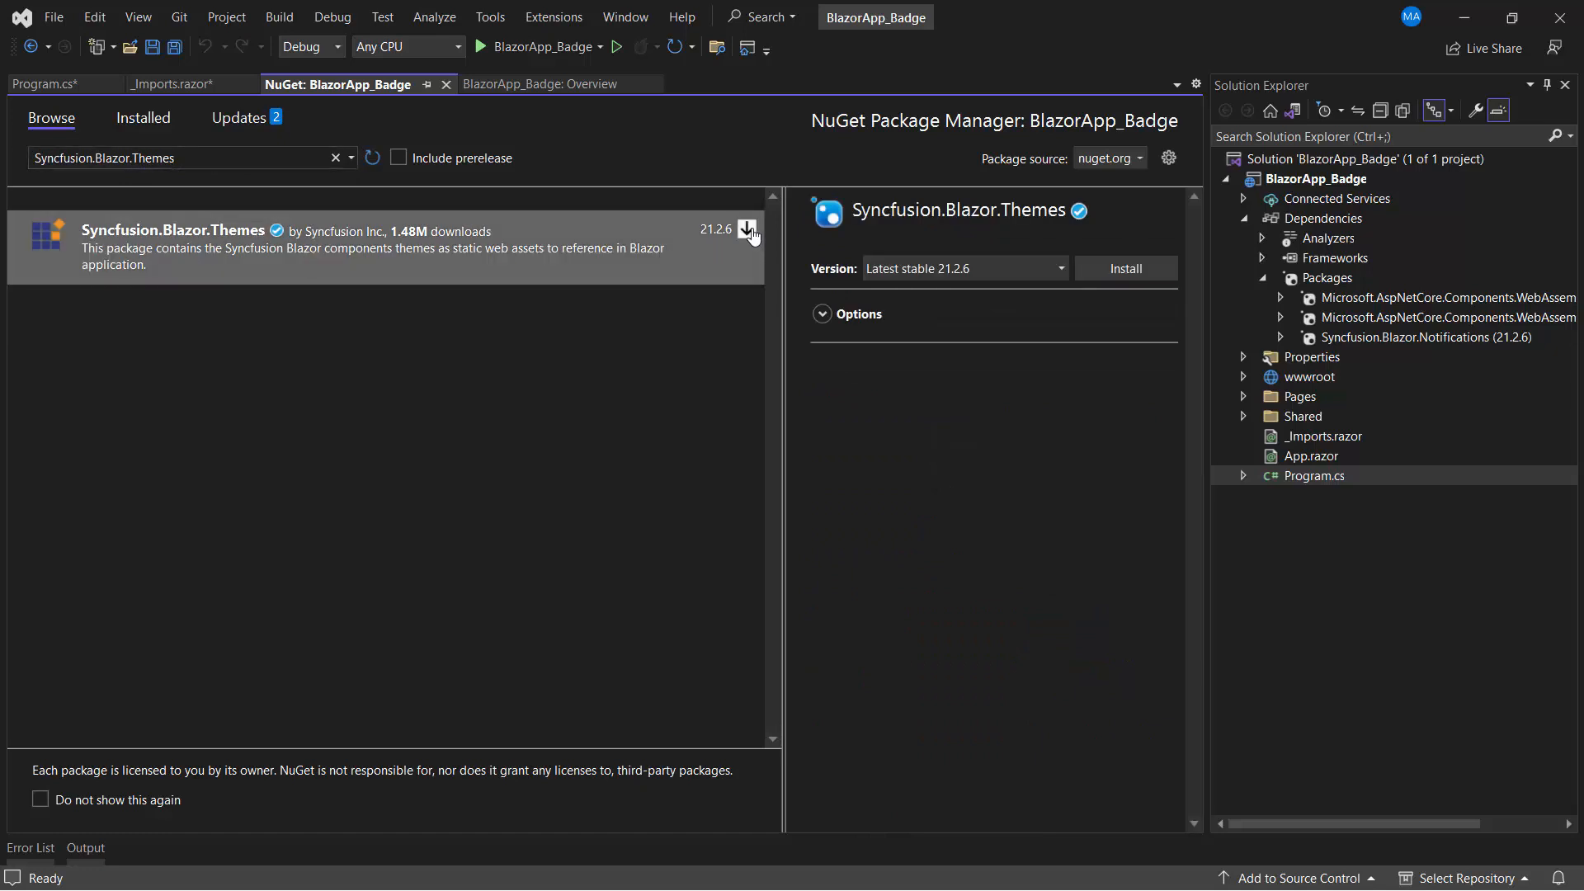
left_click(1124, 267)
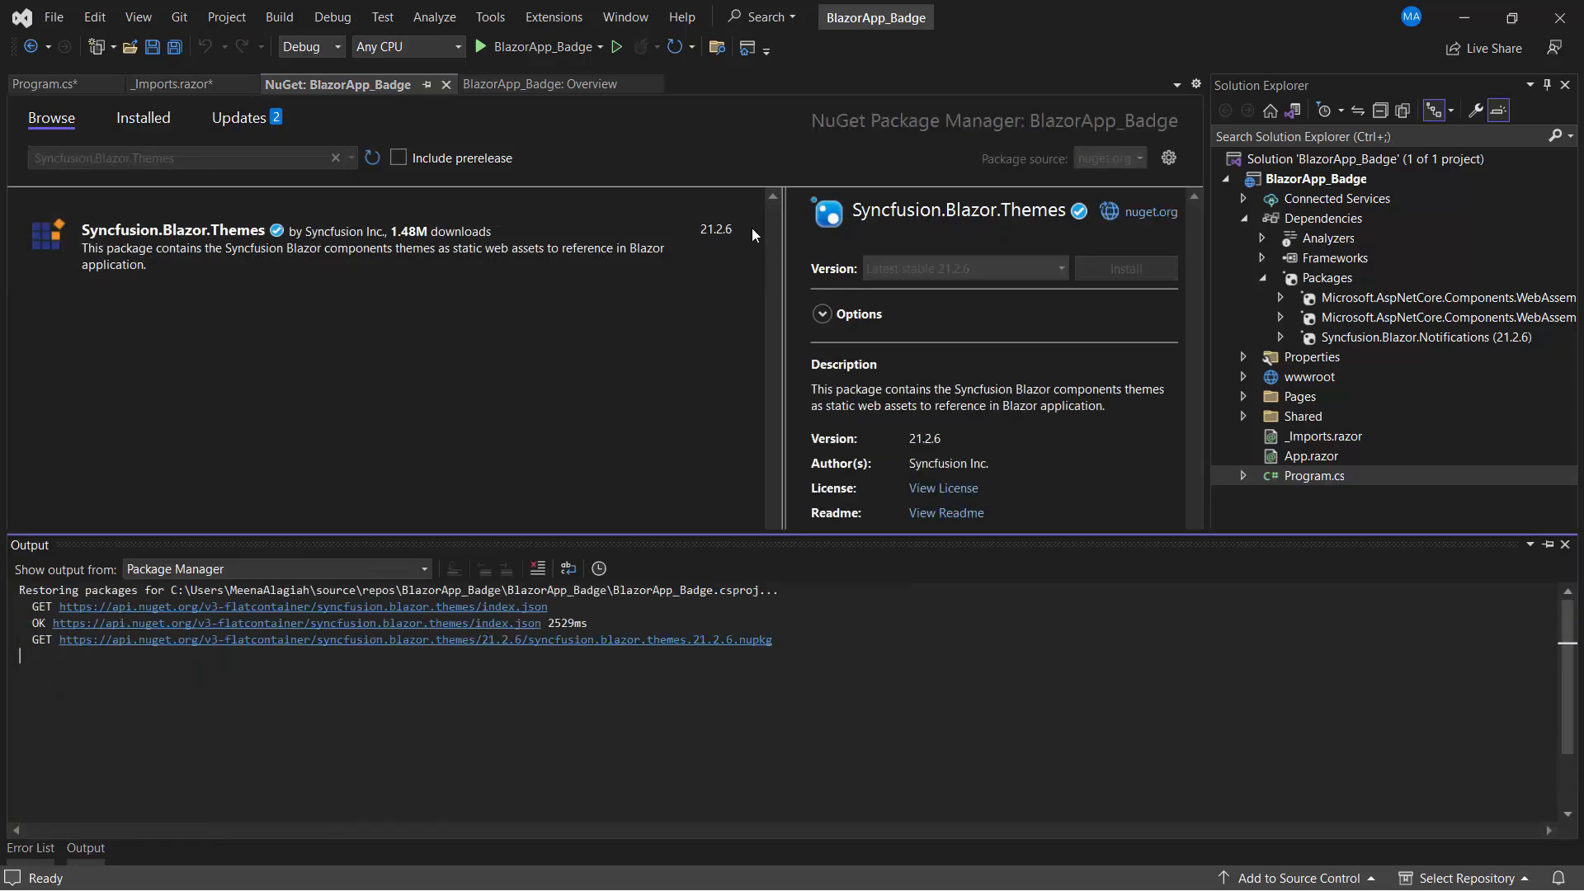
left_click(1124, 268)
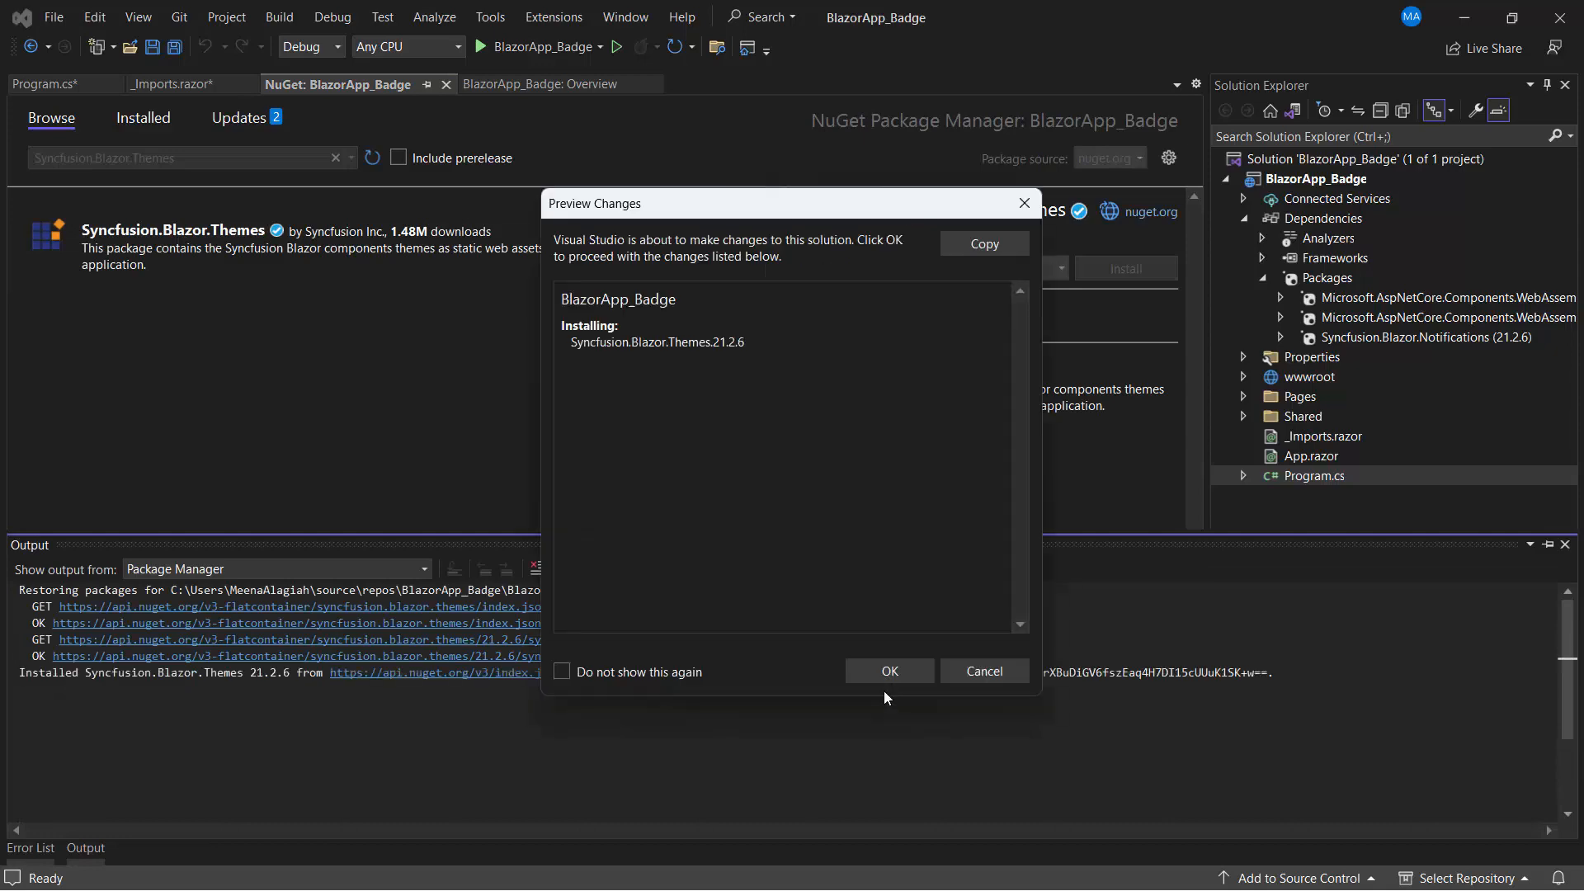
left_click(887, 670)
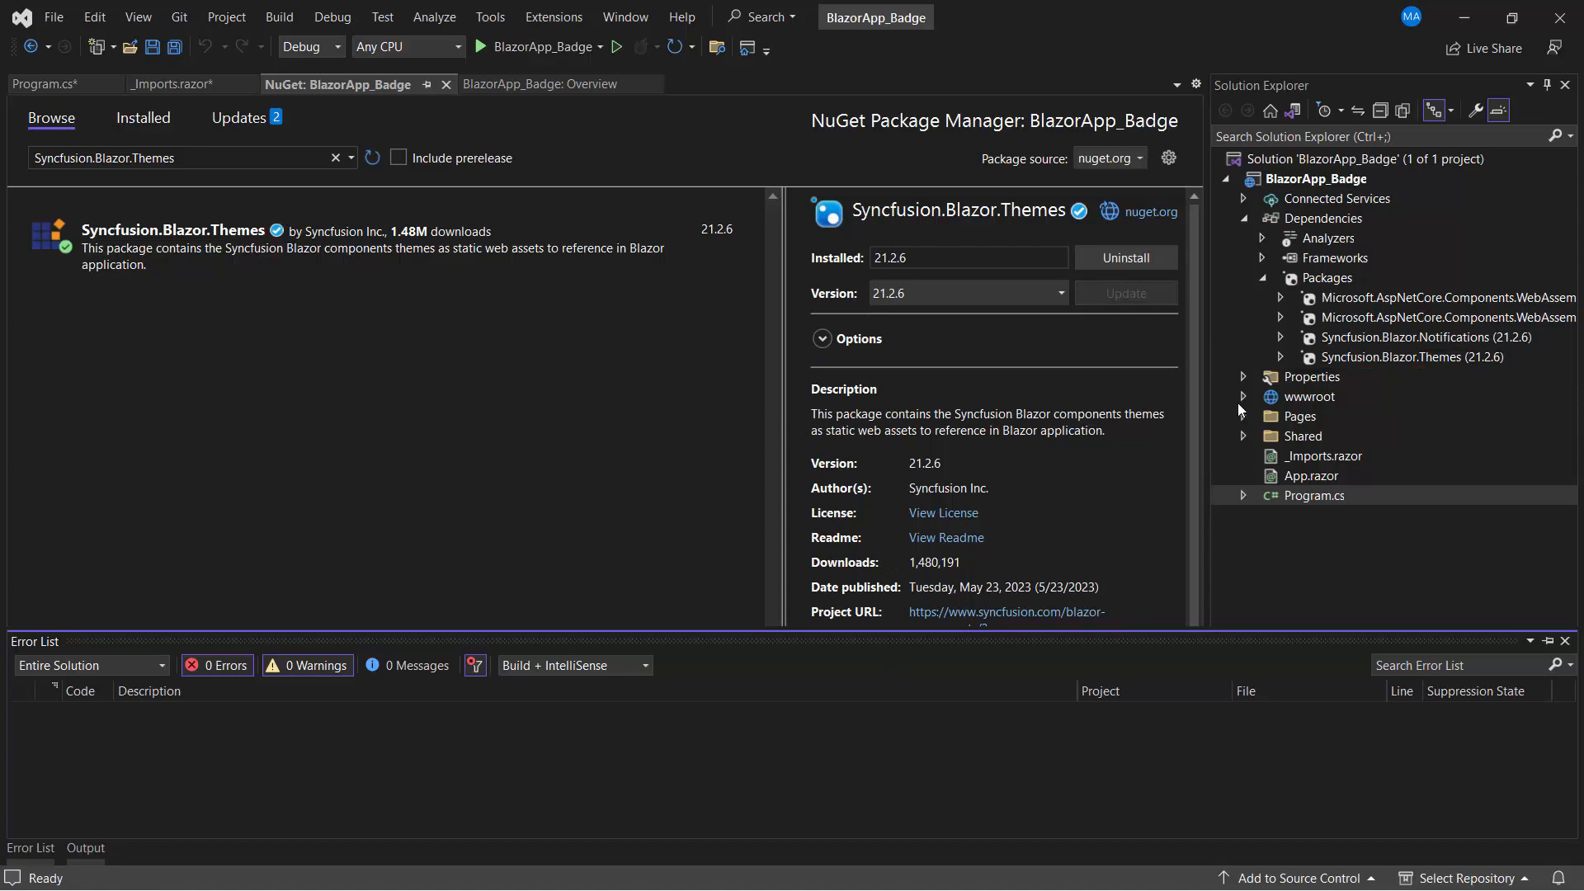
Link _content/Syncfusion.Blazor.Themes/bootstrap5.css stylesheet in wwwroot/index.html head and save.
left_click(1244, 396)
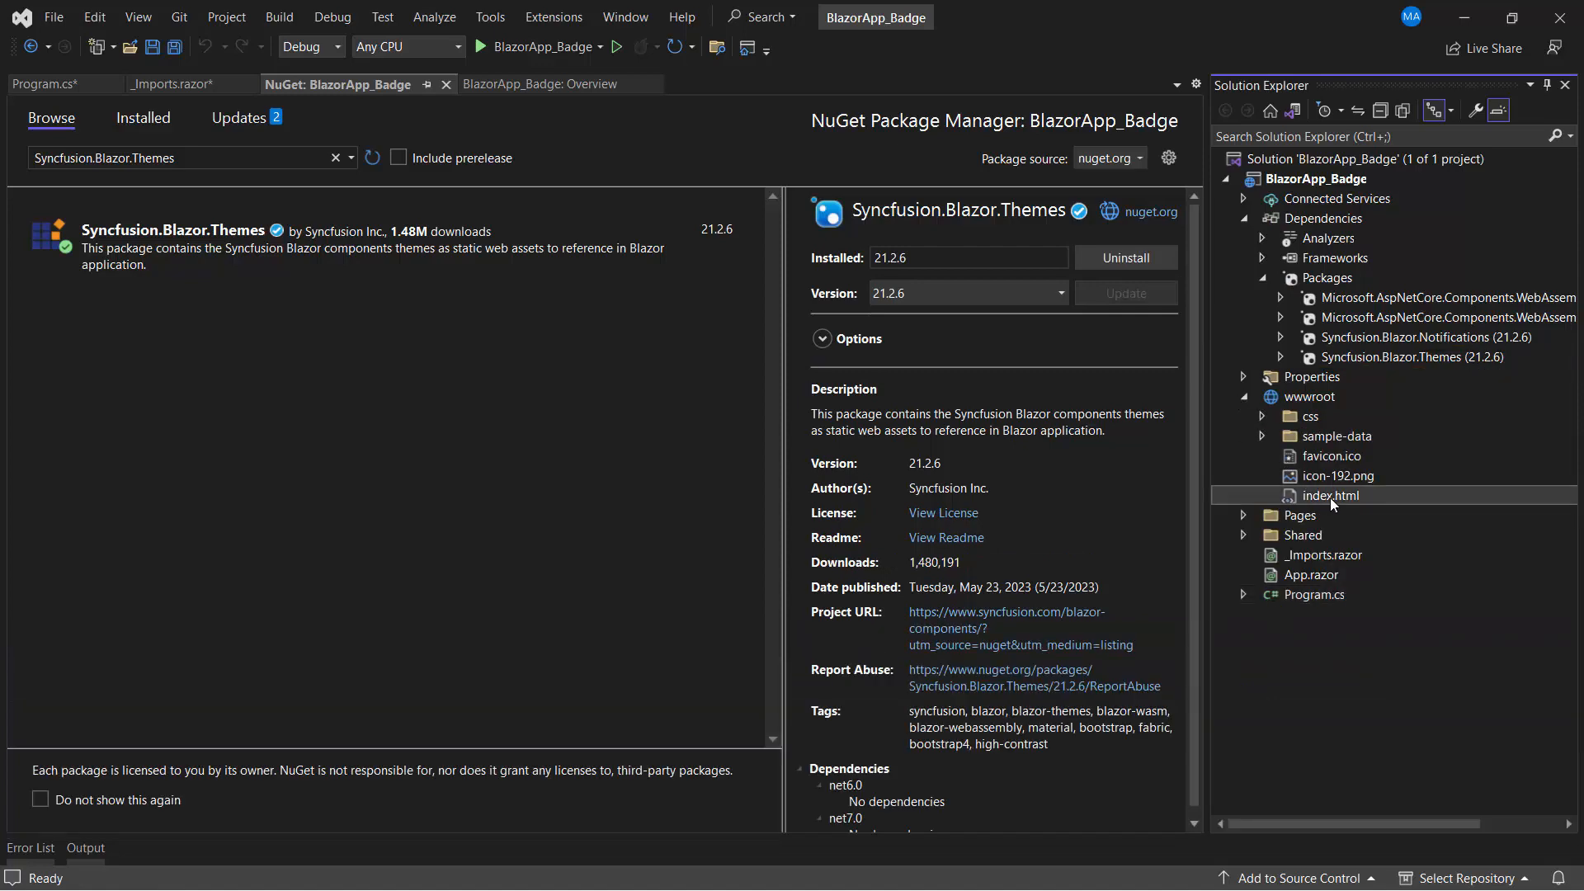
double_click(1330, 495)
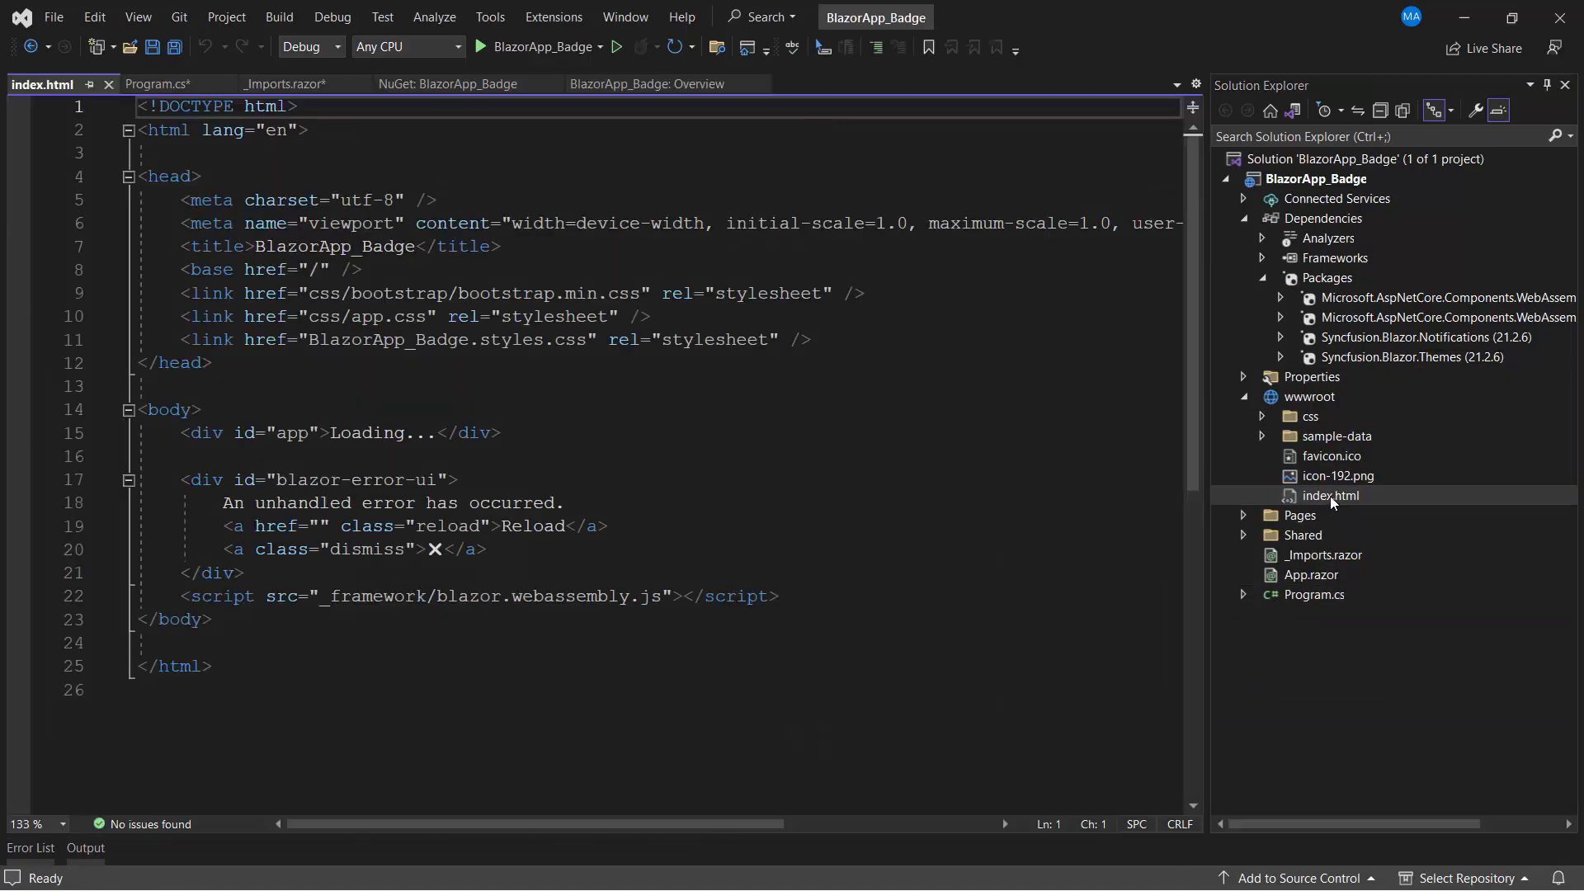
type("<link href=\"_content/Syncfusion.Blazor.Themes/bootstrap5.css\" rel=\"stylesheet\" />")
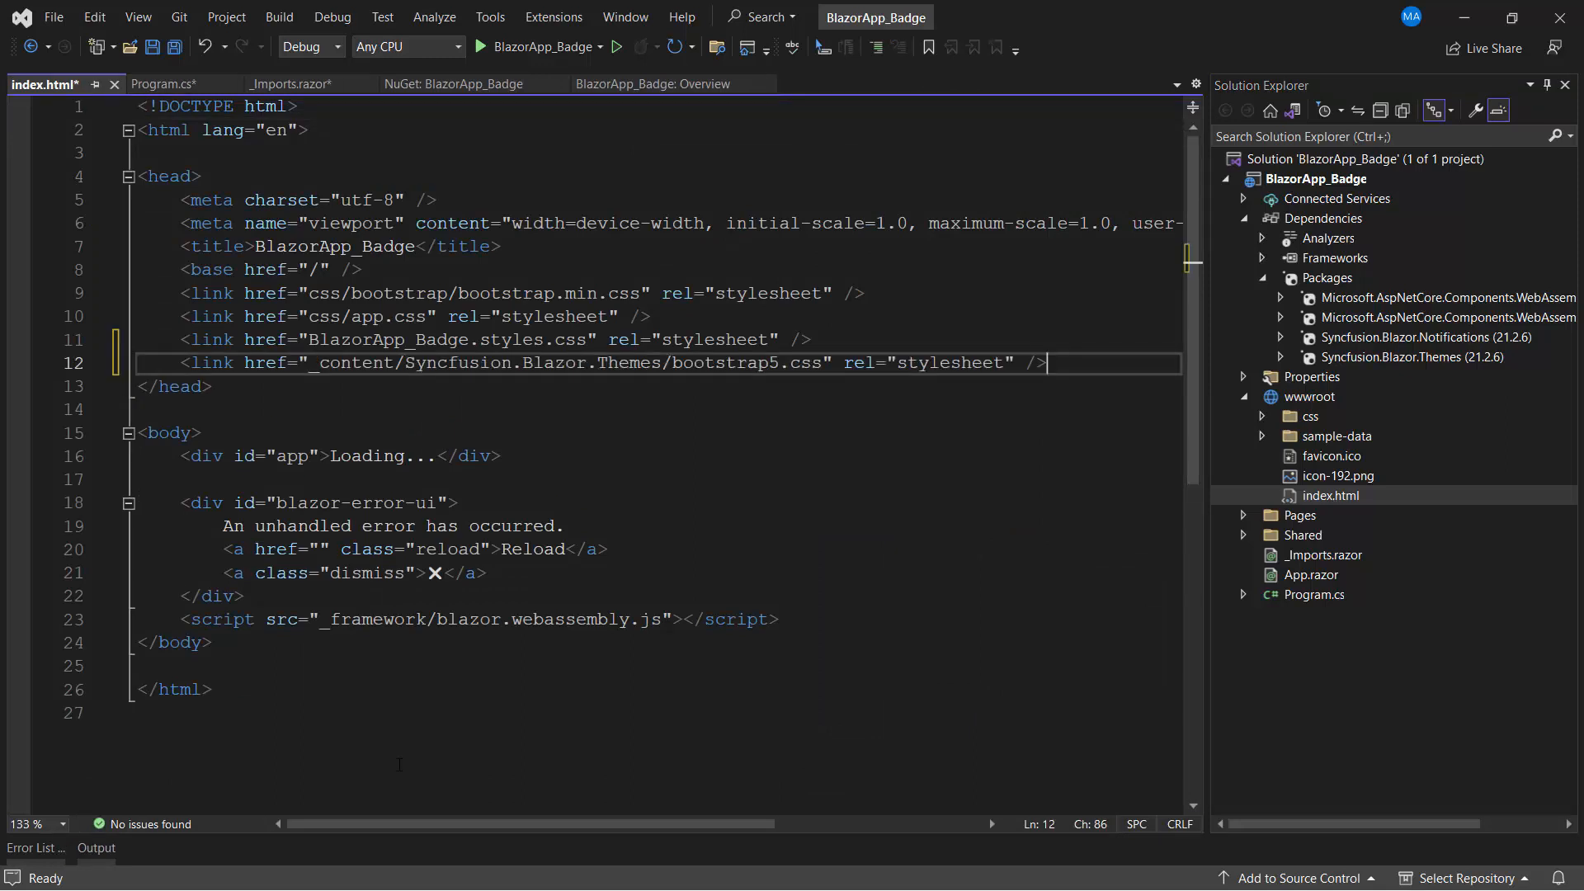
key("Enter")
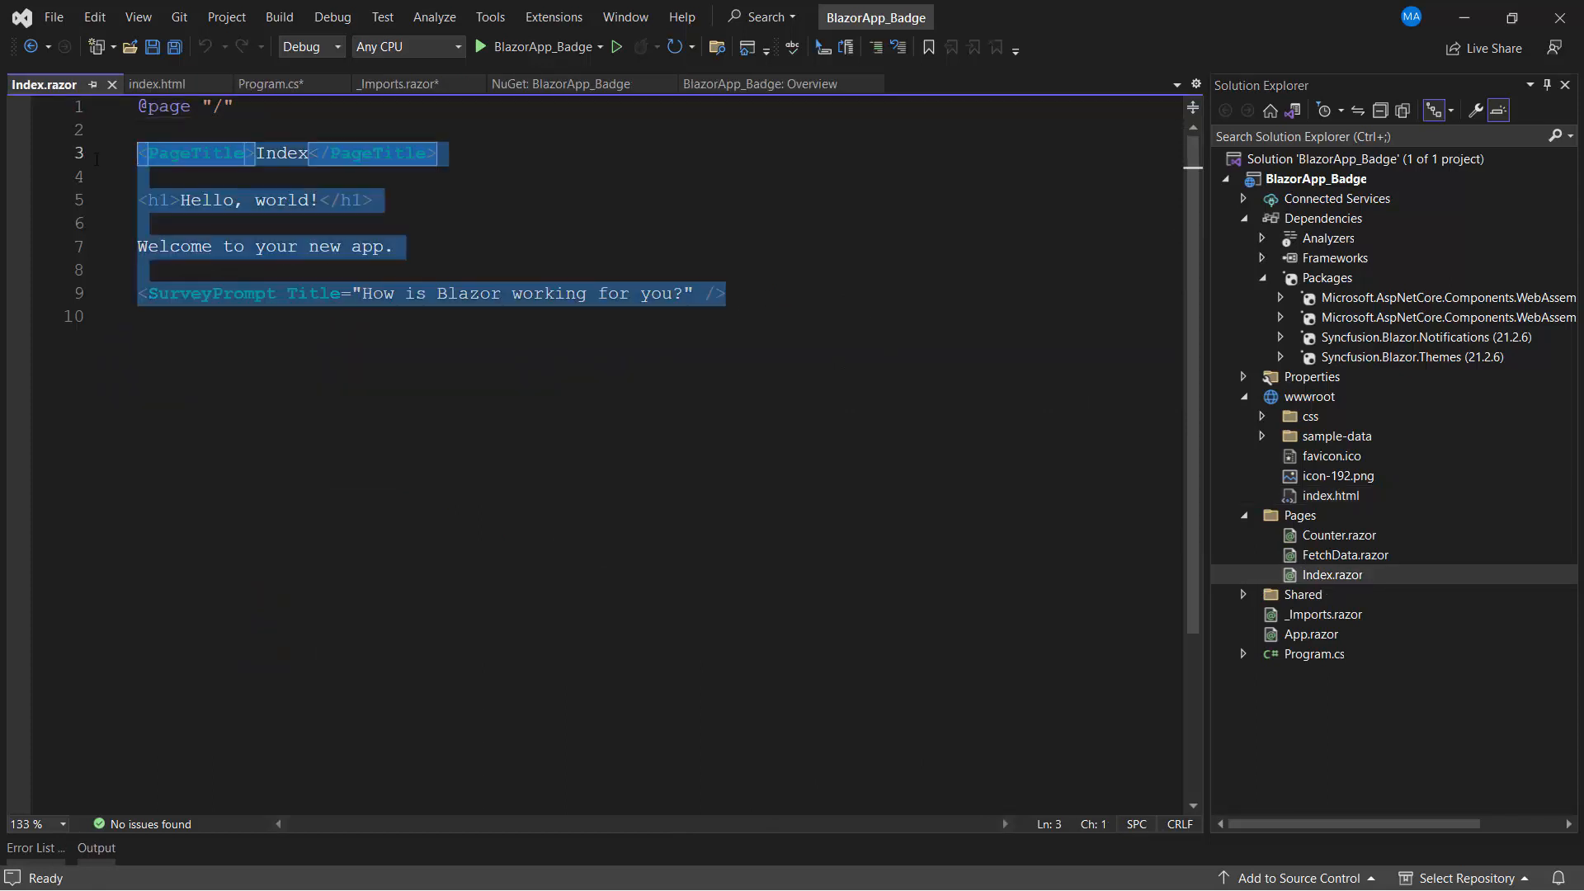
key("Delete")
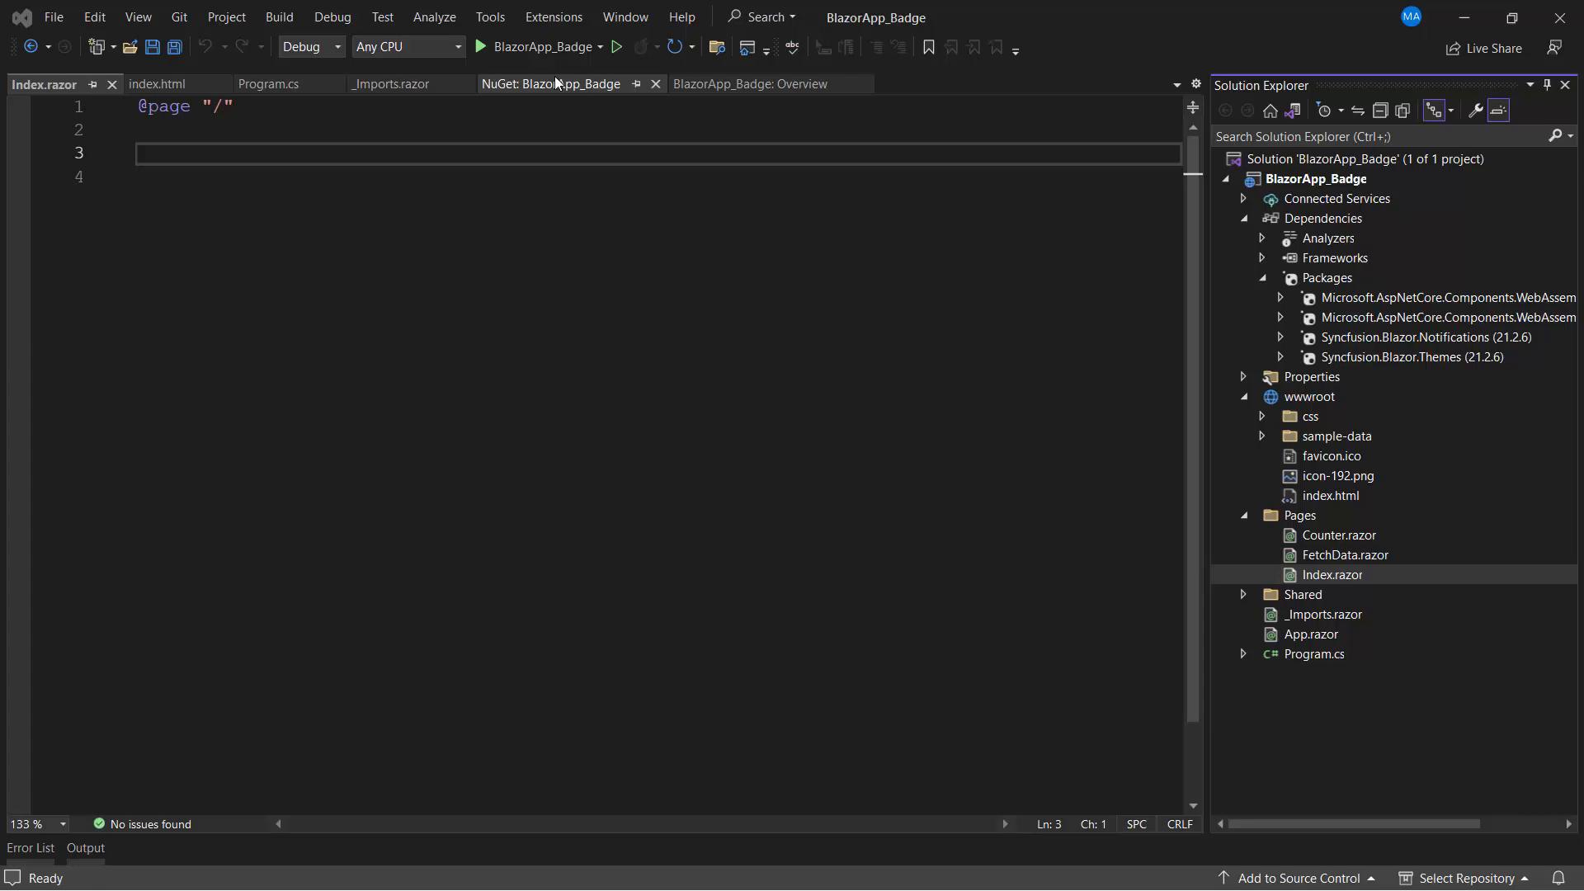
left_click(551, 84)
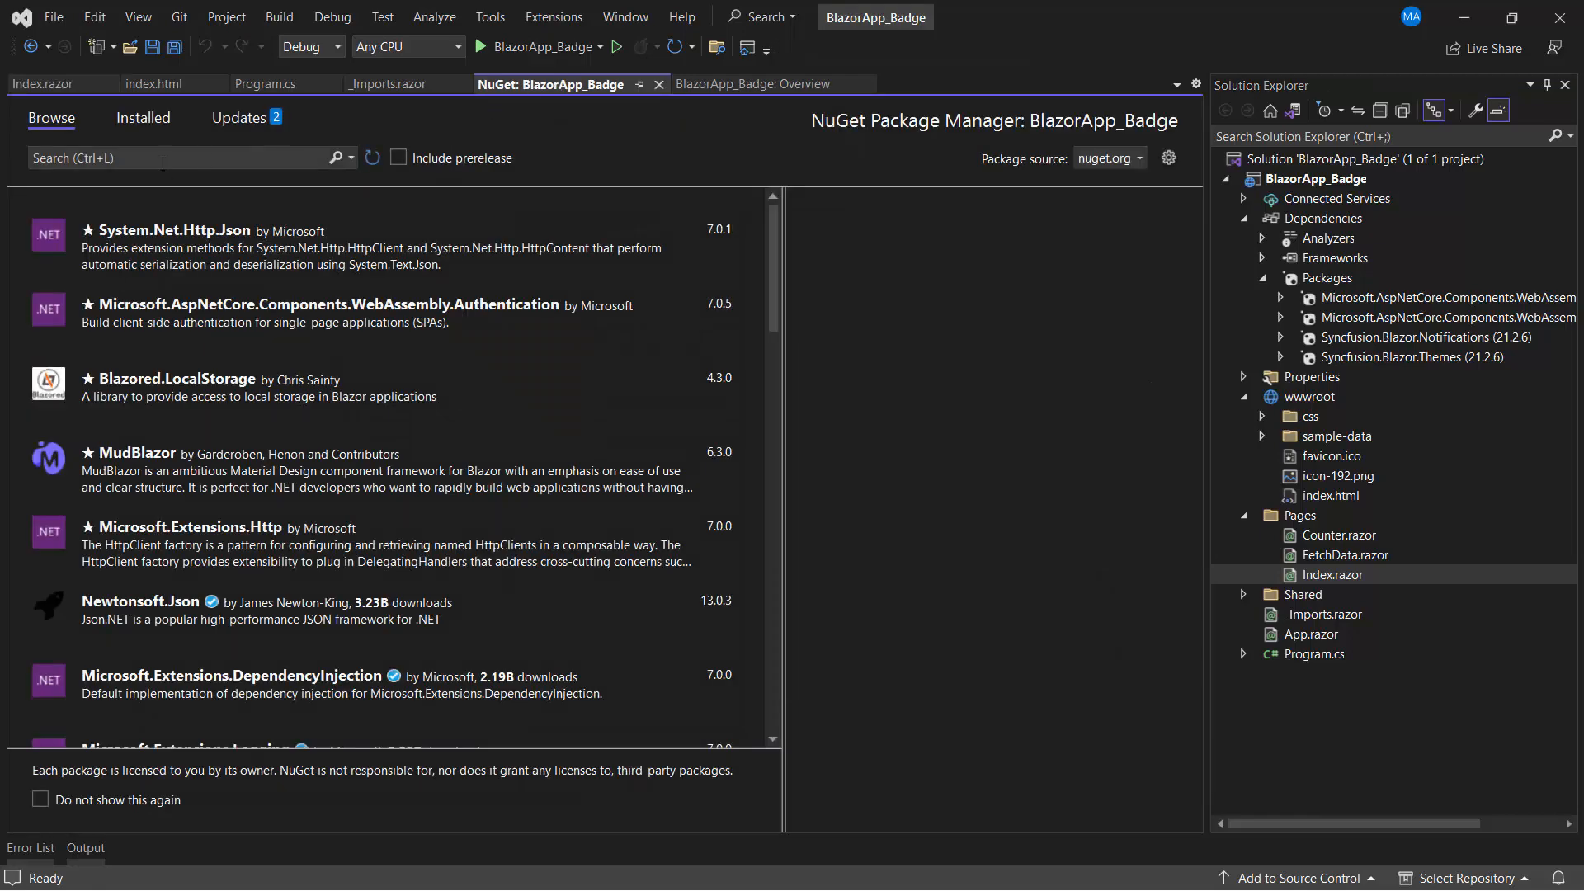
Install Syncfusion.Blazor.Buttons 21.2.6 from NuGet and return to Index.razor.
type("Syncfusion.Blazor.Buttons")
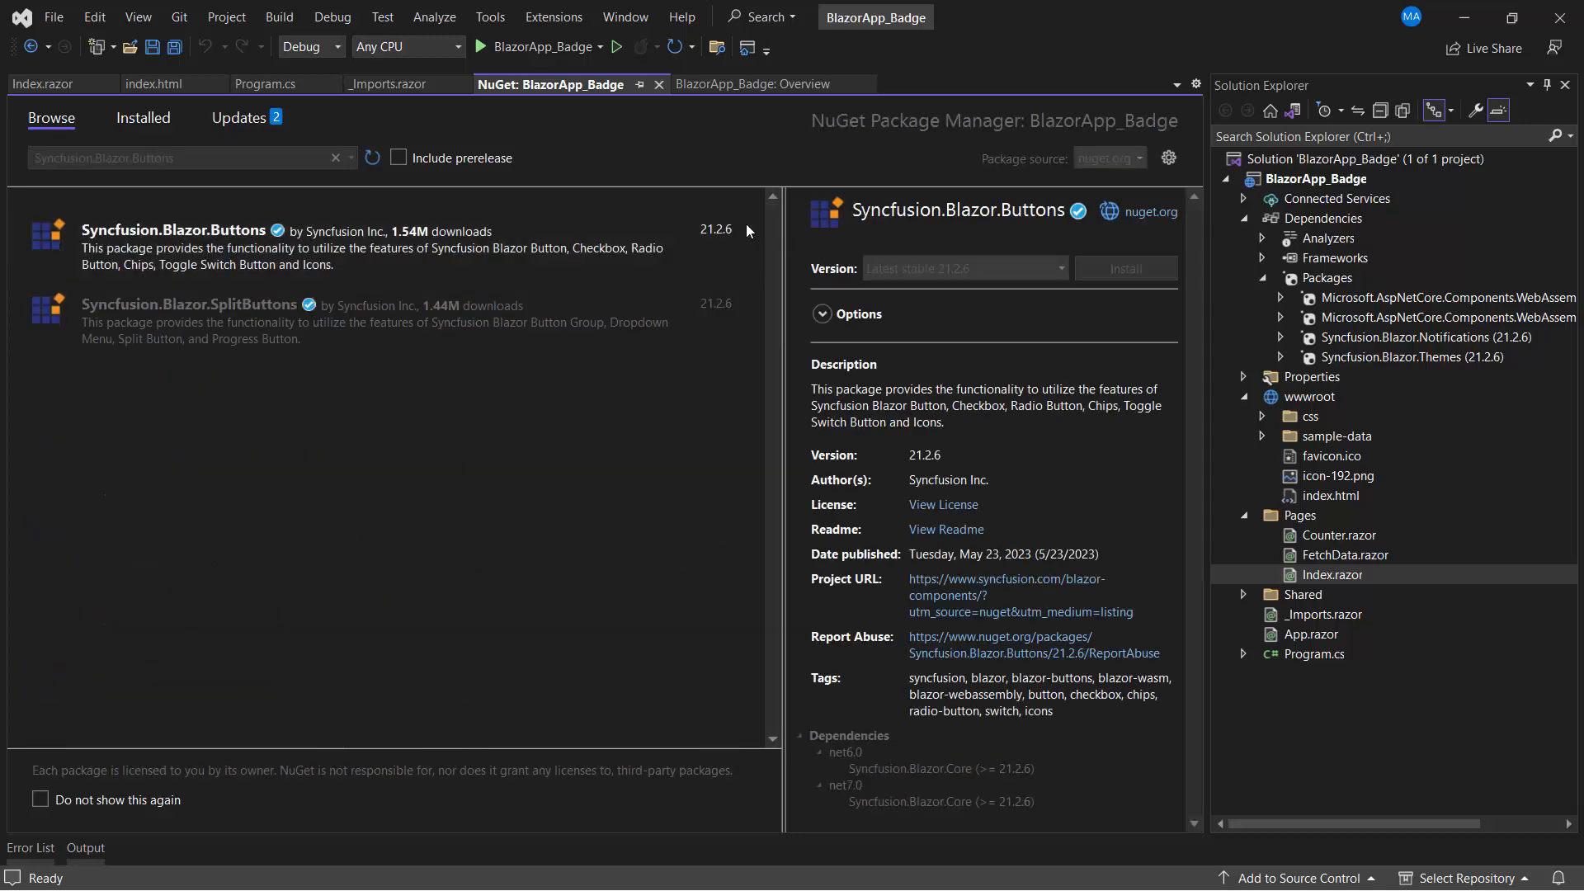
left_click(1124, 267)
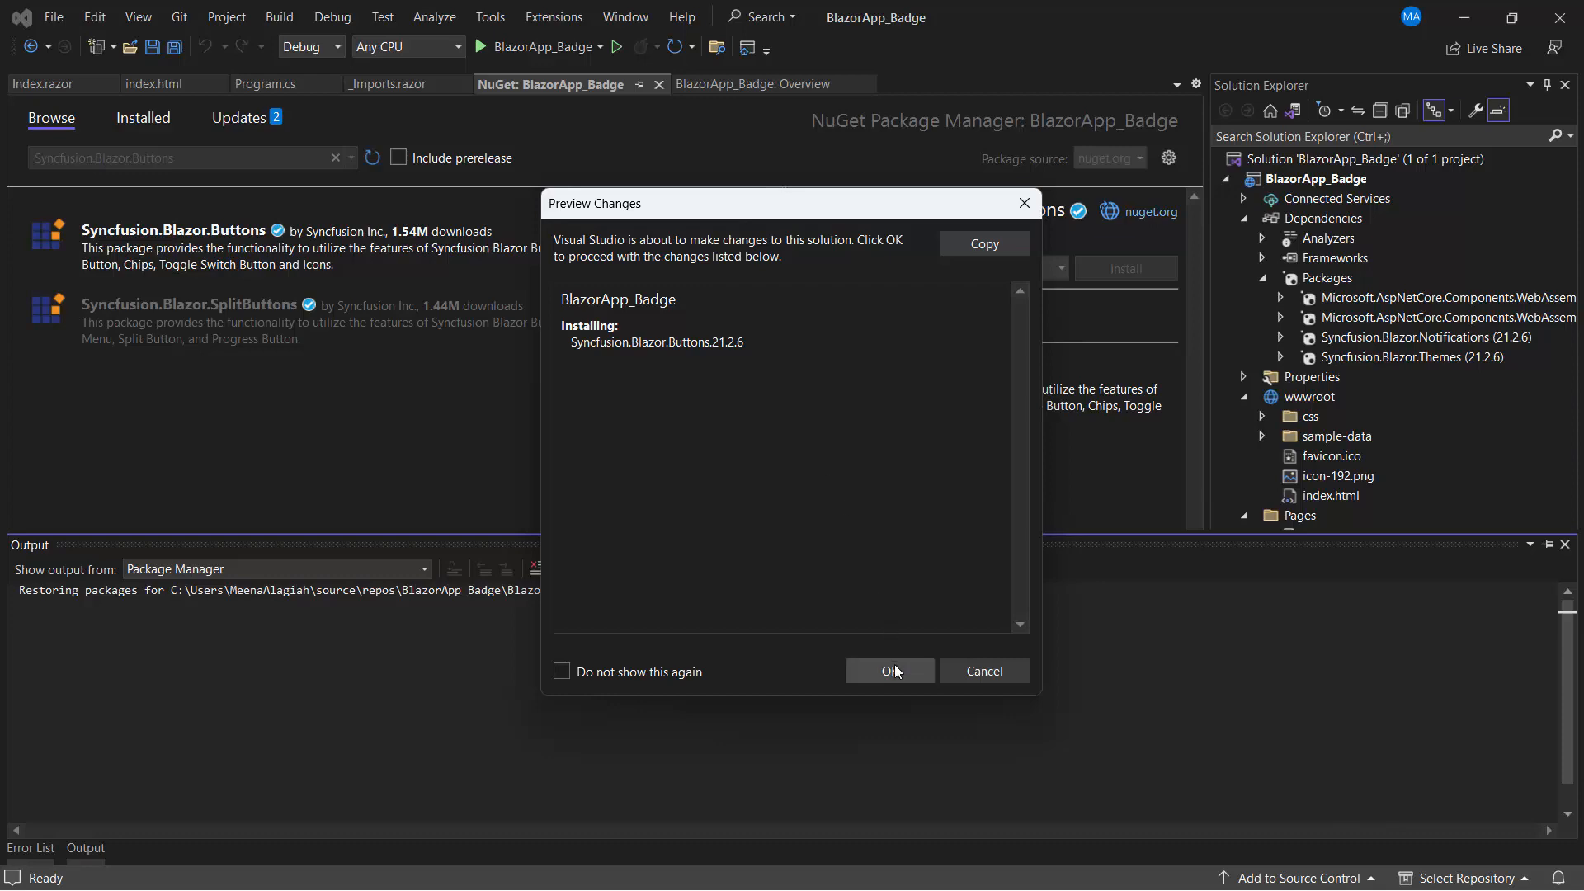
left_click(890, 671)
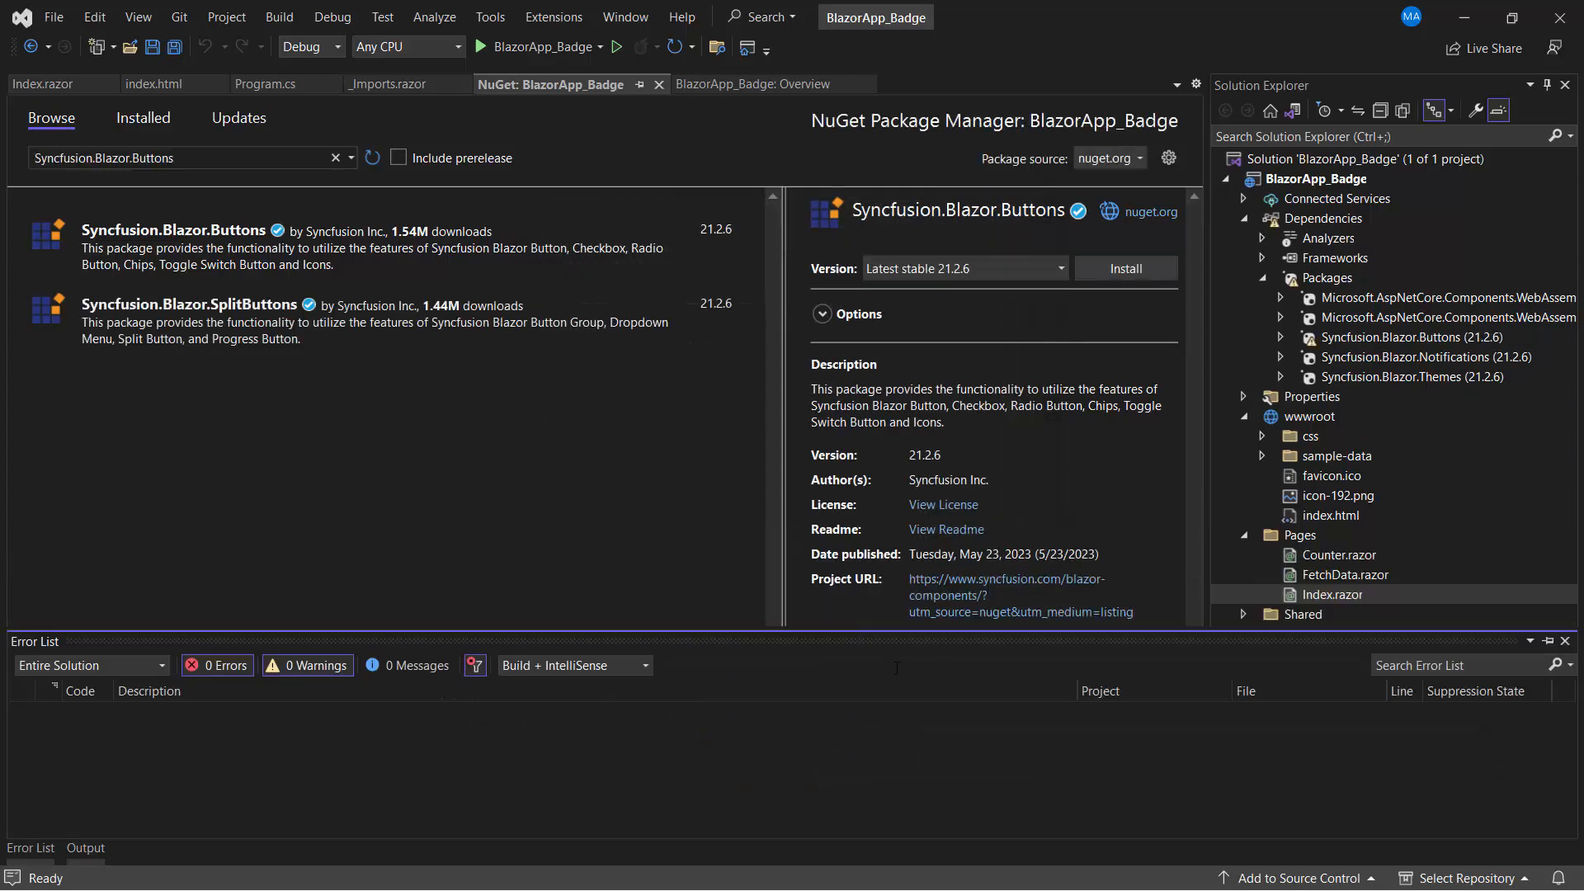
left_click(1123, 267)
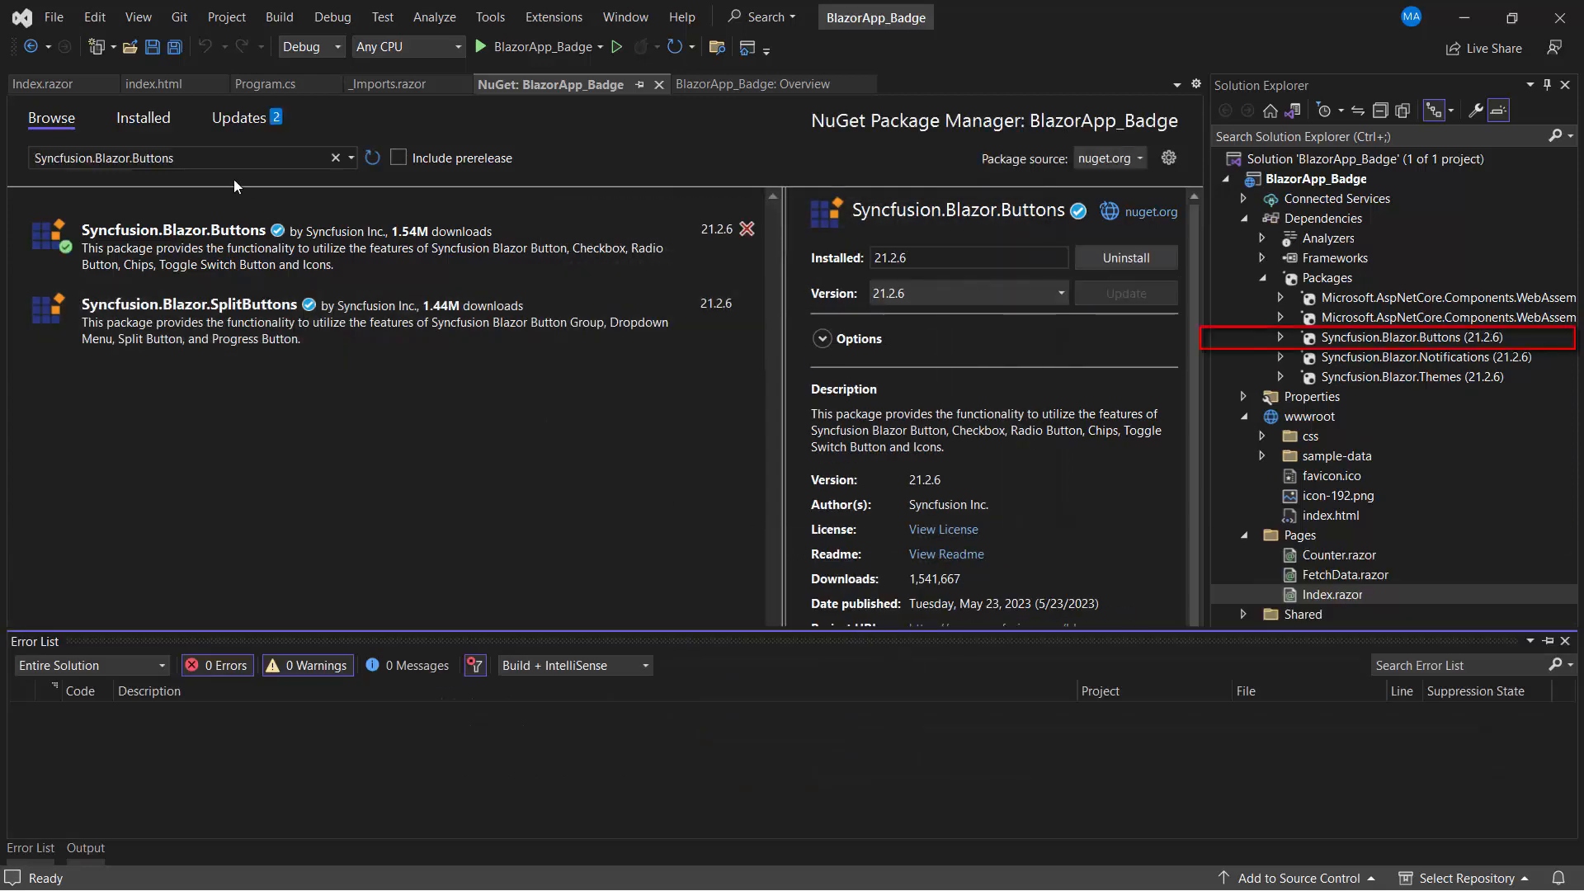
left_click(43, 84)
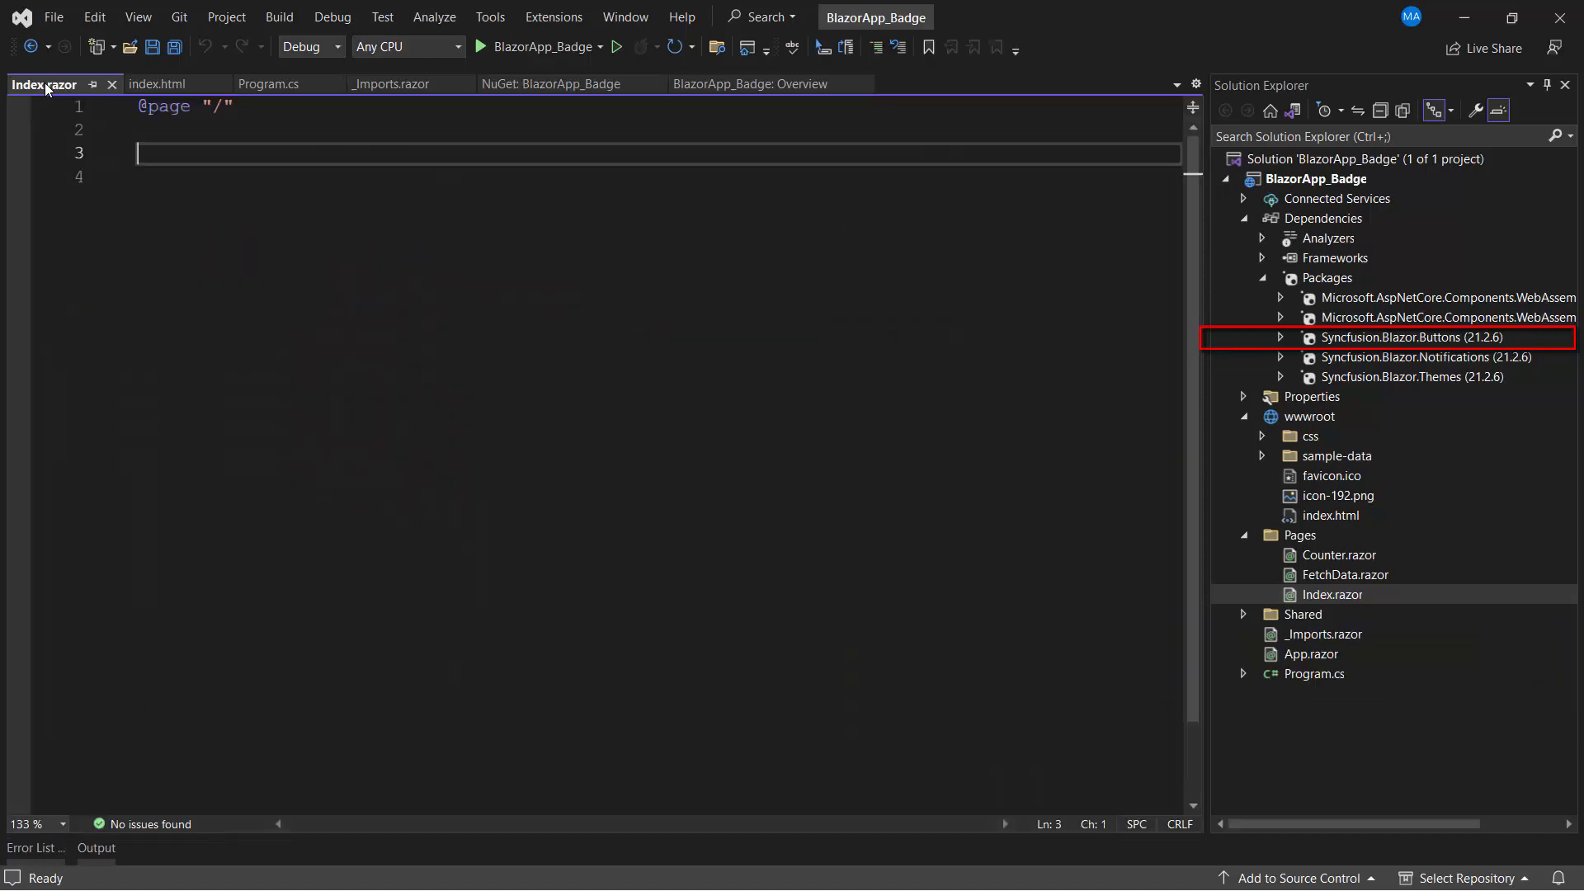
type("@using")
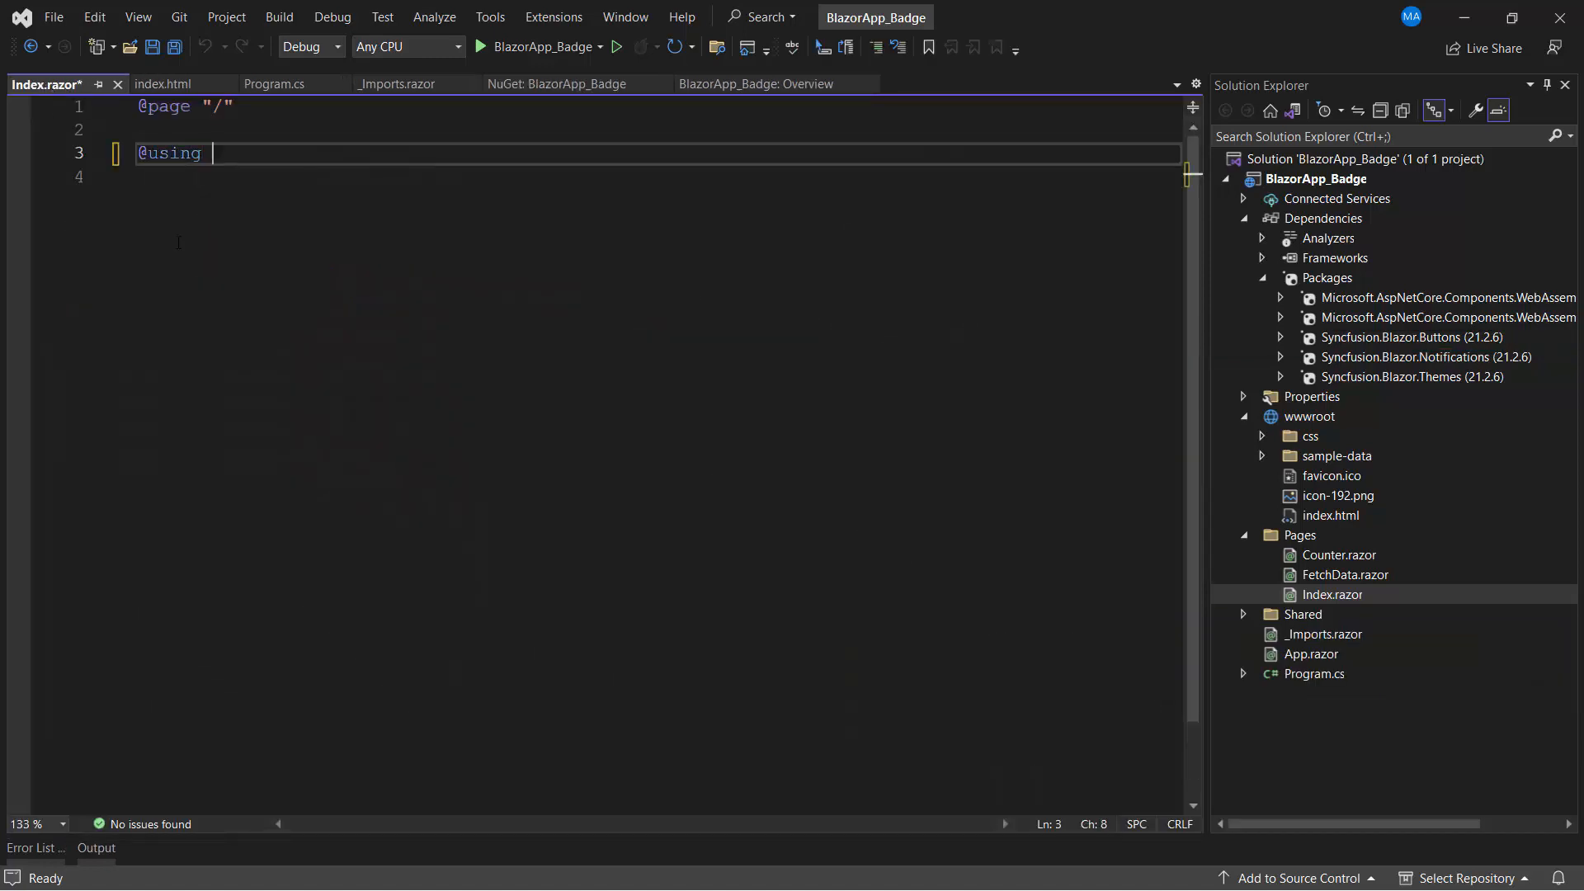
type("Syncfusion.Blazor.Buttons")
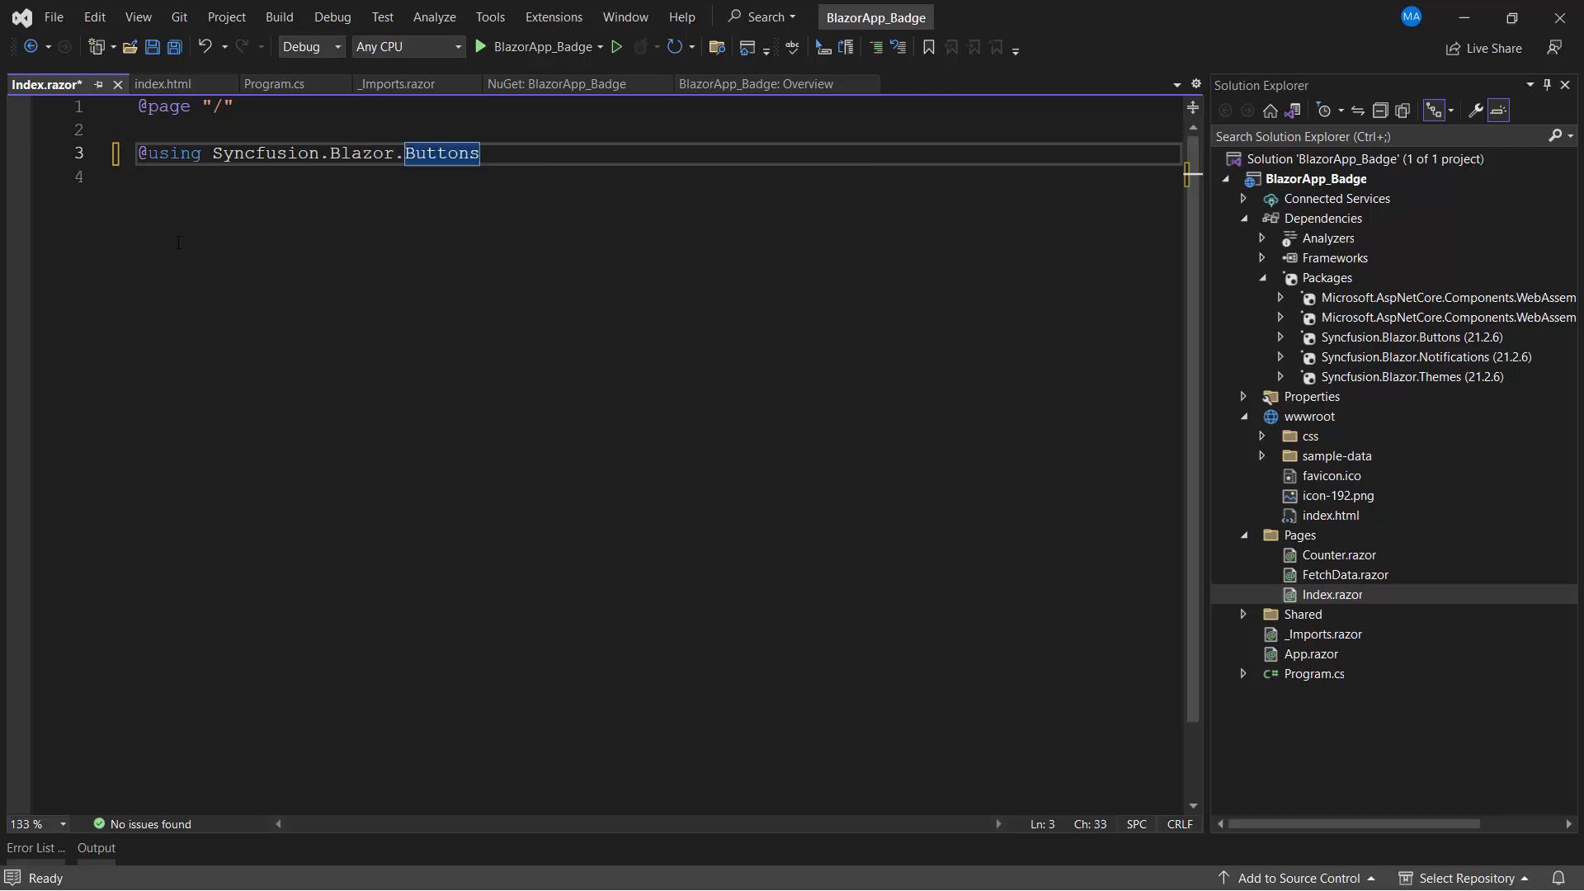
key("enter")
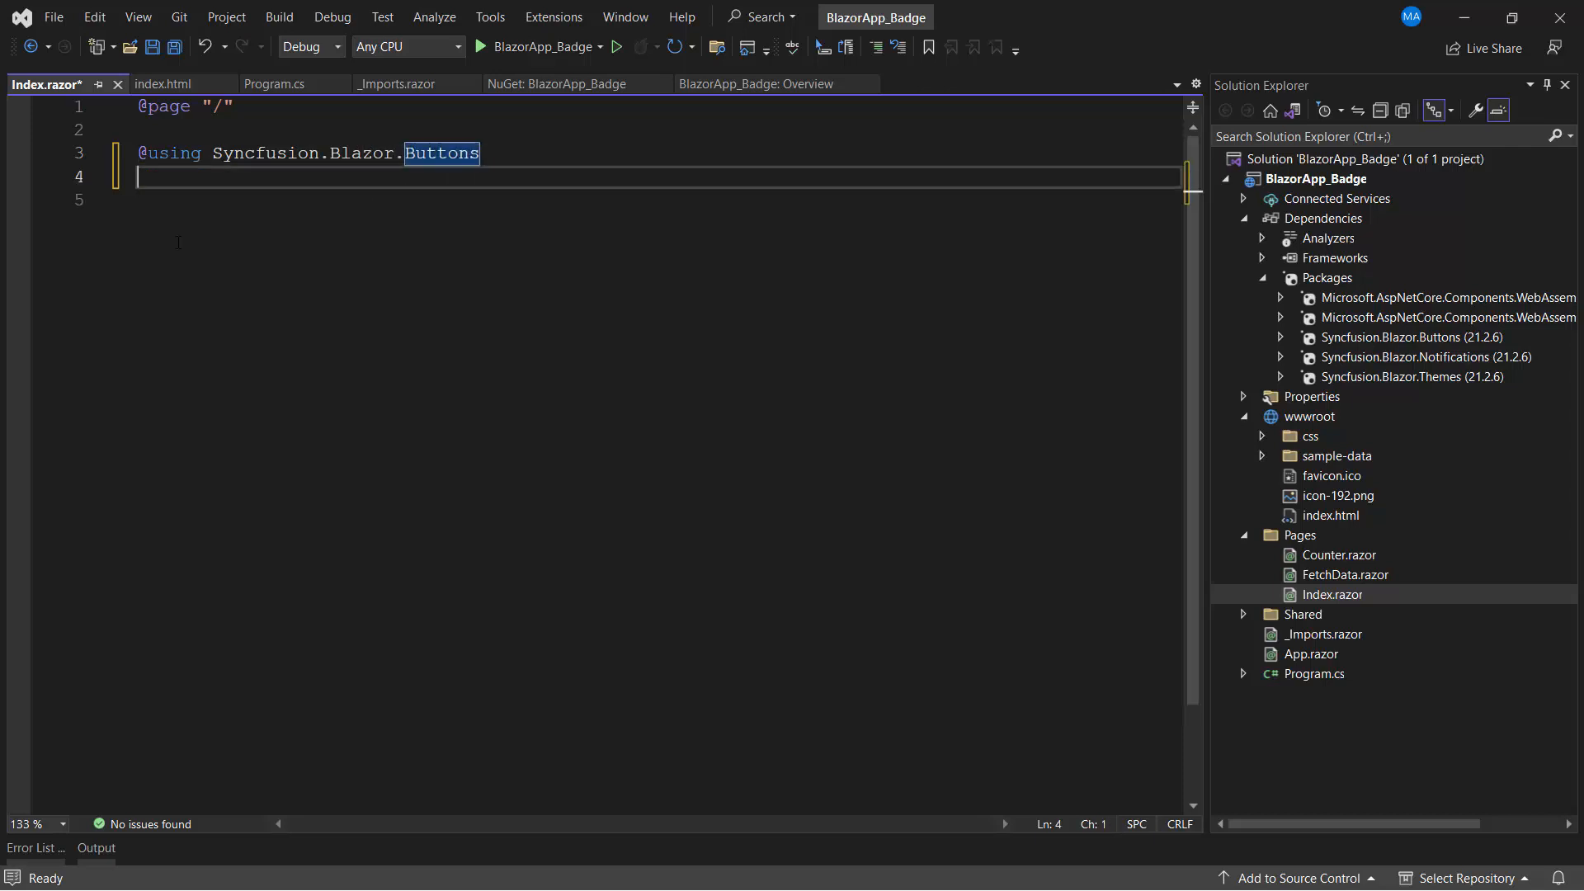
type("<sfB")
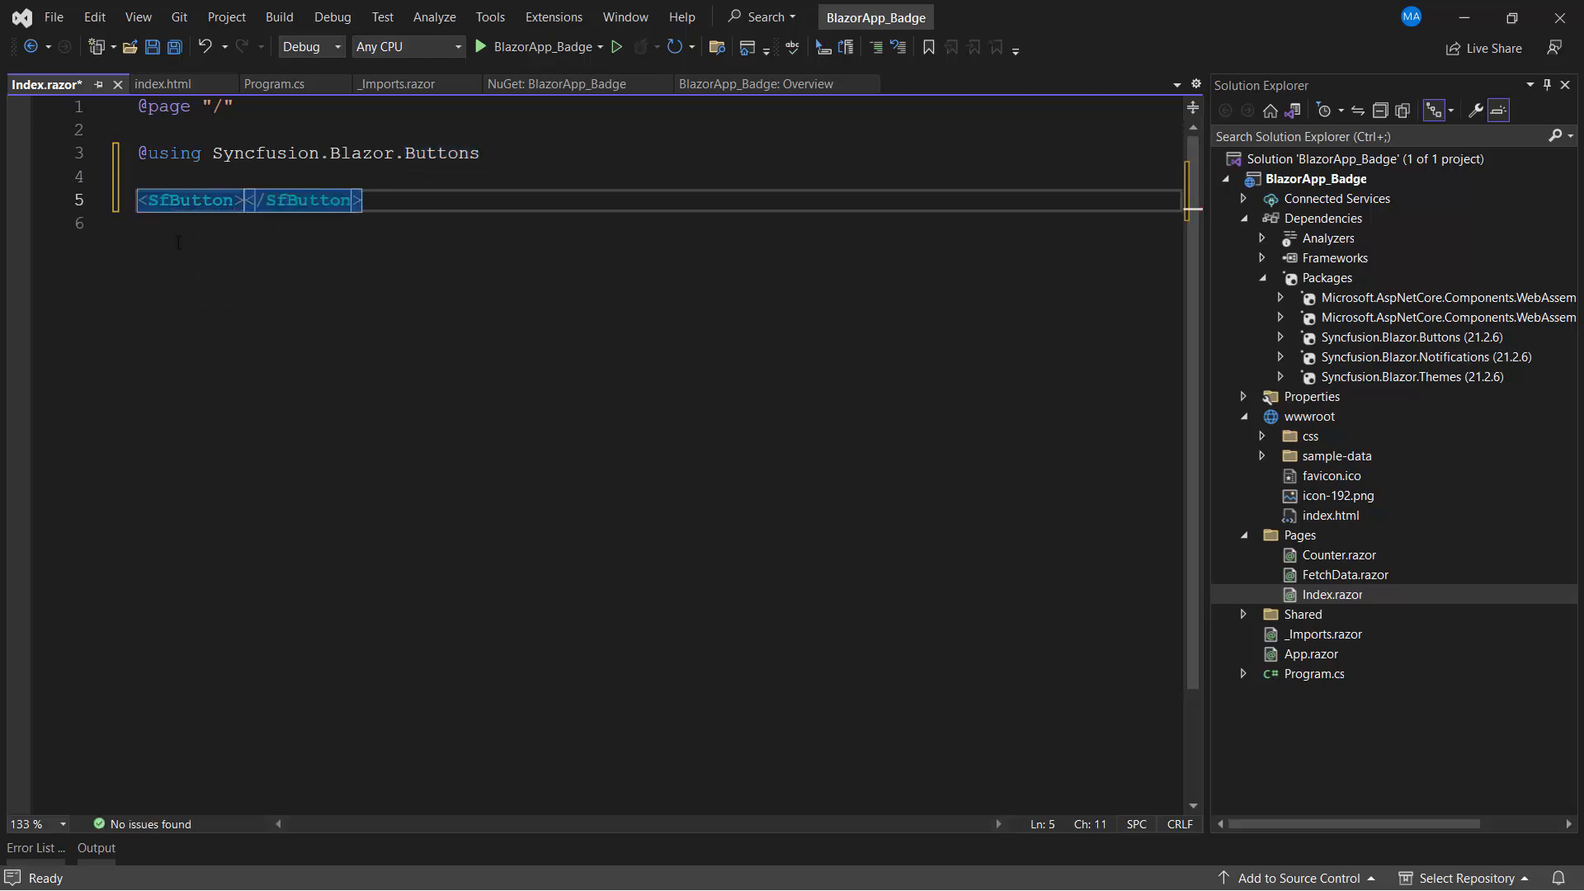
type("Inbox")
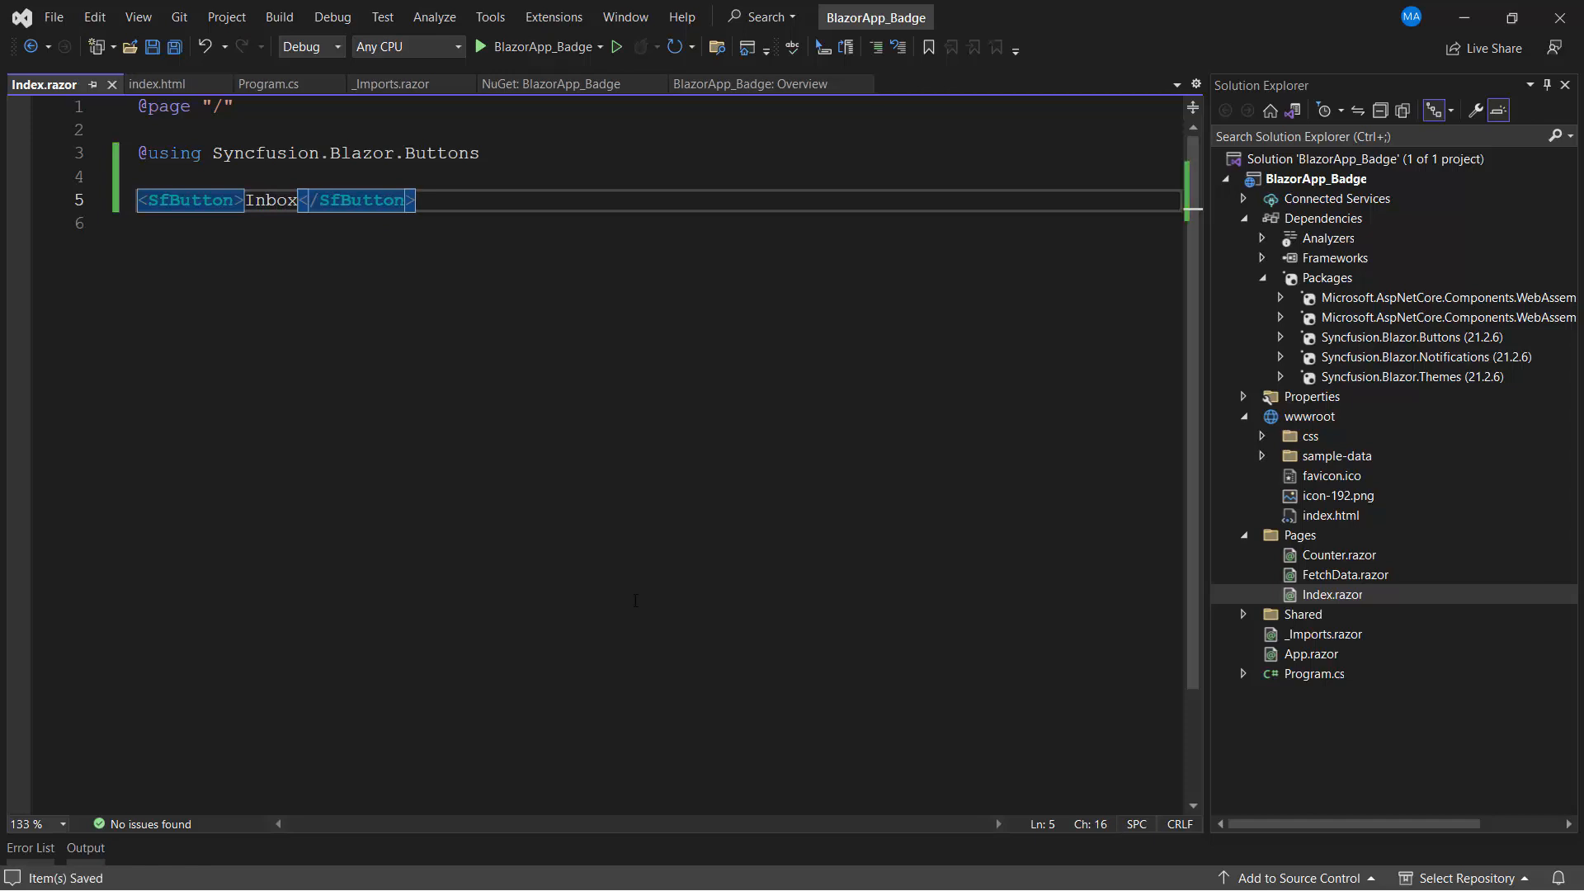
Put <span class="e-badge">99</span> inside the Inbox button.
key("Enter")
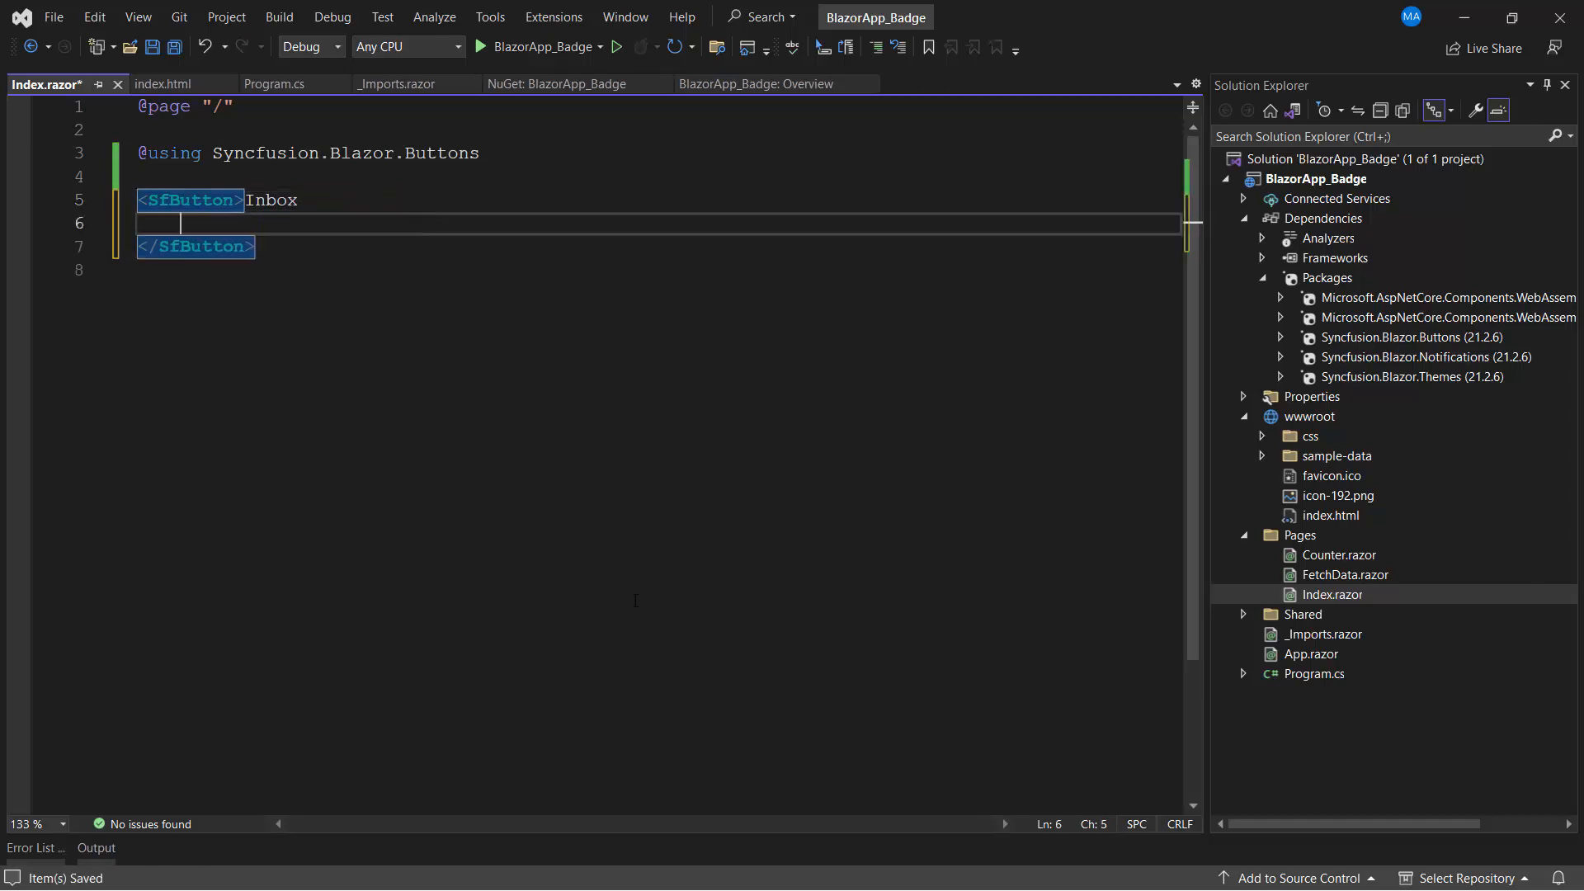
type("<span>99</span>")
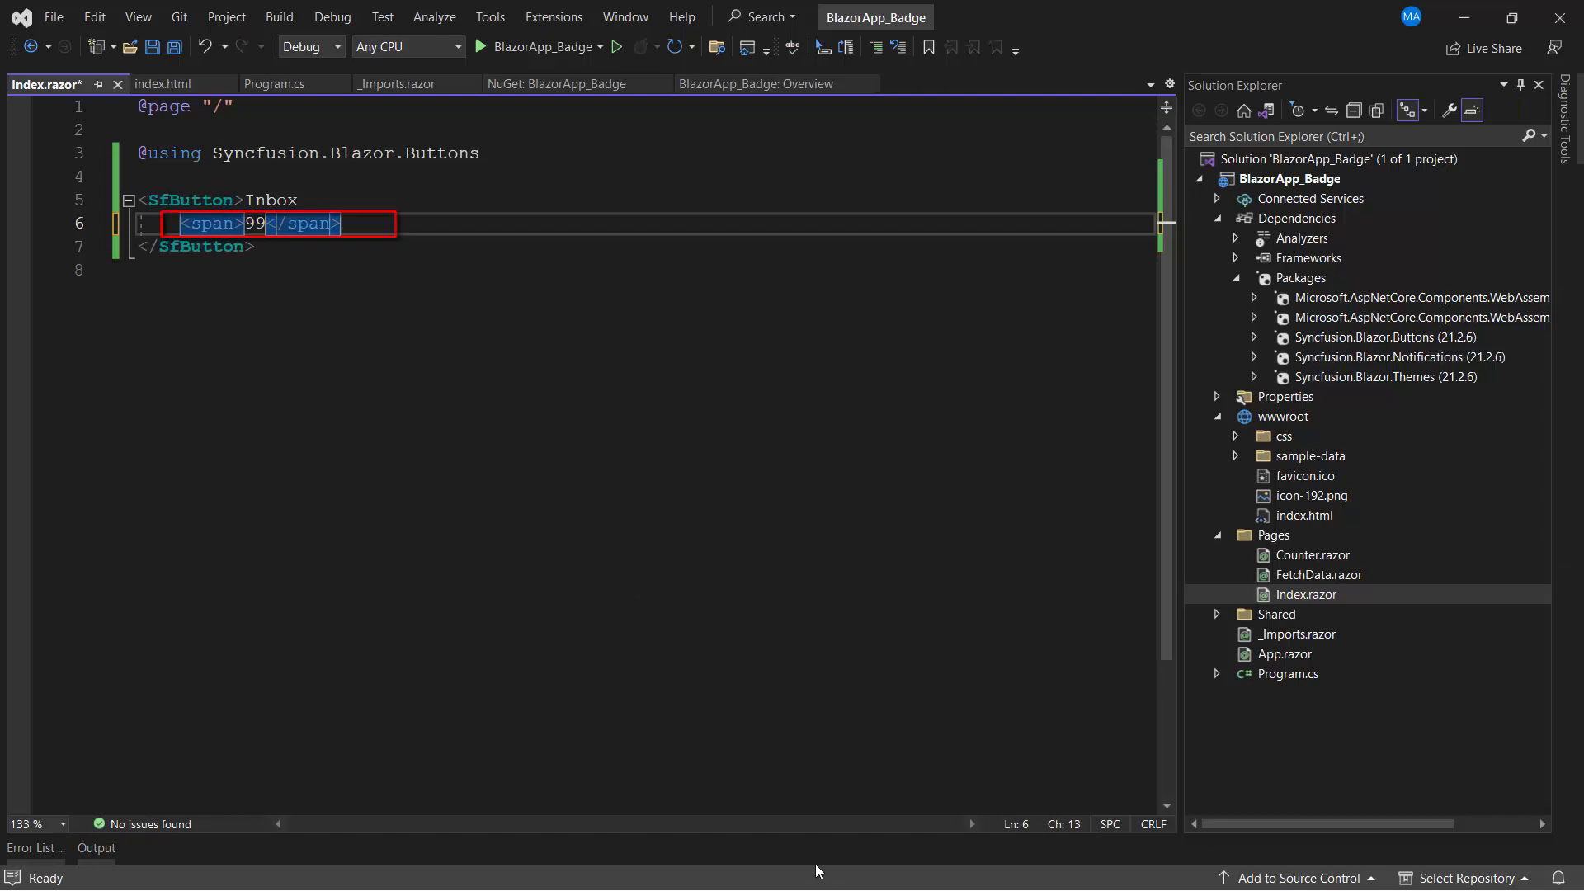
type("class=\"\"")
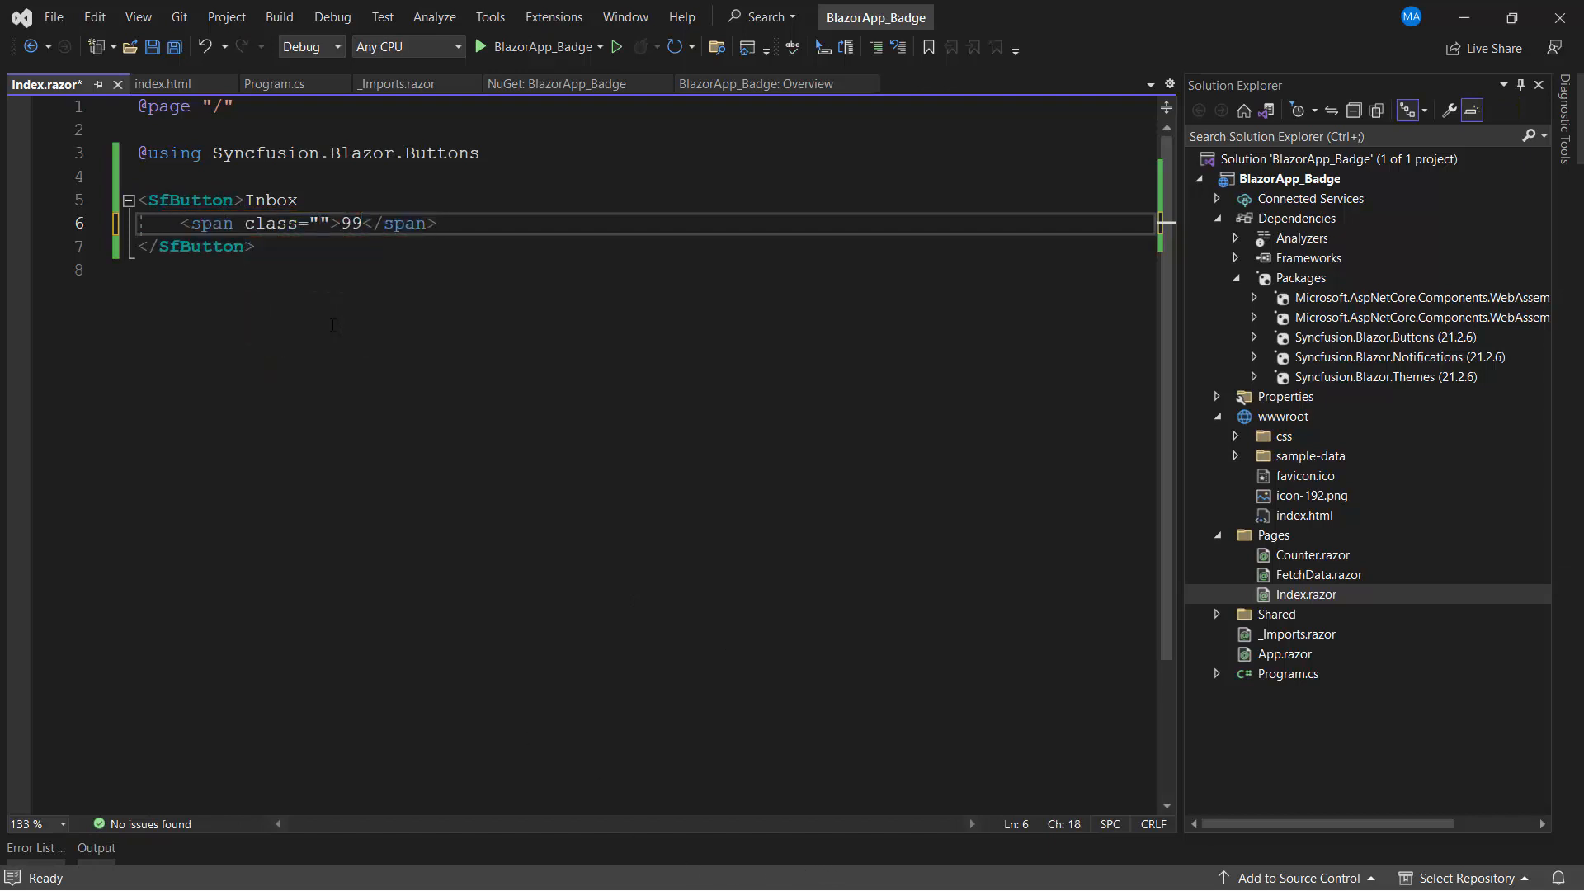
type("e-badge")
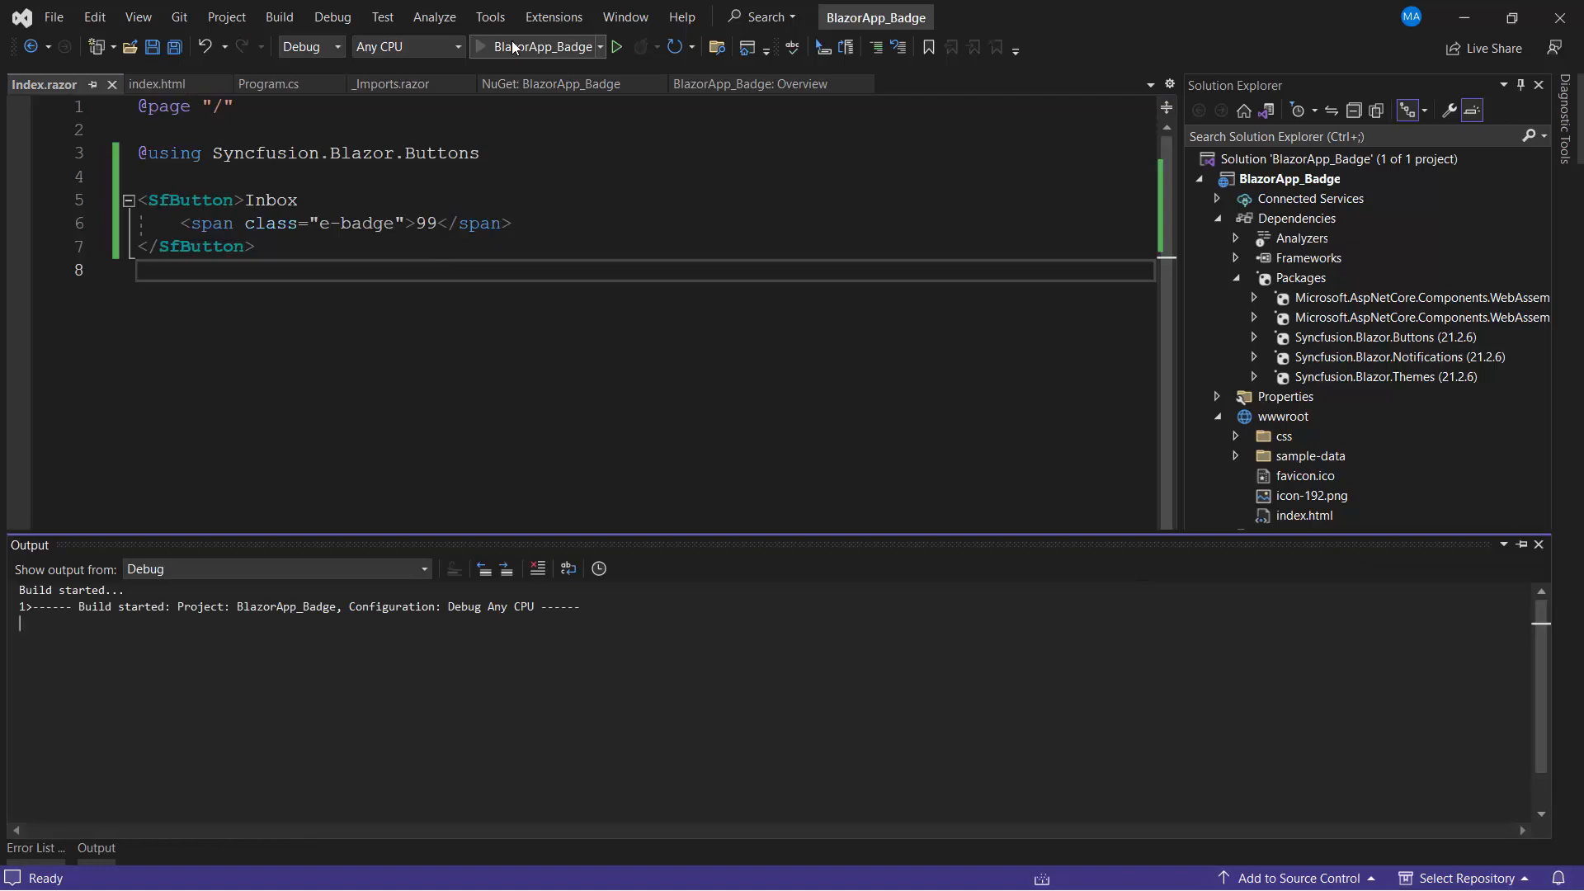
Start the BlazorApp_Badge app under the debugger.
left_click(615, 46)
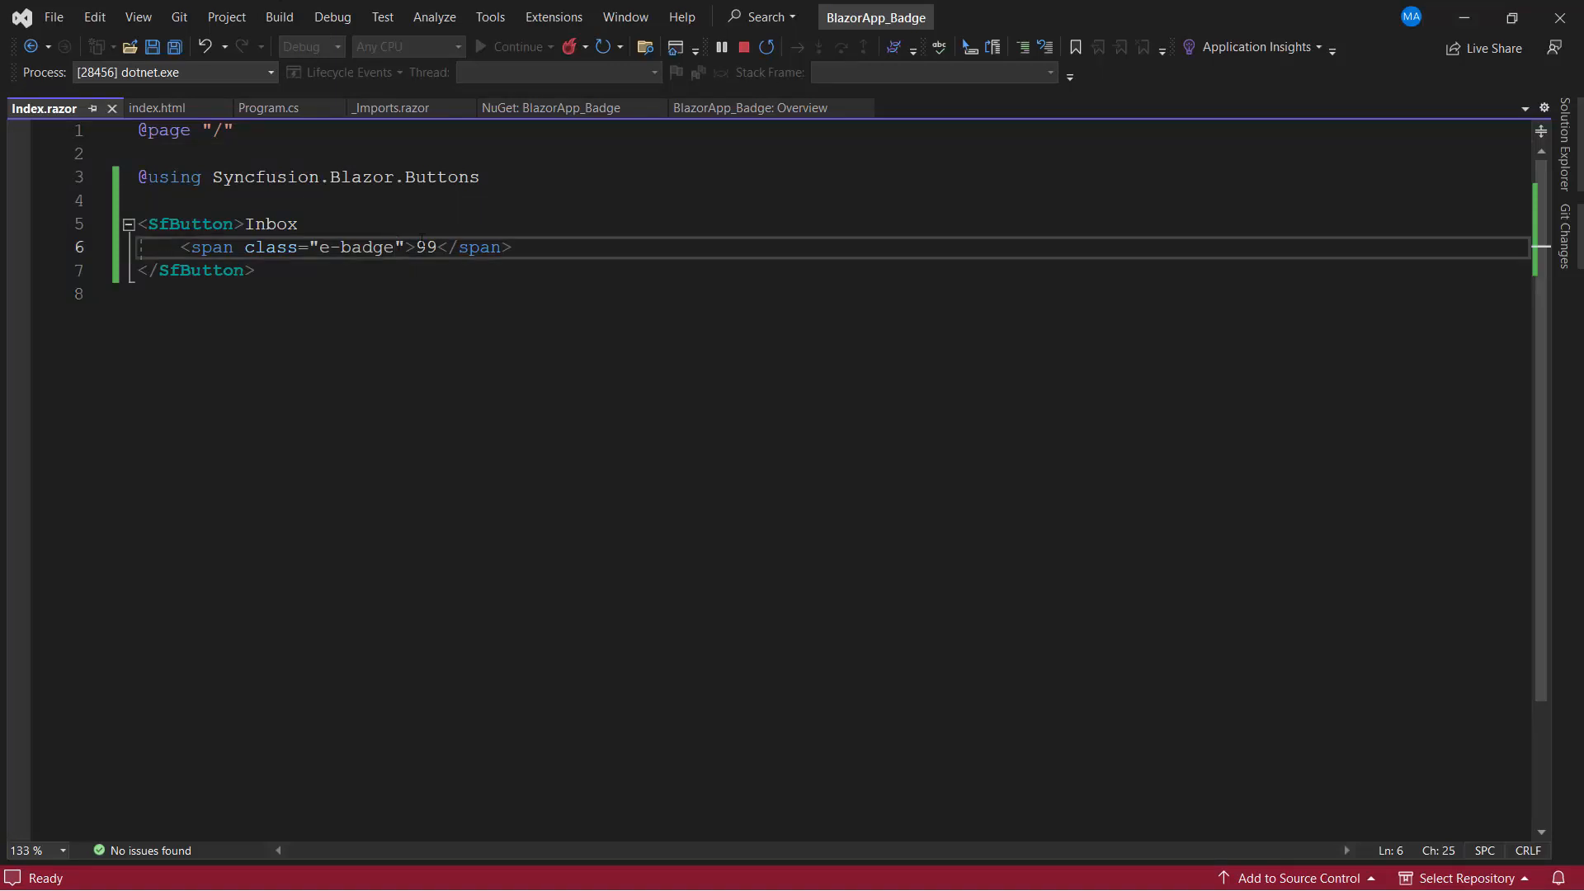
Add e-badge-overlap to the badge span and give the Inbox SfButton class e-btn.
type("e-badge-")
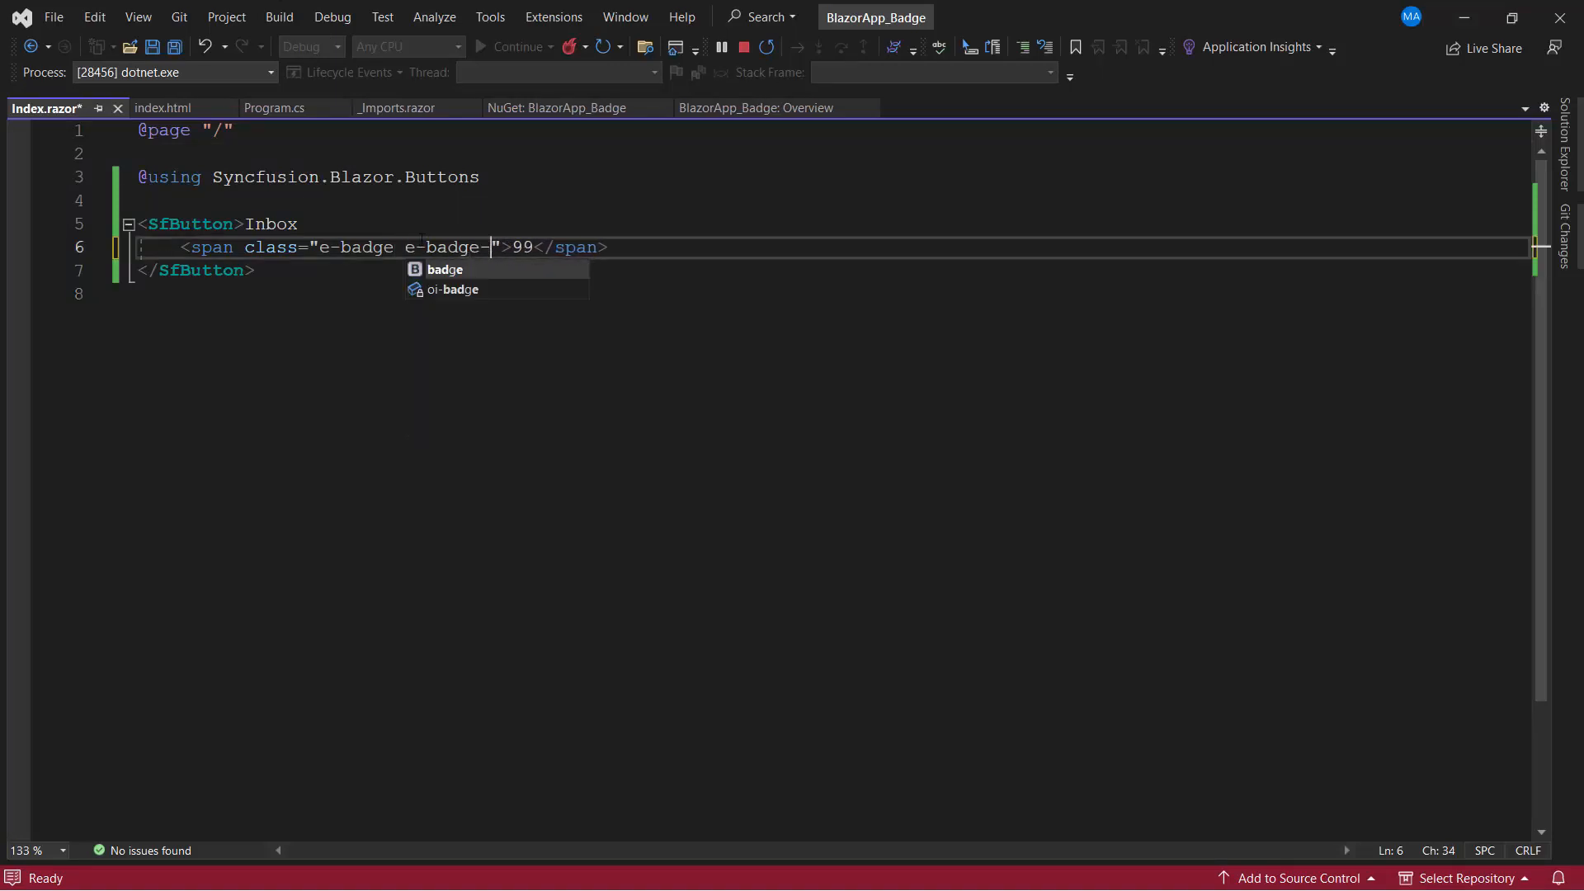
type("overlap")
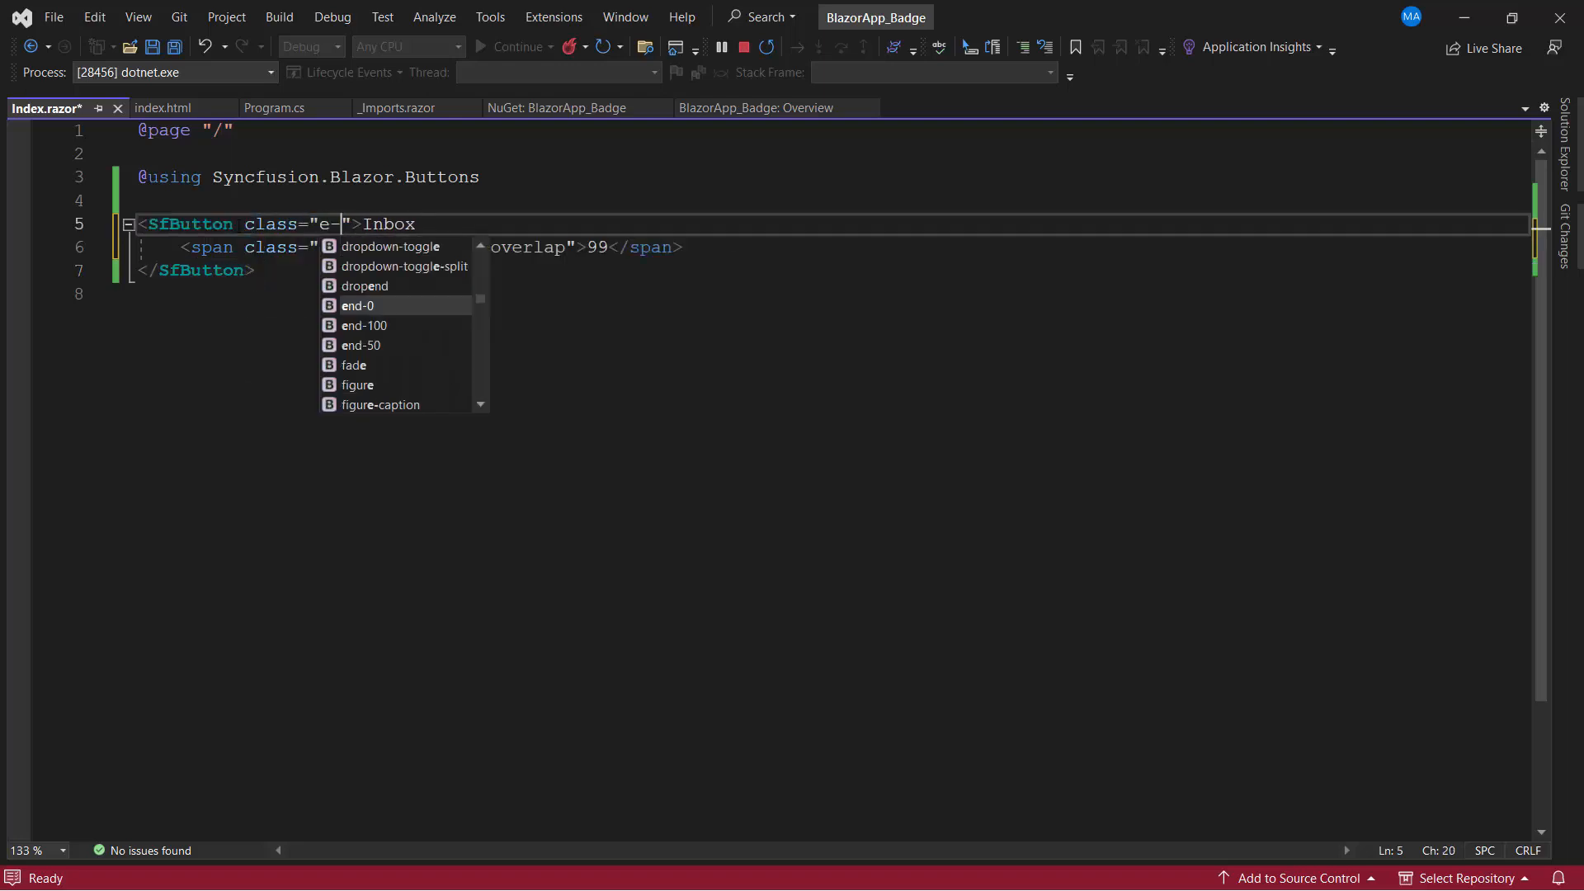
type("btn")
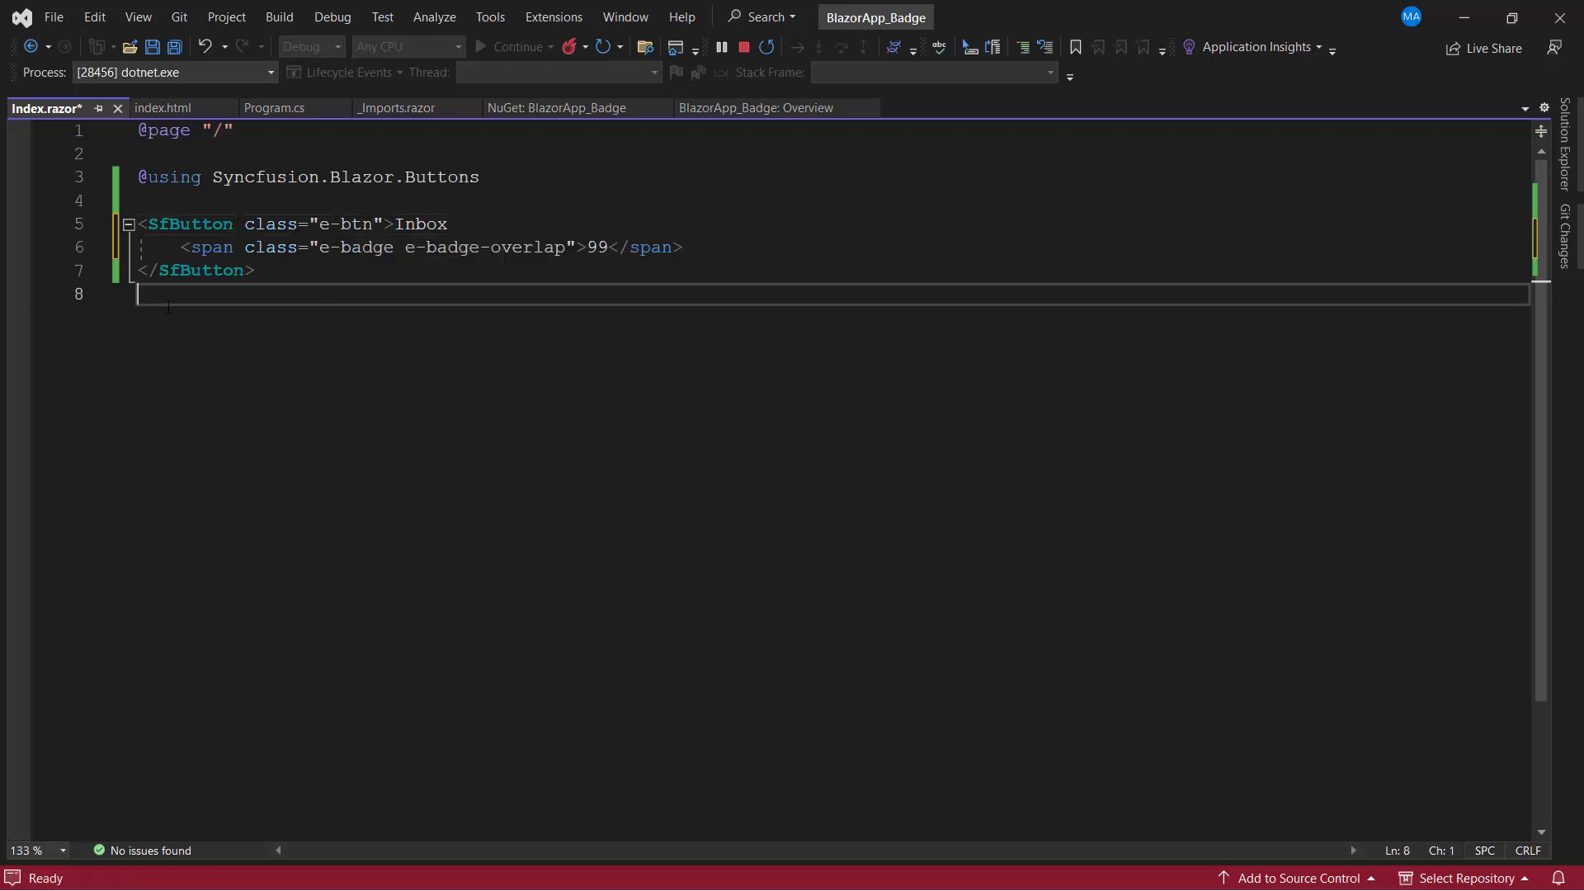
Add a style block setting .e-btn to position: relative.
type("<style>")
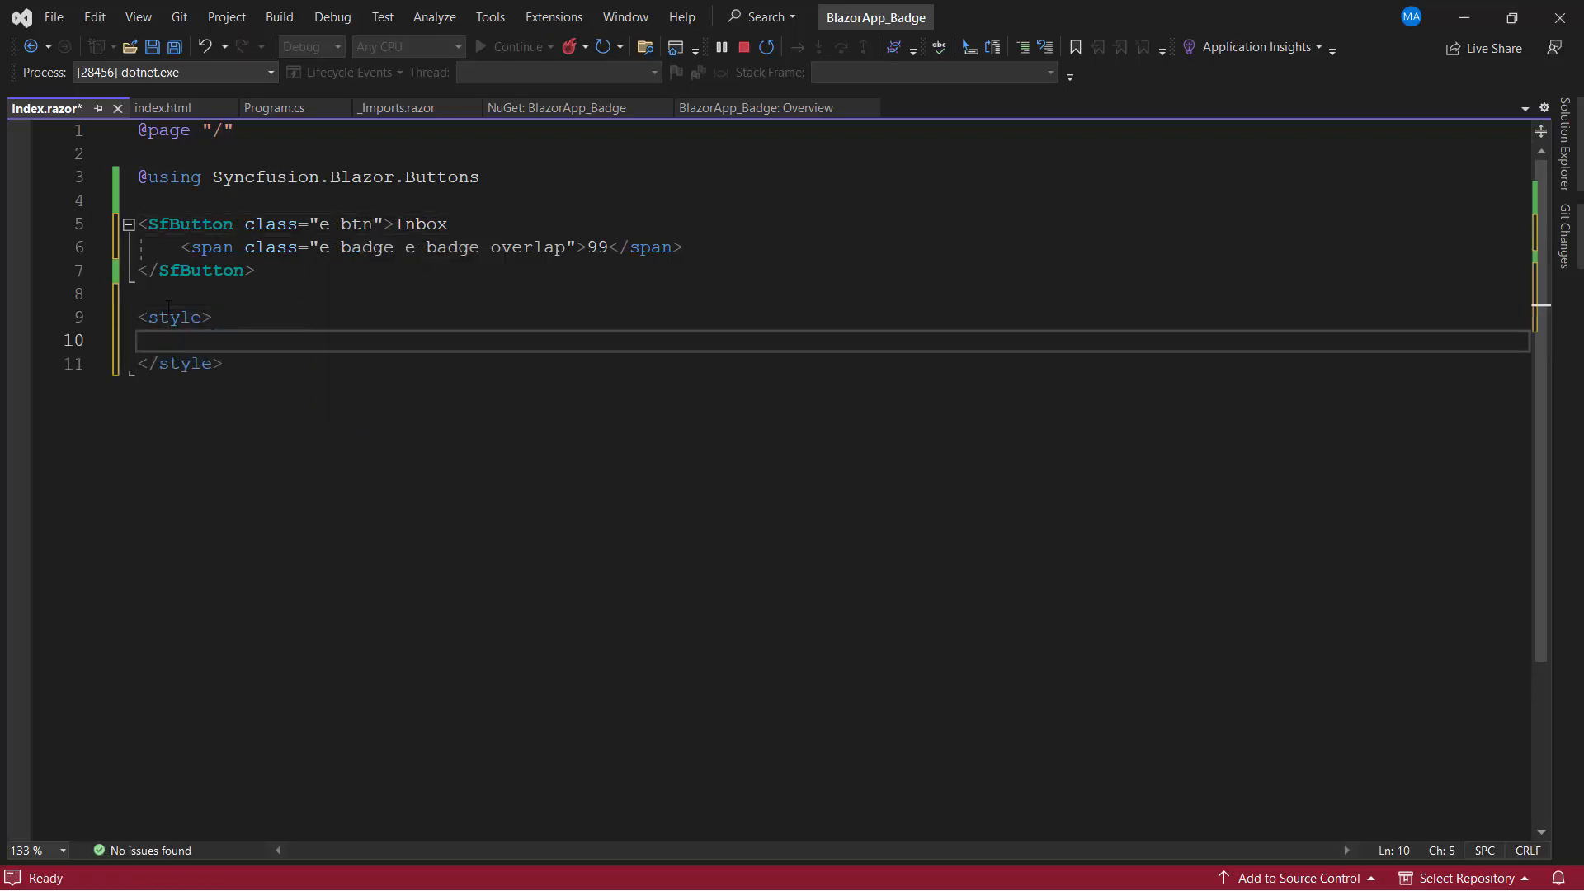
type(".e-btn")
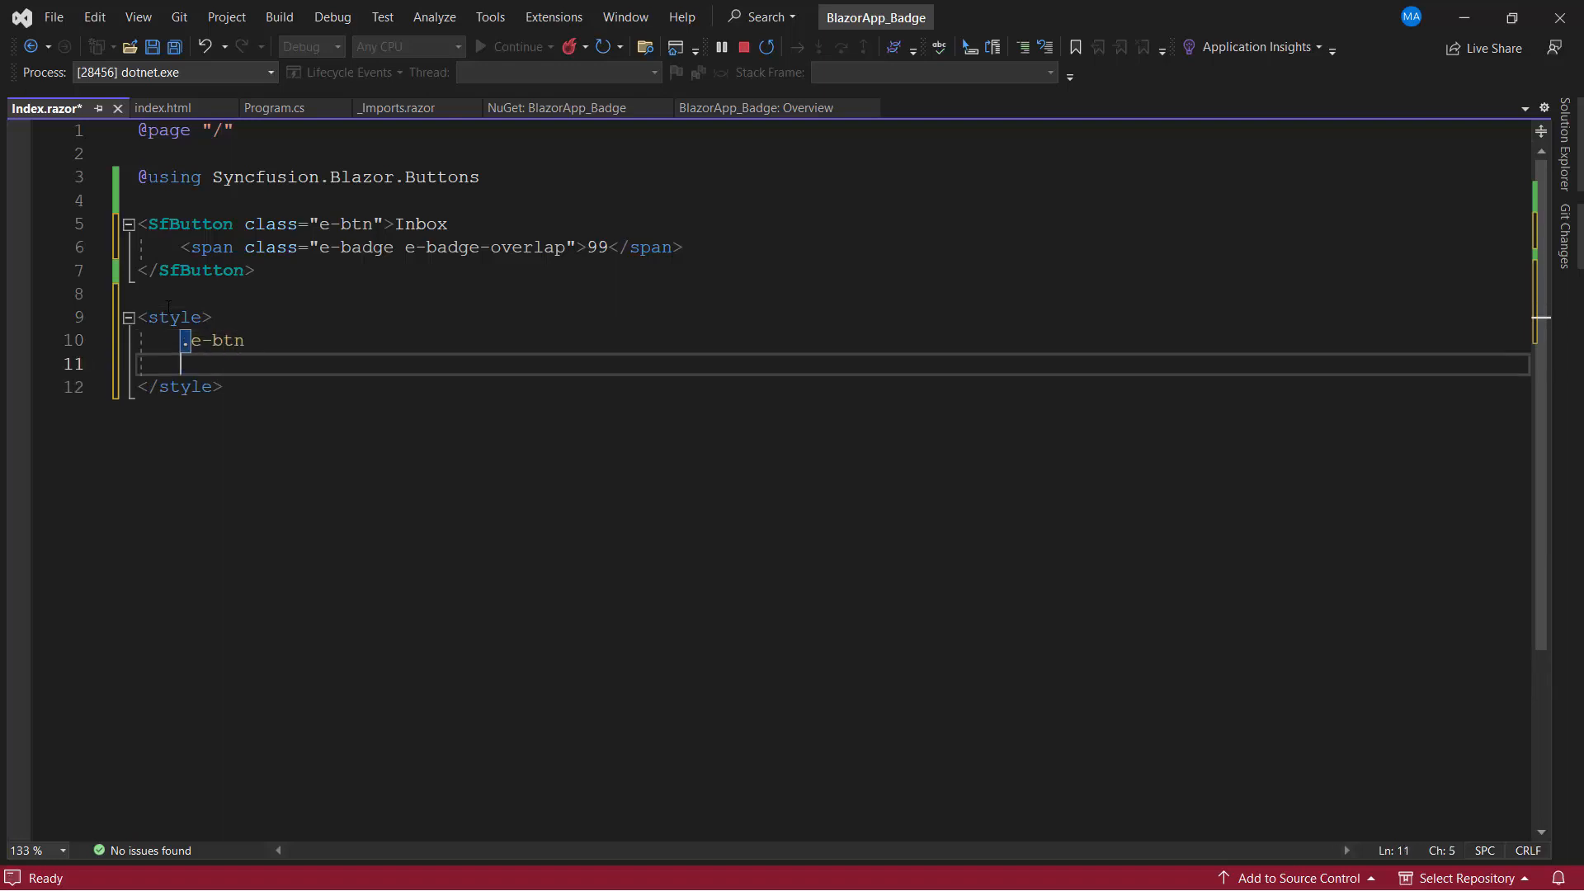
type("position:relative")
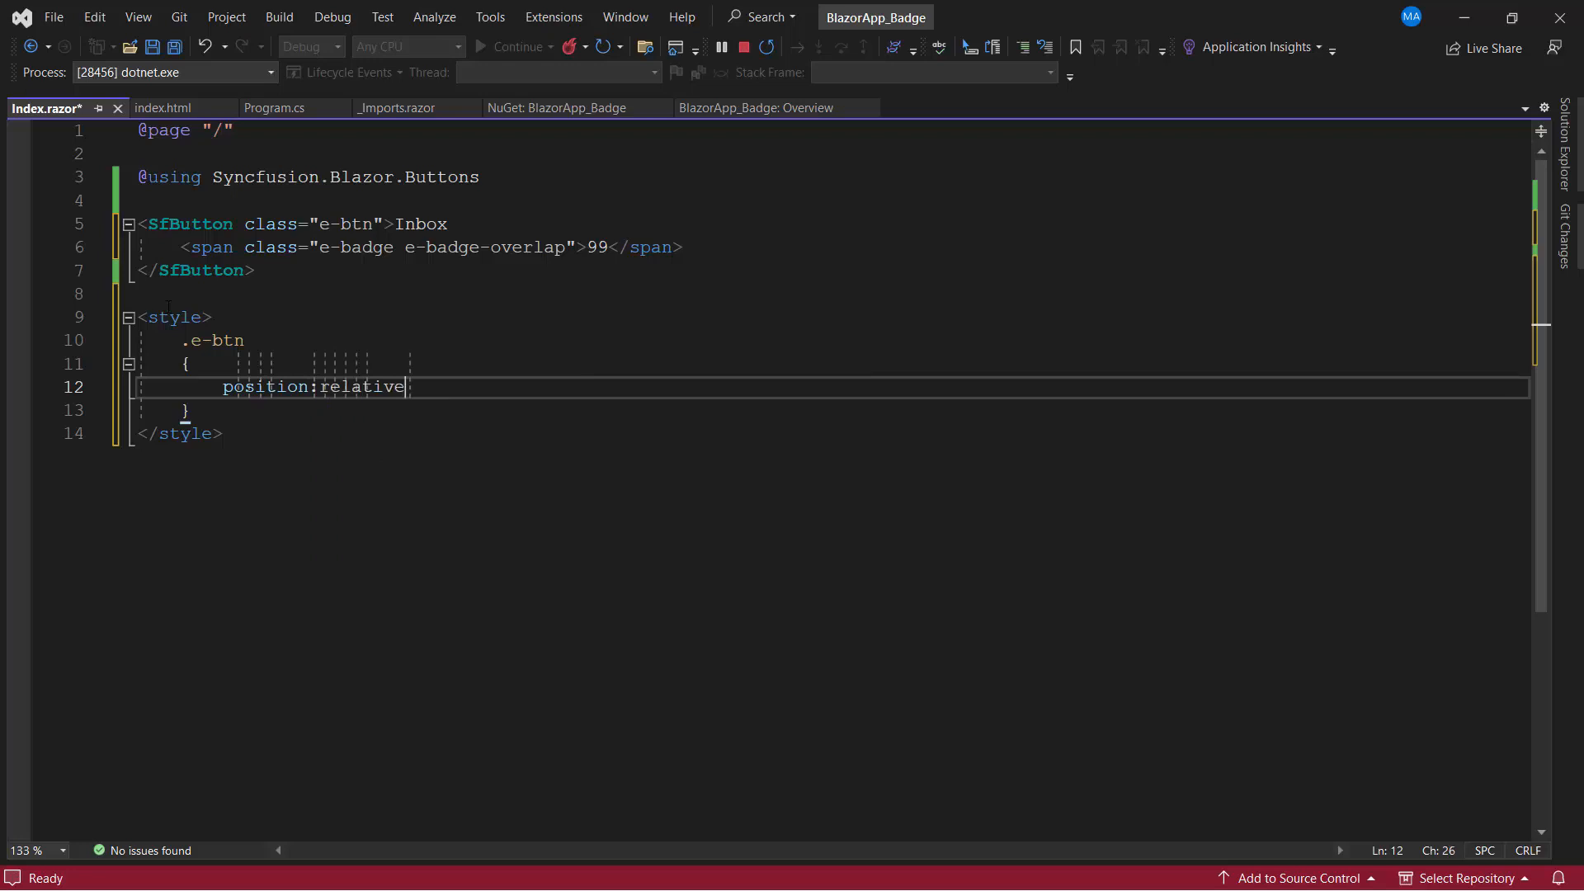
type(";")
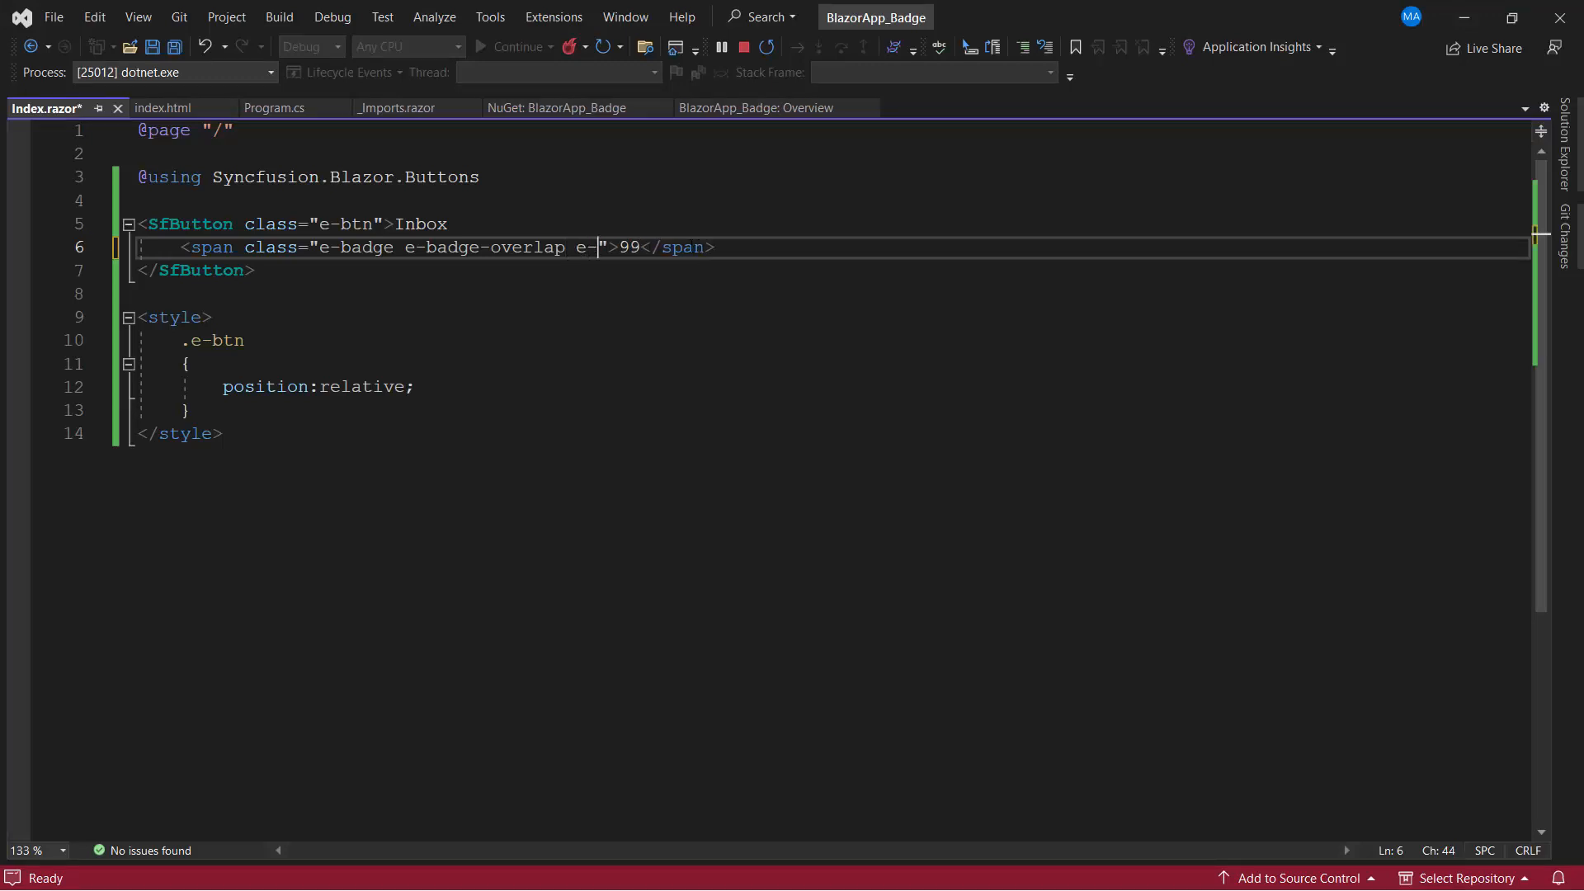
Append e-badge-primary to the Inbox badge span's classes.
type("badge-")
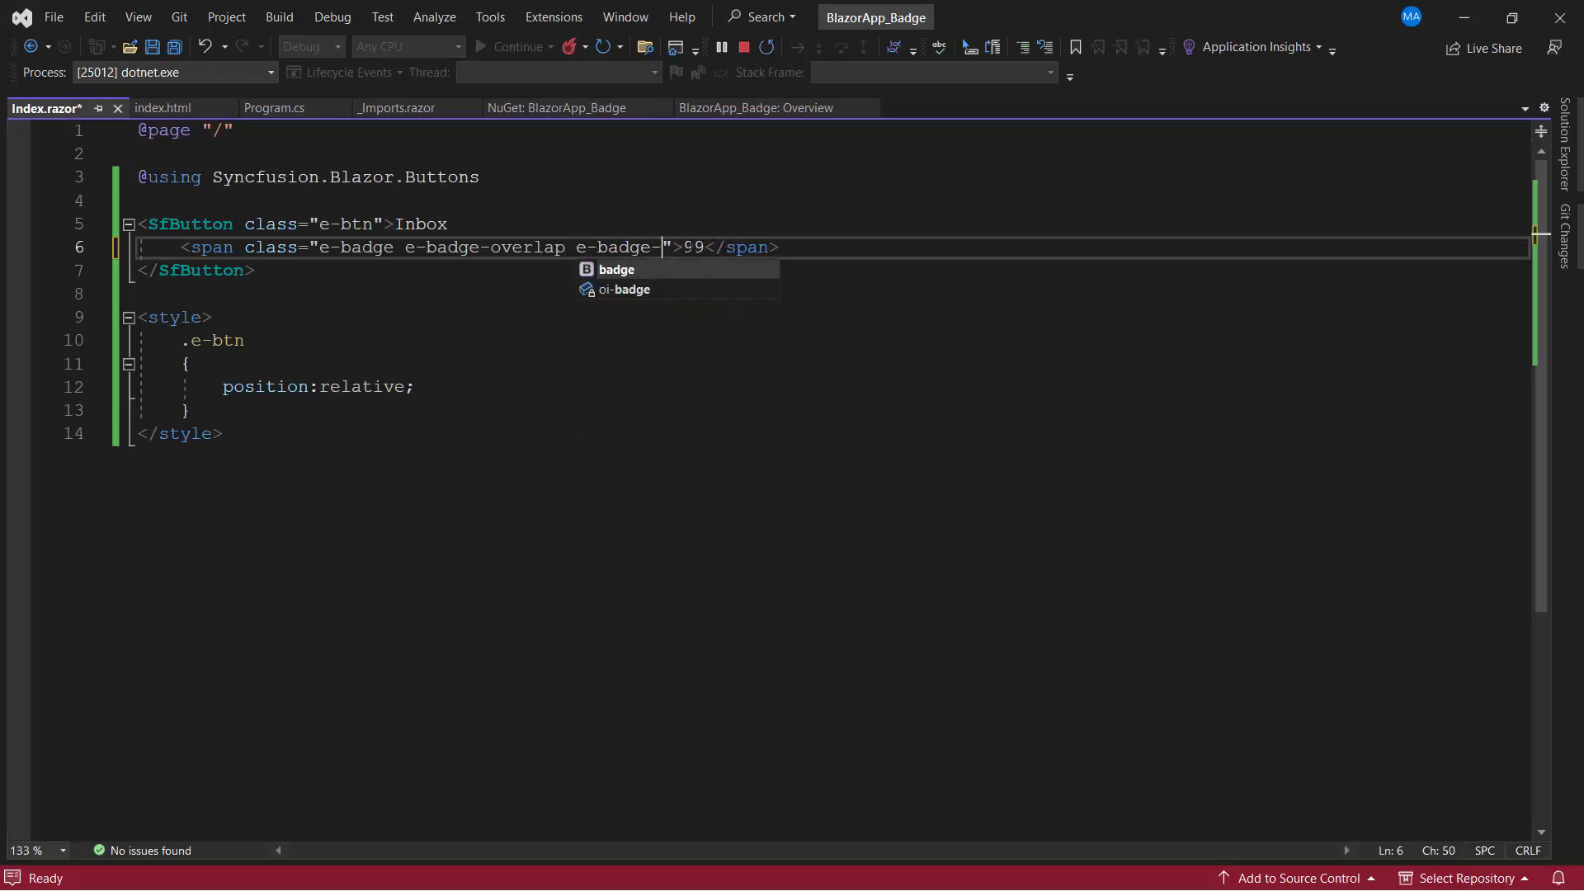
type("primary")
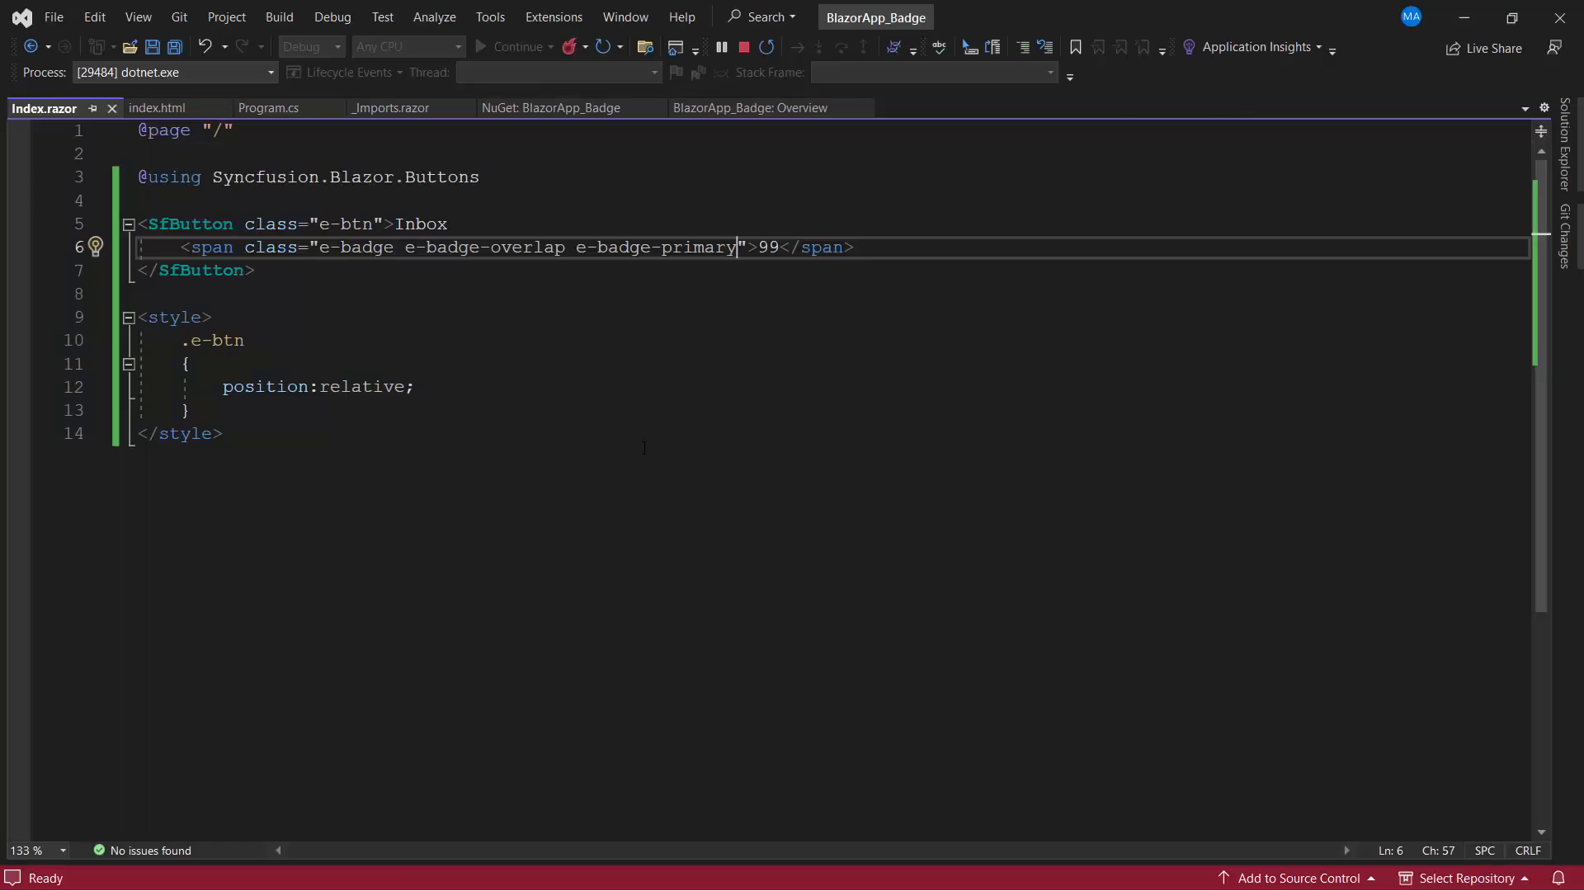
Add e-badge-circle and e-badge-bottom to the badge, save, then change circle to dot.
type("e")
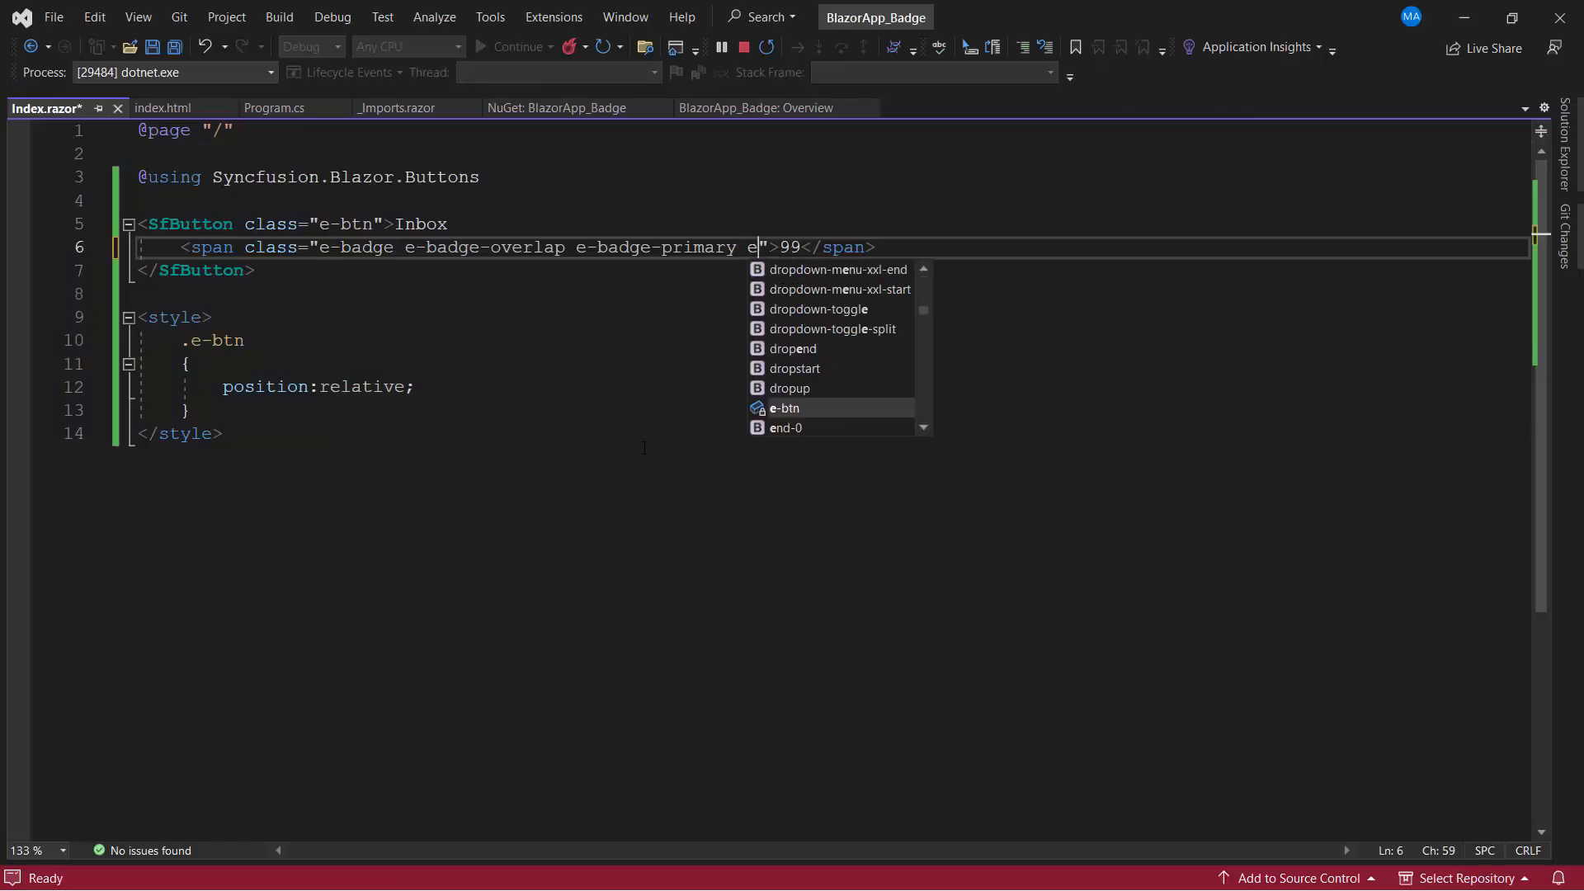
type("-badge-circl")
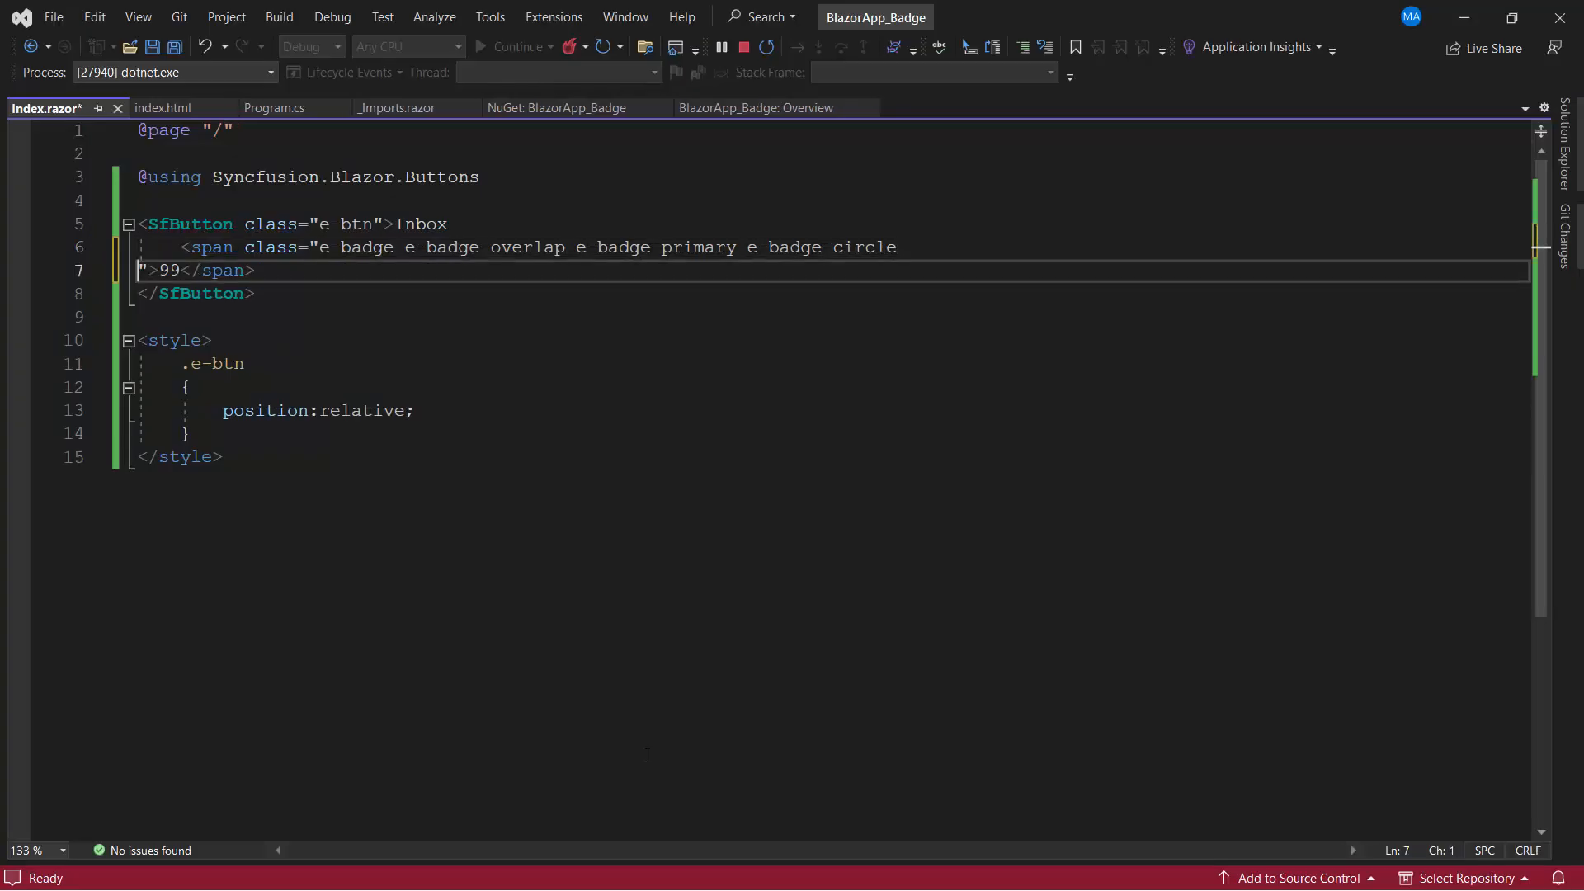
type("e-badge-bottom")
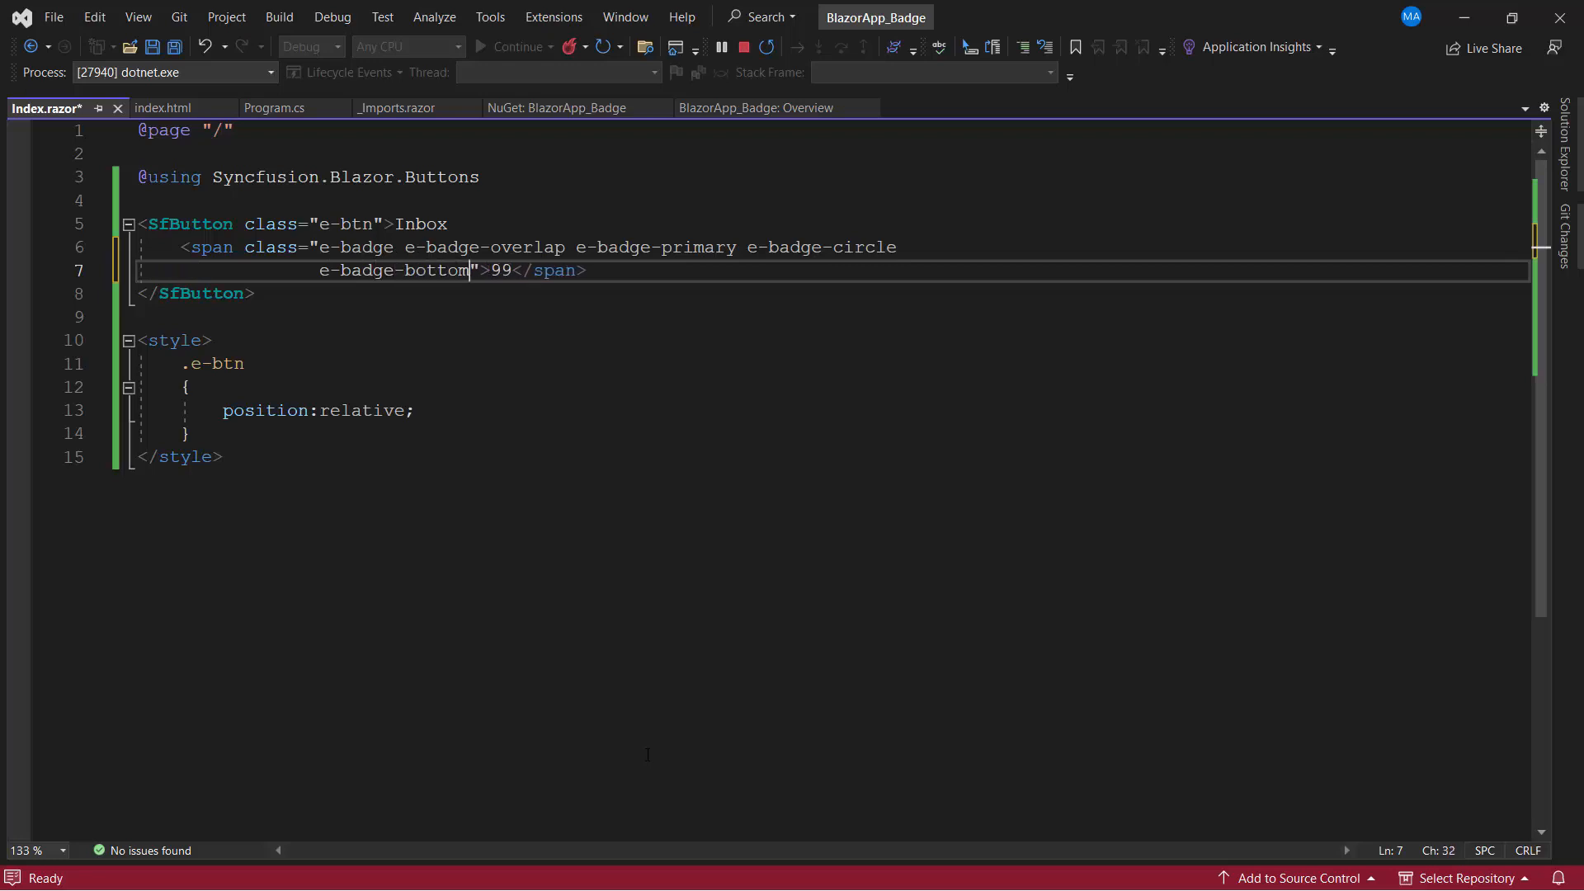
key("ctrl+s")
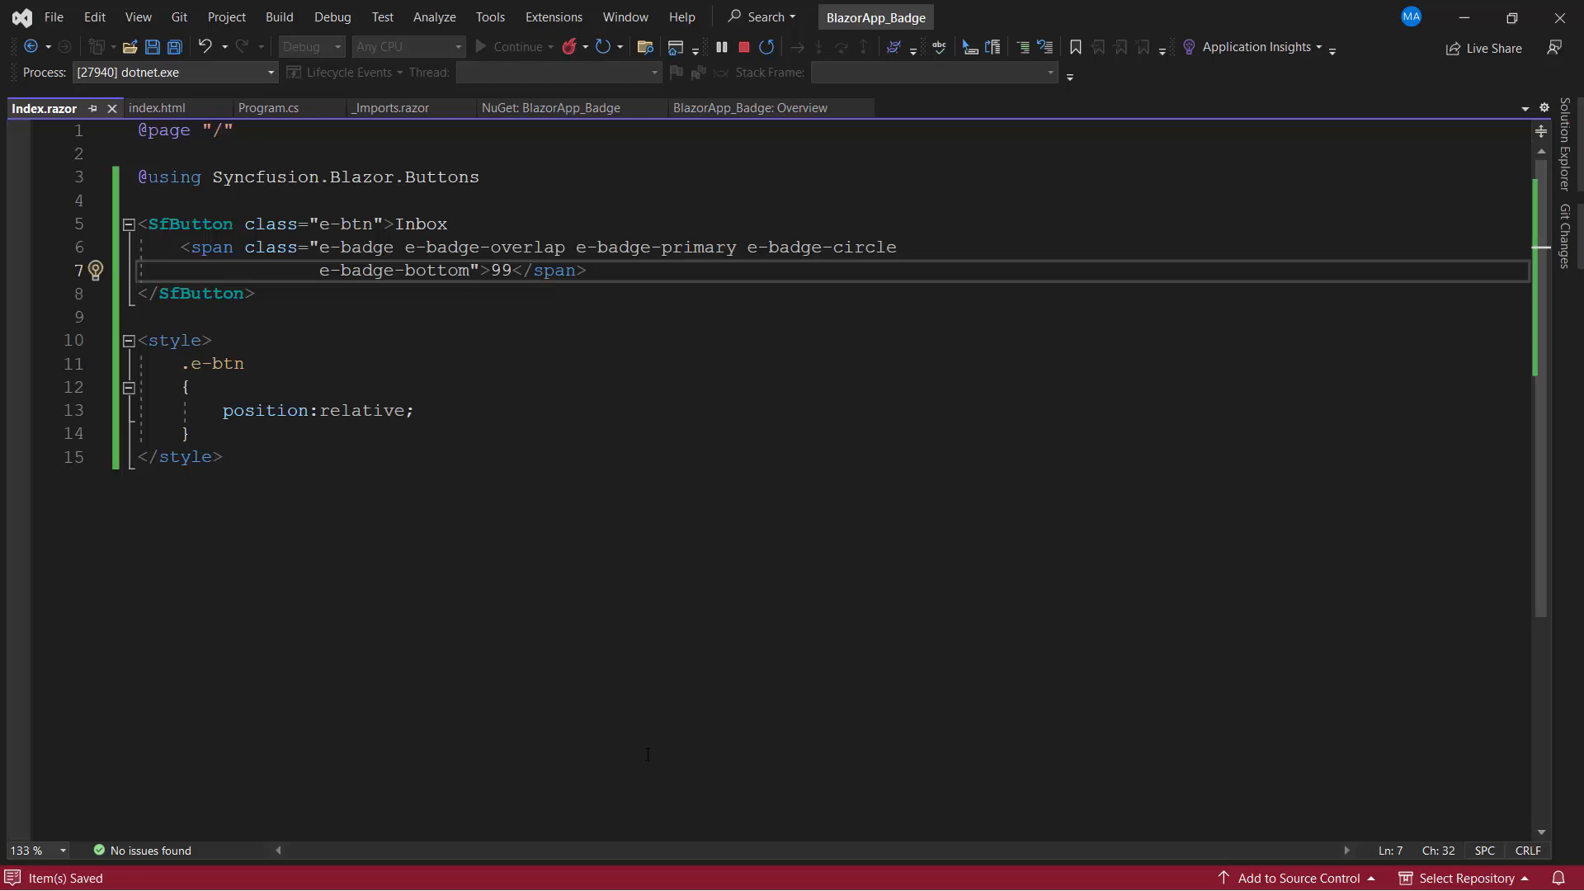
double_click(863, 246)
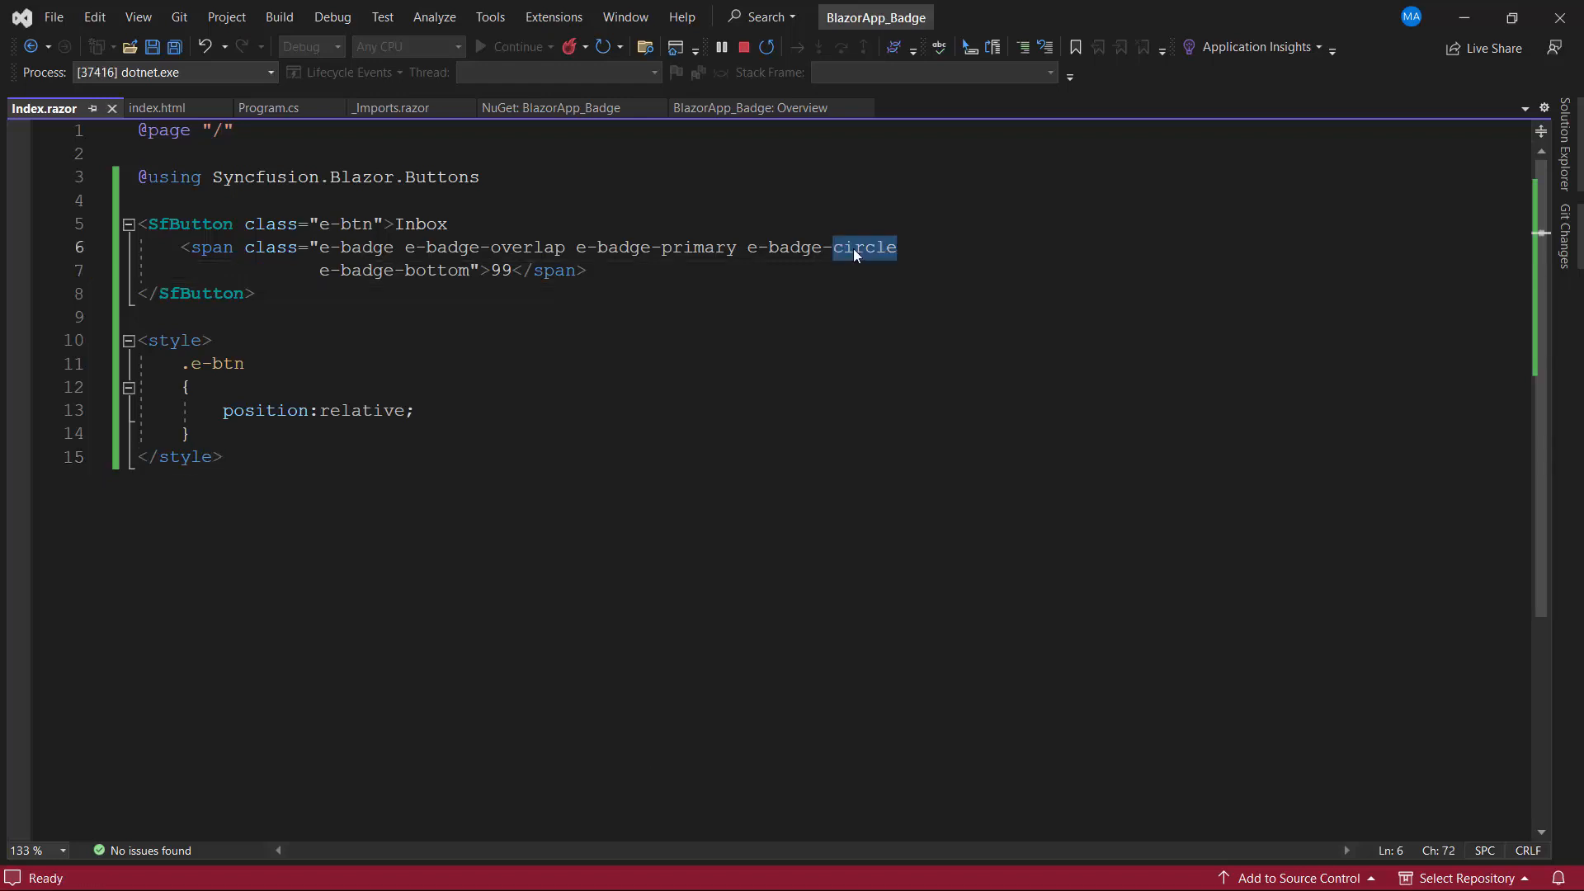
type("dot")
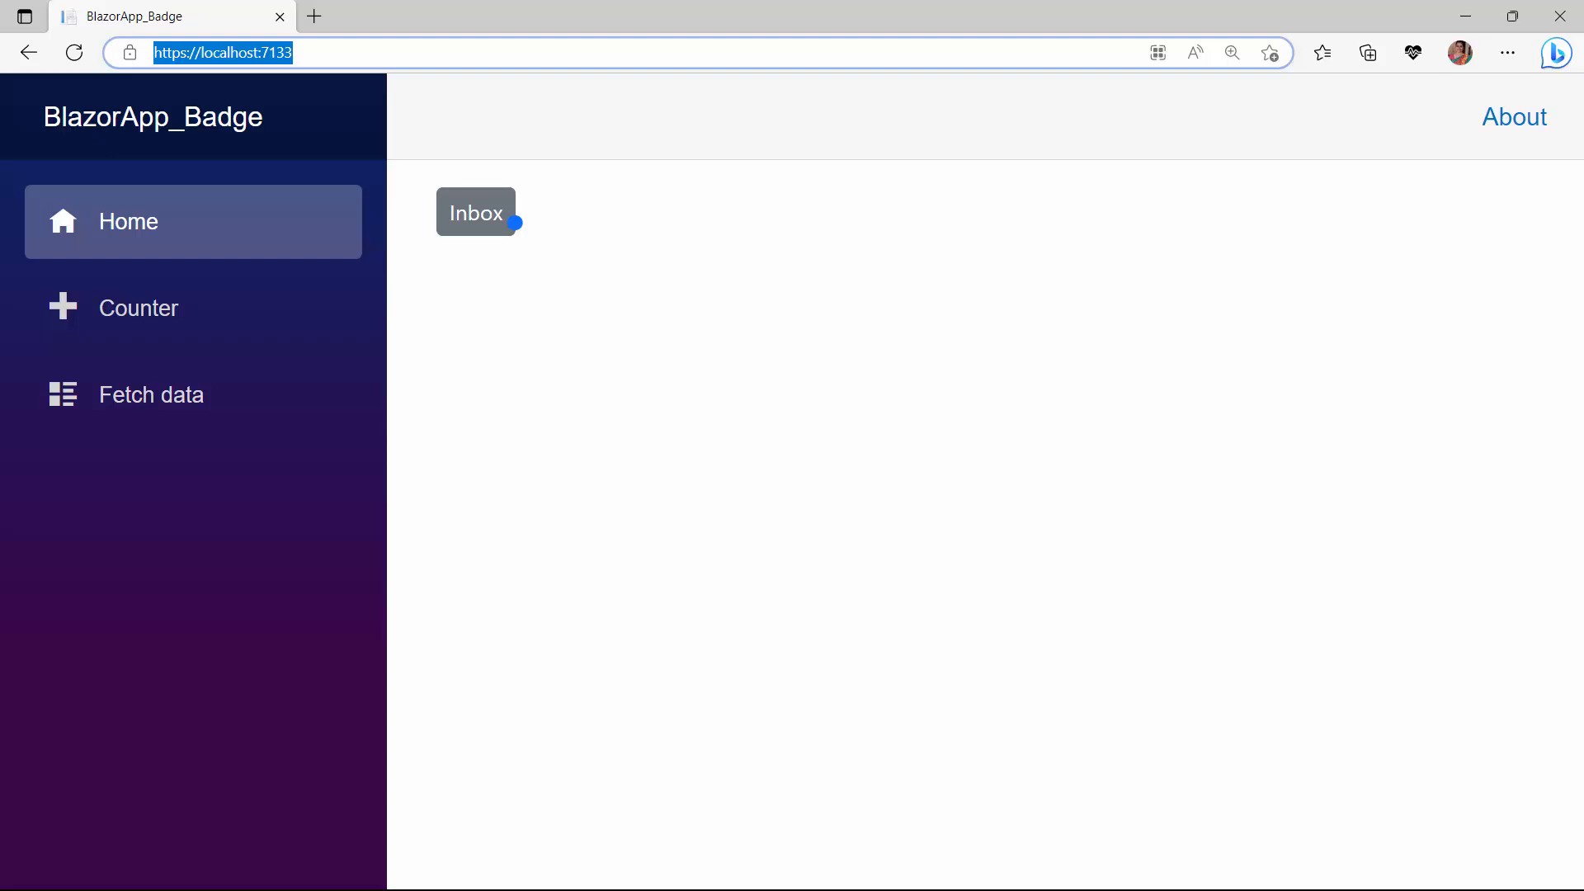
left_click(475, 213)
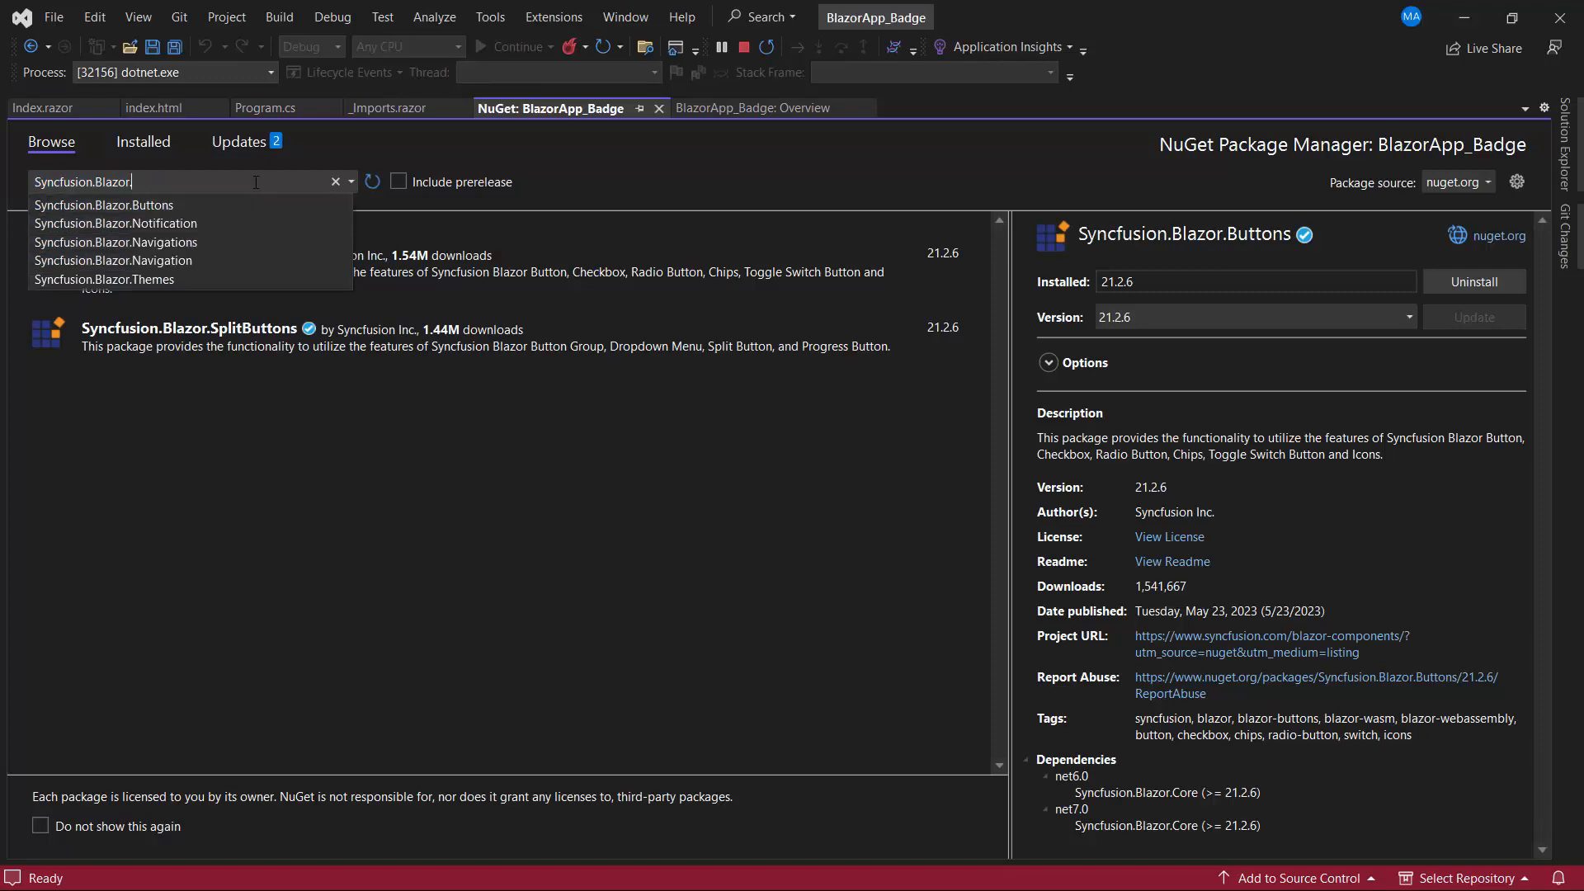
Install the Syncfusion.Blazor.Navigations NuGet package and return to Index.razor.
left_click(115, 241)
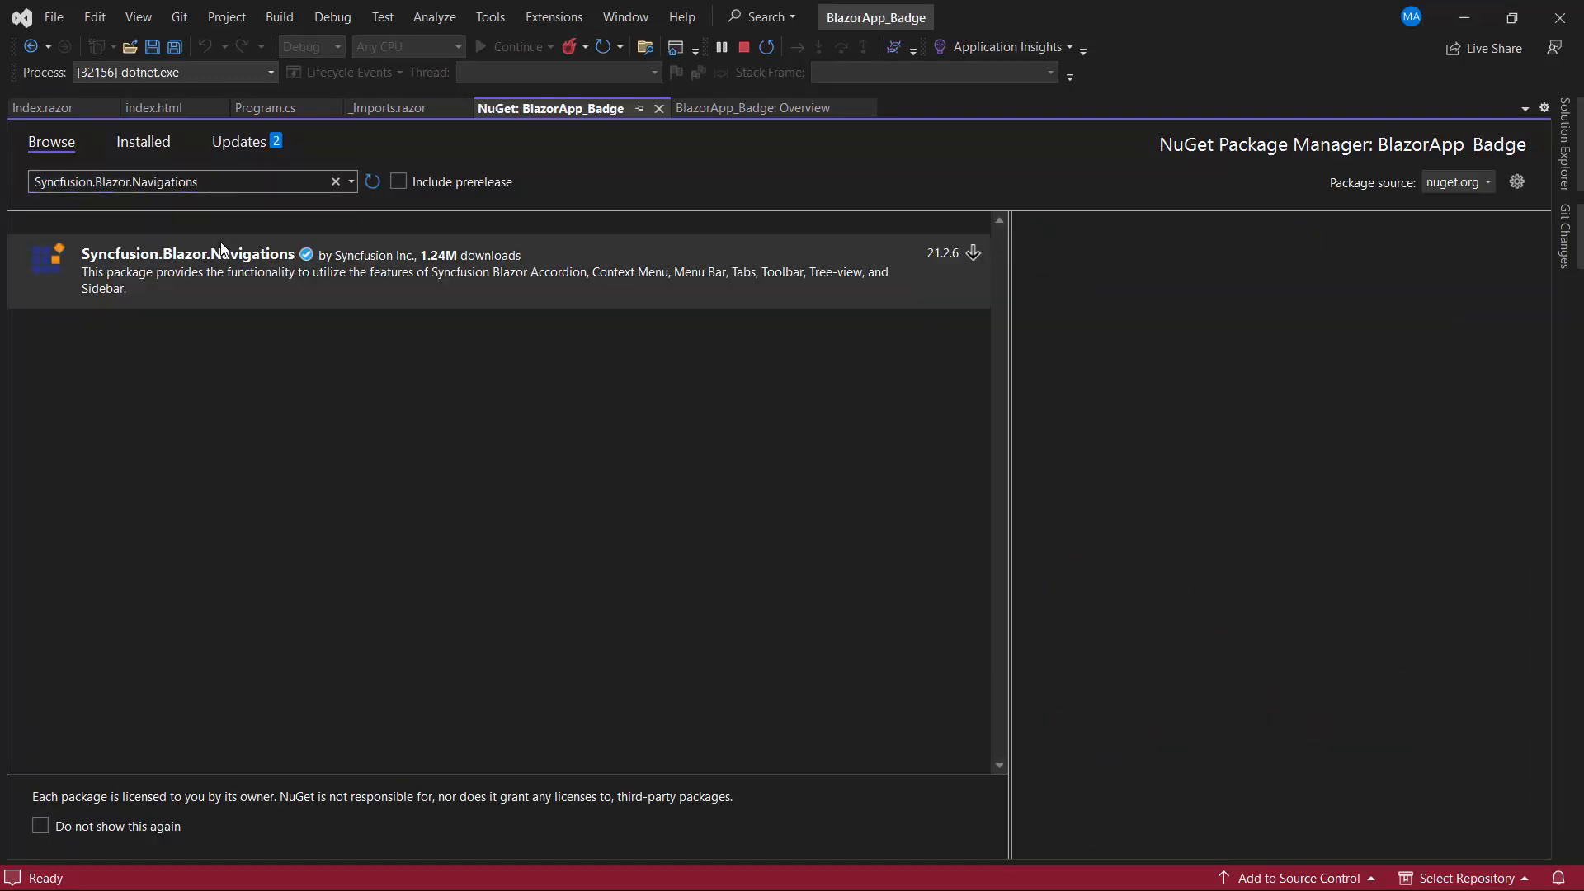
left_click(1472, 292)
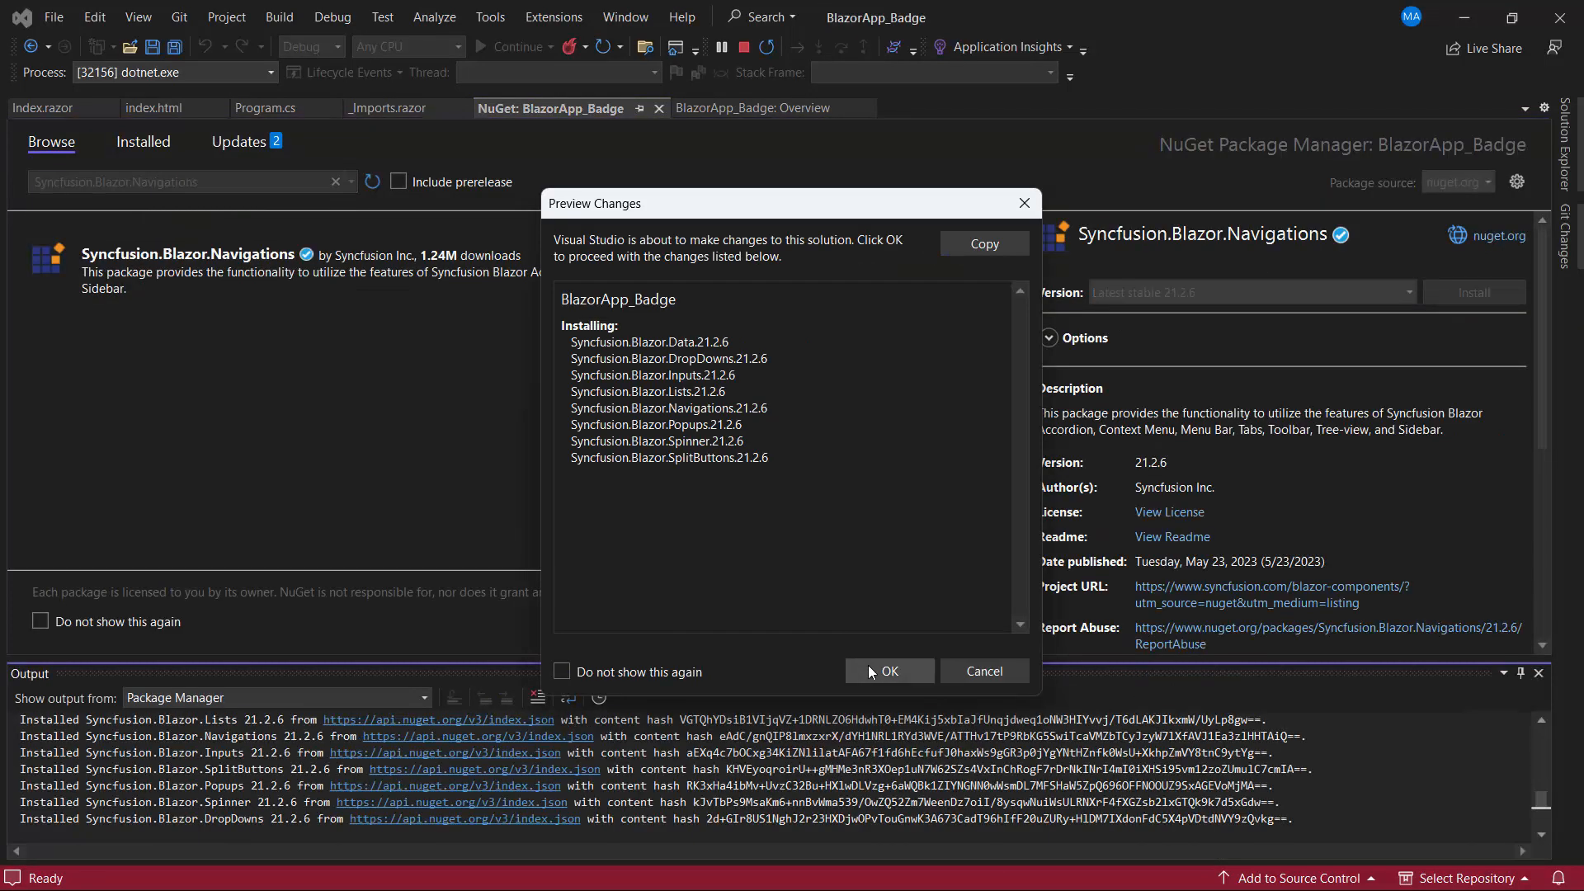
left_click(887, 672)
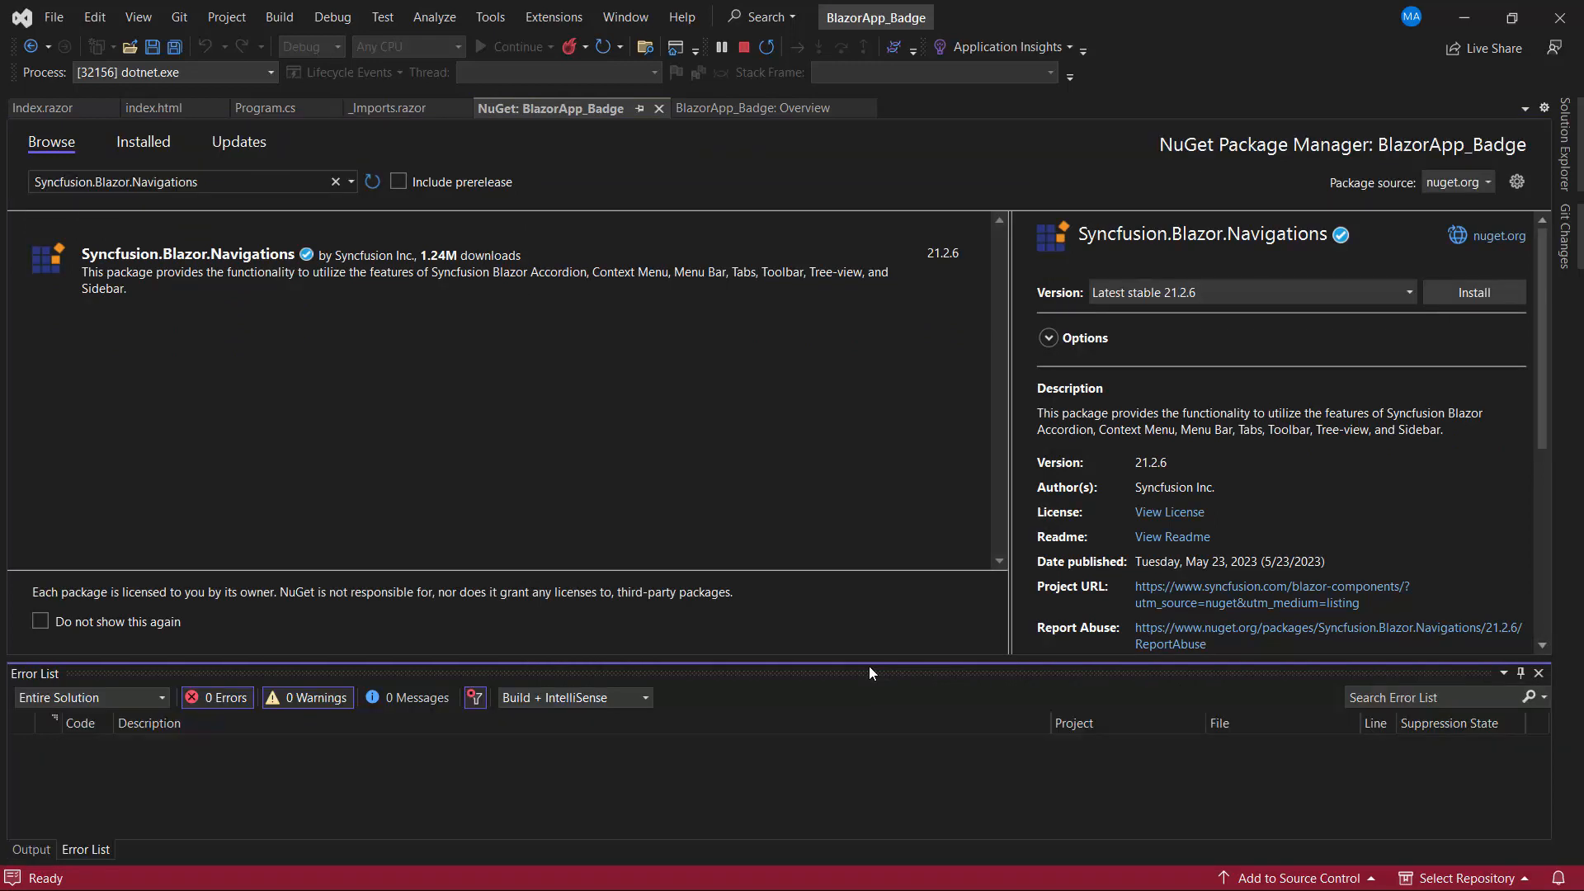
left_click(1471, 292)
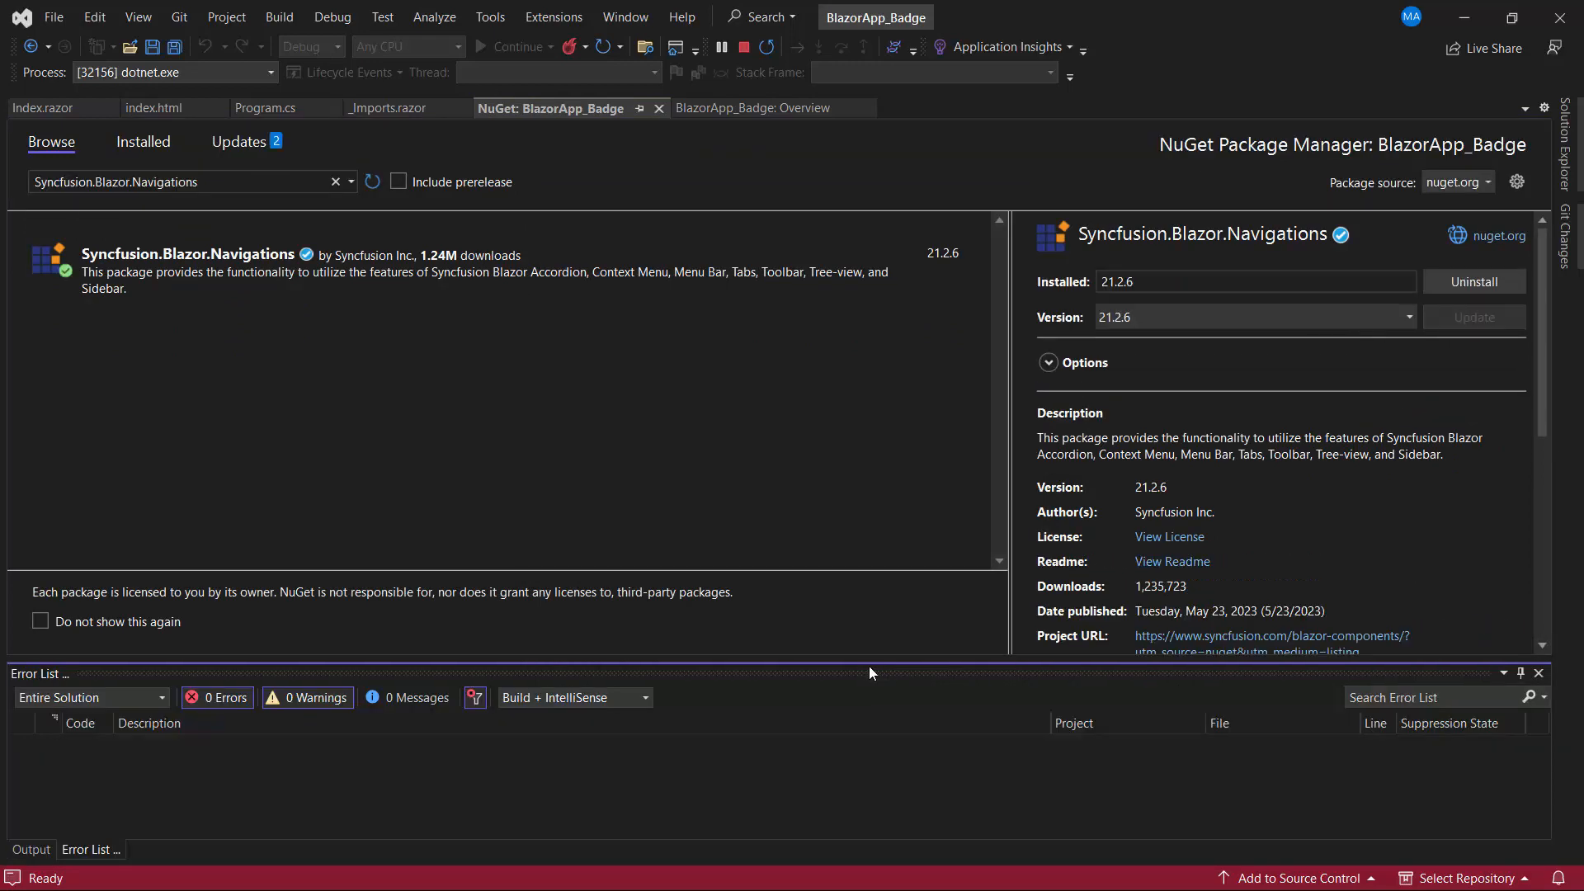
left_click(46, 109)
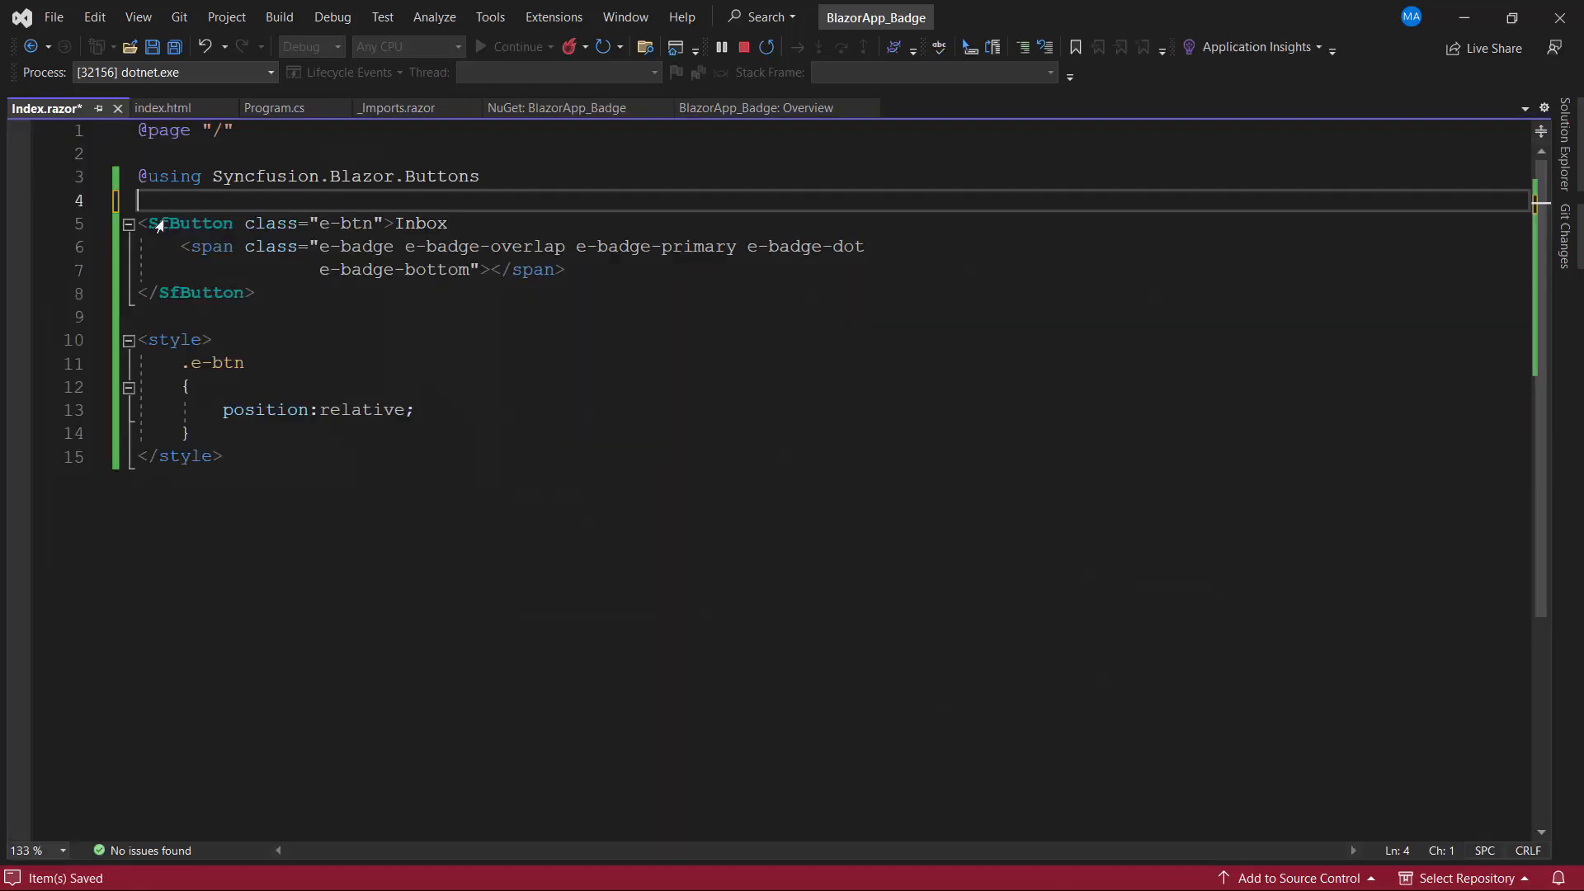
type("@usi")
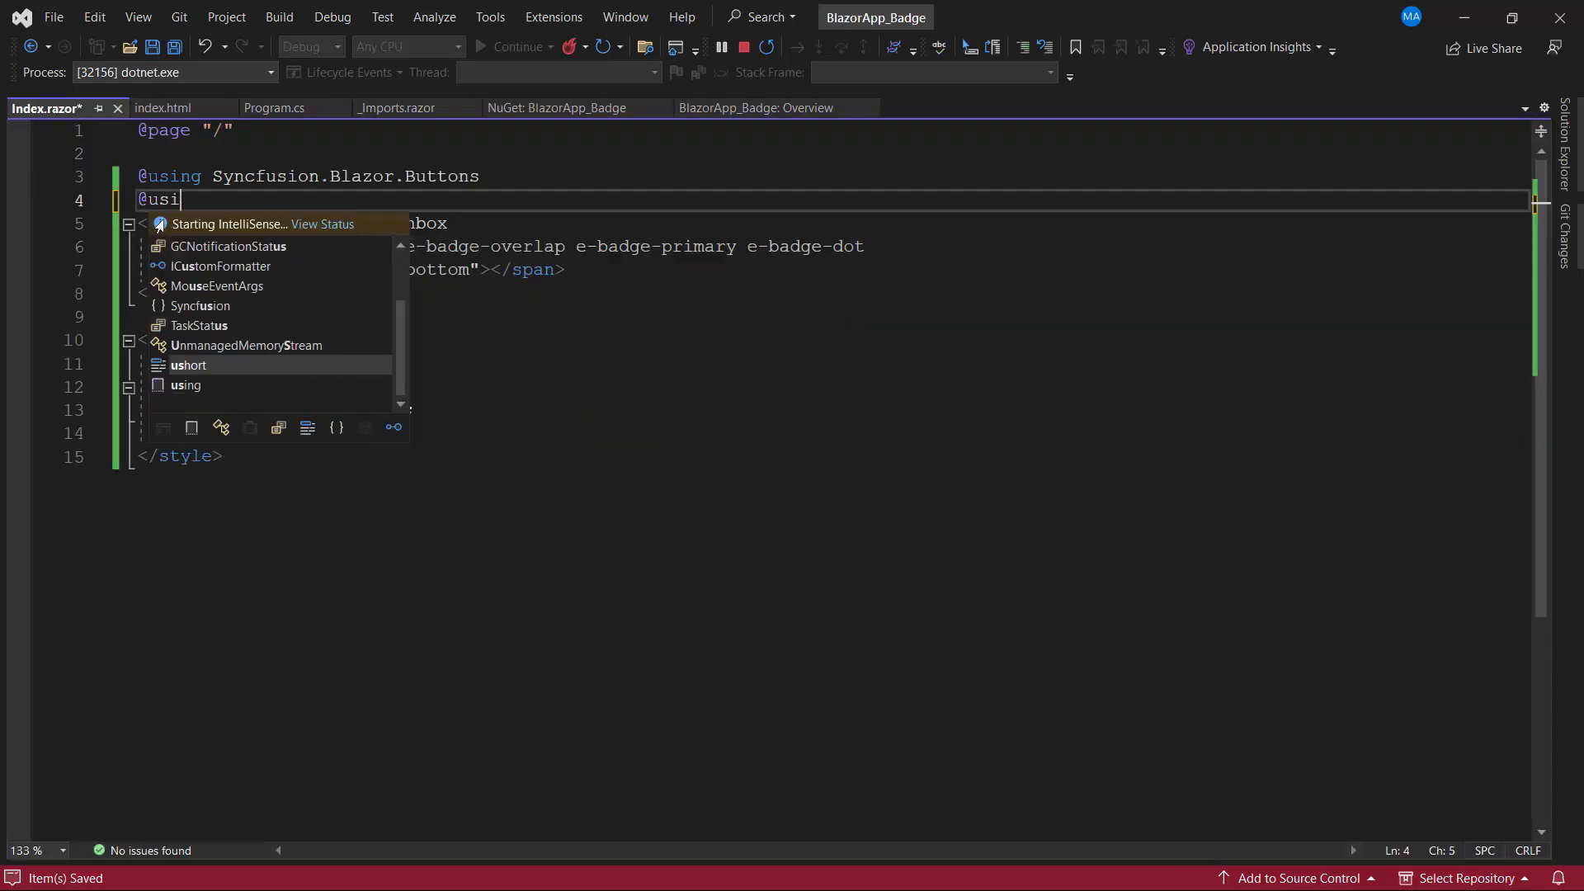
type("ng Syn")
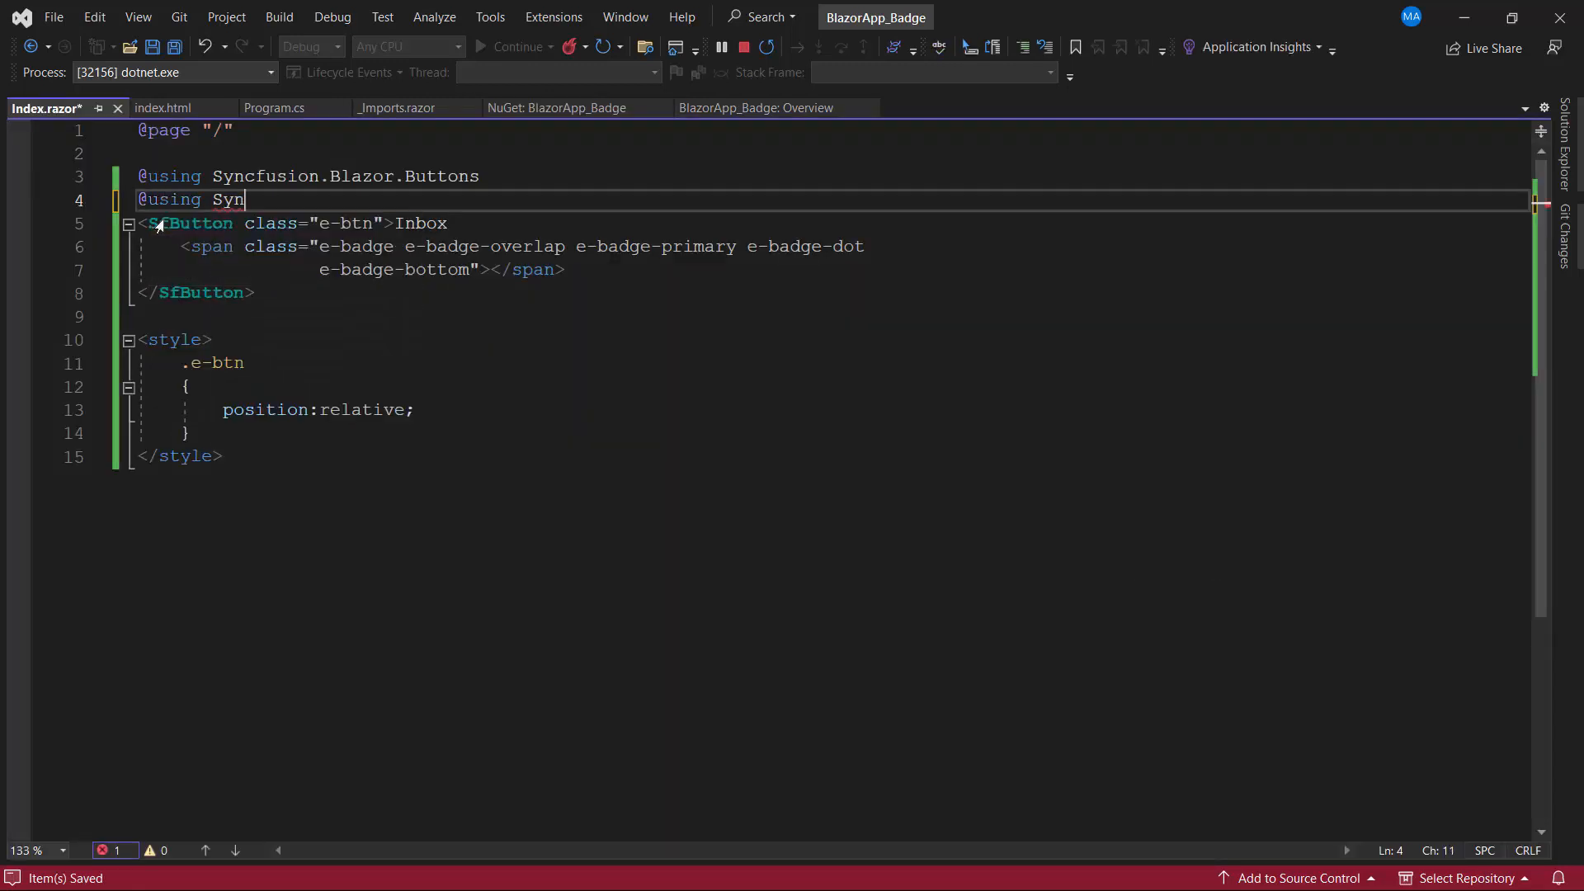
type("cfusion.Blazor")
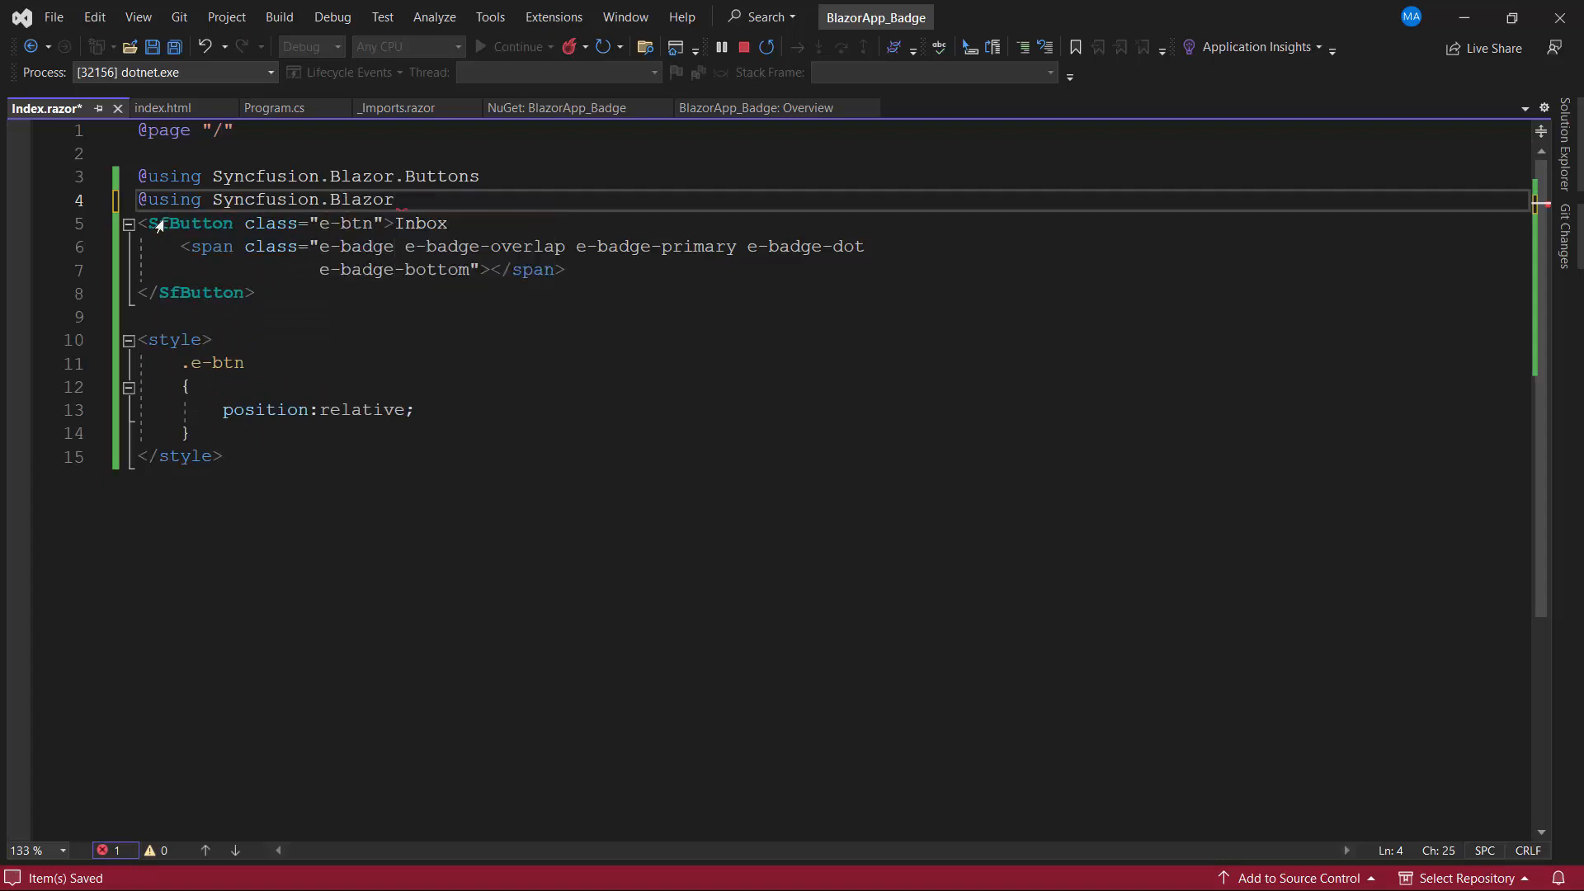
type(".Navi")
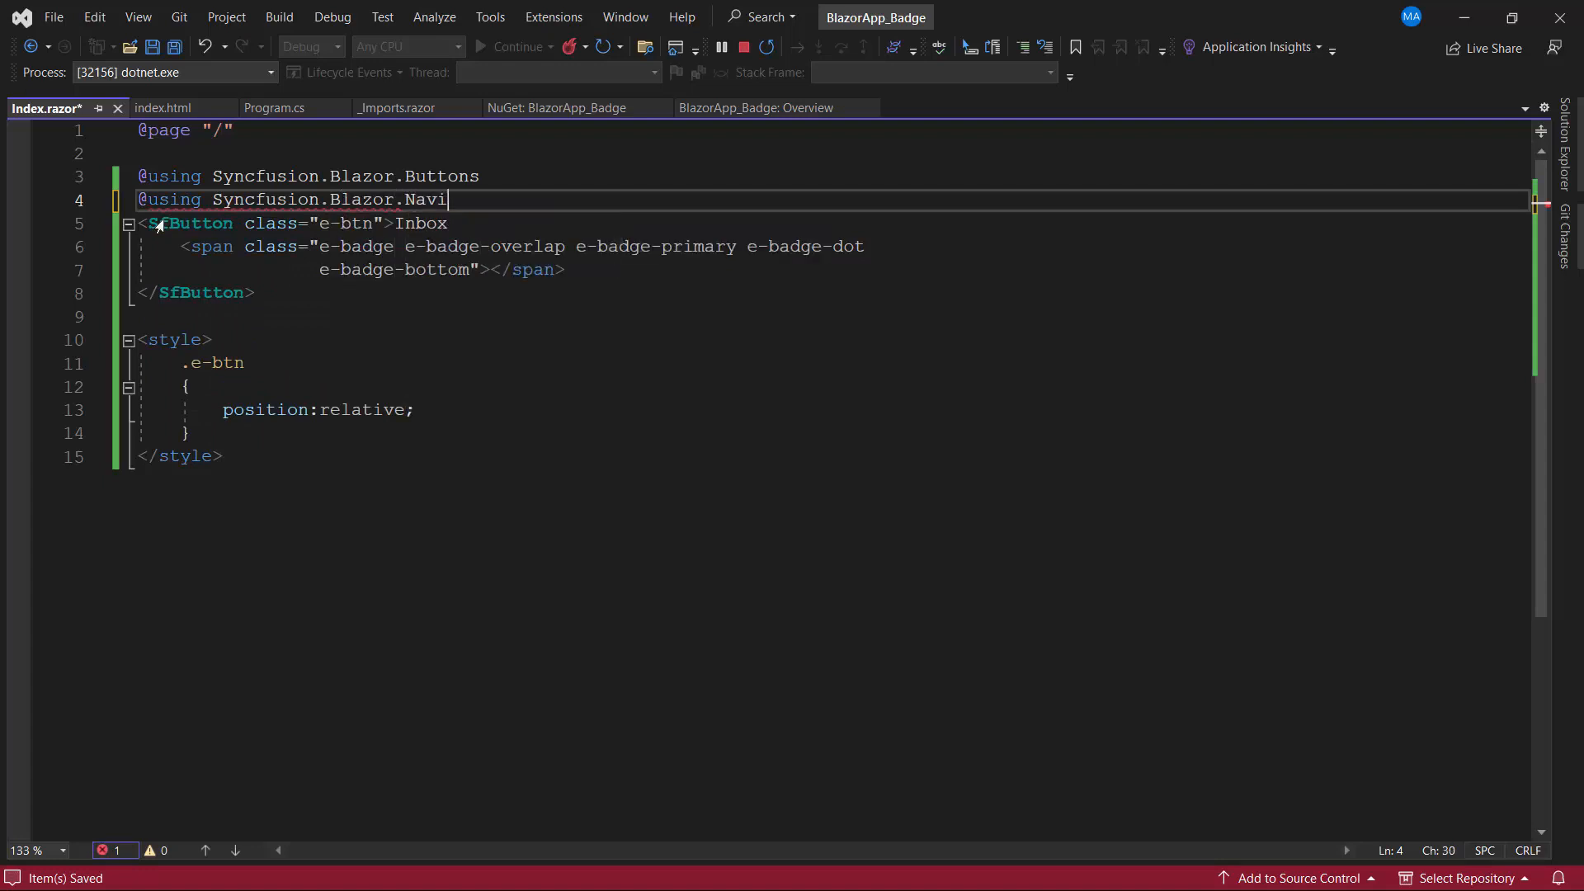
type("gations")
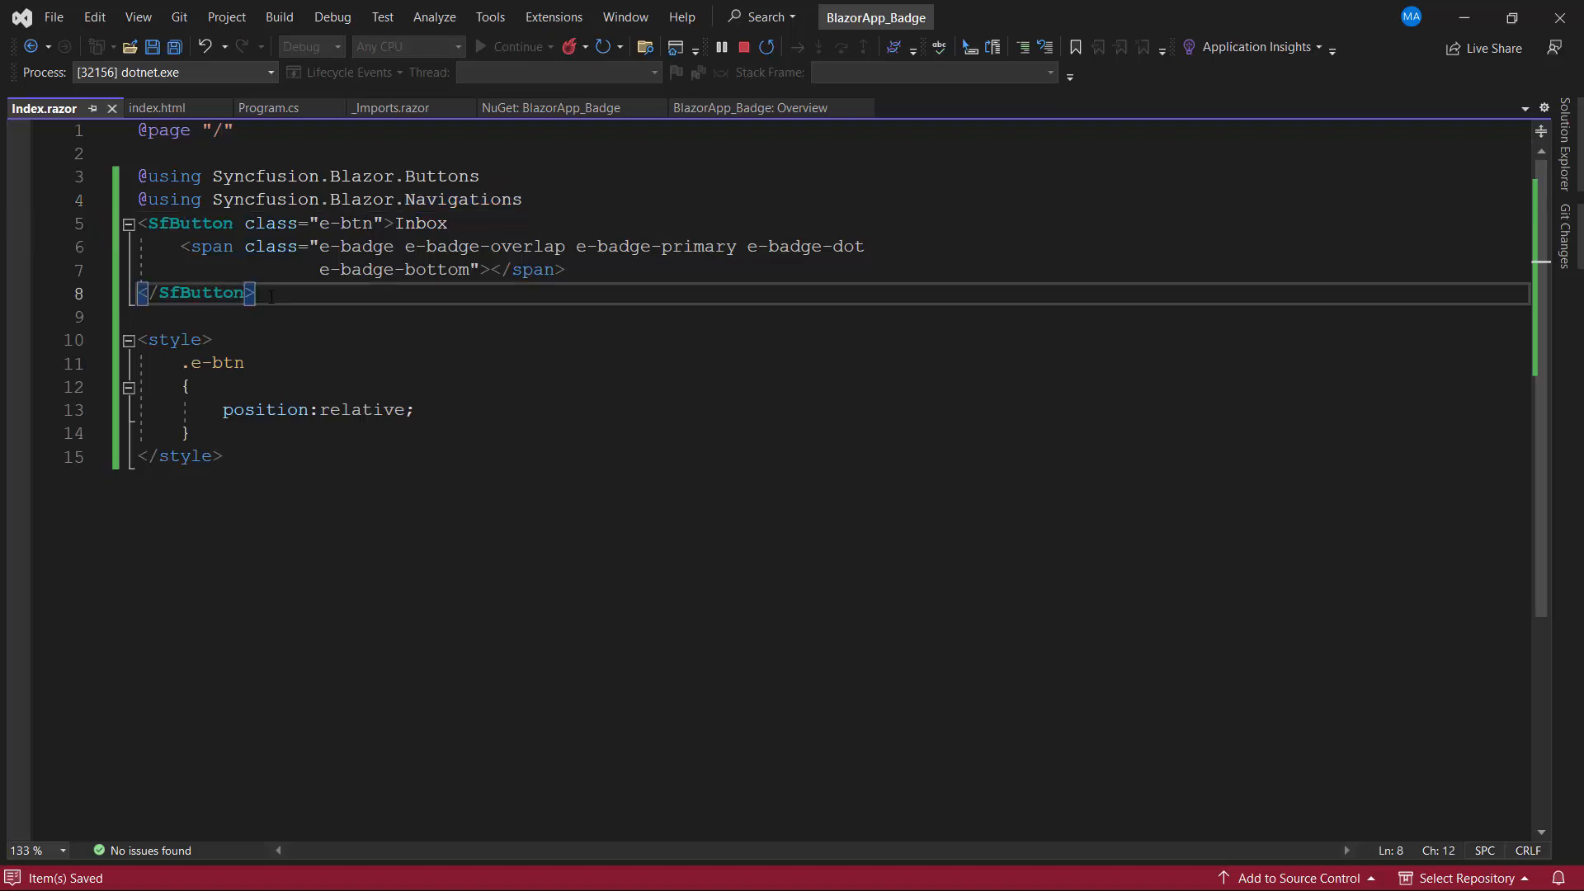
Insert SfToolbar markup with menu, Notification header, search and badge-block icon items.
scroll("down", 3)
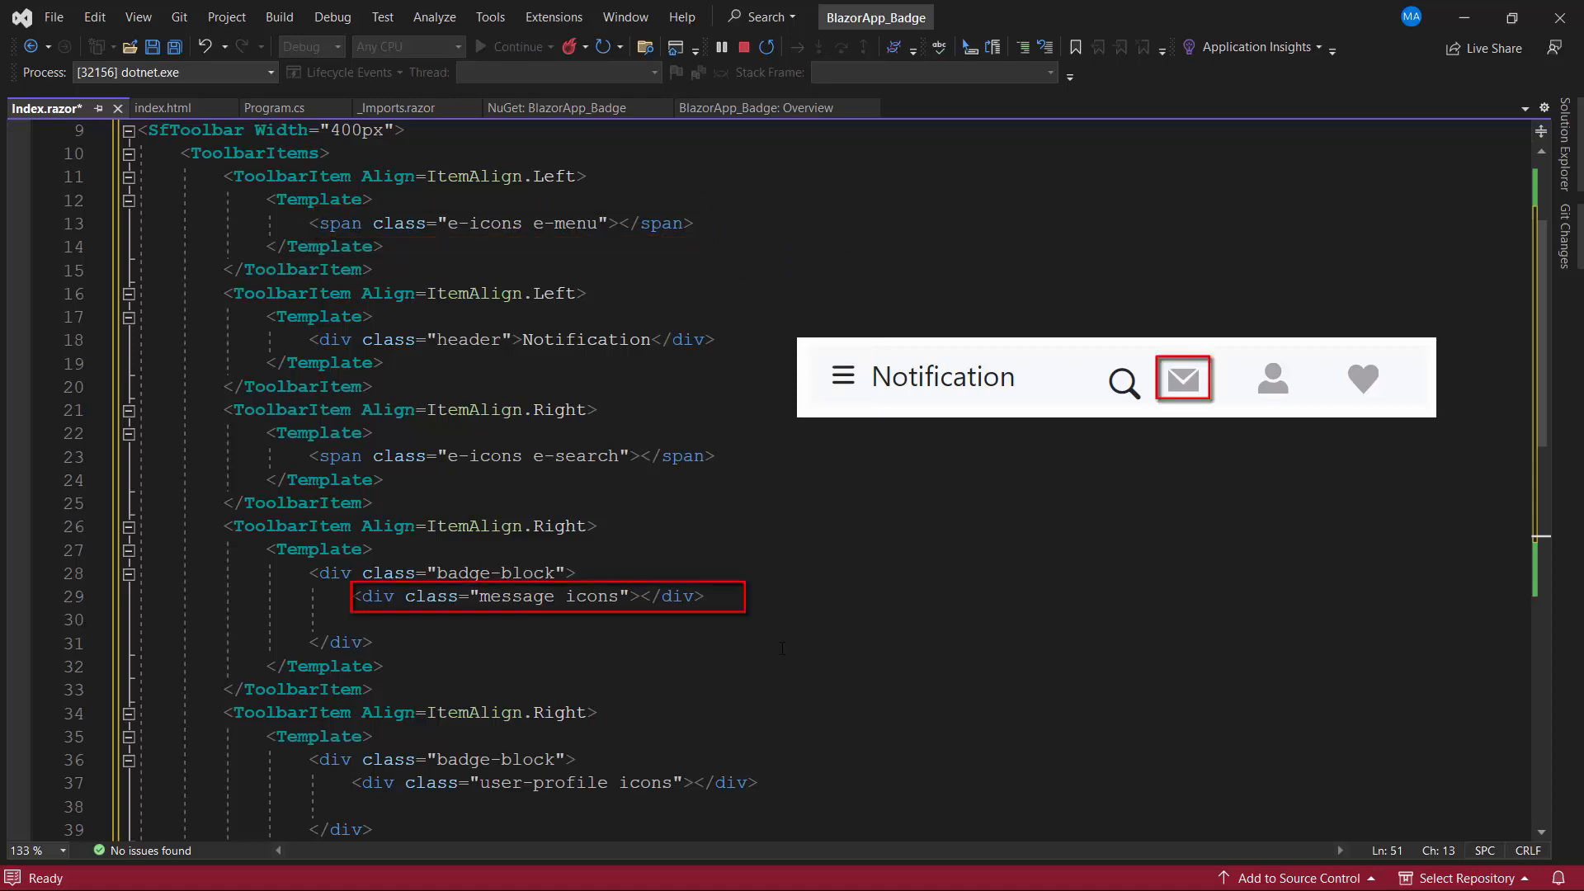
left_click(1272, 378)
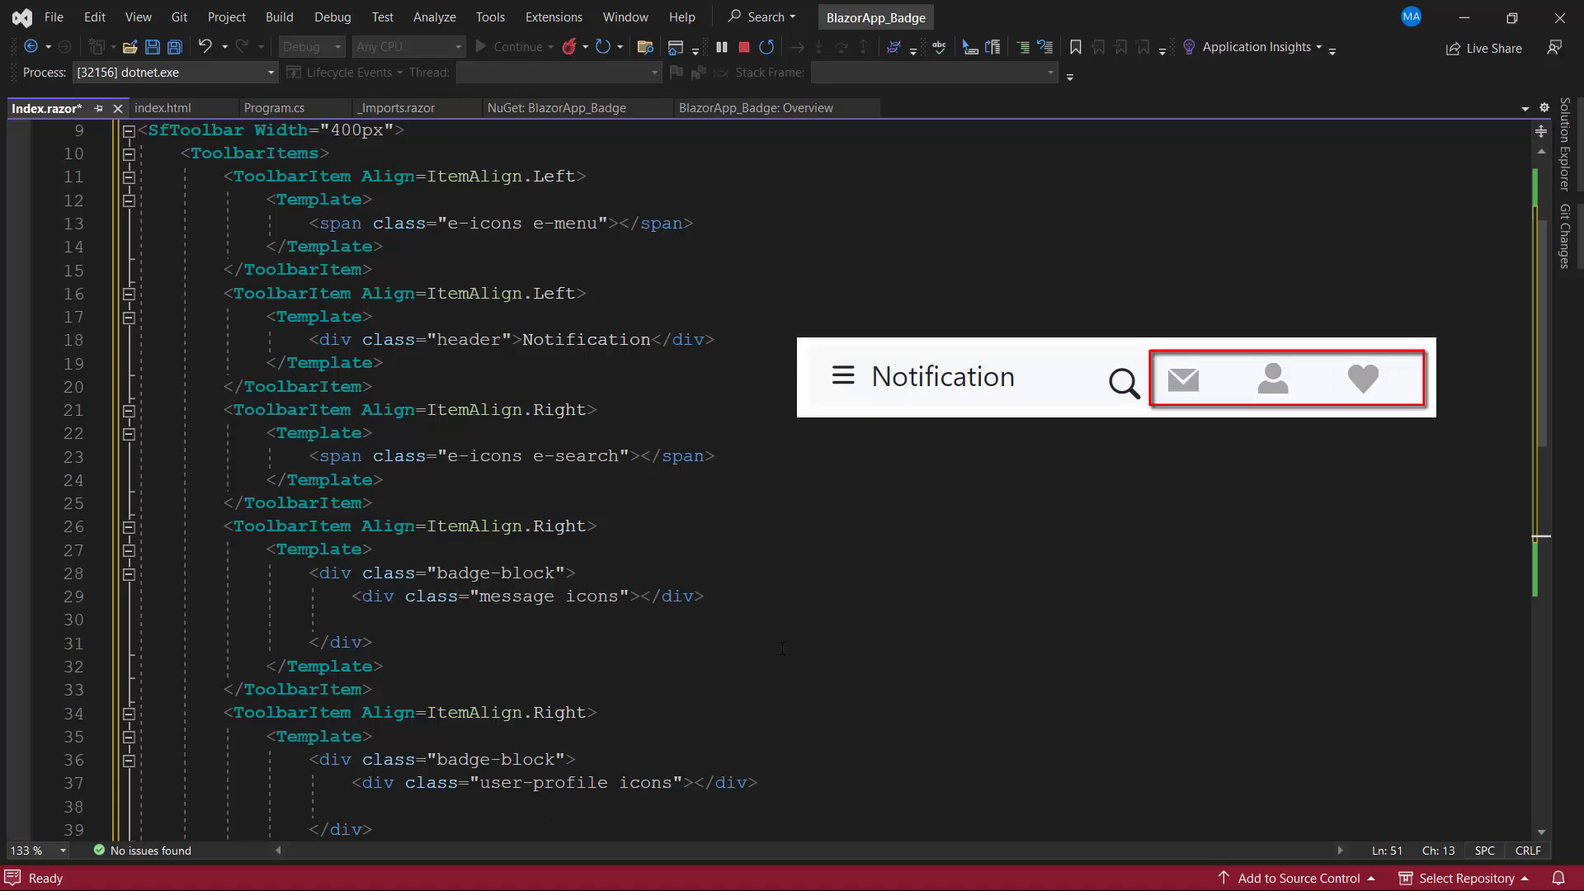
scroll("down", 3)
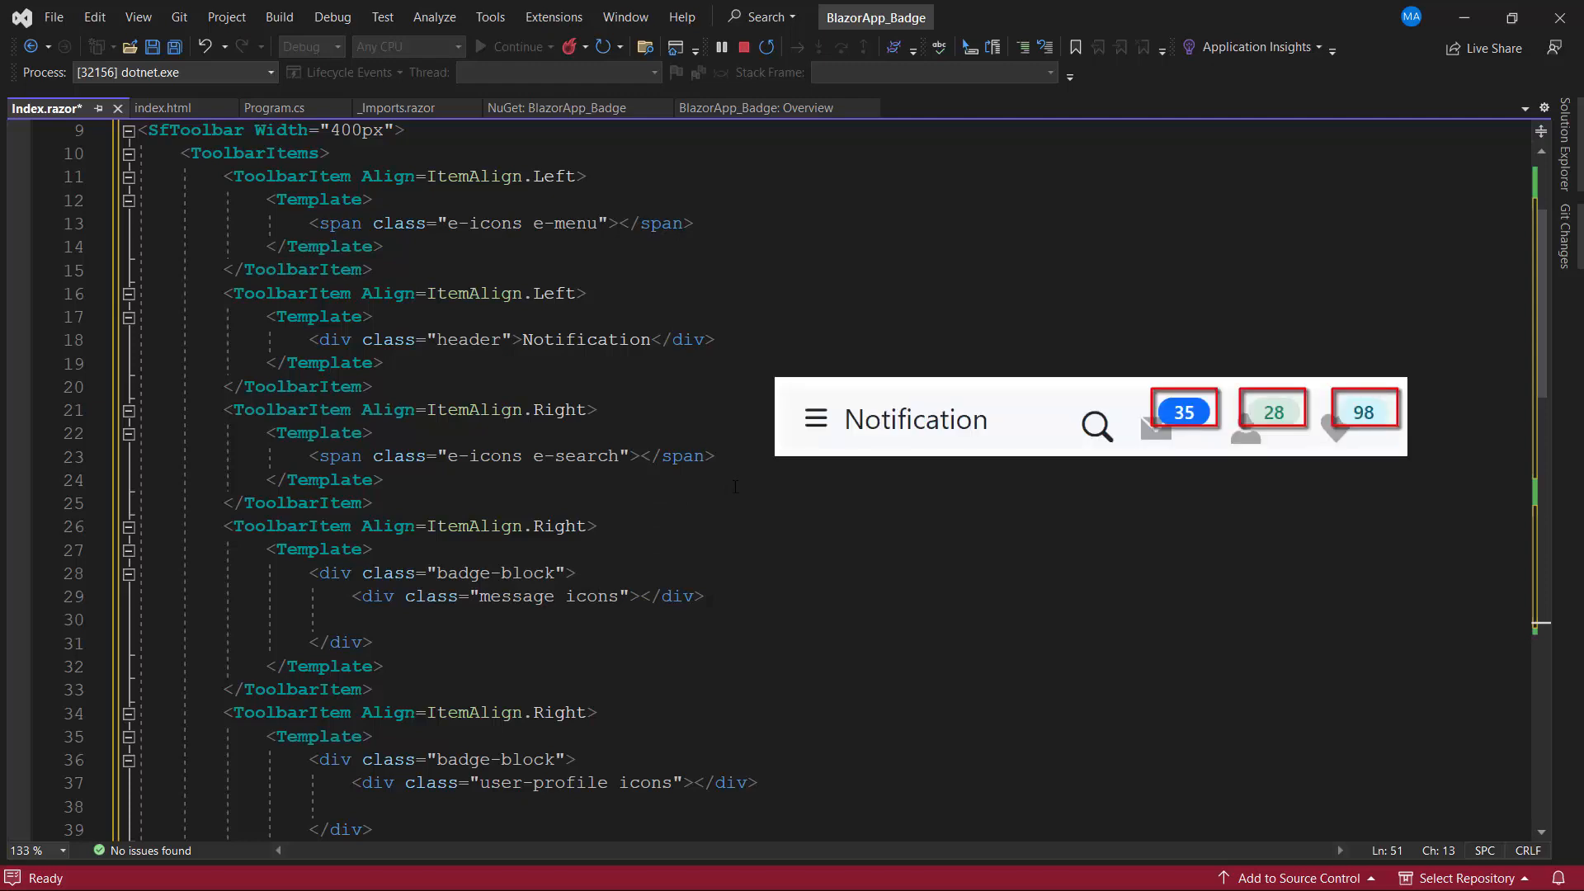
Give the message icon a primary overlapping notification badge span showing 35, and save.
type("<span class=\"e-b\"></span>")
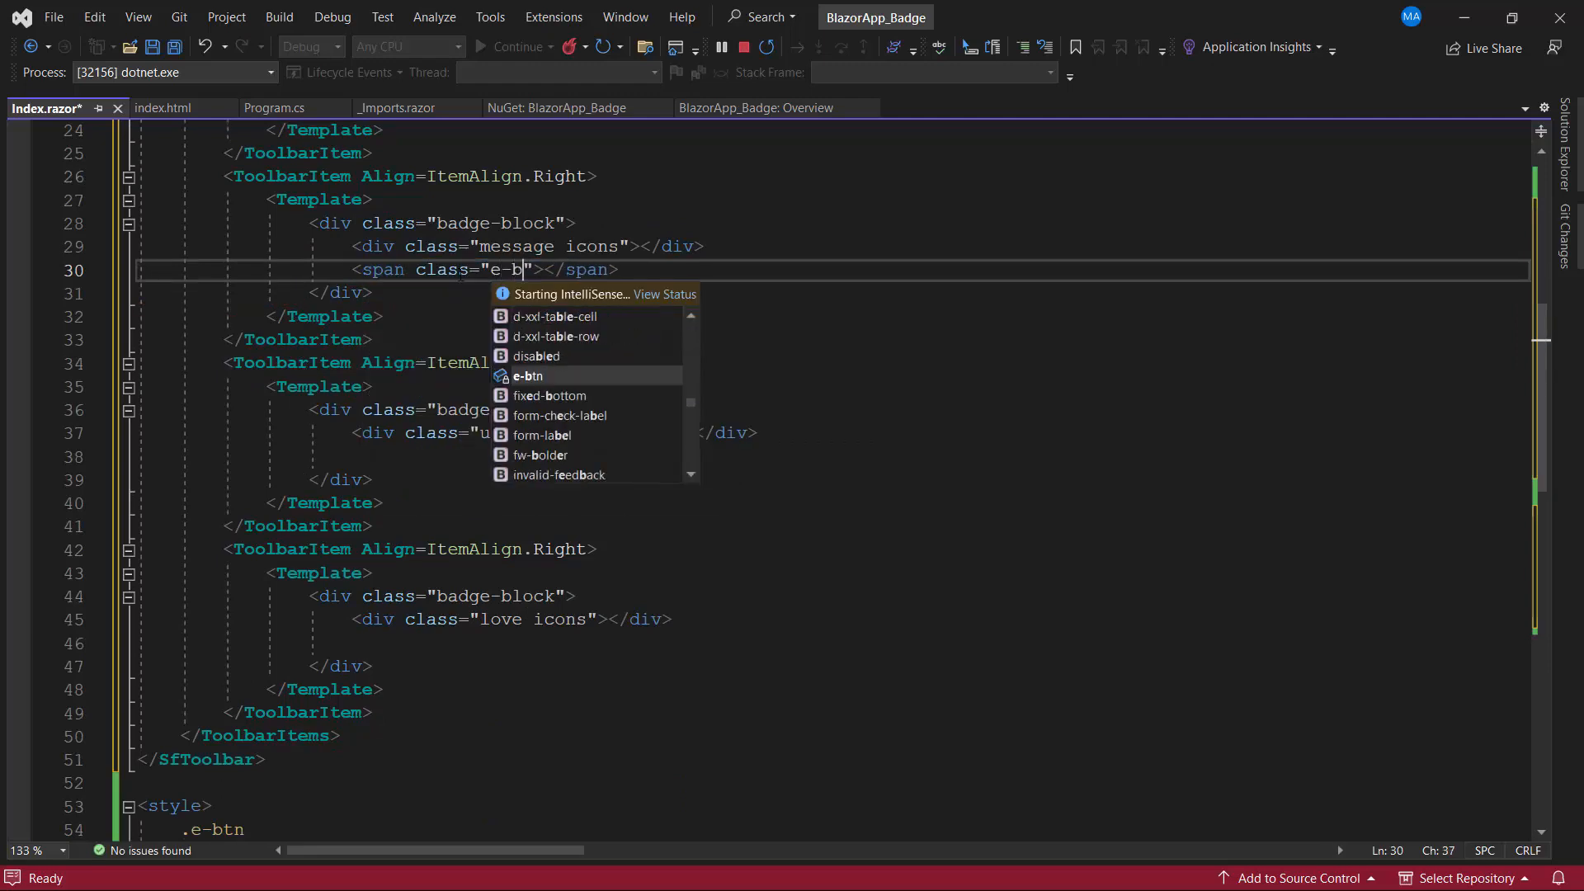
type("adge")
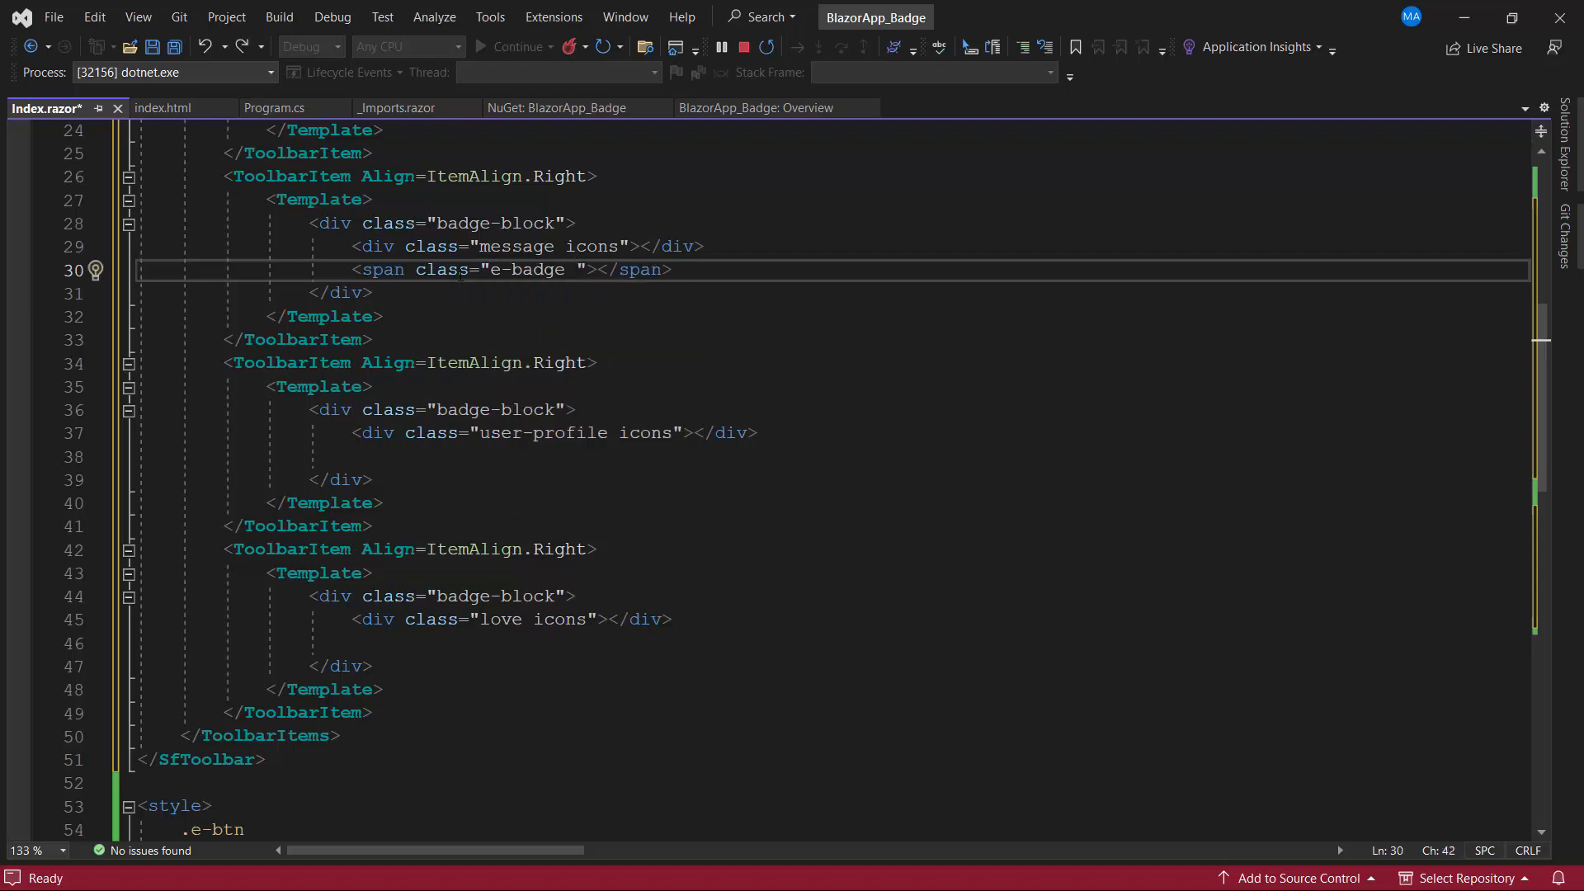
type("e-")
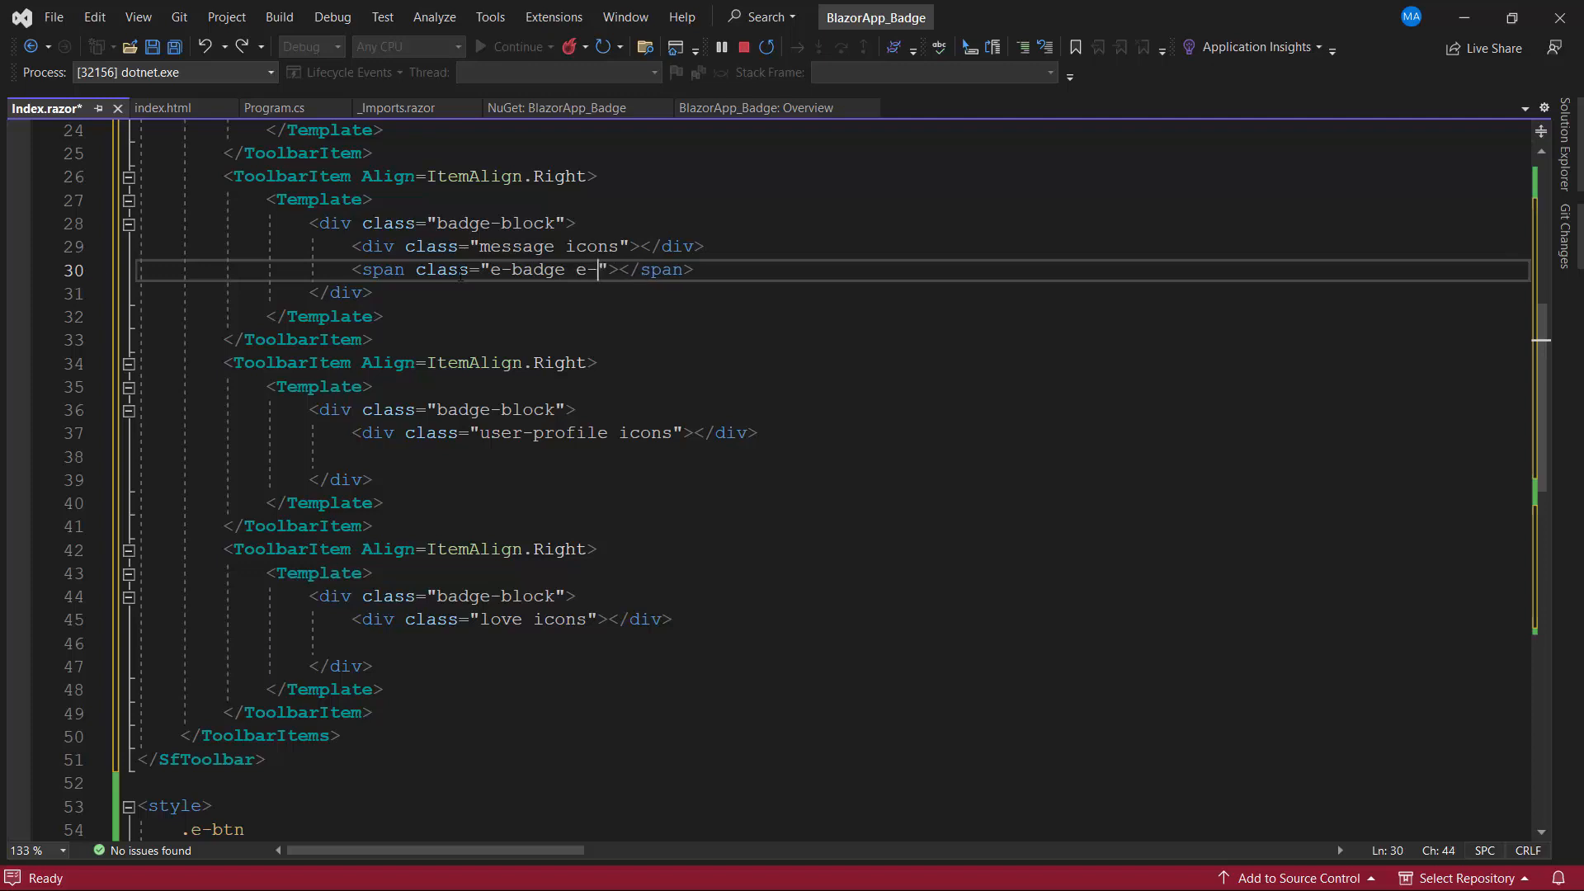
type("badge-p")
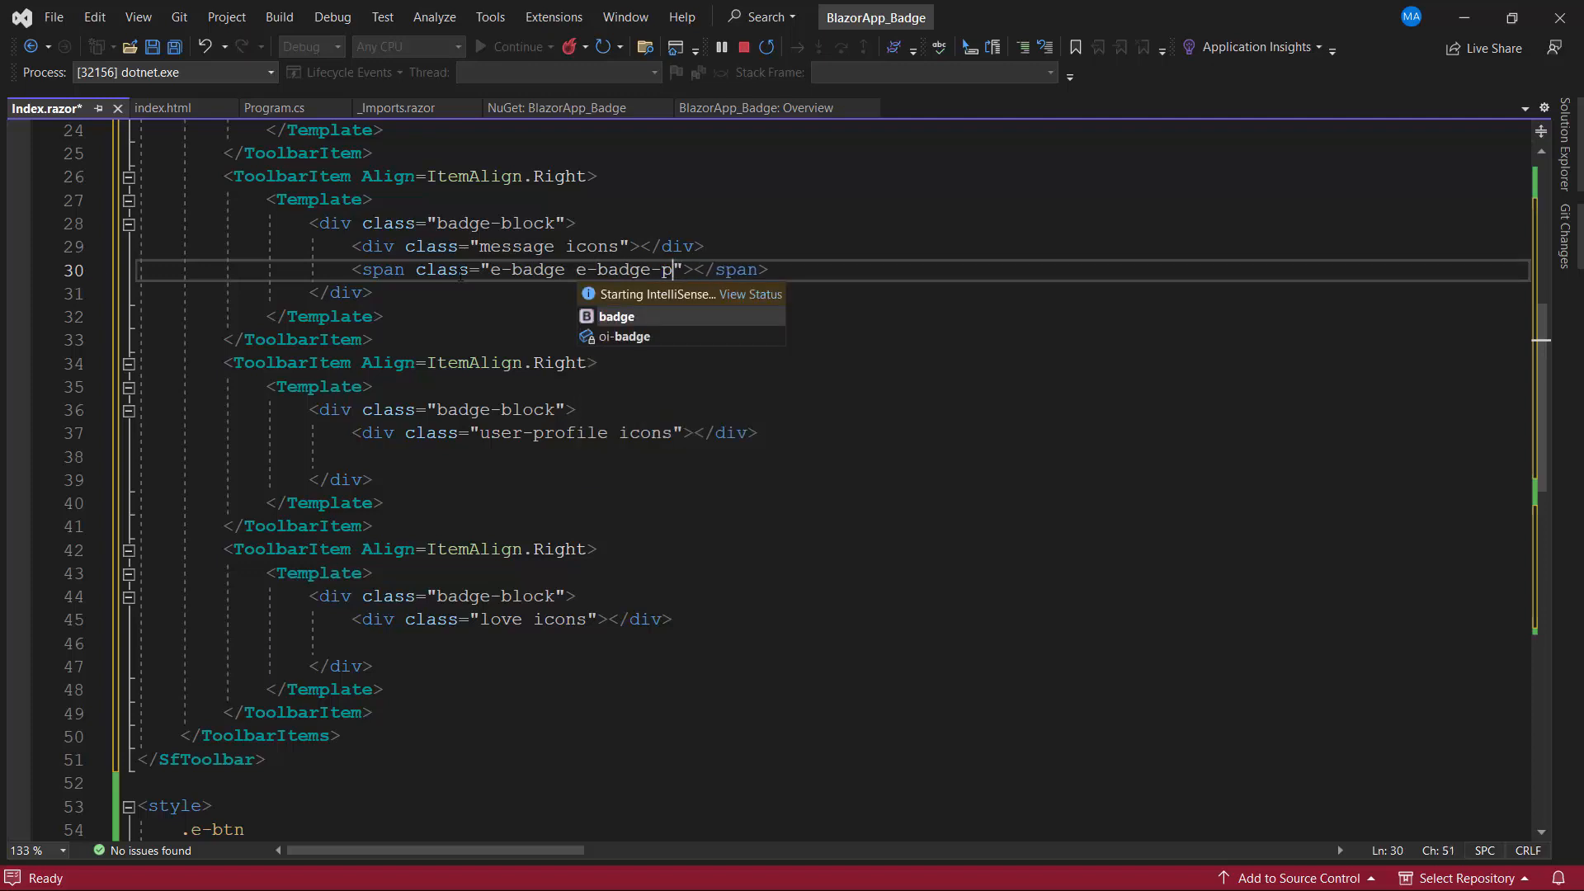
type("rimary")
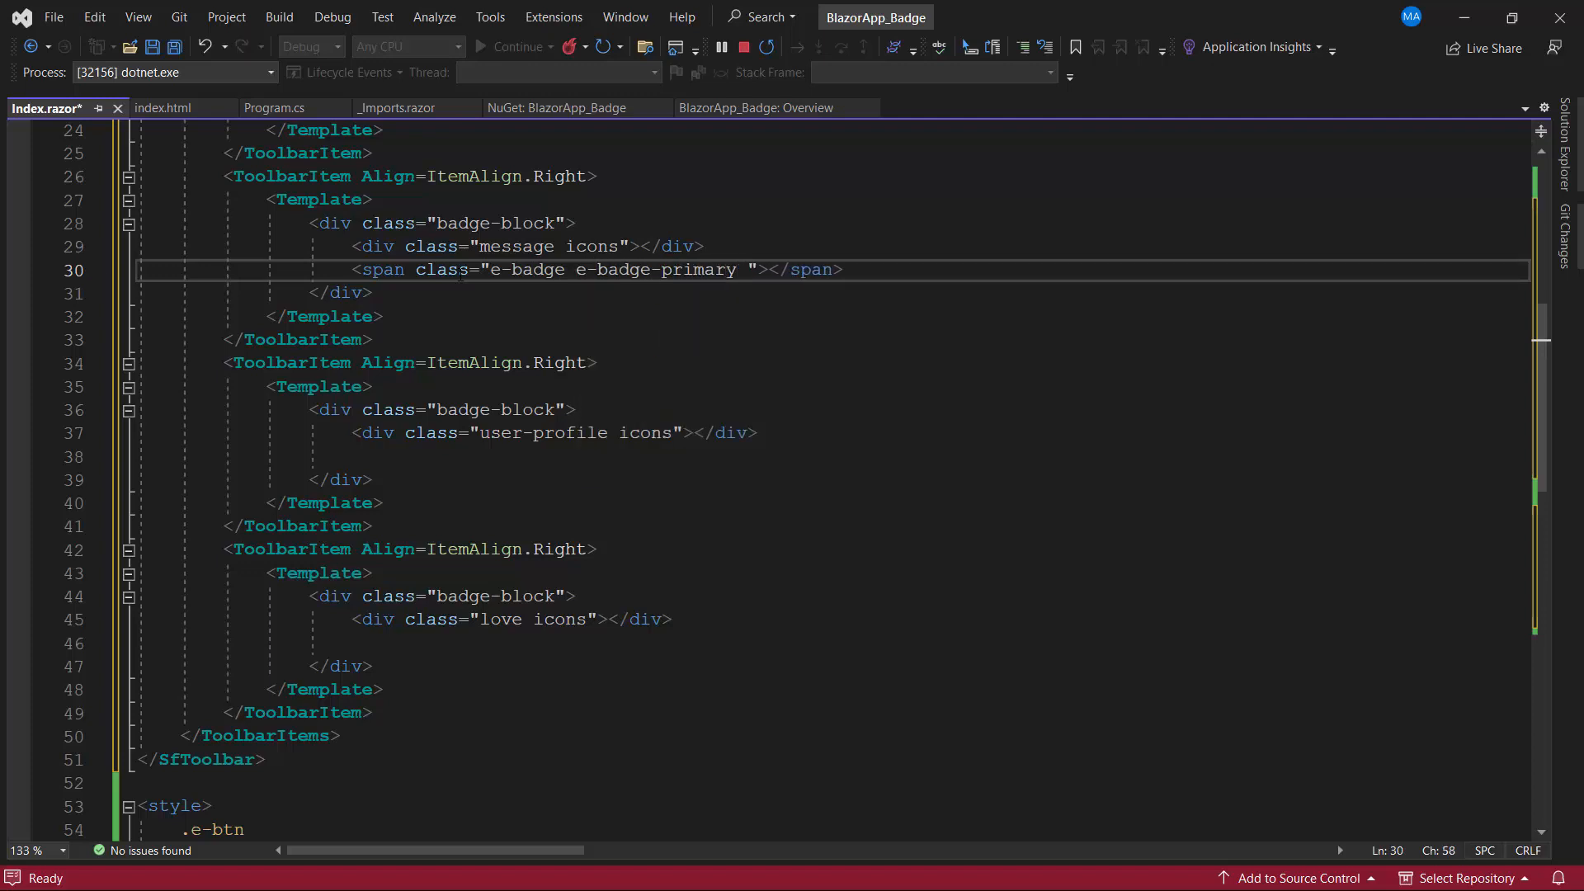
type("e-badge-notifi")
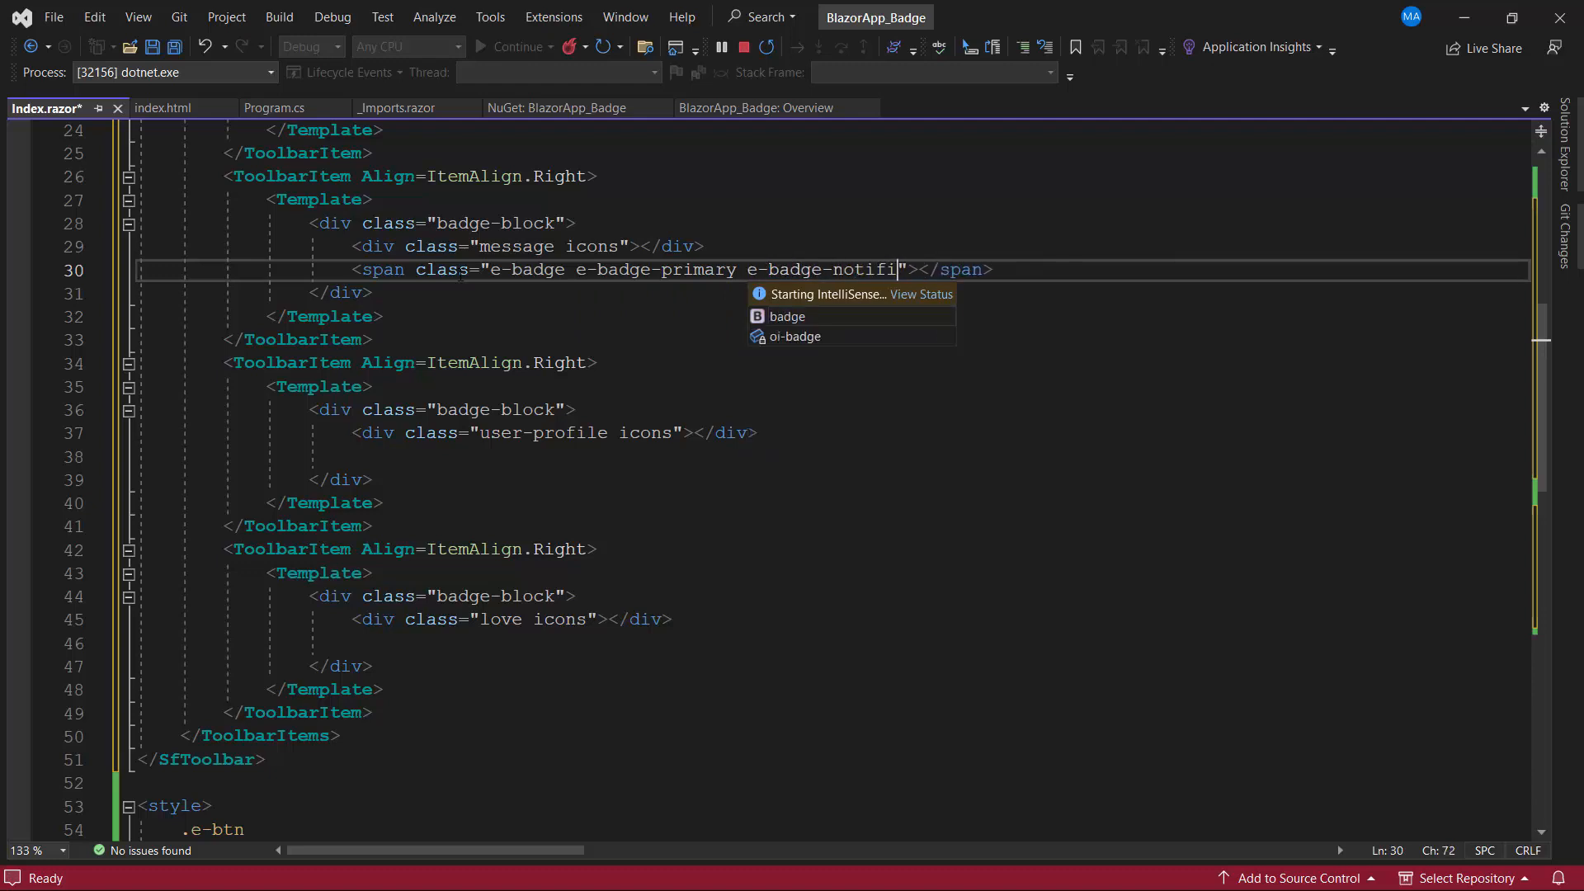
type("cation")
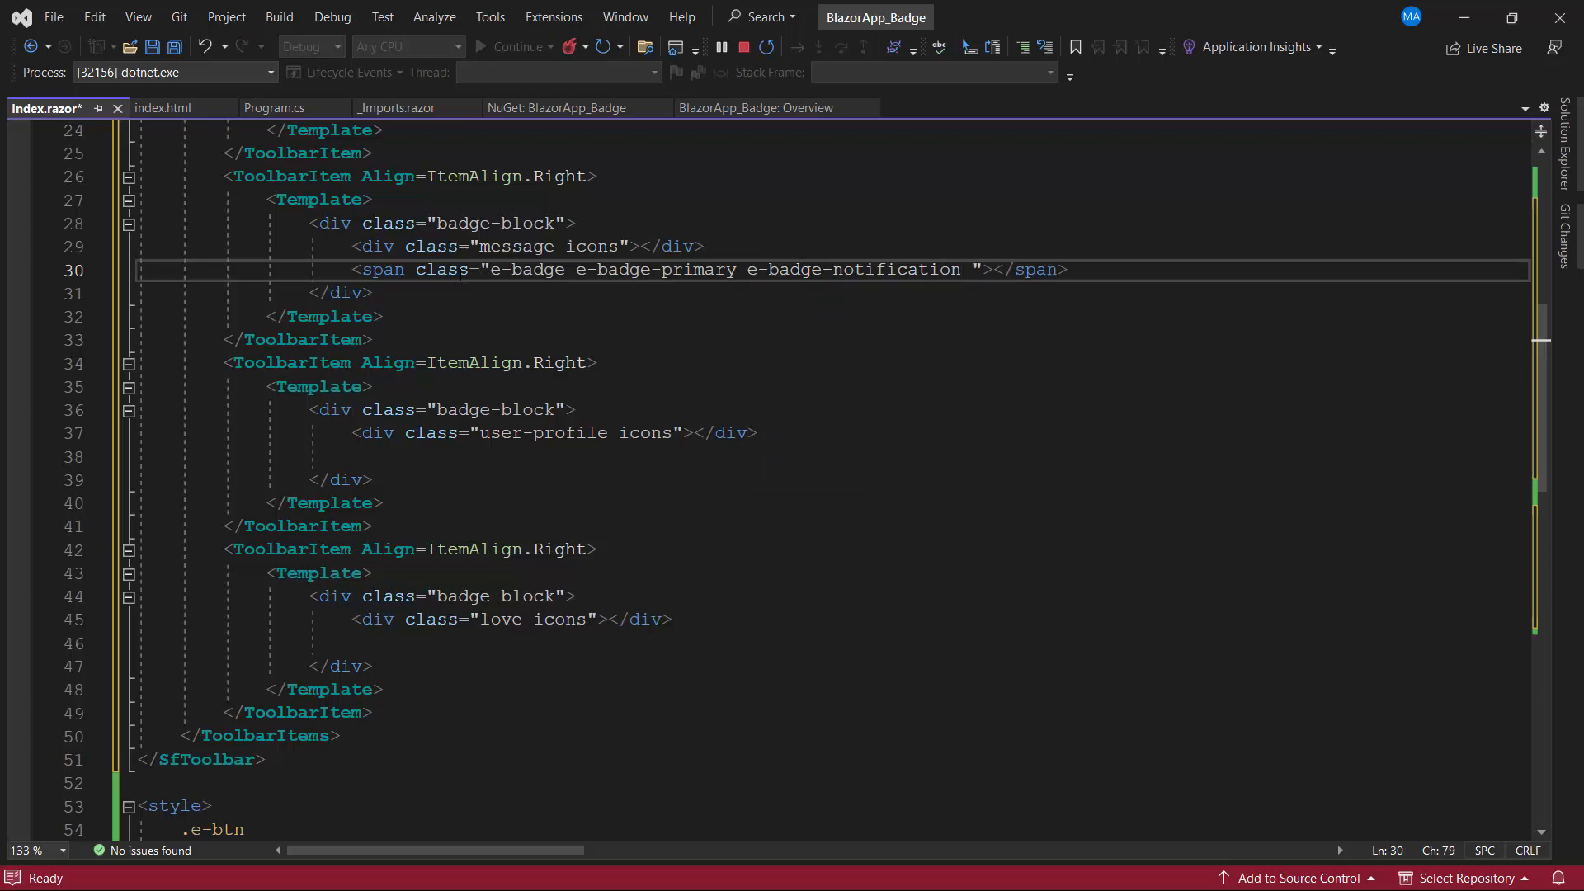
type("e-badge-")
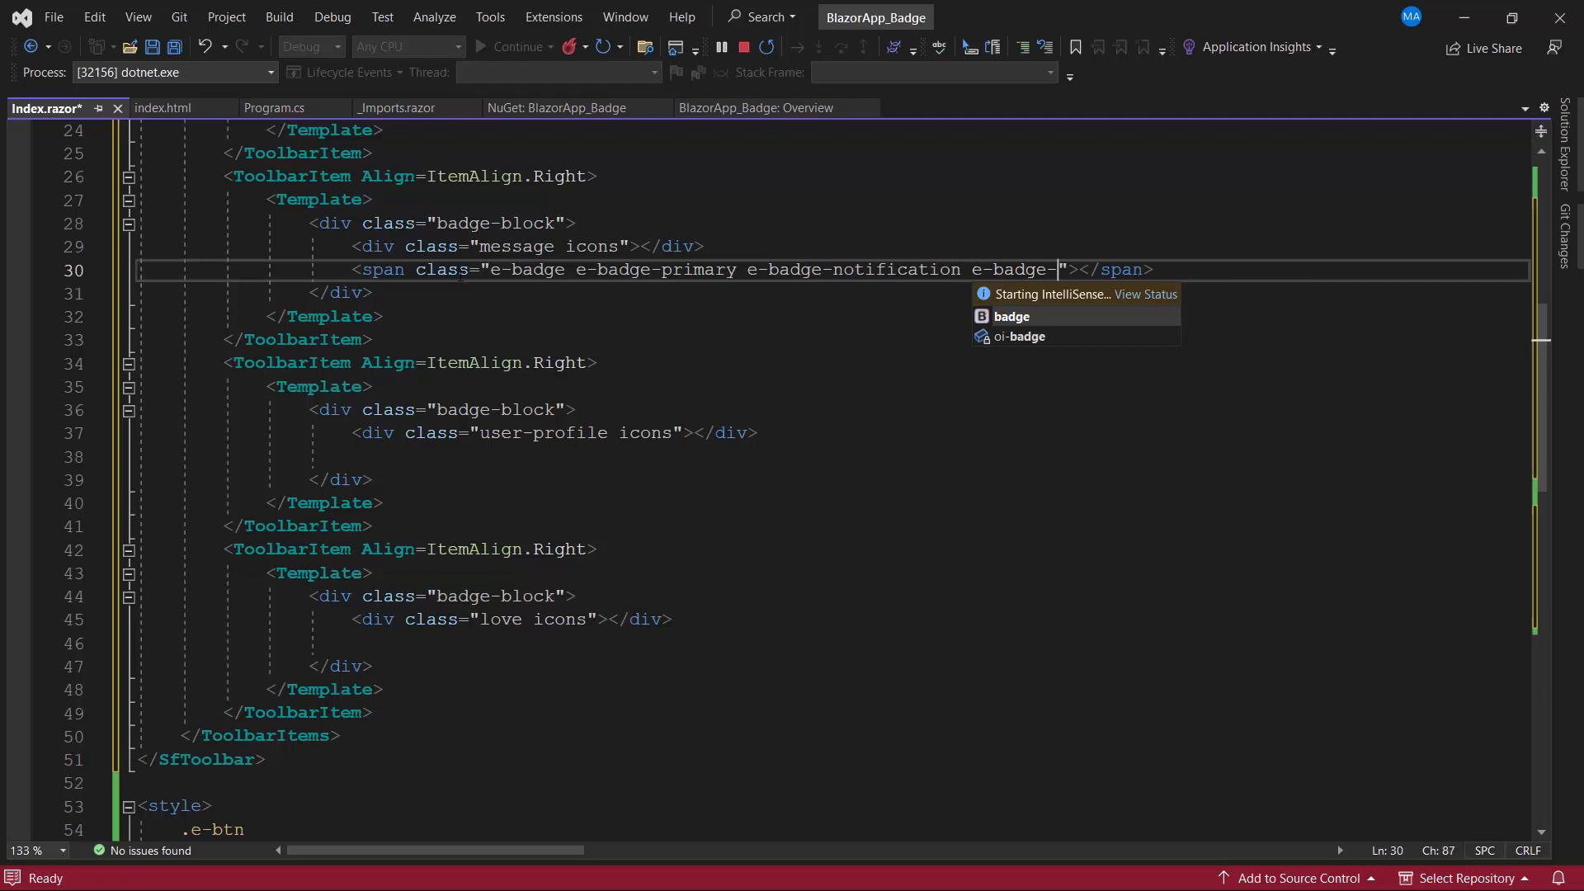
type("overlap")
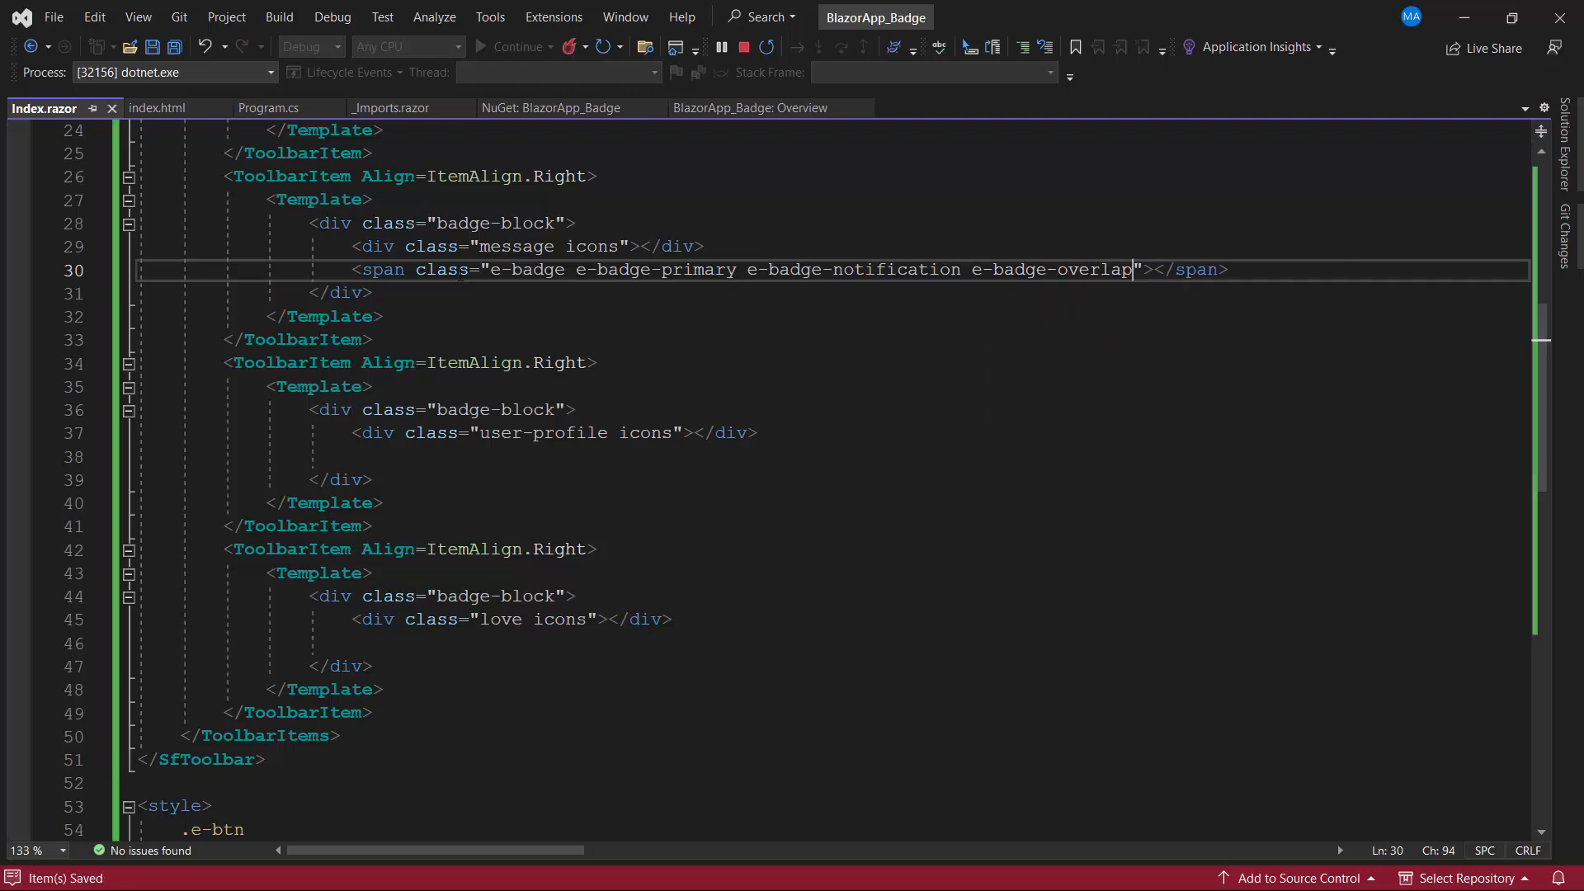
type("35")
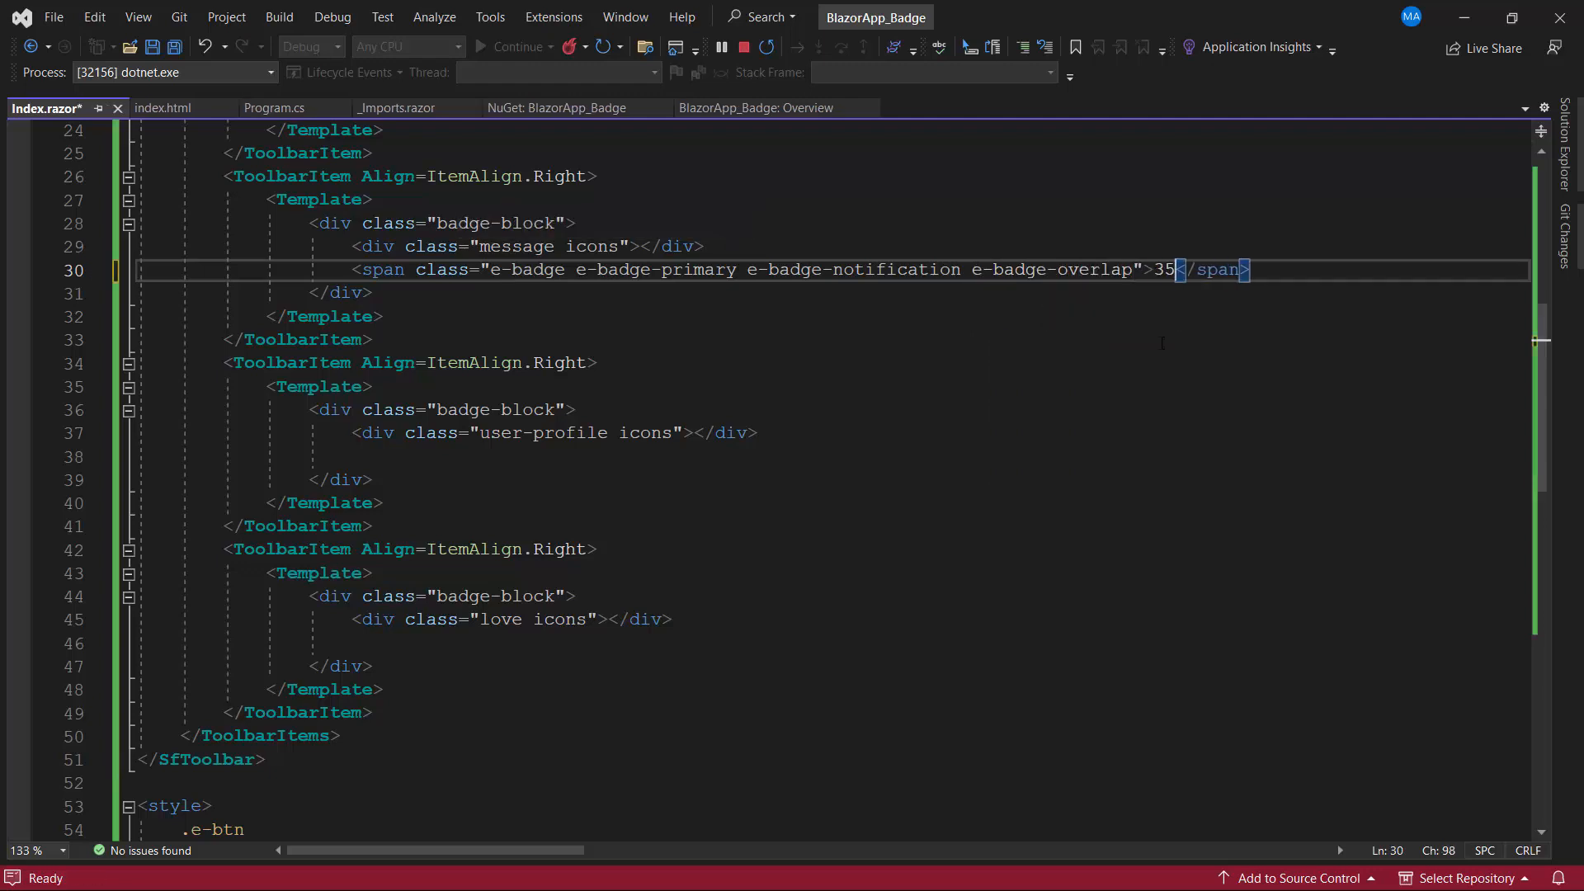
key("ctrl+s")
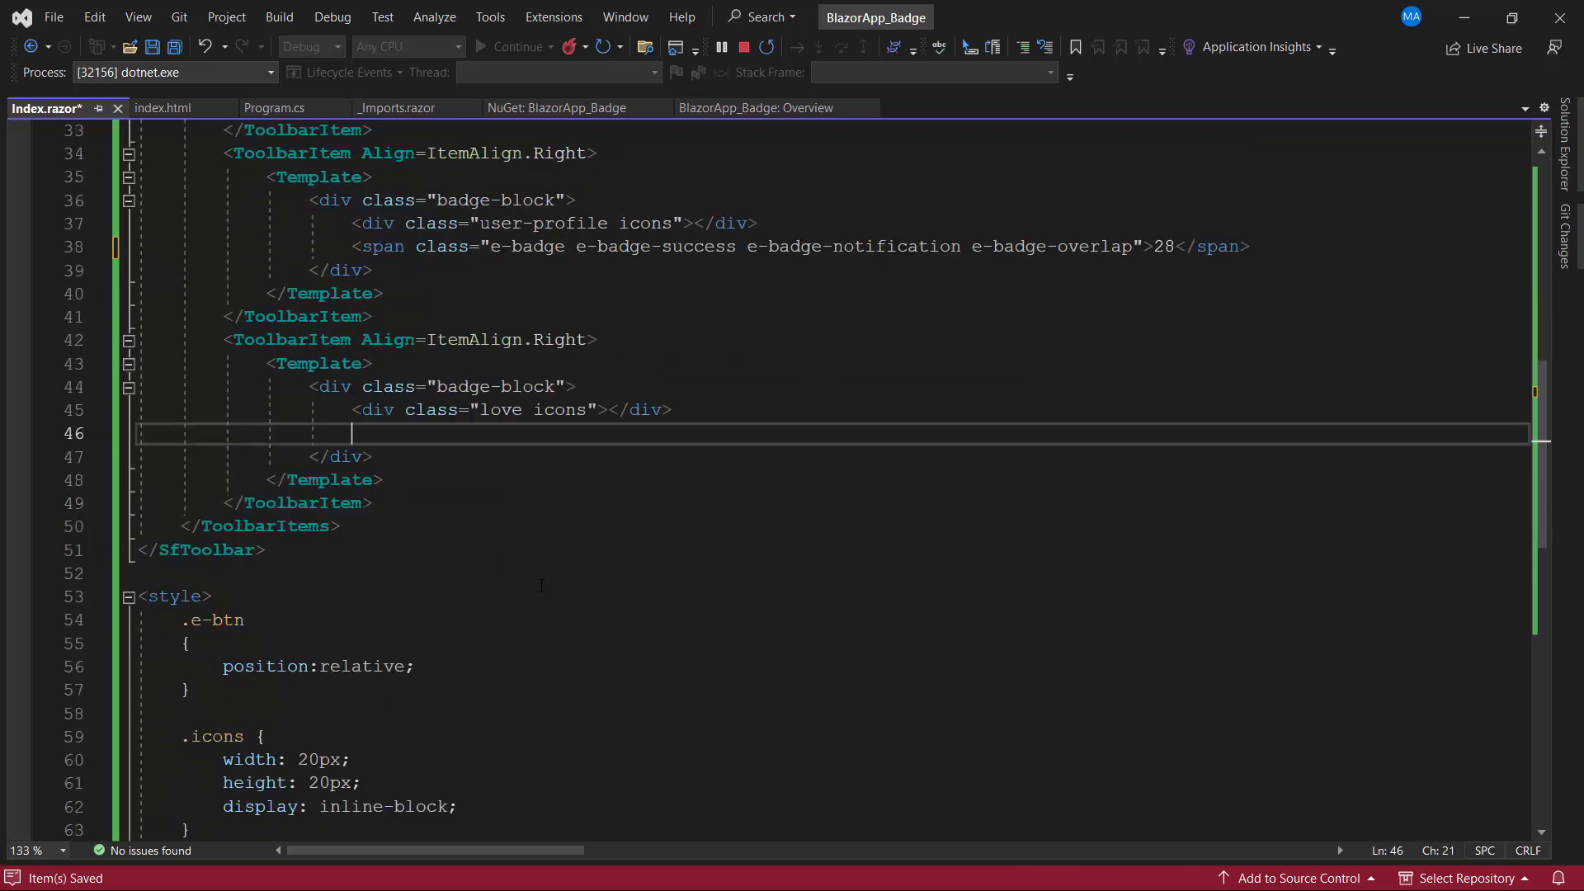
Add an info notification badge showing 98 to the love icon and open a container_div badge-toolbar div.
type("<span class=\"e-badge e-badge-info e-badge-notification e-badge-overlap\">98</span>")
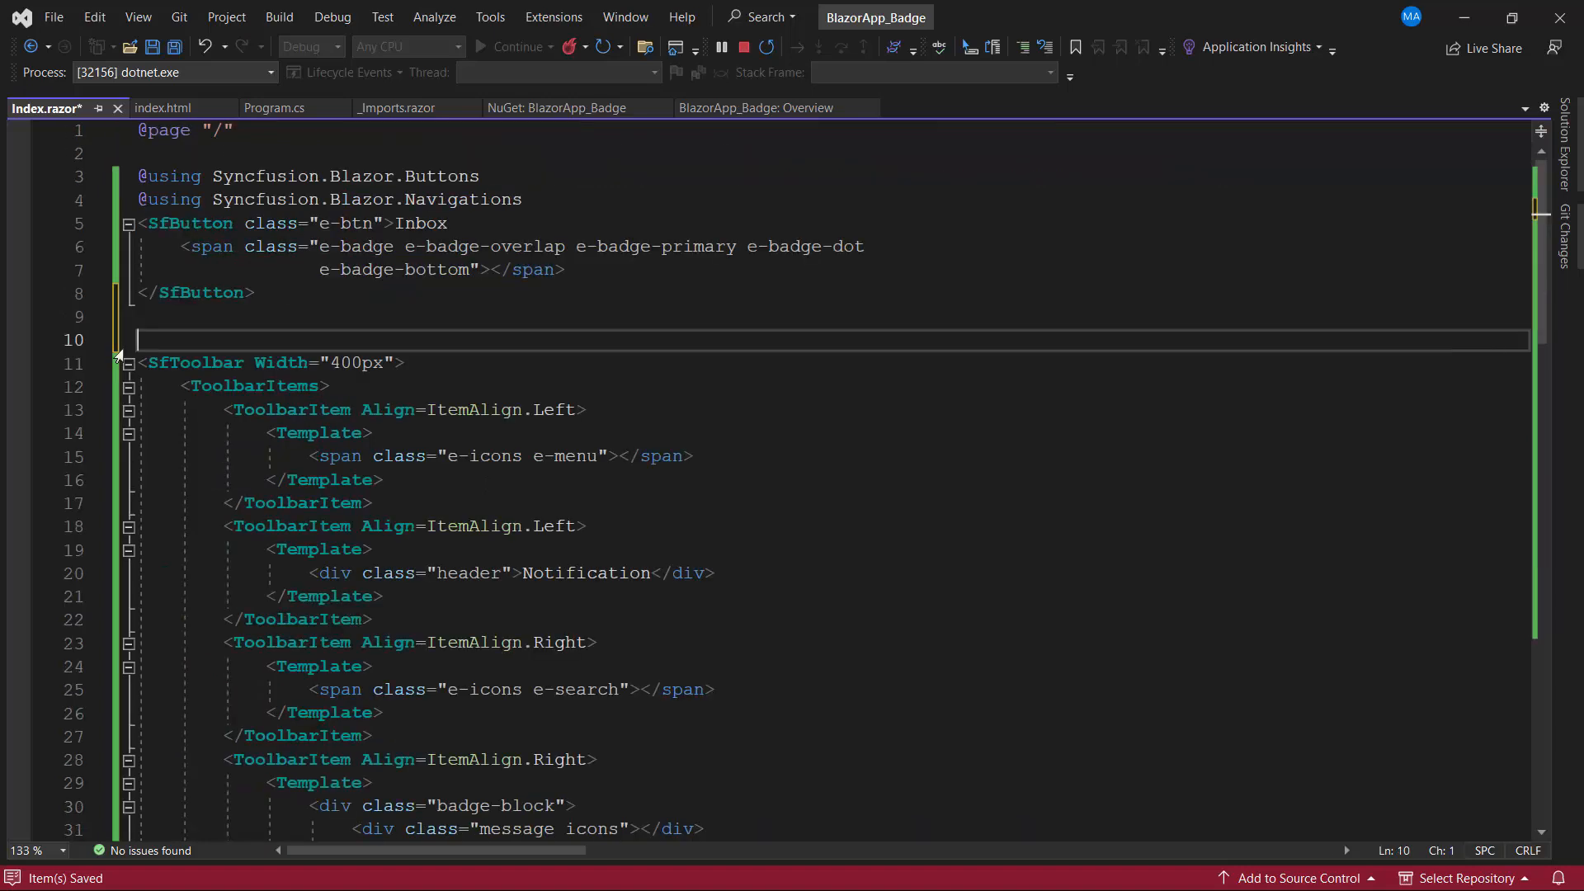
type("<div></div>")
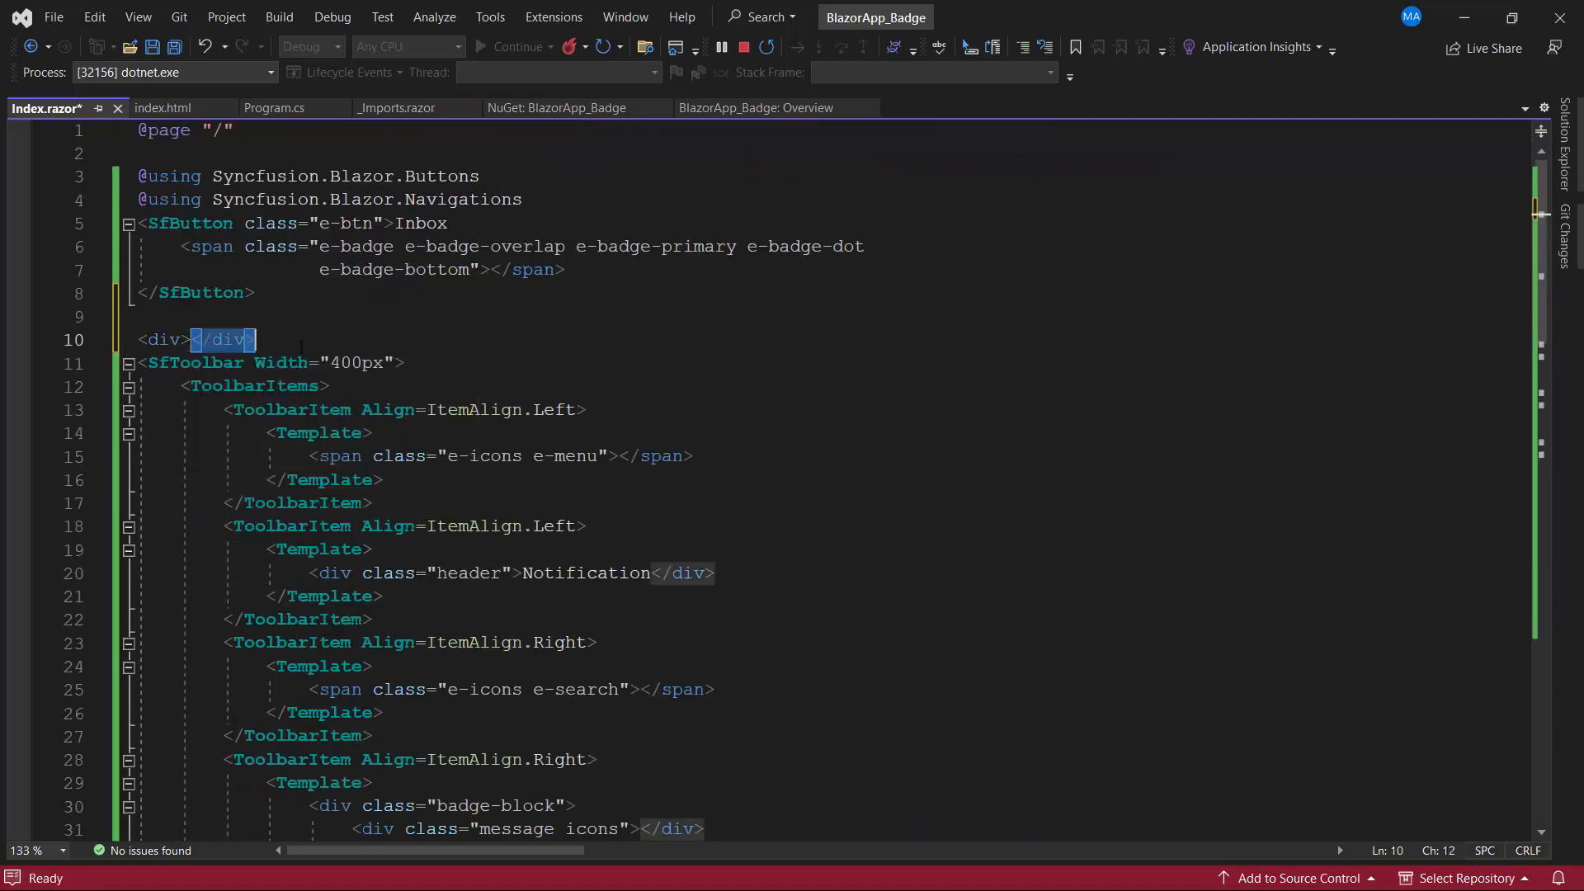
scroll("down", 3)
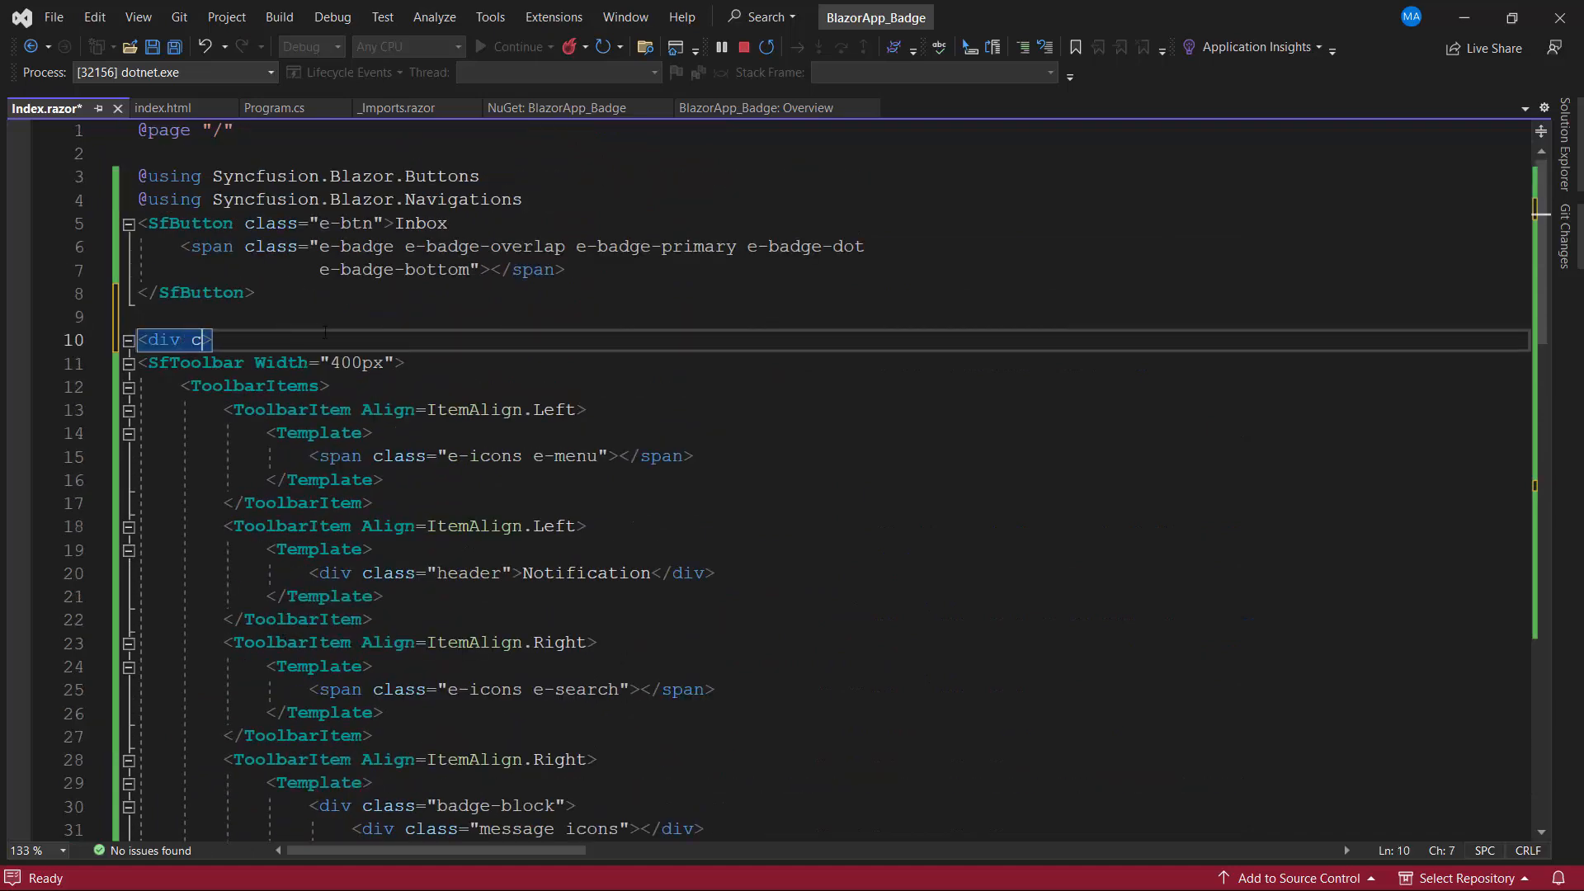
type("class=\"con")
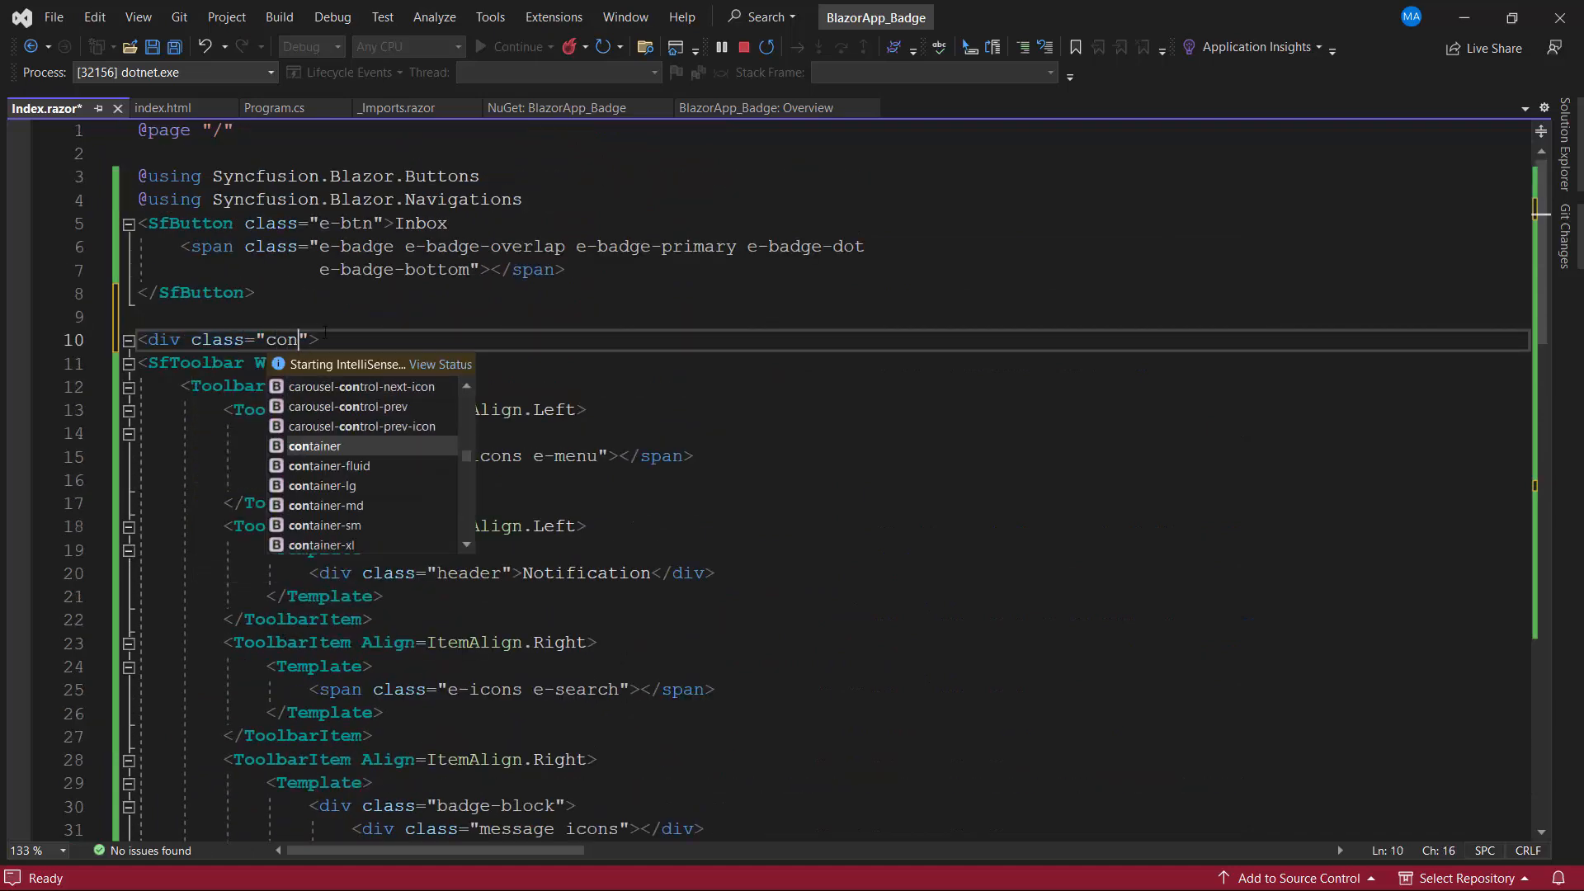
type("tainer_div")
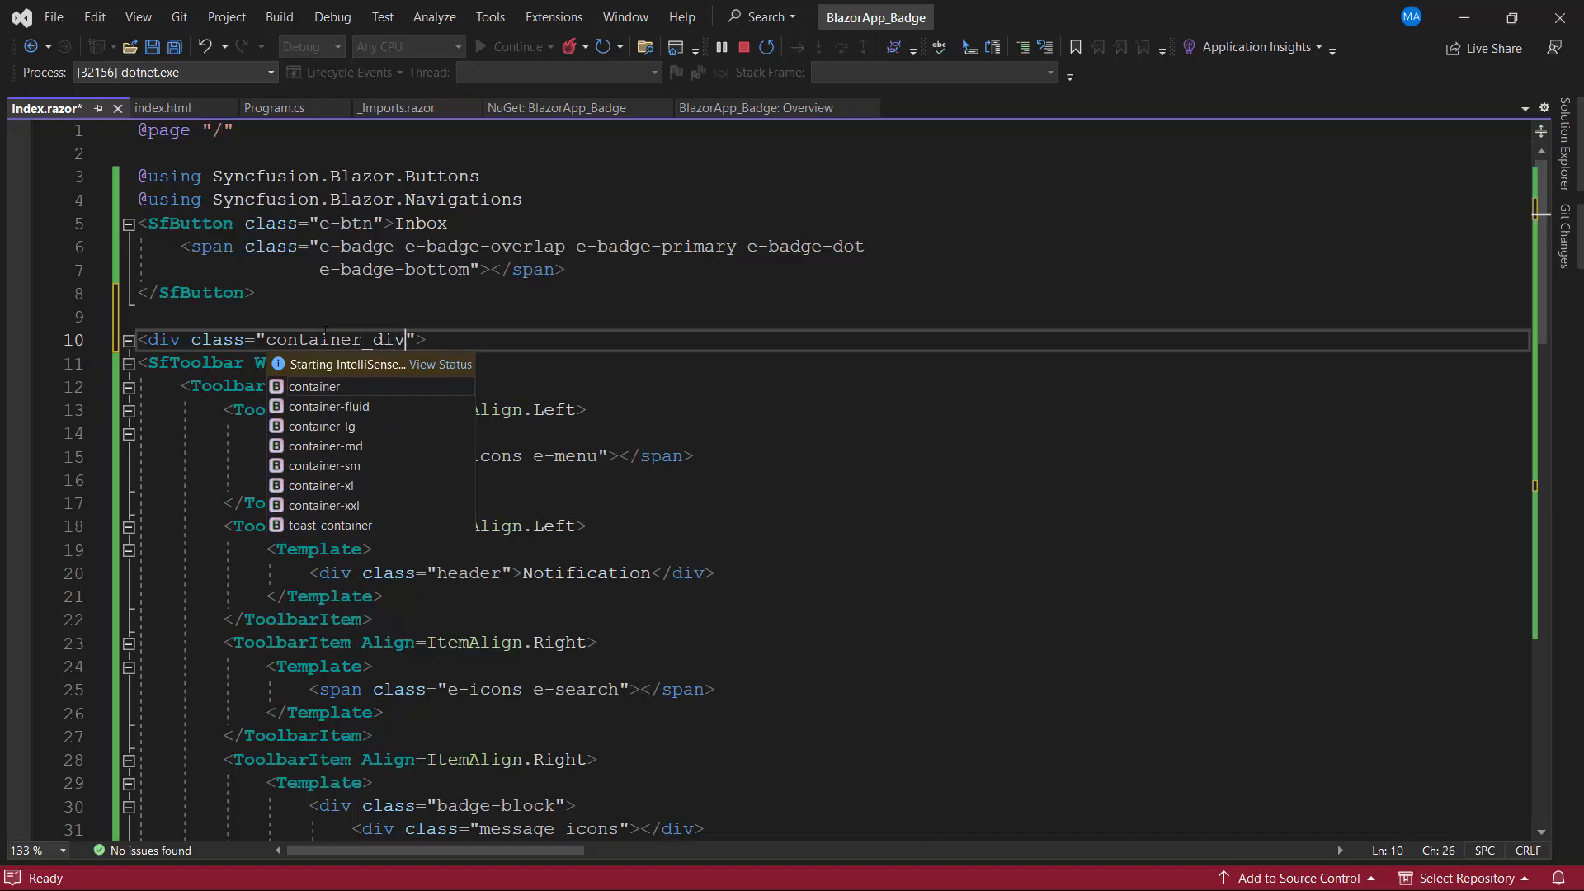
type("badge-toolbar")
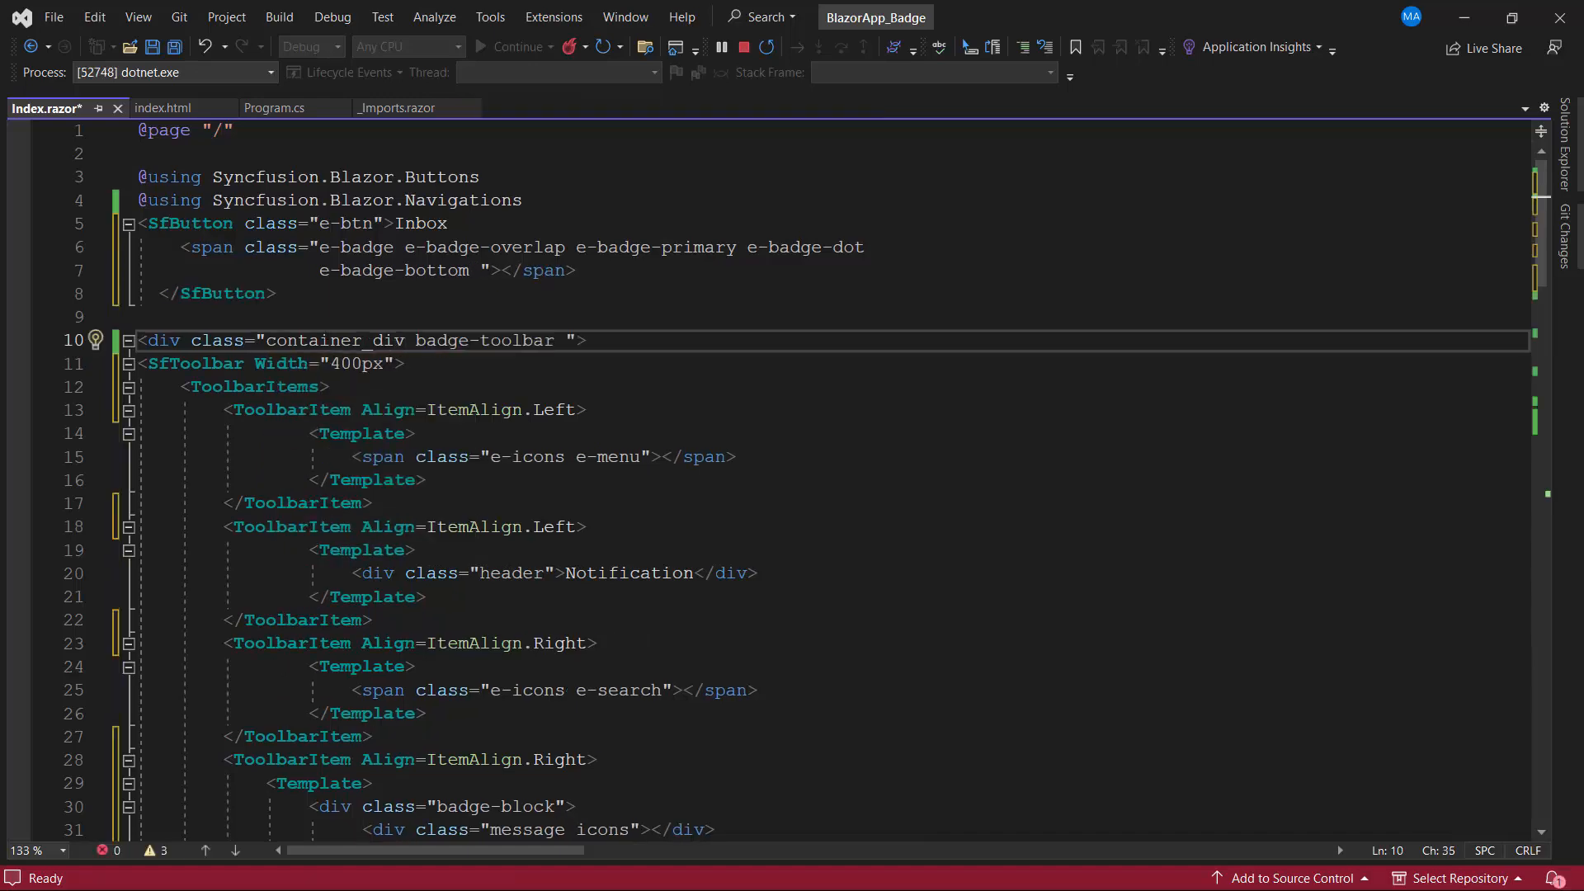